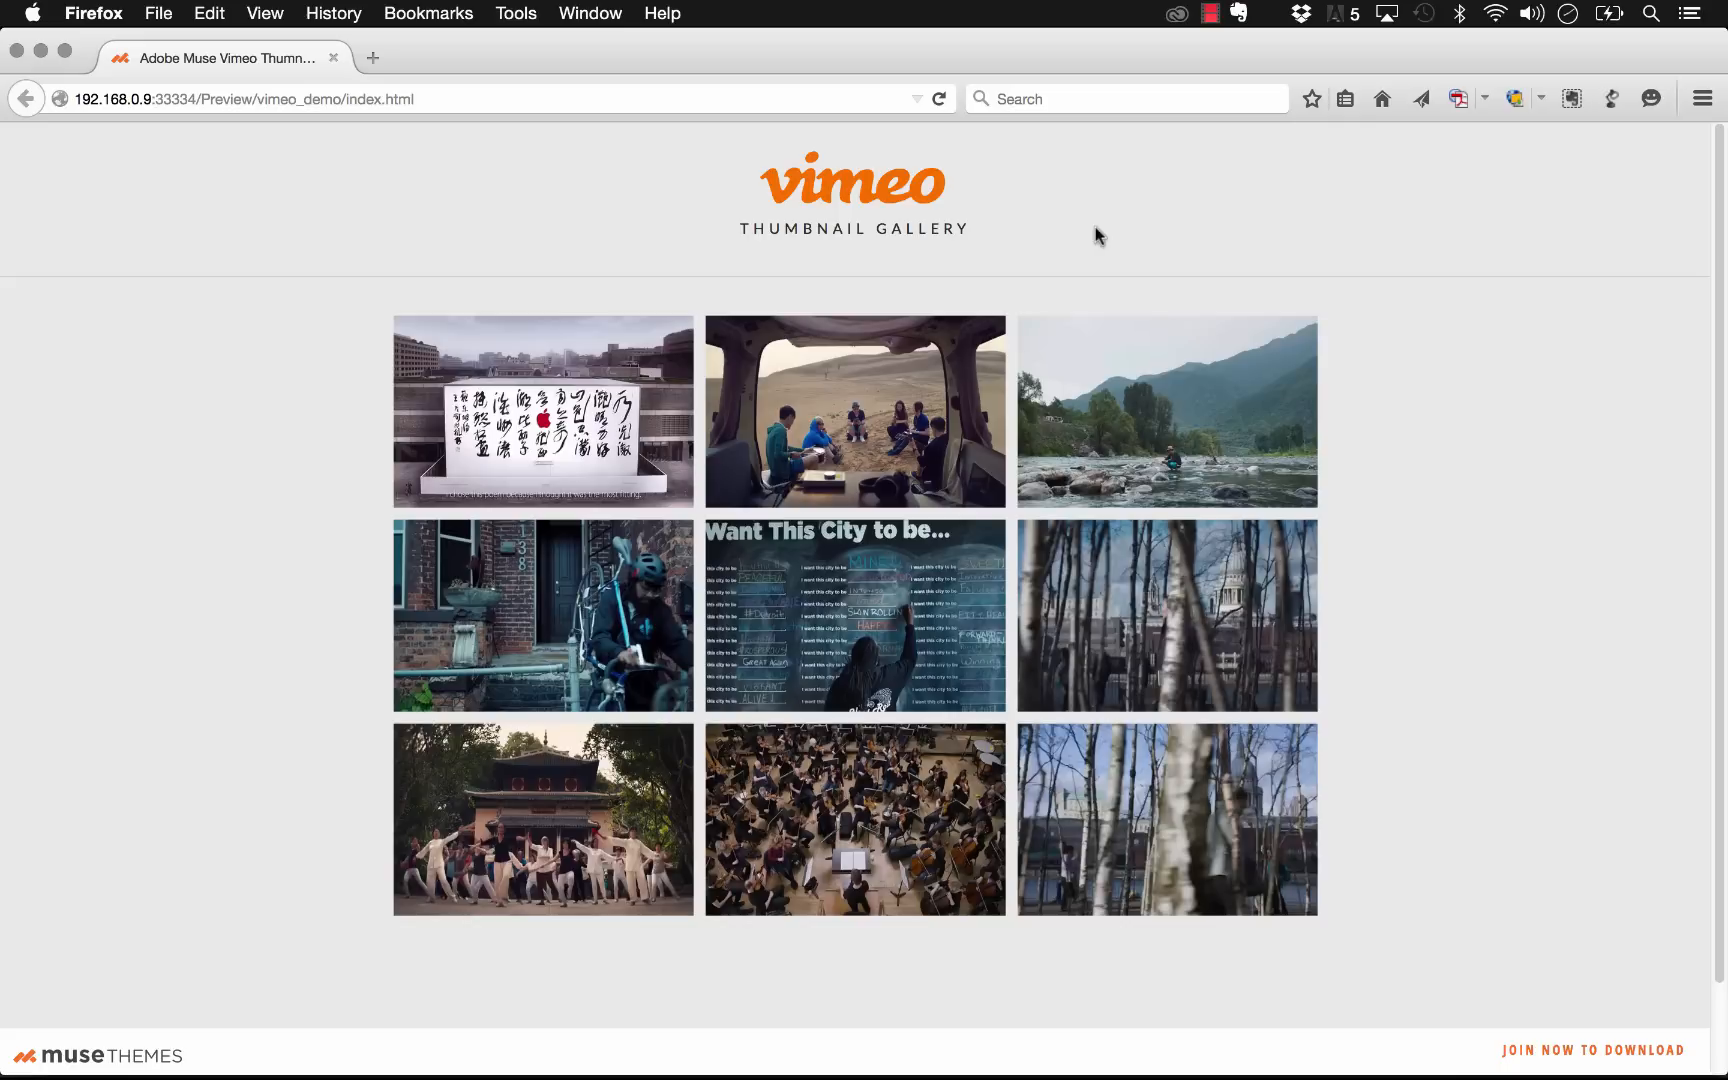
pyautogui.moveTo(854, 412)
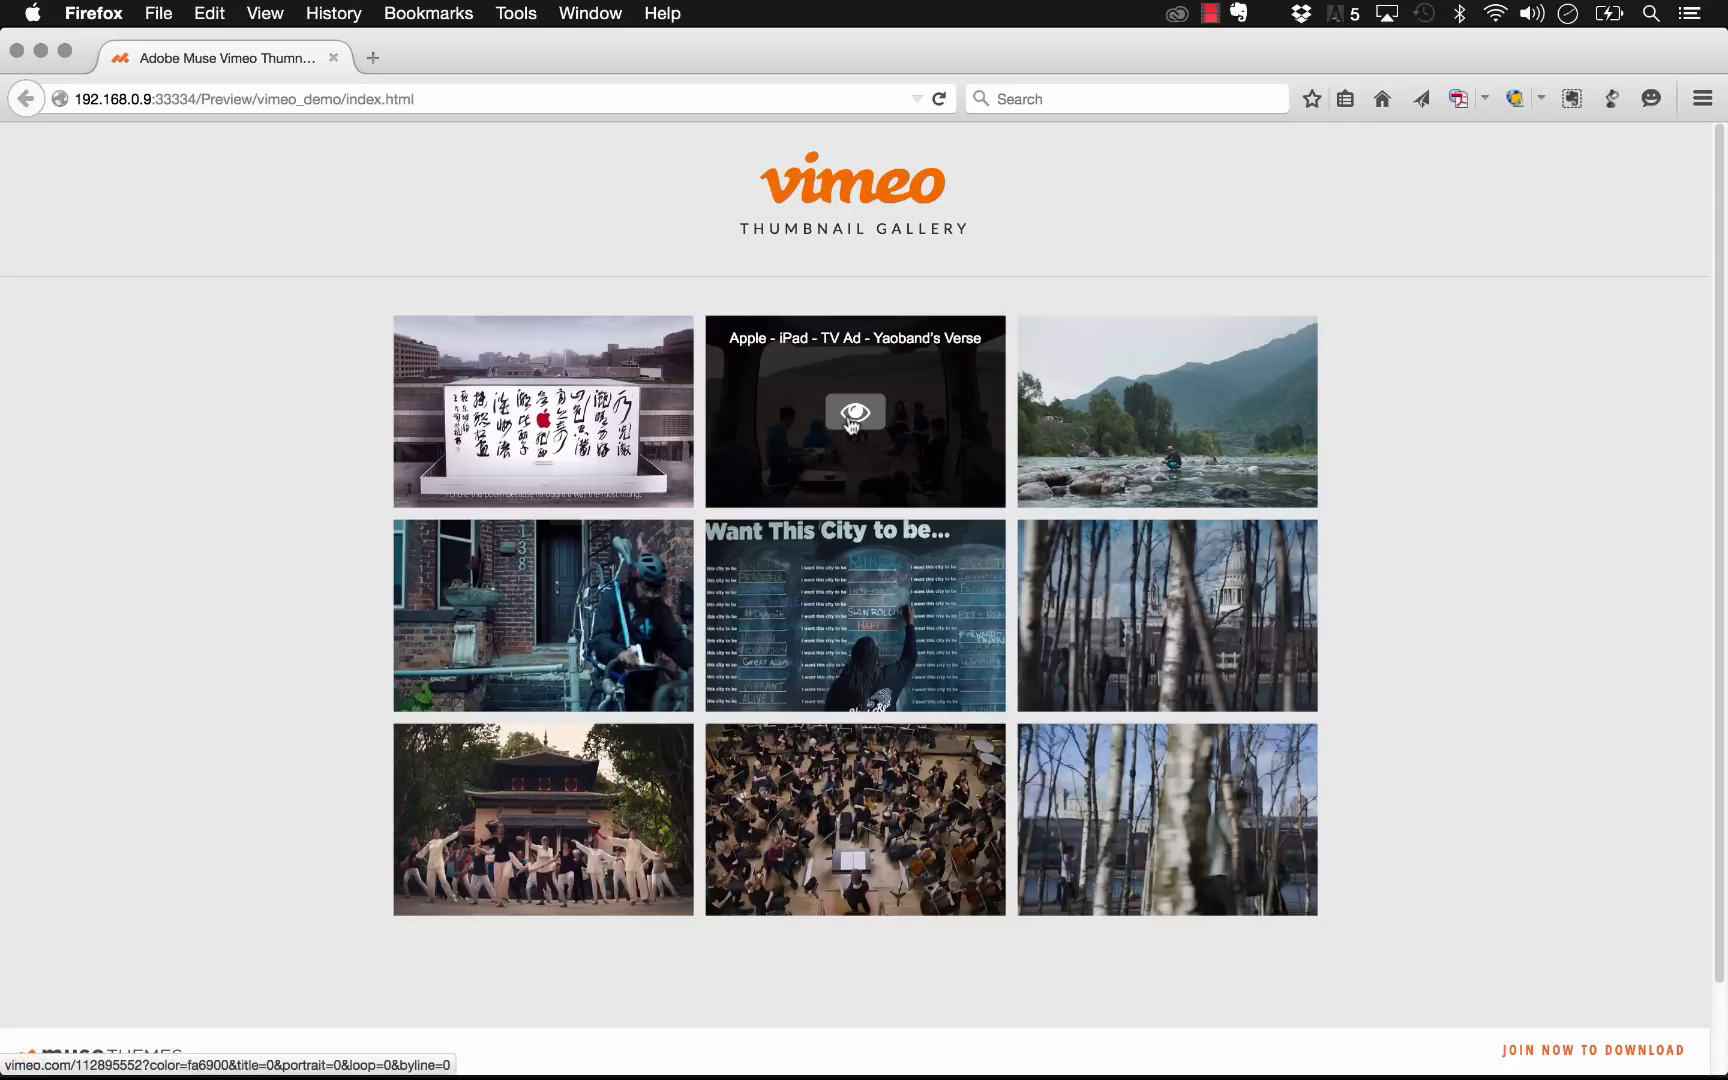
# Step: Check a thumbnail's video in the lightbox, close it and return to the Muse project
pyautogui.click(854, 412)
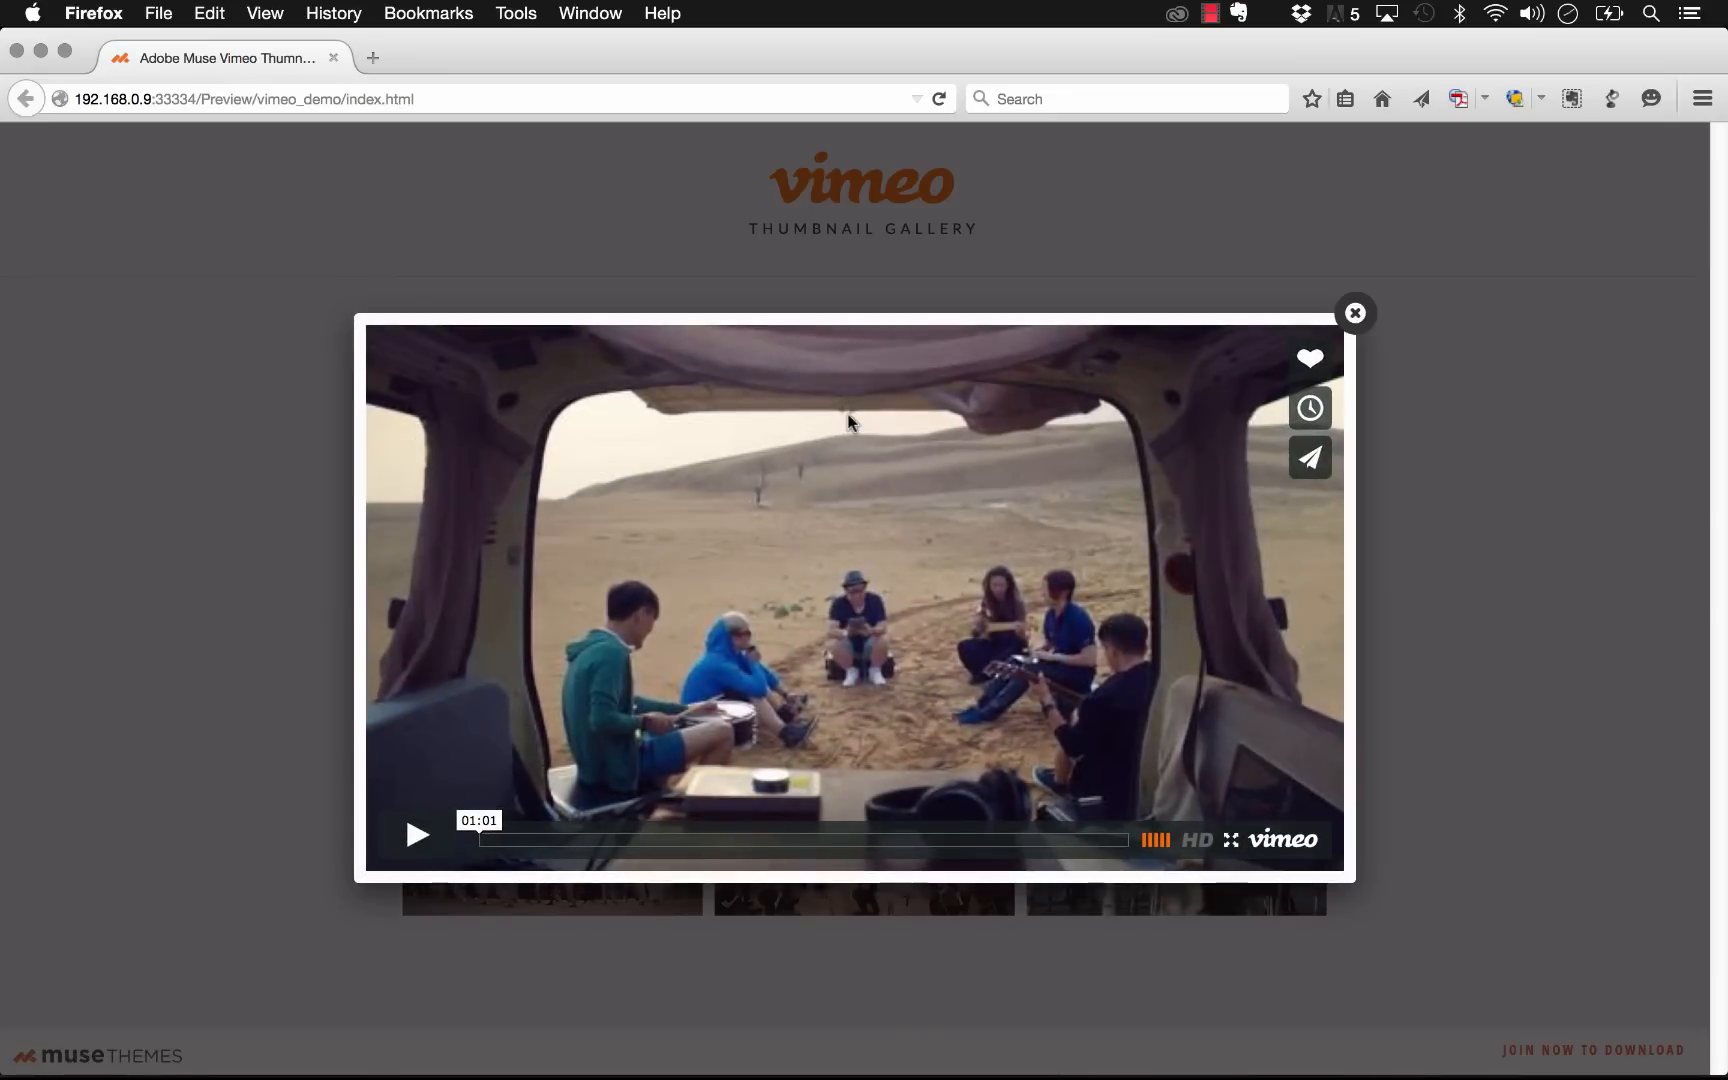
pyautogui.moveTo(1200, 276)
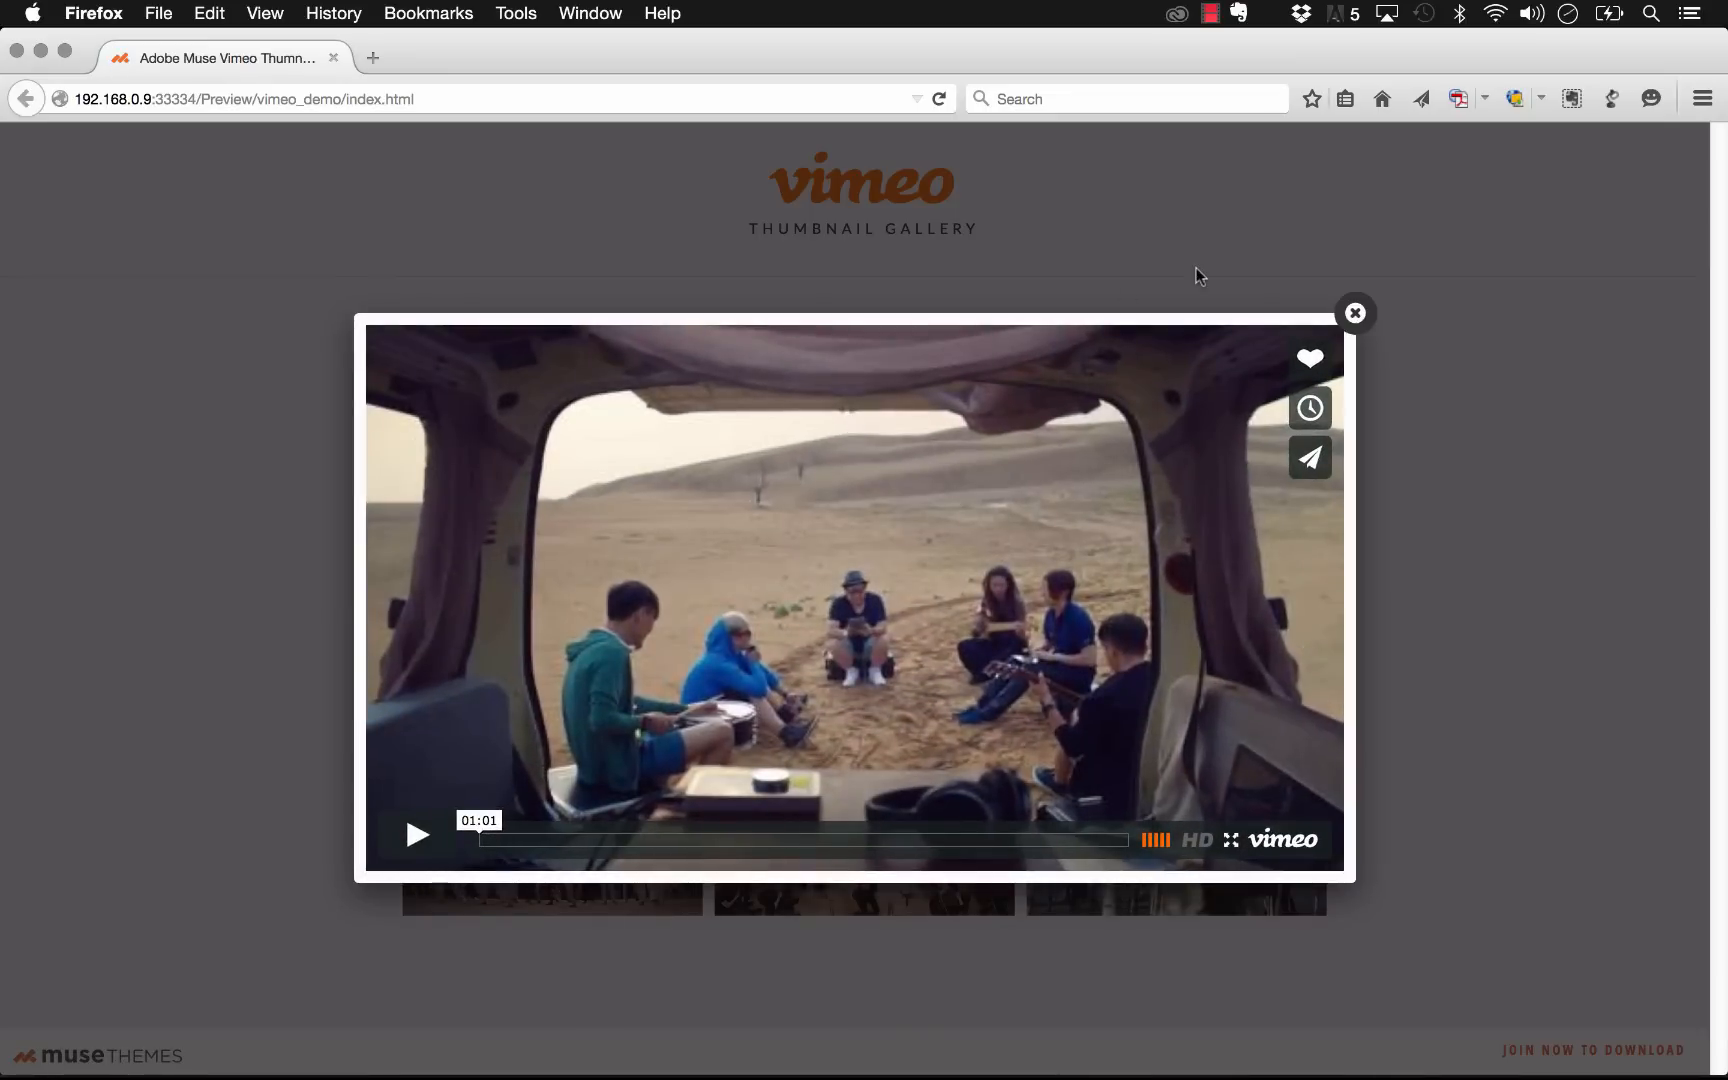
pyautogui.moveTo(1310, 456)
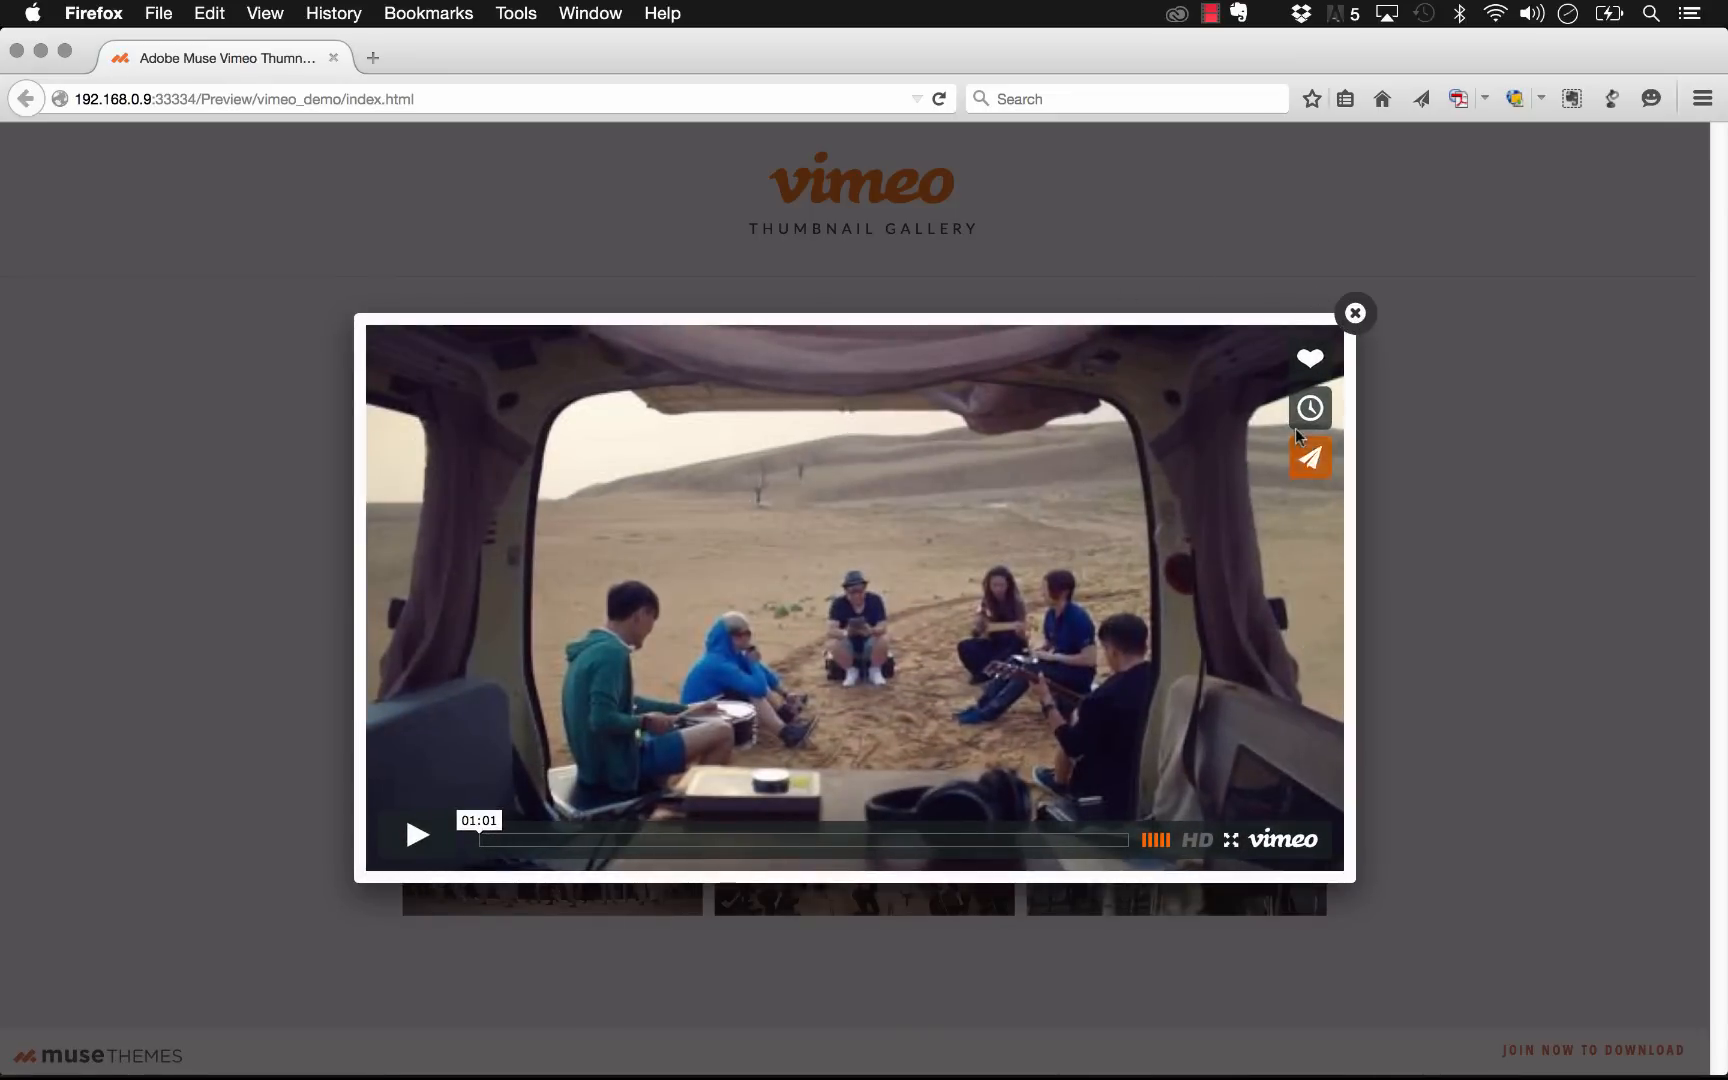
pyautogui.moveTo(462, 800)
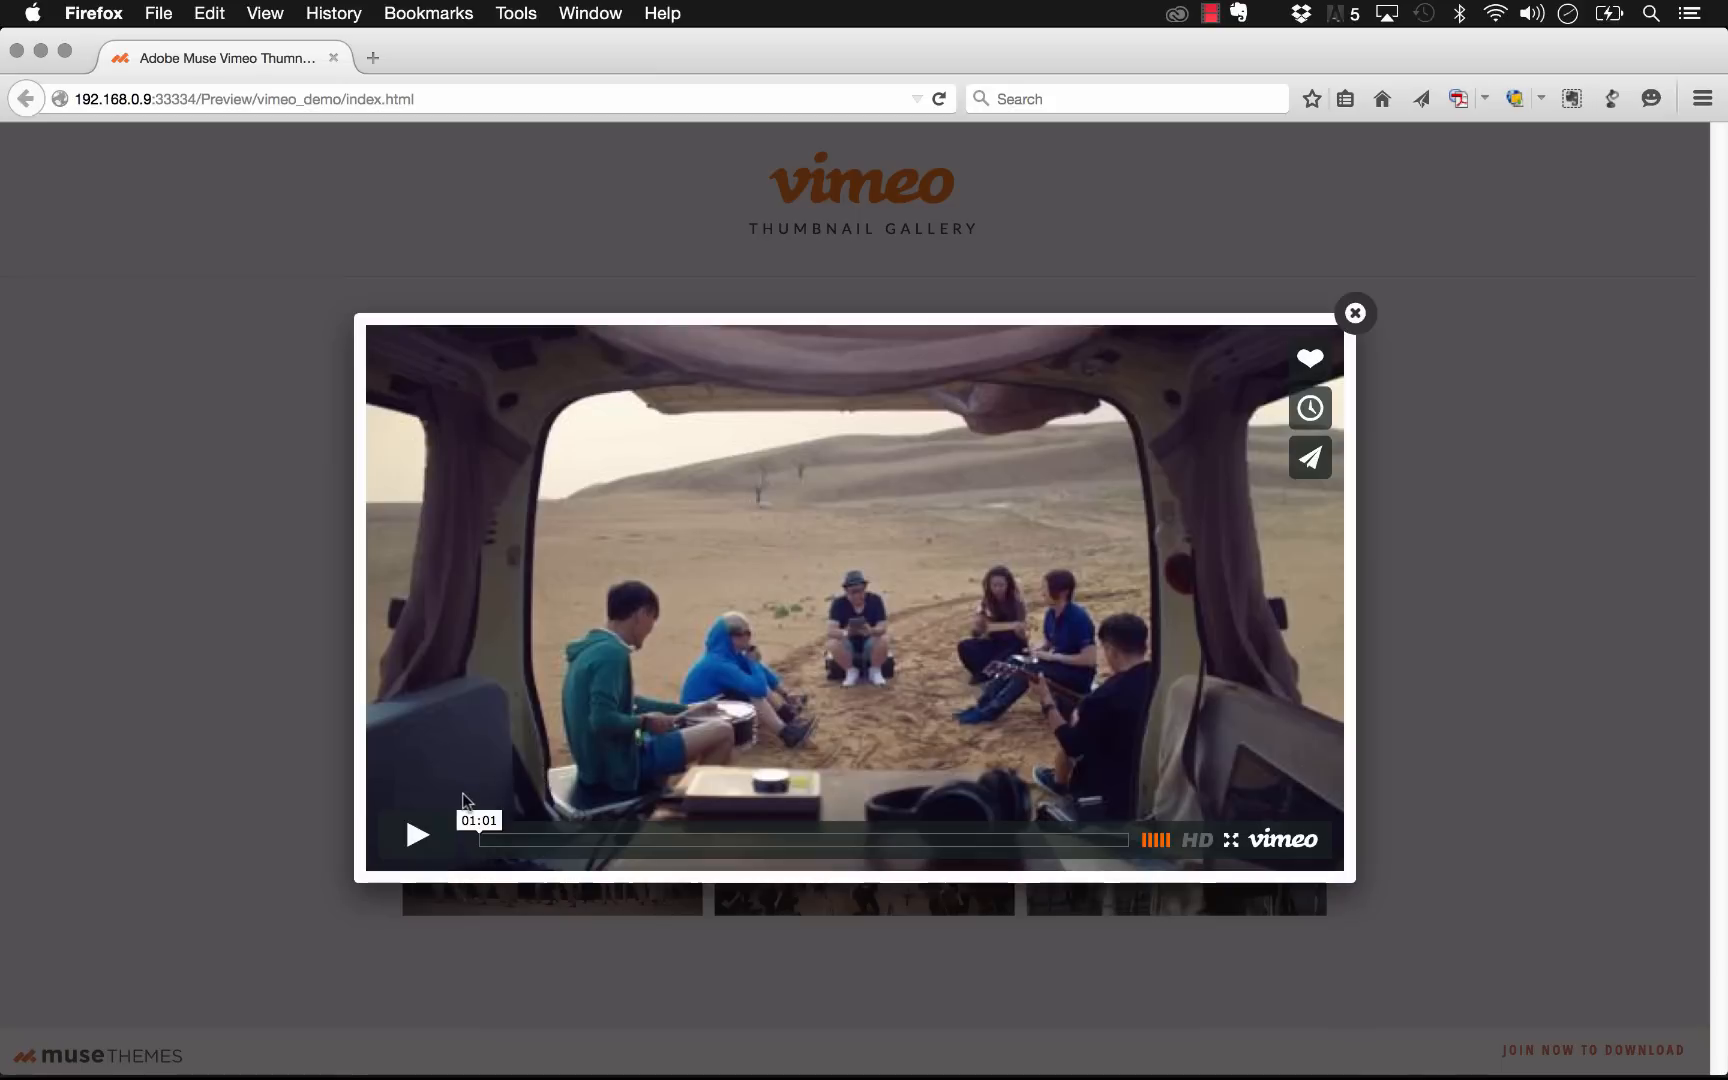
pyautogui.moveTo(696, 380)
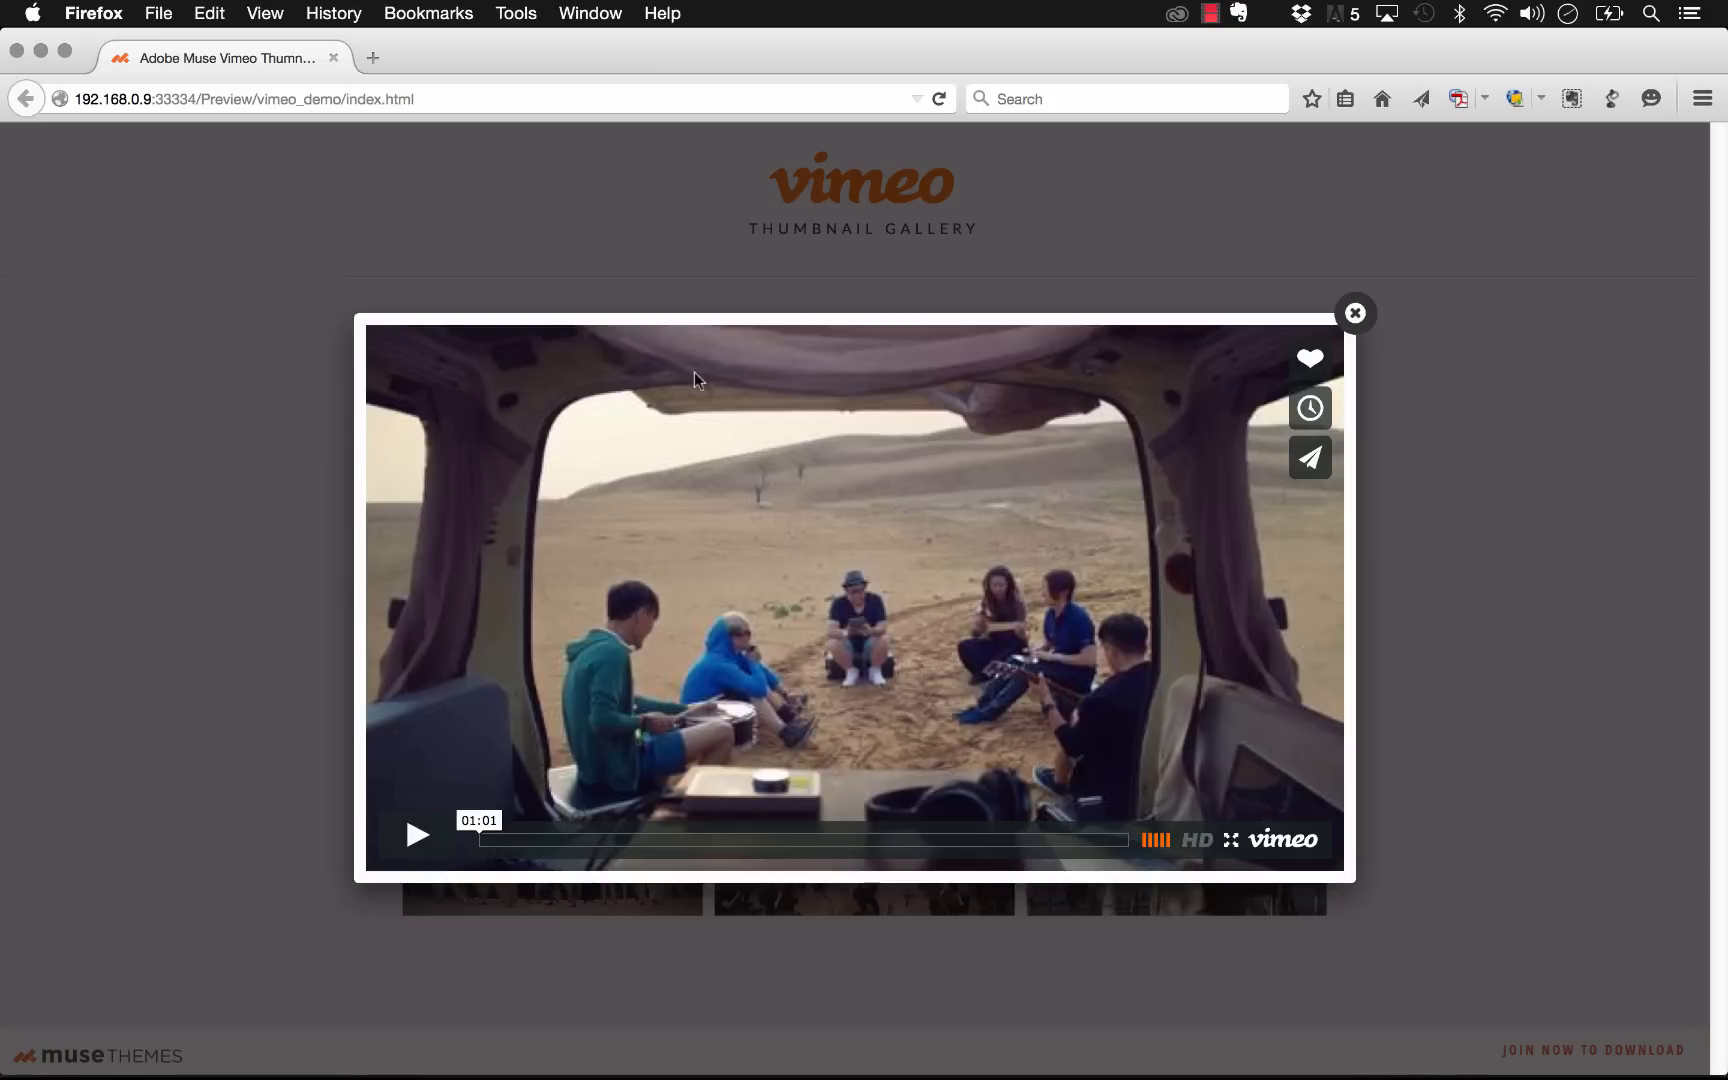
pyautogui.moveTo(416, 836)
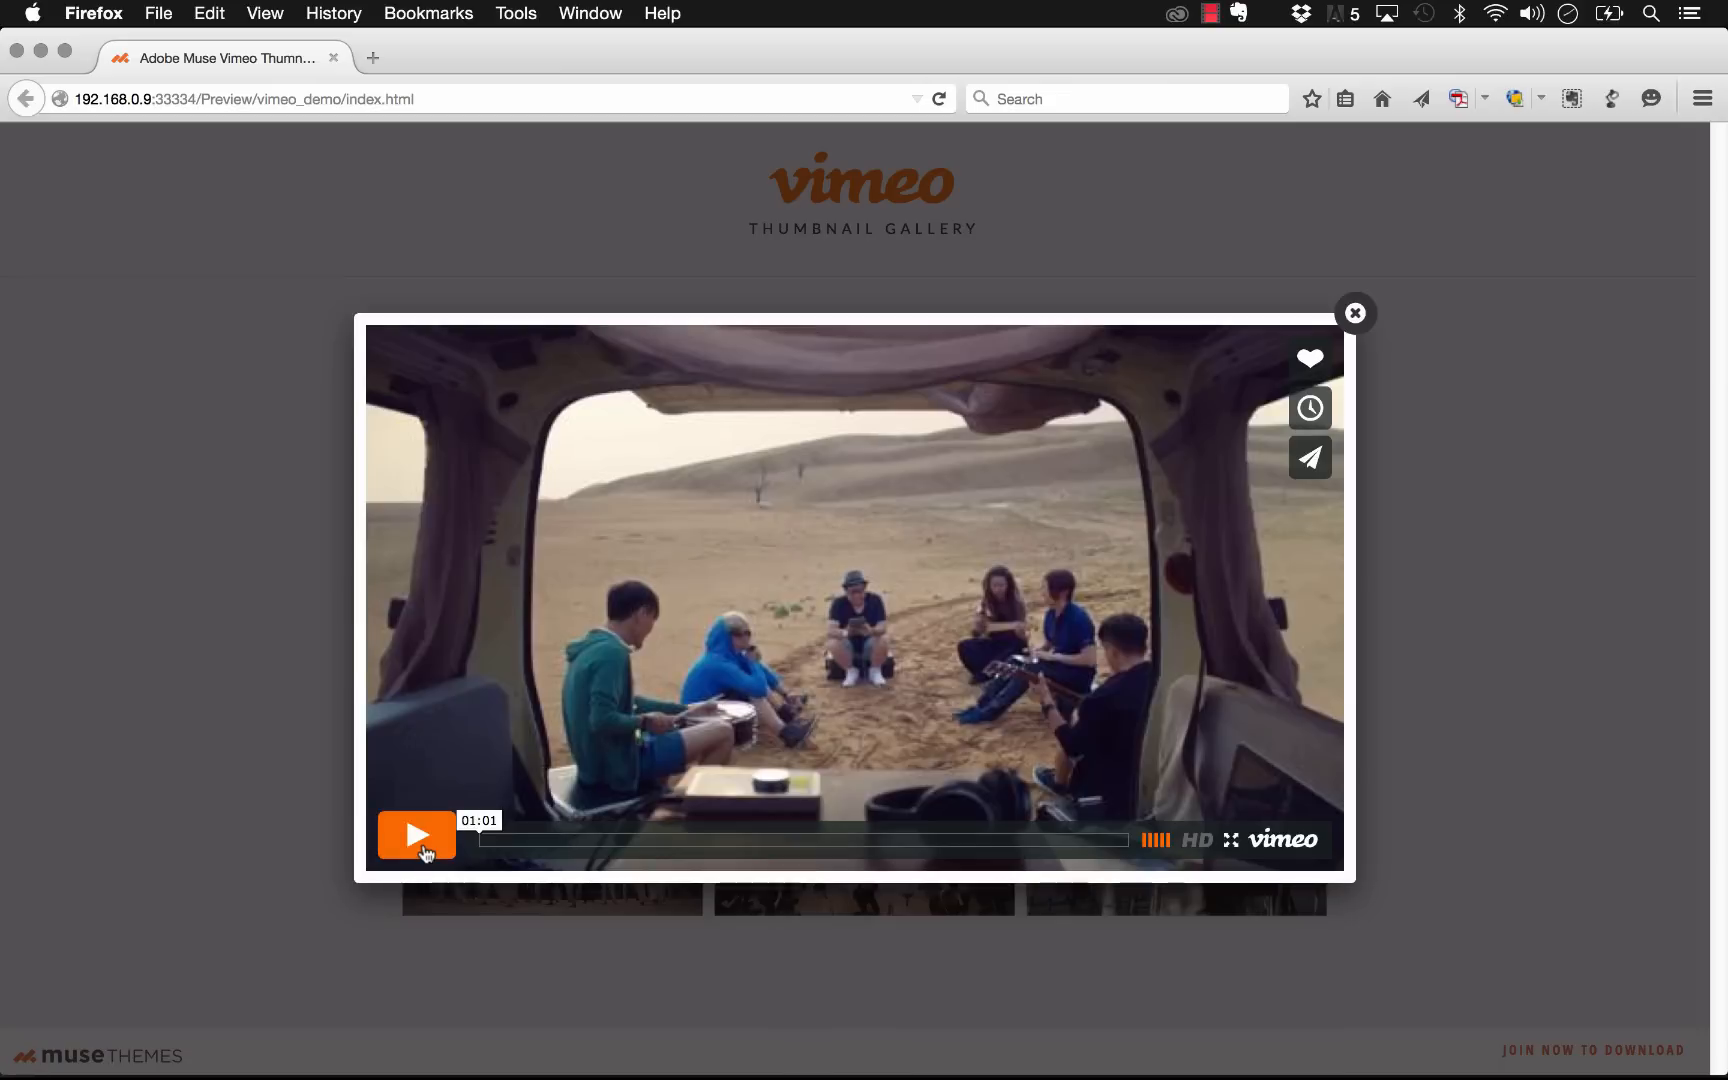
pyautogui.moveTo(1150, 528)
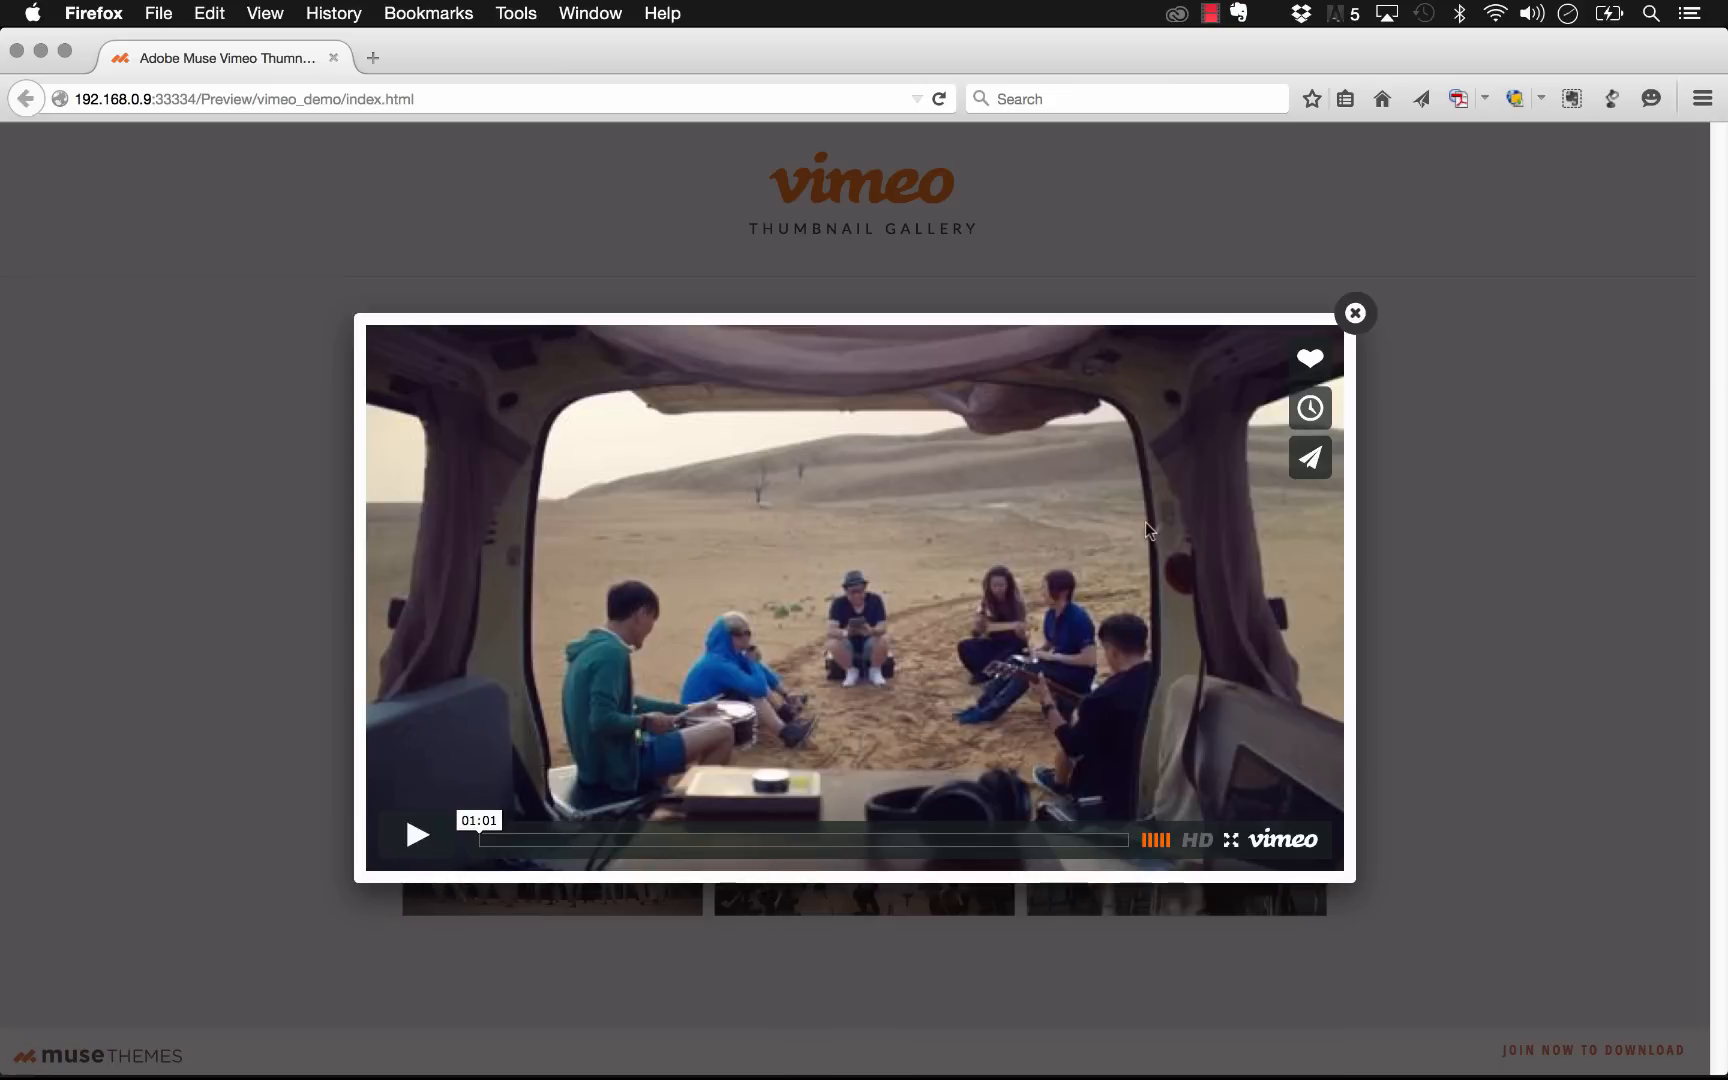
pyautogui.moveTo(1356, 312)
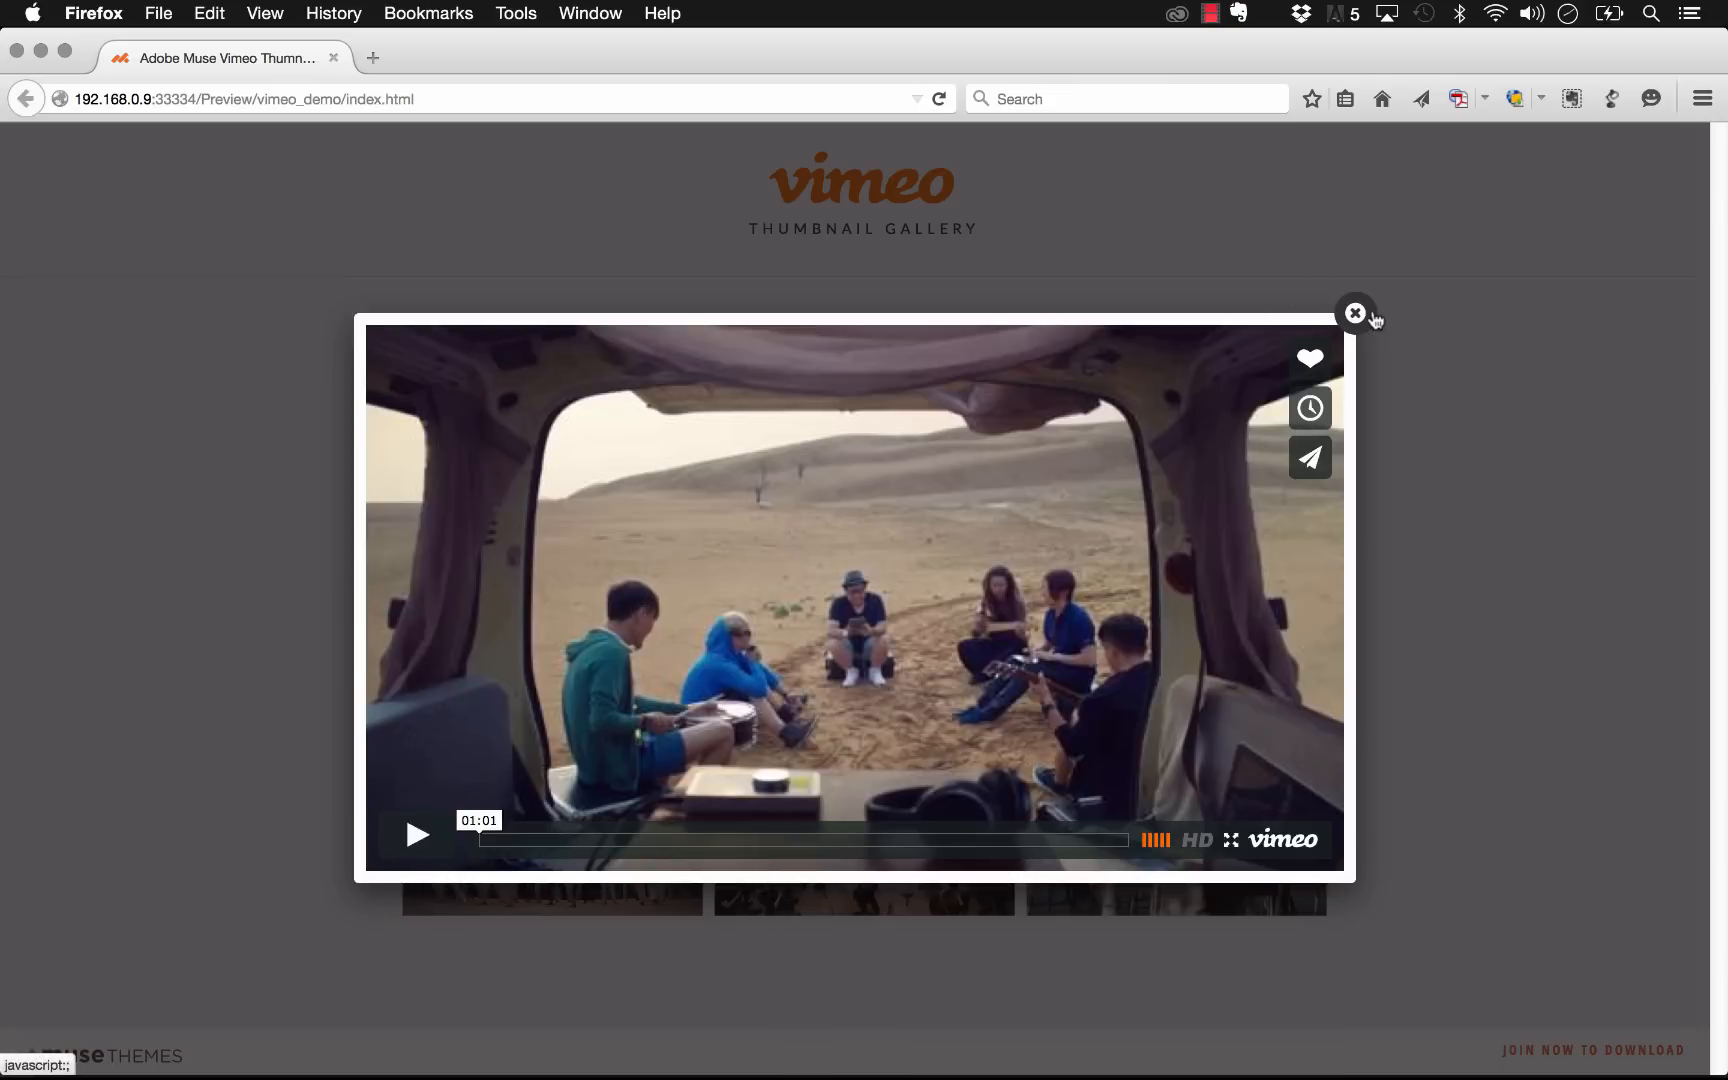
pyautogui.click(1354, 312)
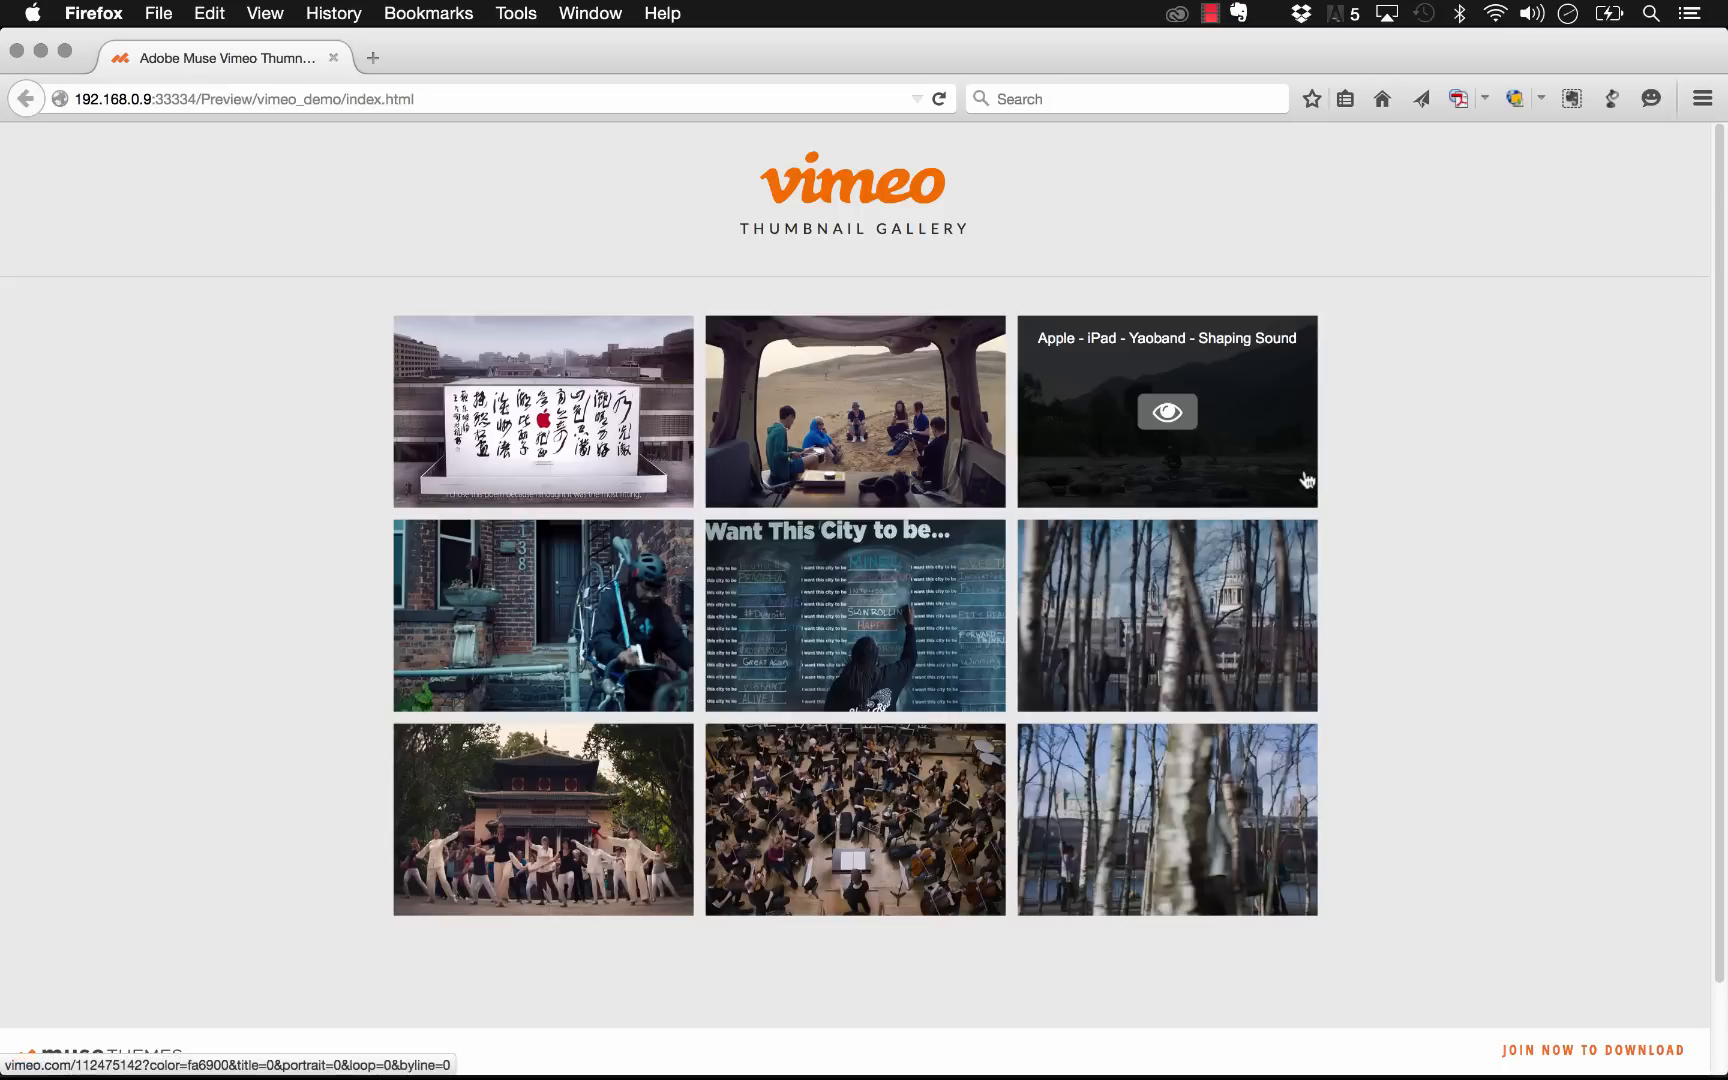
pyautogui.click(684, 1042)
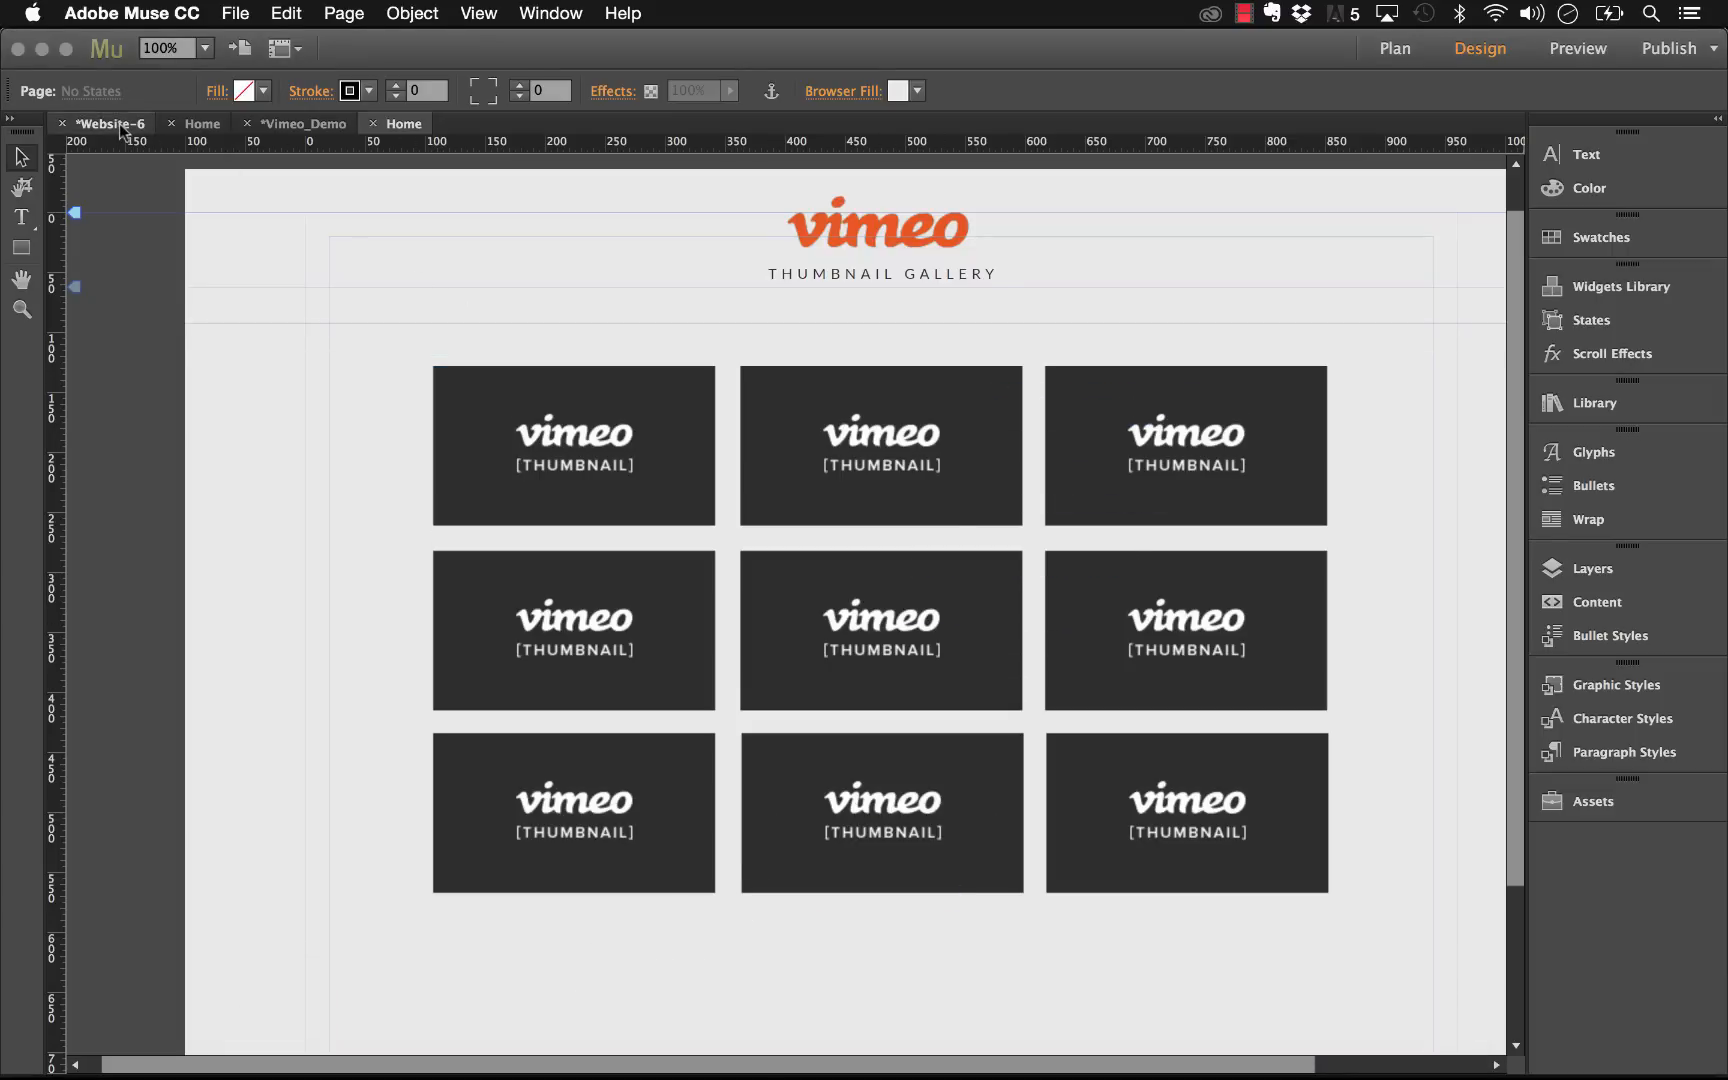
# Step: Place the 052 – Vimeo Video Gallery widget from the Library onto the empty Home page
pyautogui.click(202, 124)
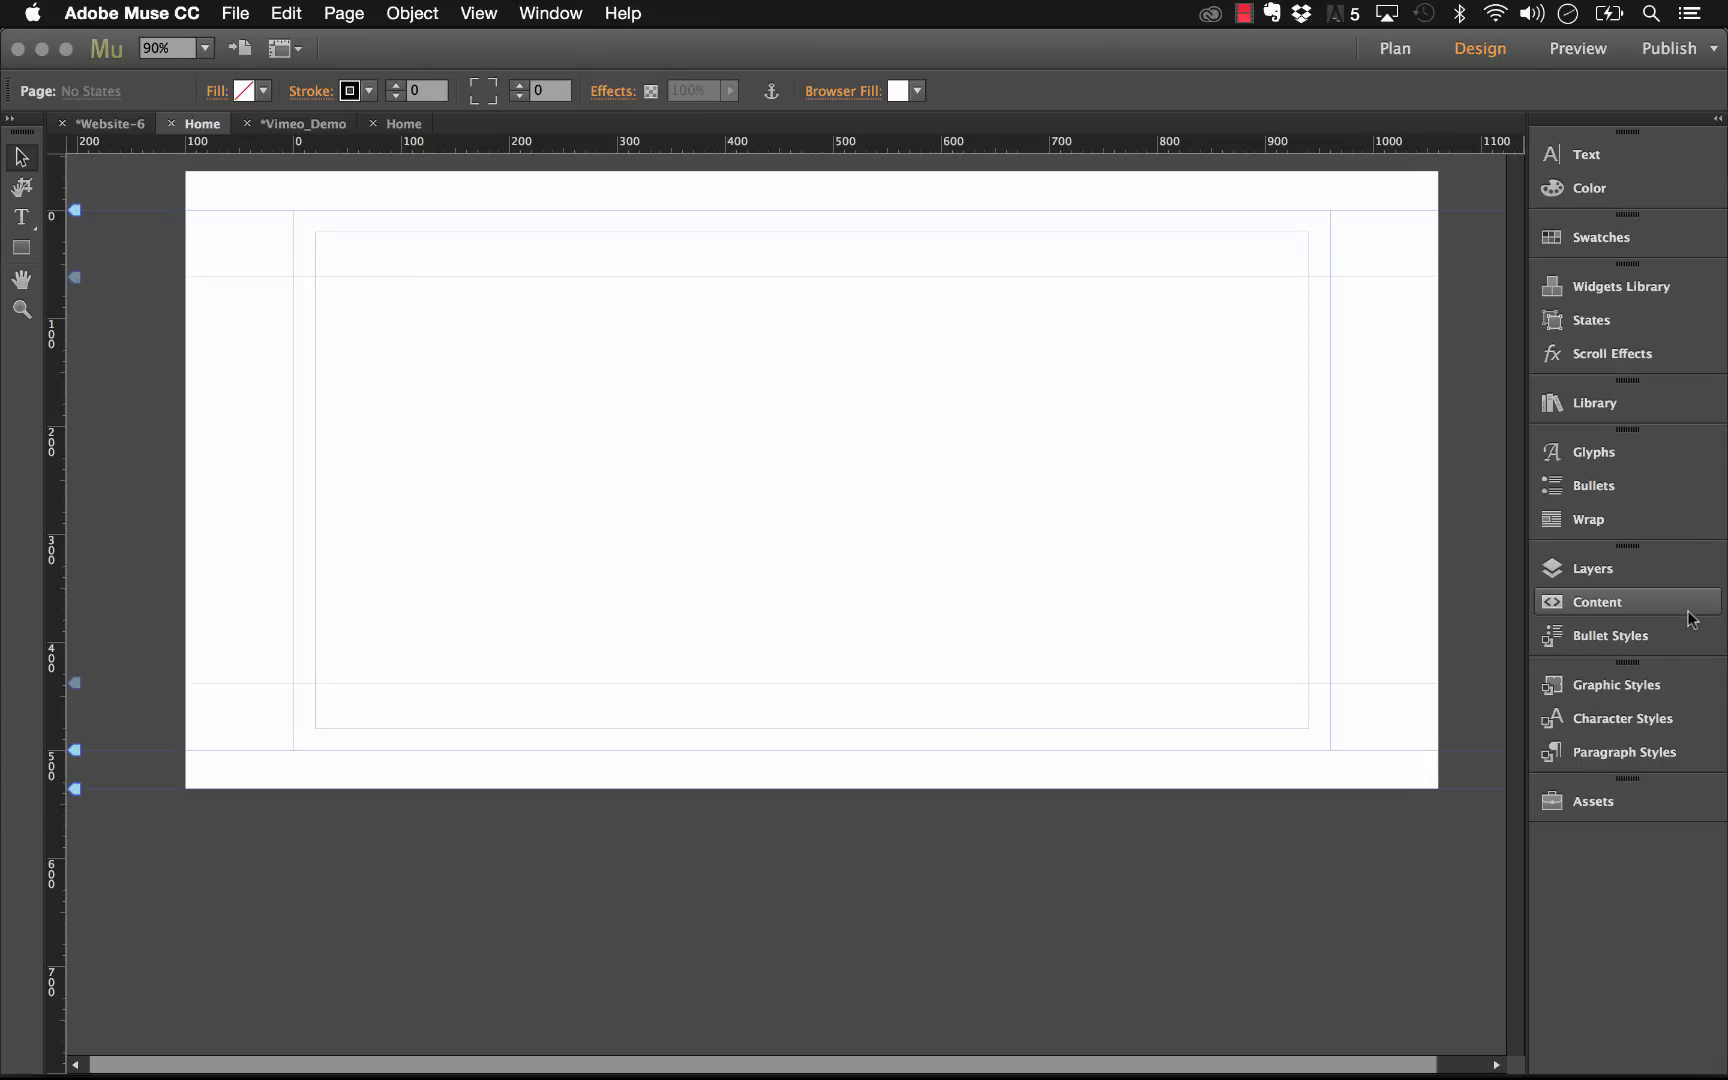
pyautogui.moveTo(1590, 420)
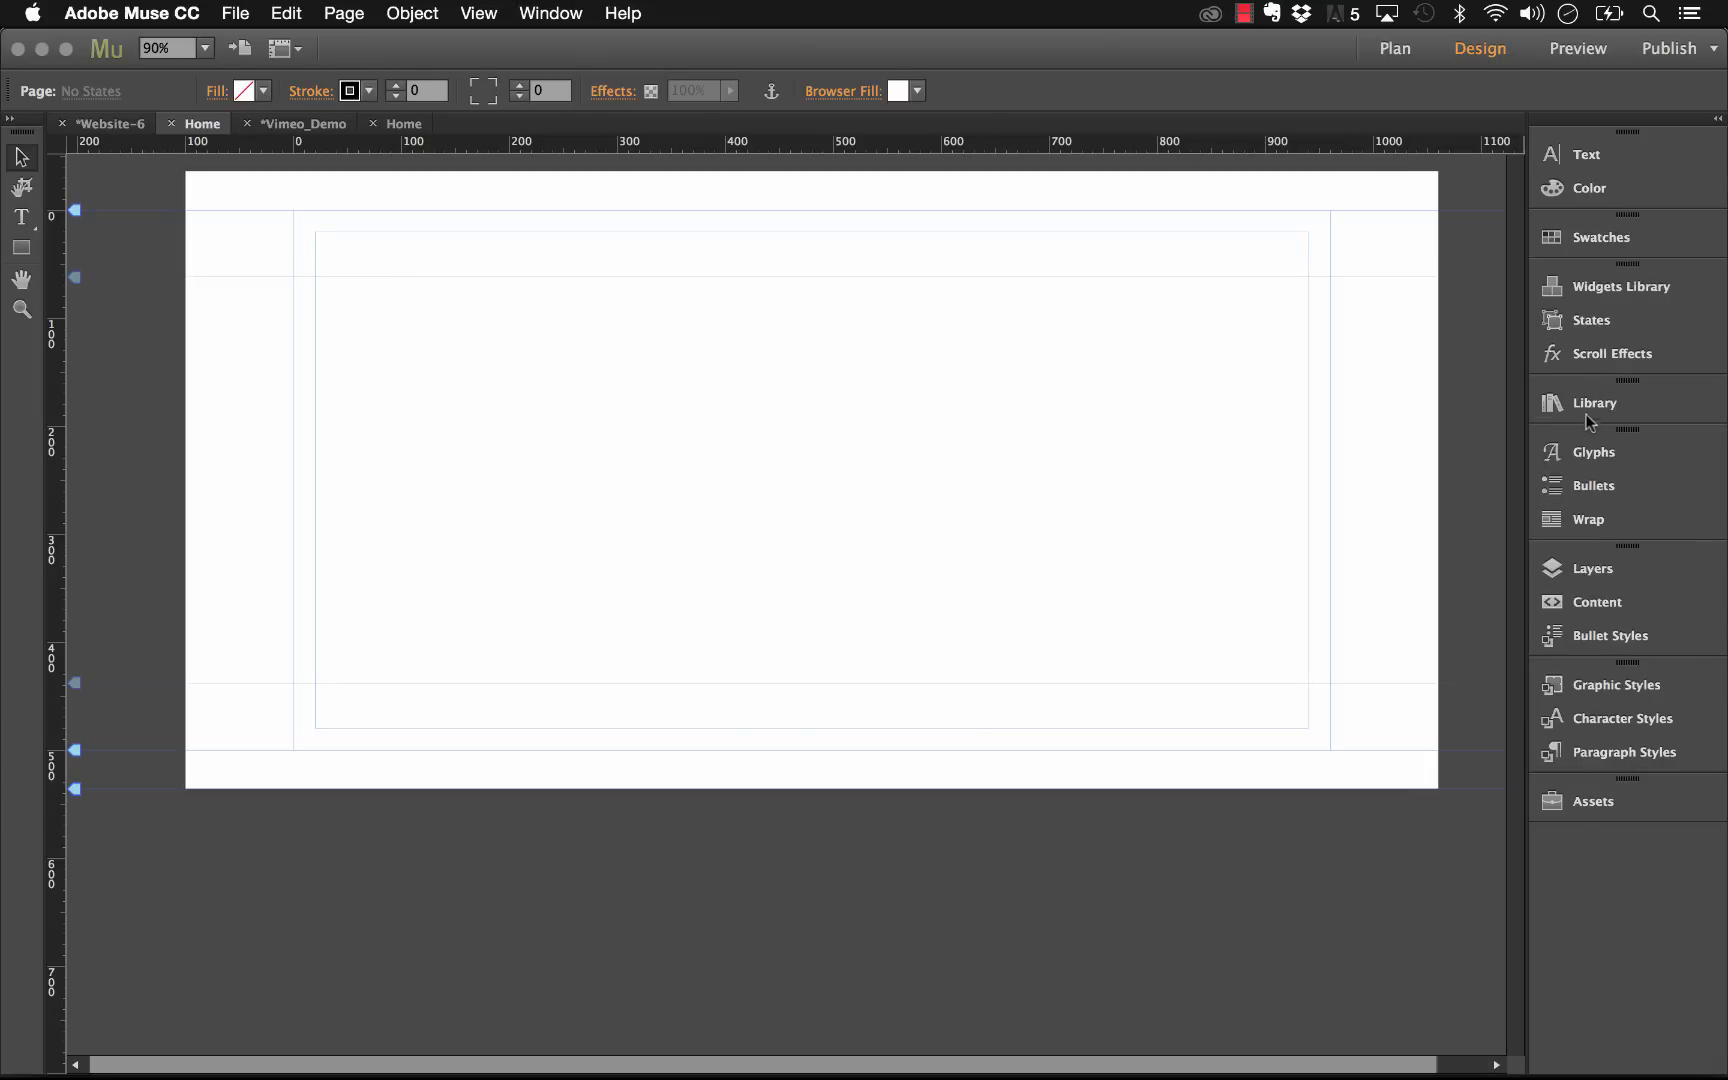
pyautogui.click(1594, 402)
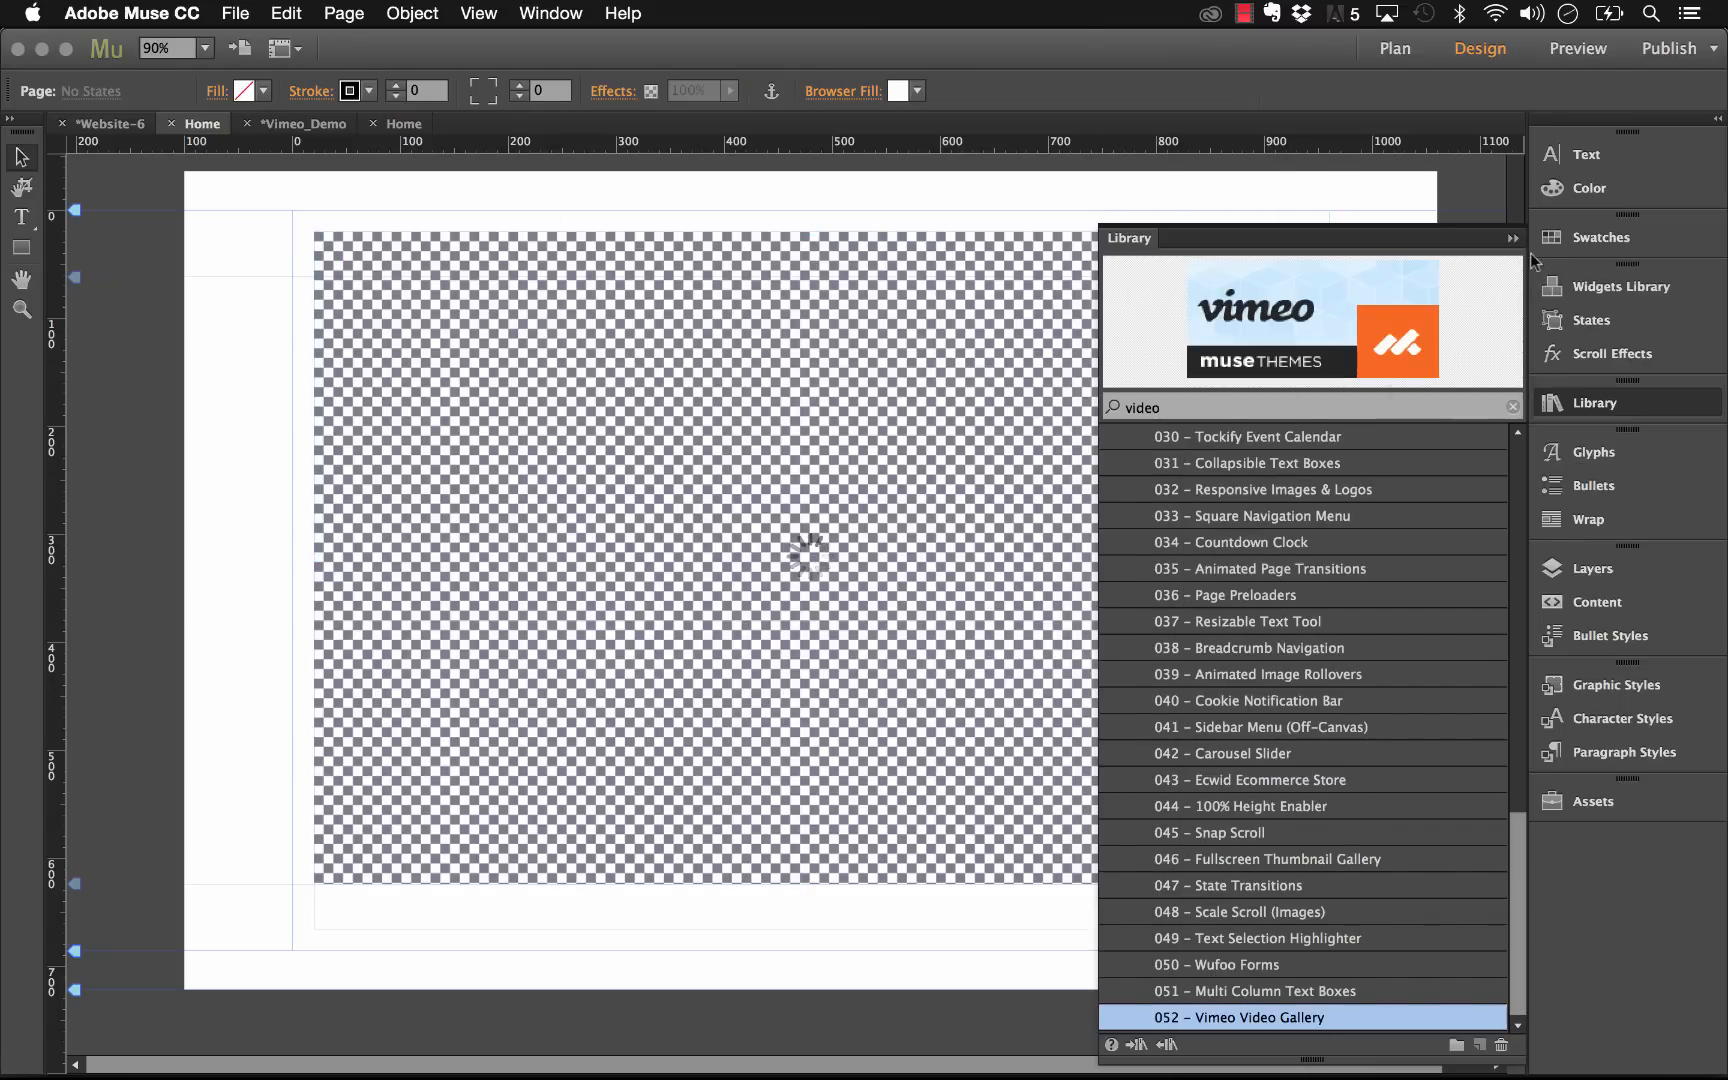
pyautogui.doubleClick(1238, 1018)
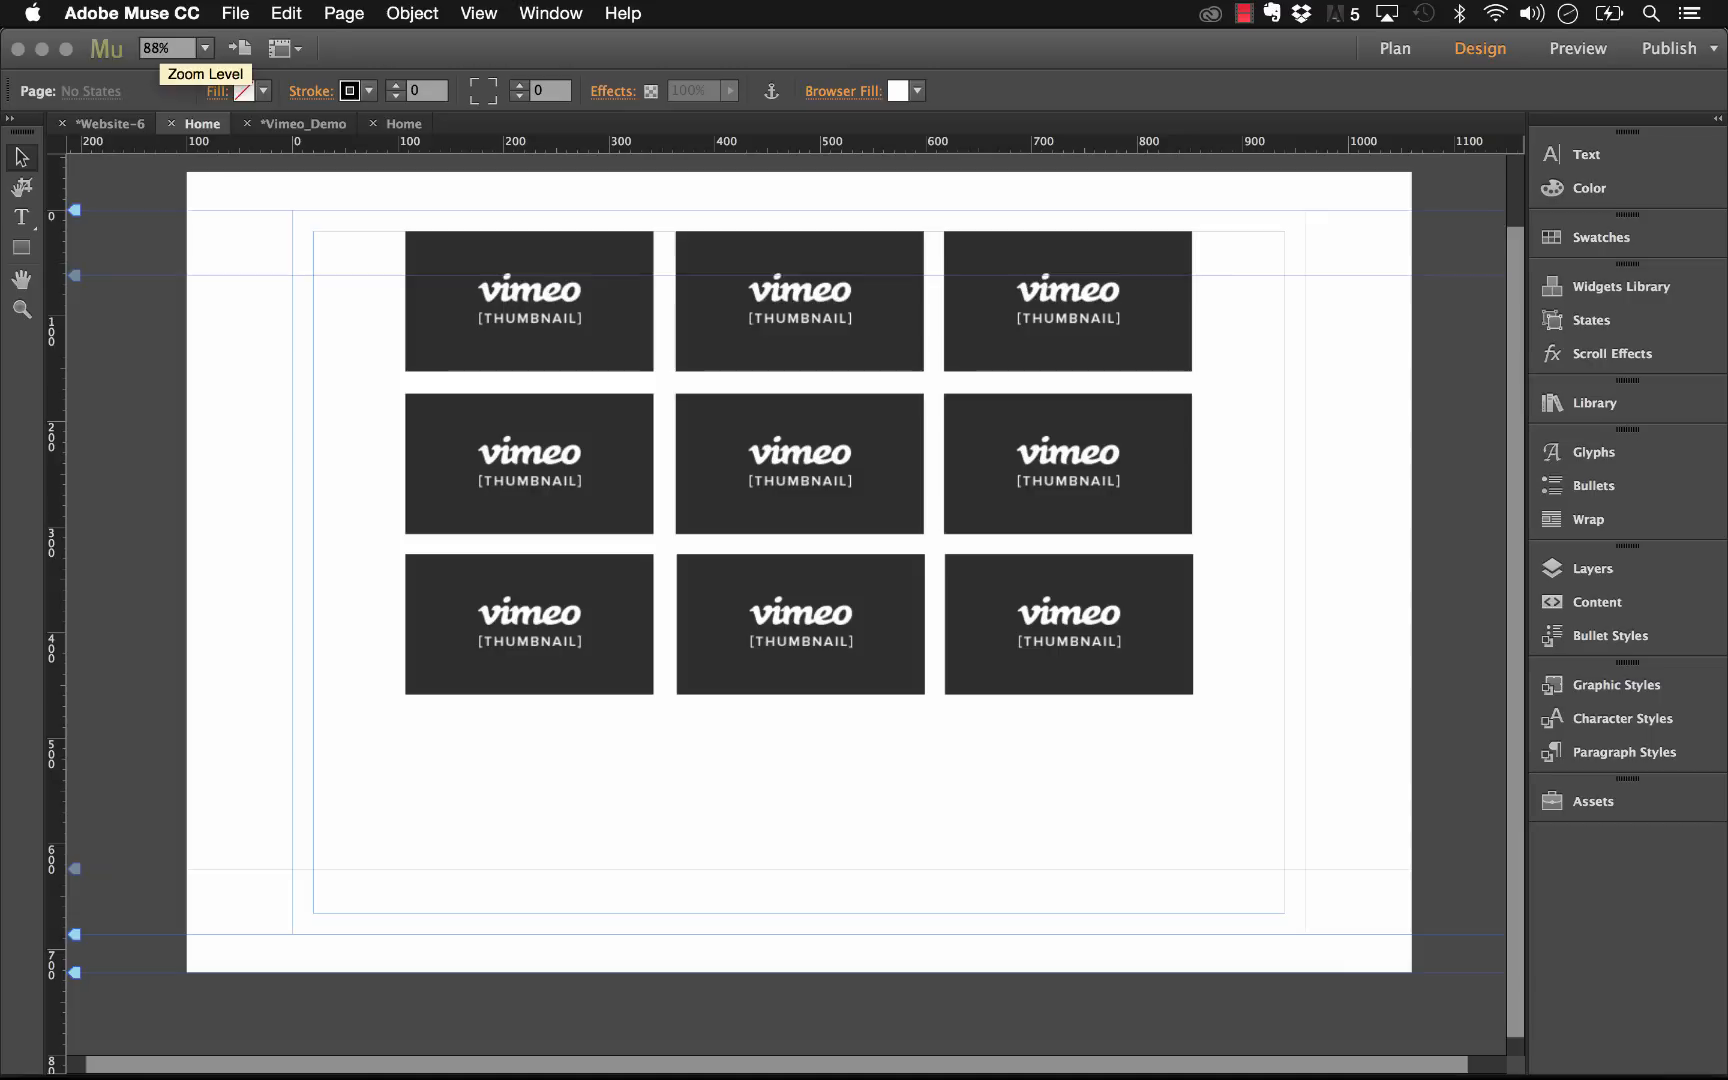
# Step: Show the gallery widget's options and keep the video Input Type set to User
pyautogui.click(798, 462)
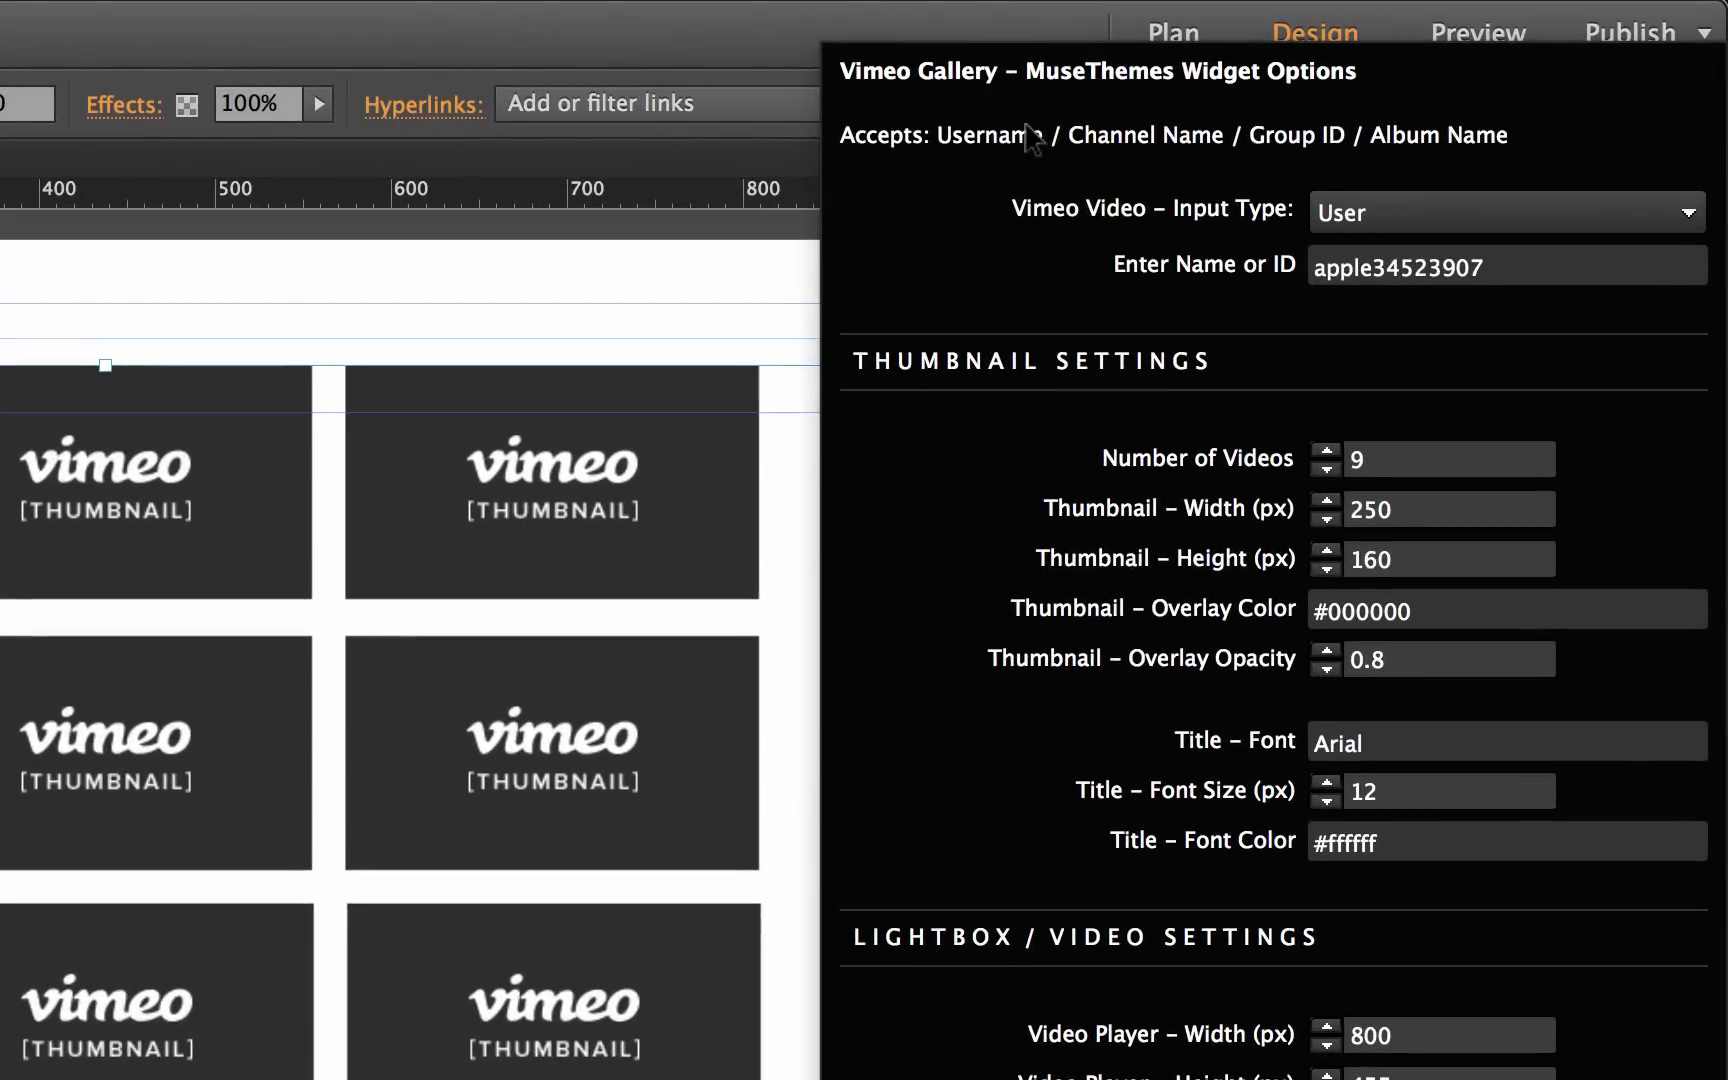
pyautogui.moveTo(1056, 234)
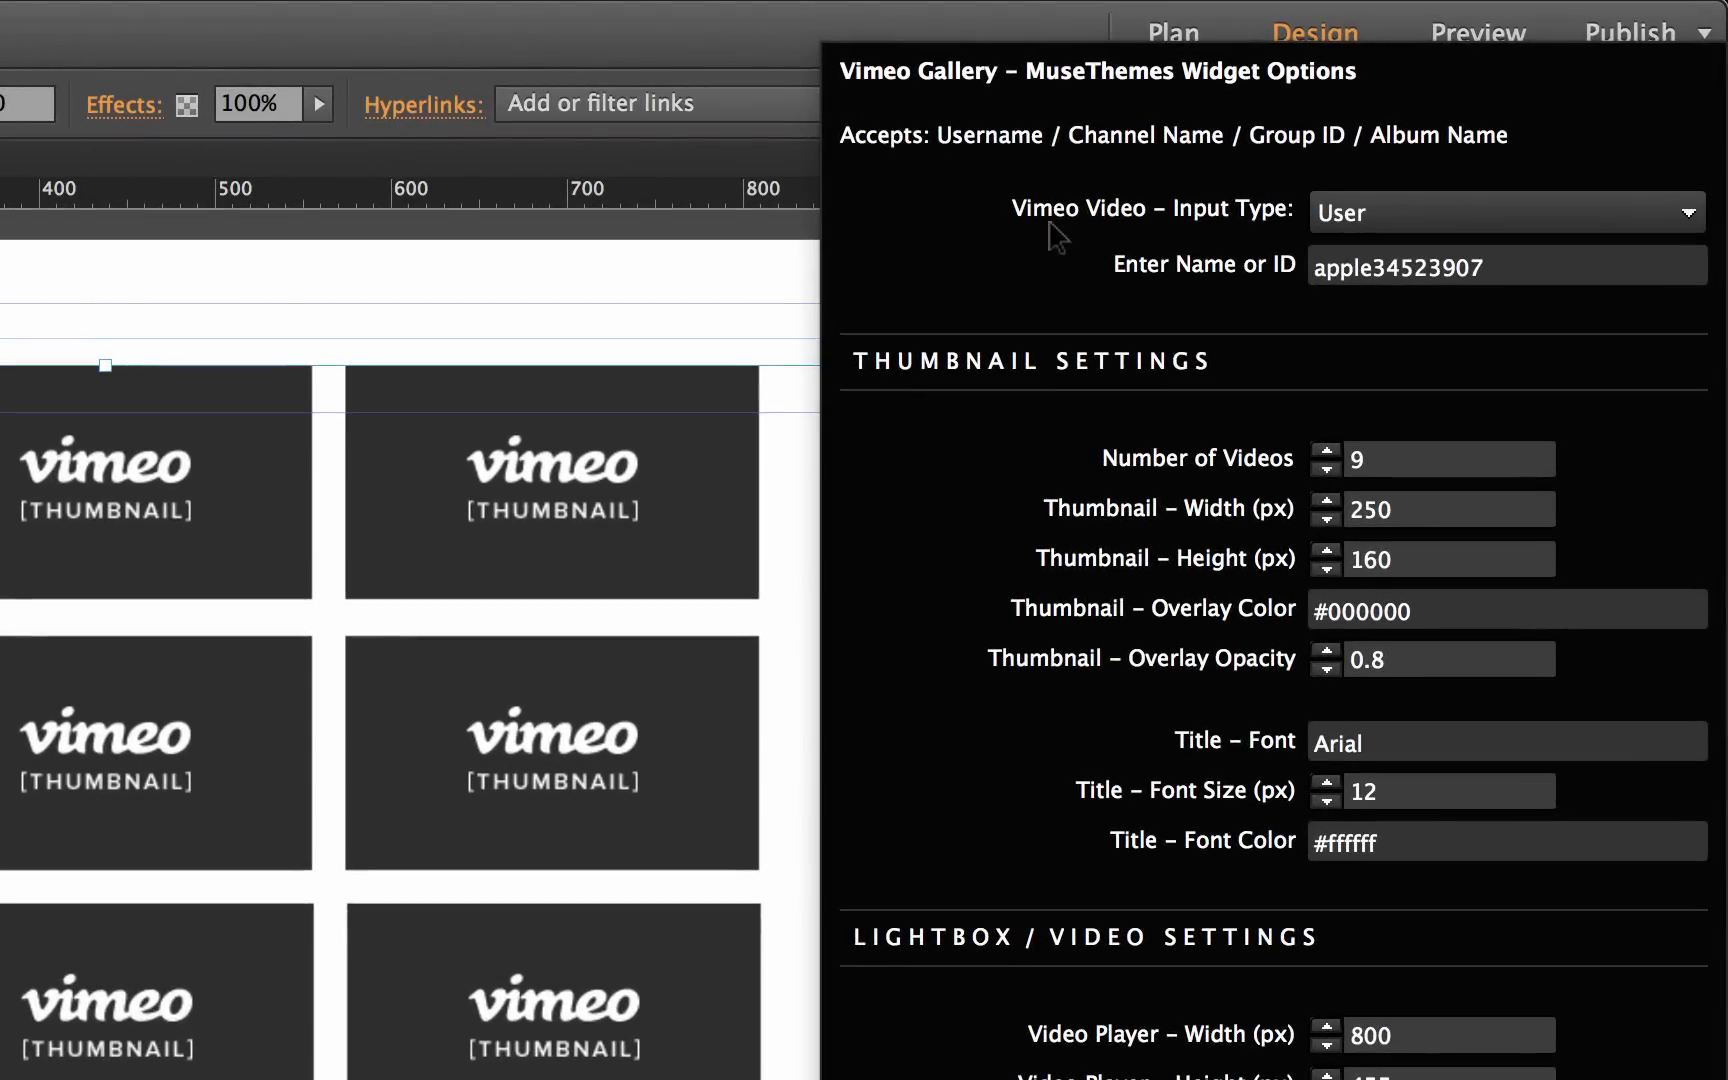
pyautogui.moveTo(1060, 252)
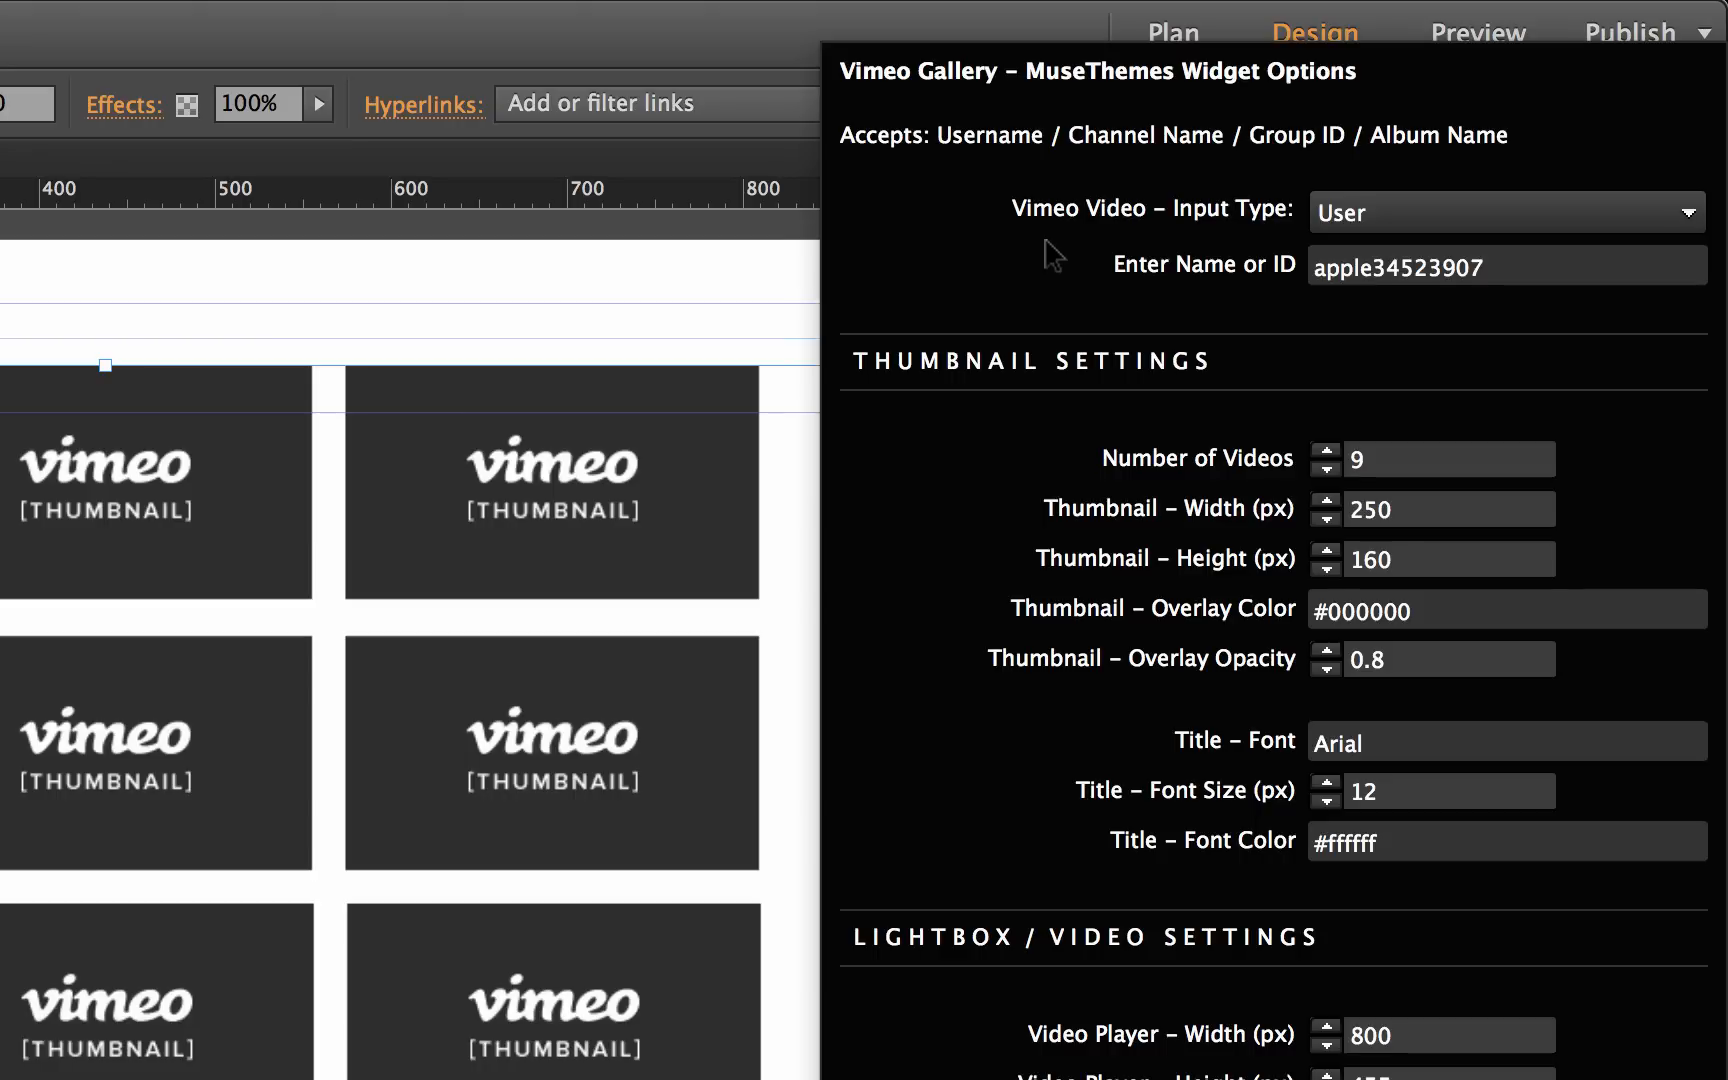
pyautogui.moveTo(1384, 218)
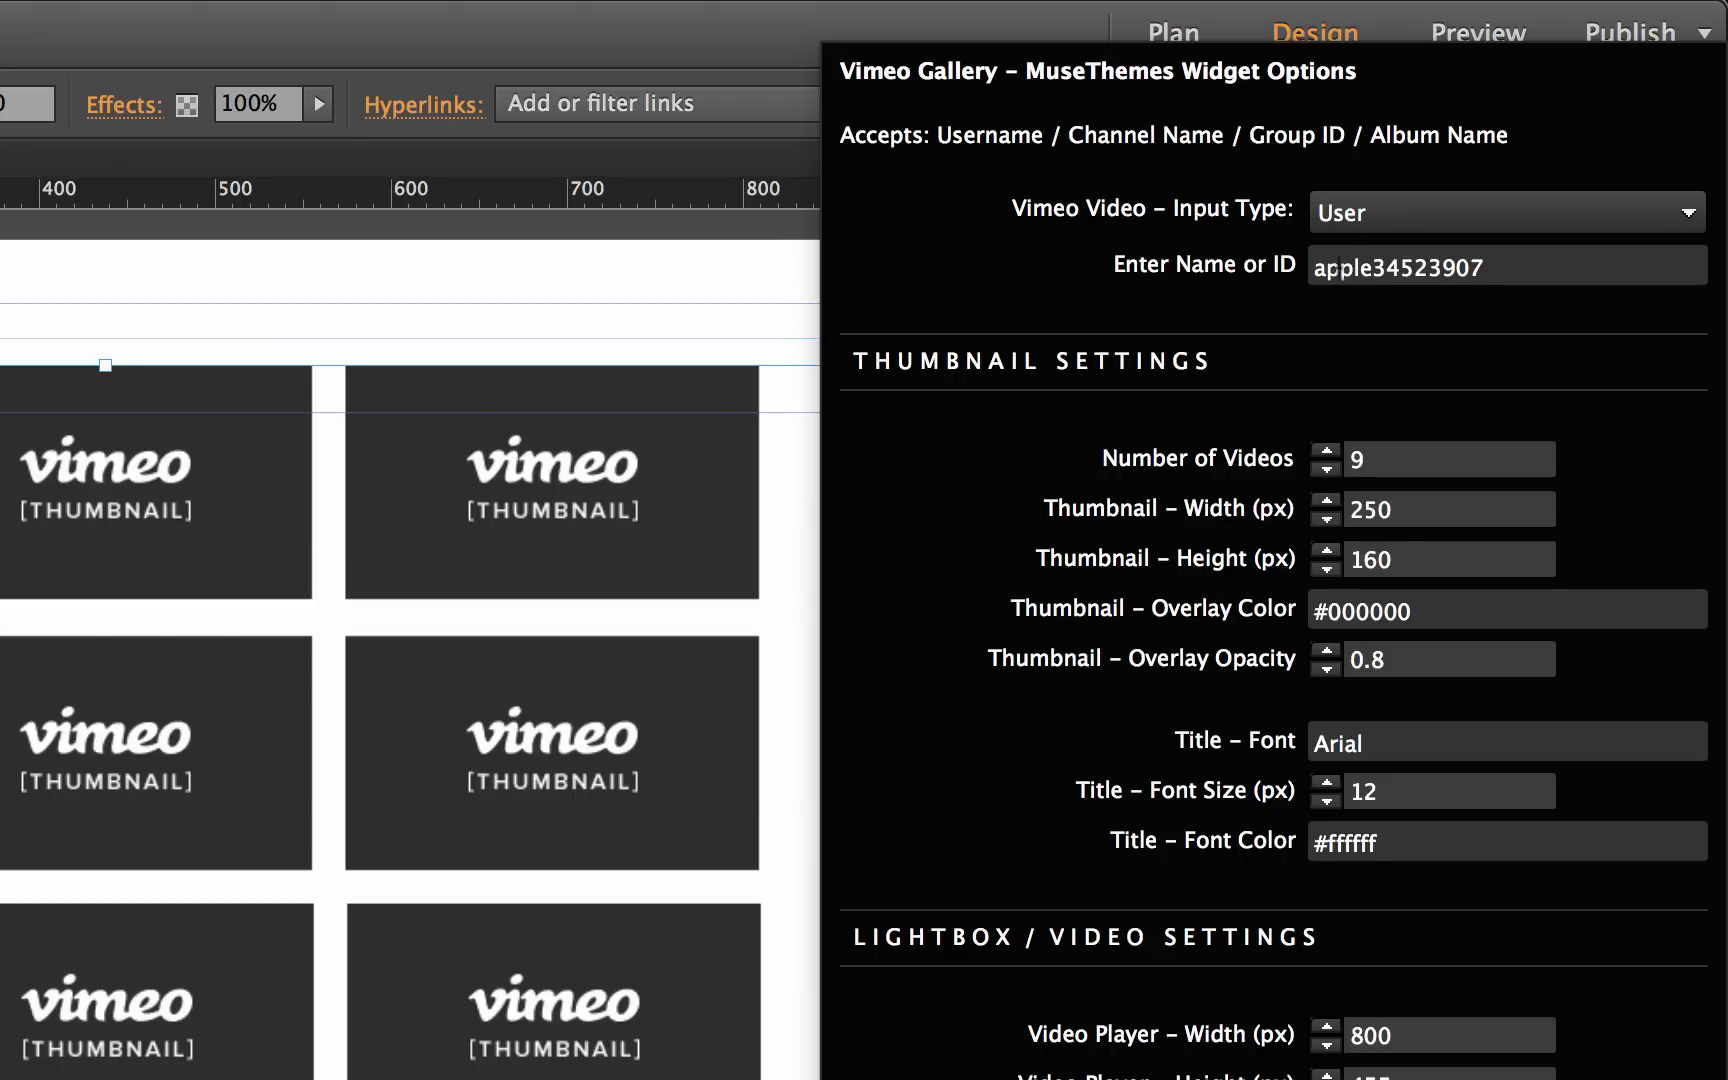
pyautogui.click(1488, 268)
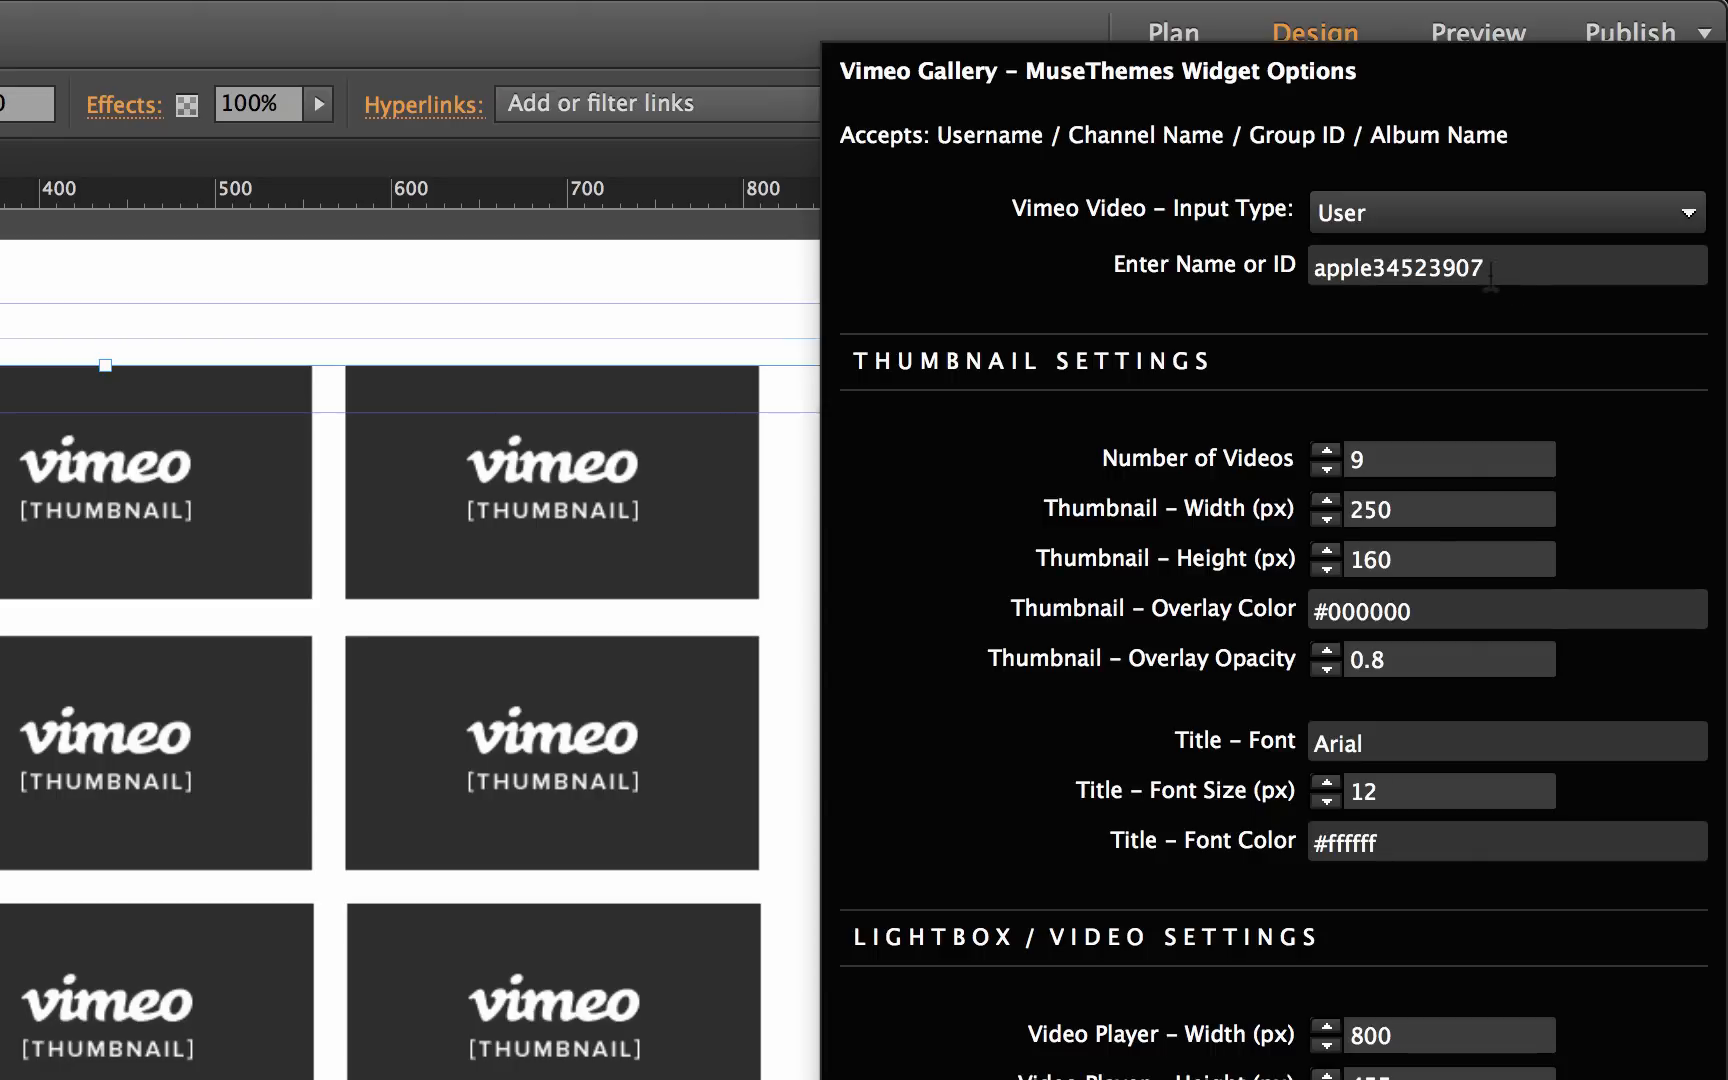
pyautogui.click(1502, 212)
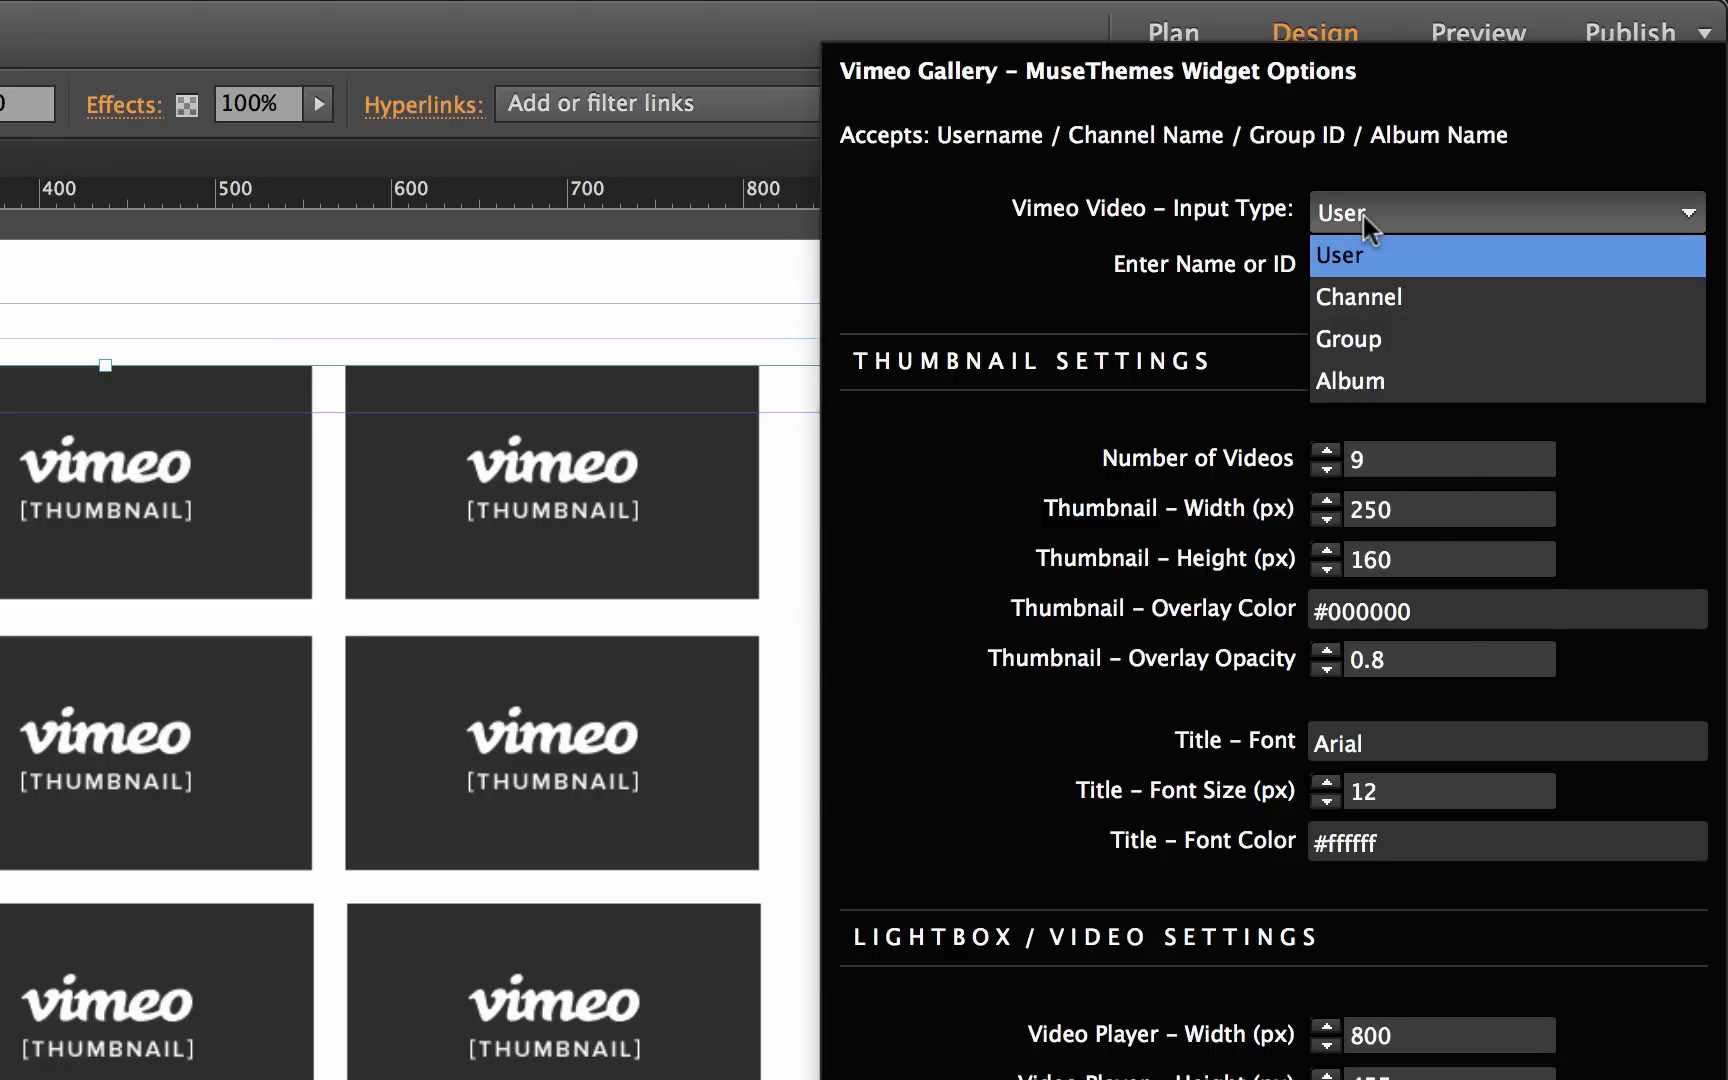
pyautogui.moveTo(1372, 342)
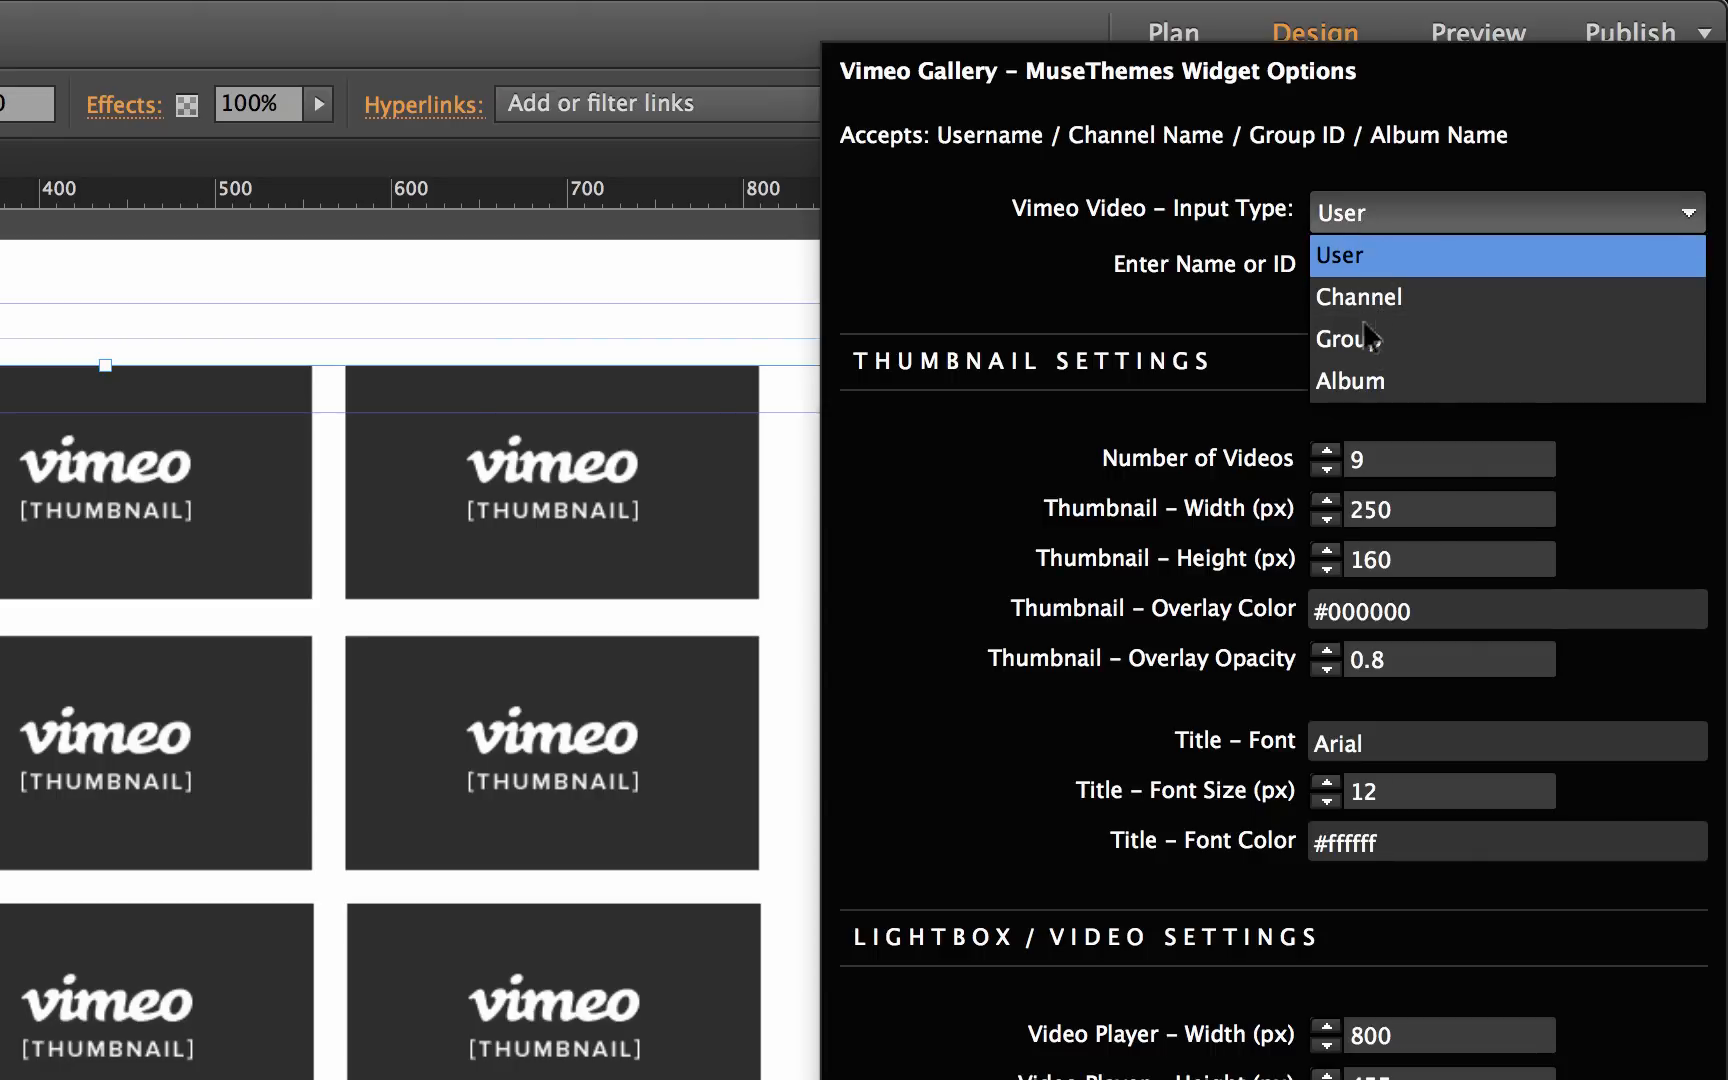
pyautogui.click(1340, 254)
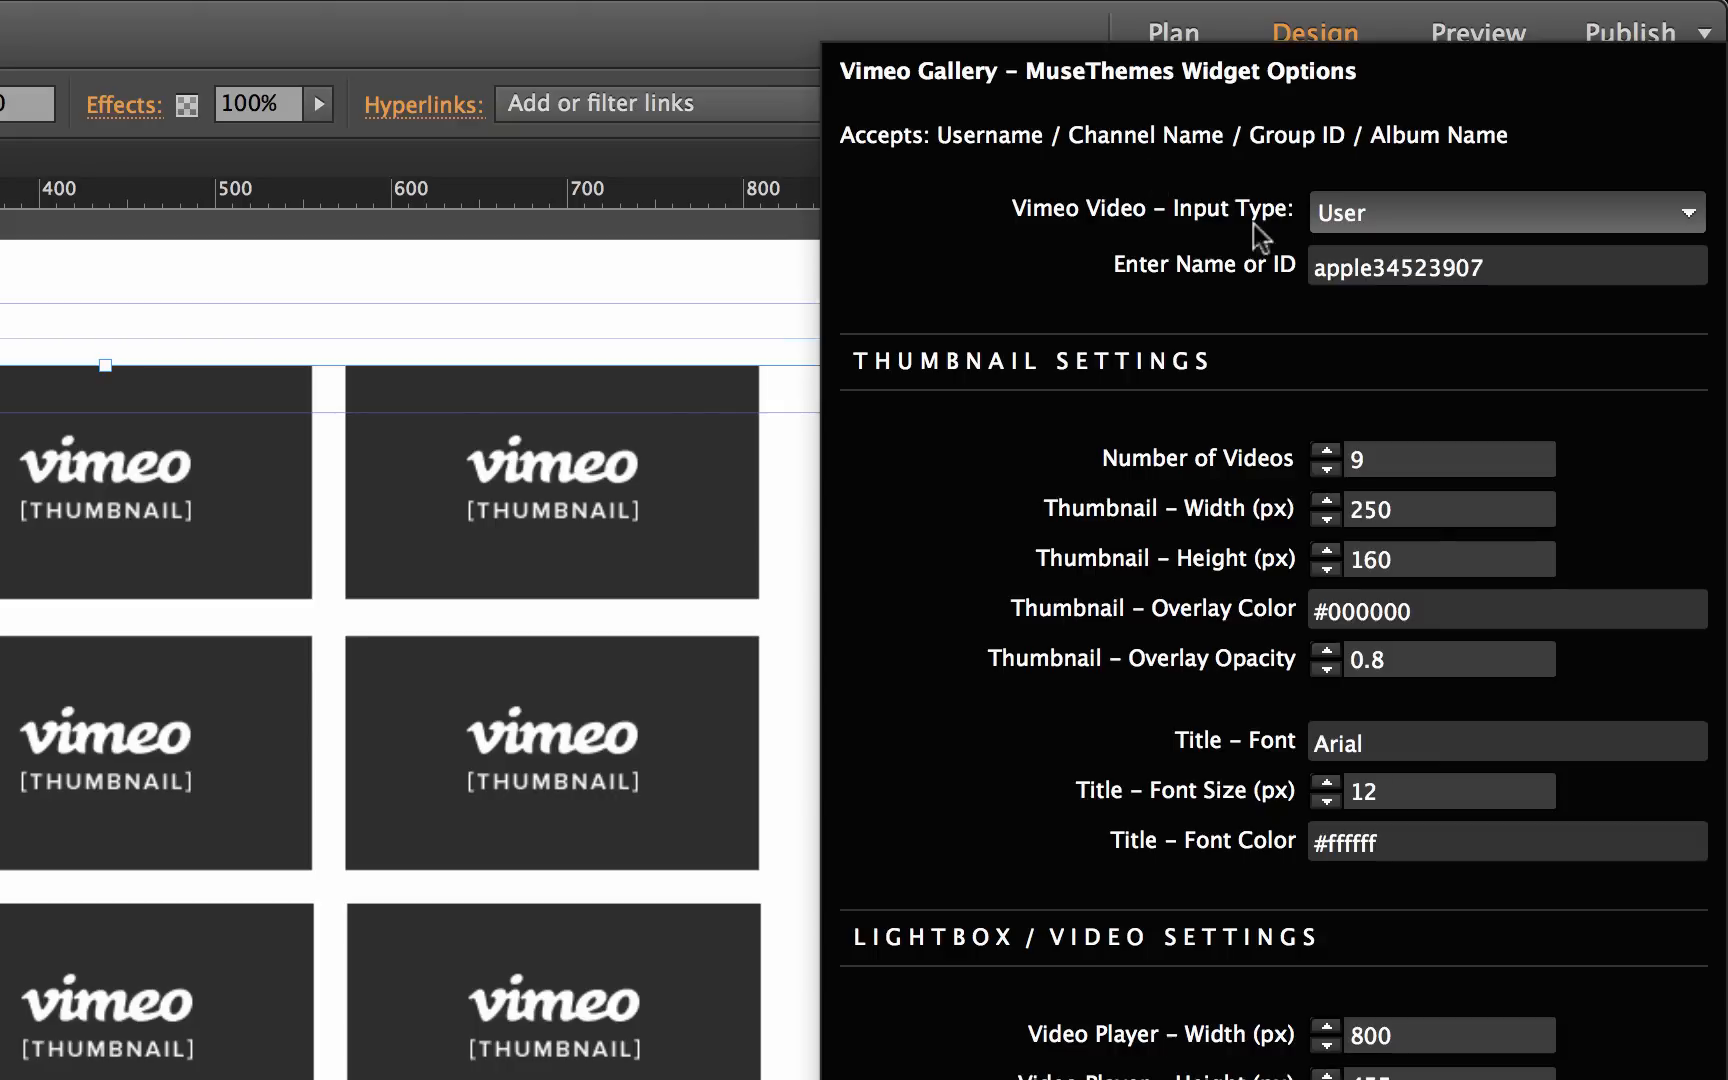
pyautogui.moveTo(1378, 294)
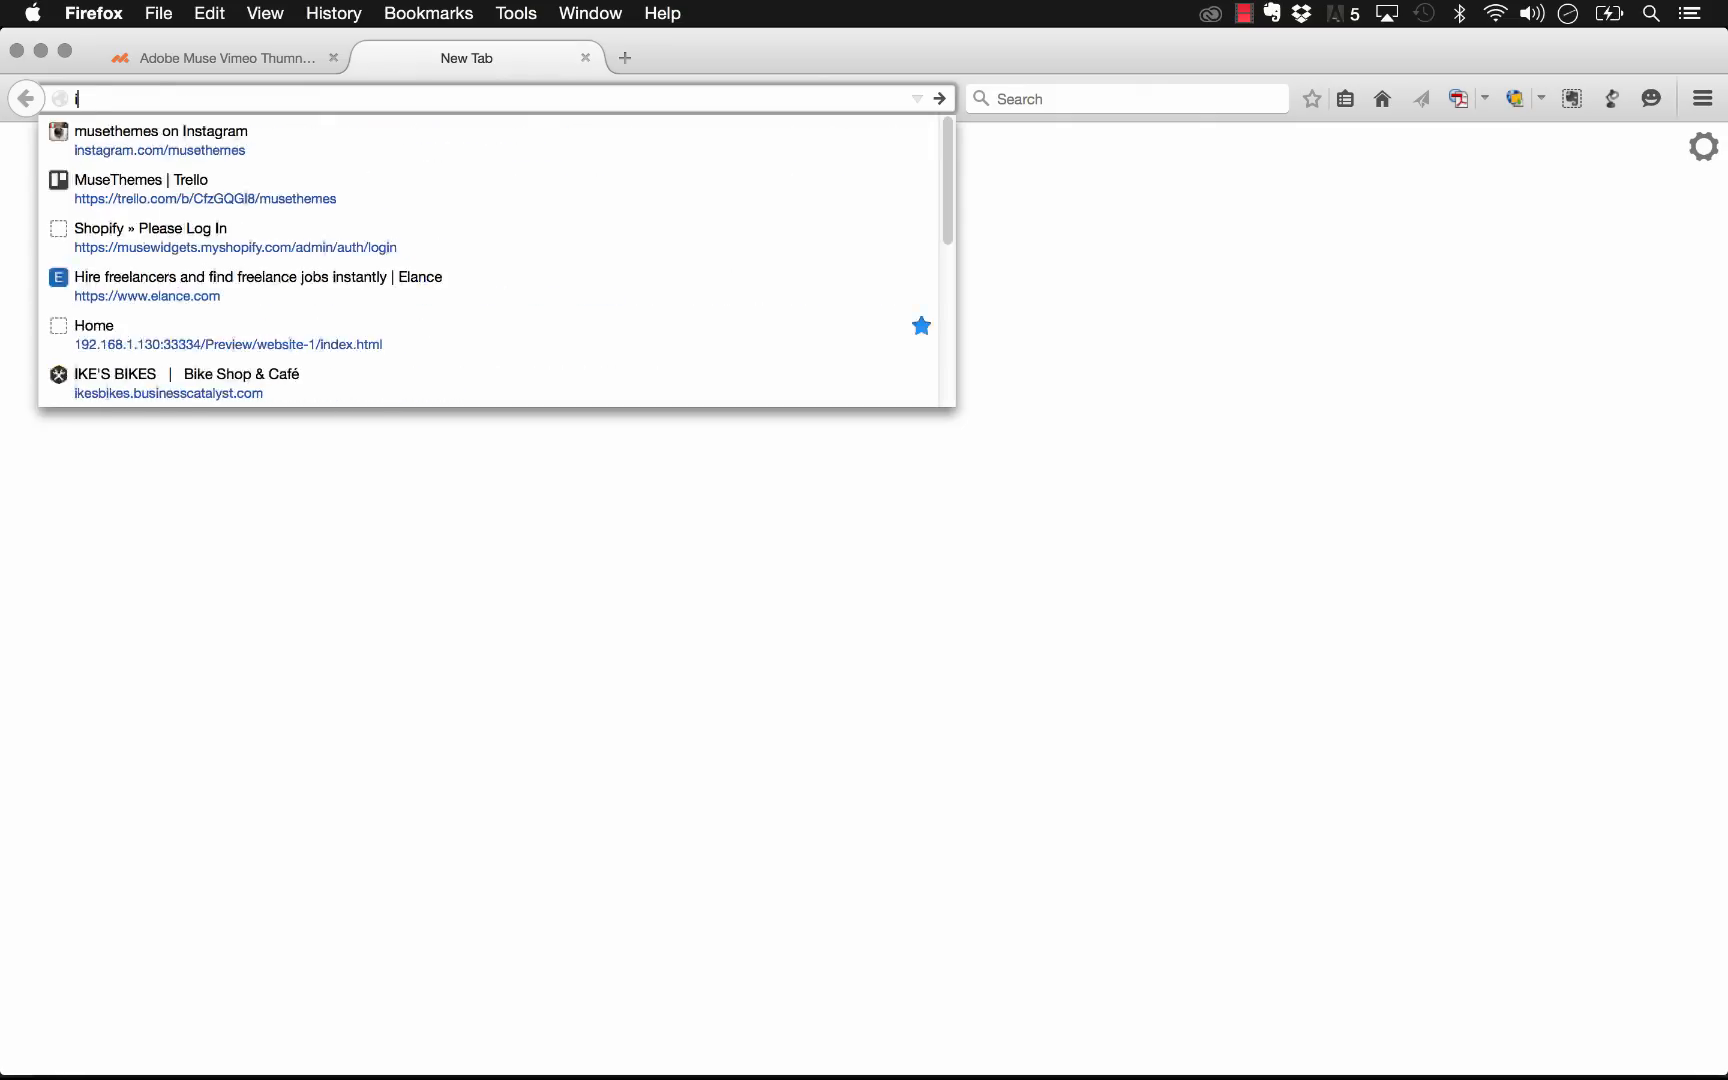
# Step: Search Vimeo for 'musethemes' and reach the uploader's profile page from the first result
pyautogui.press('Return')
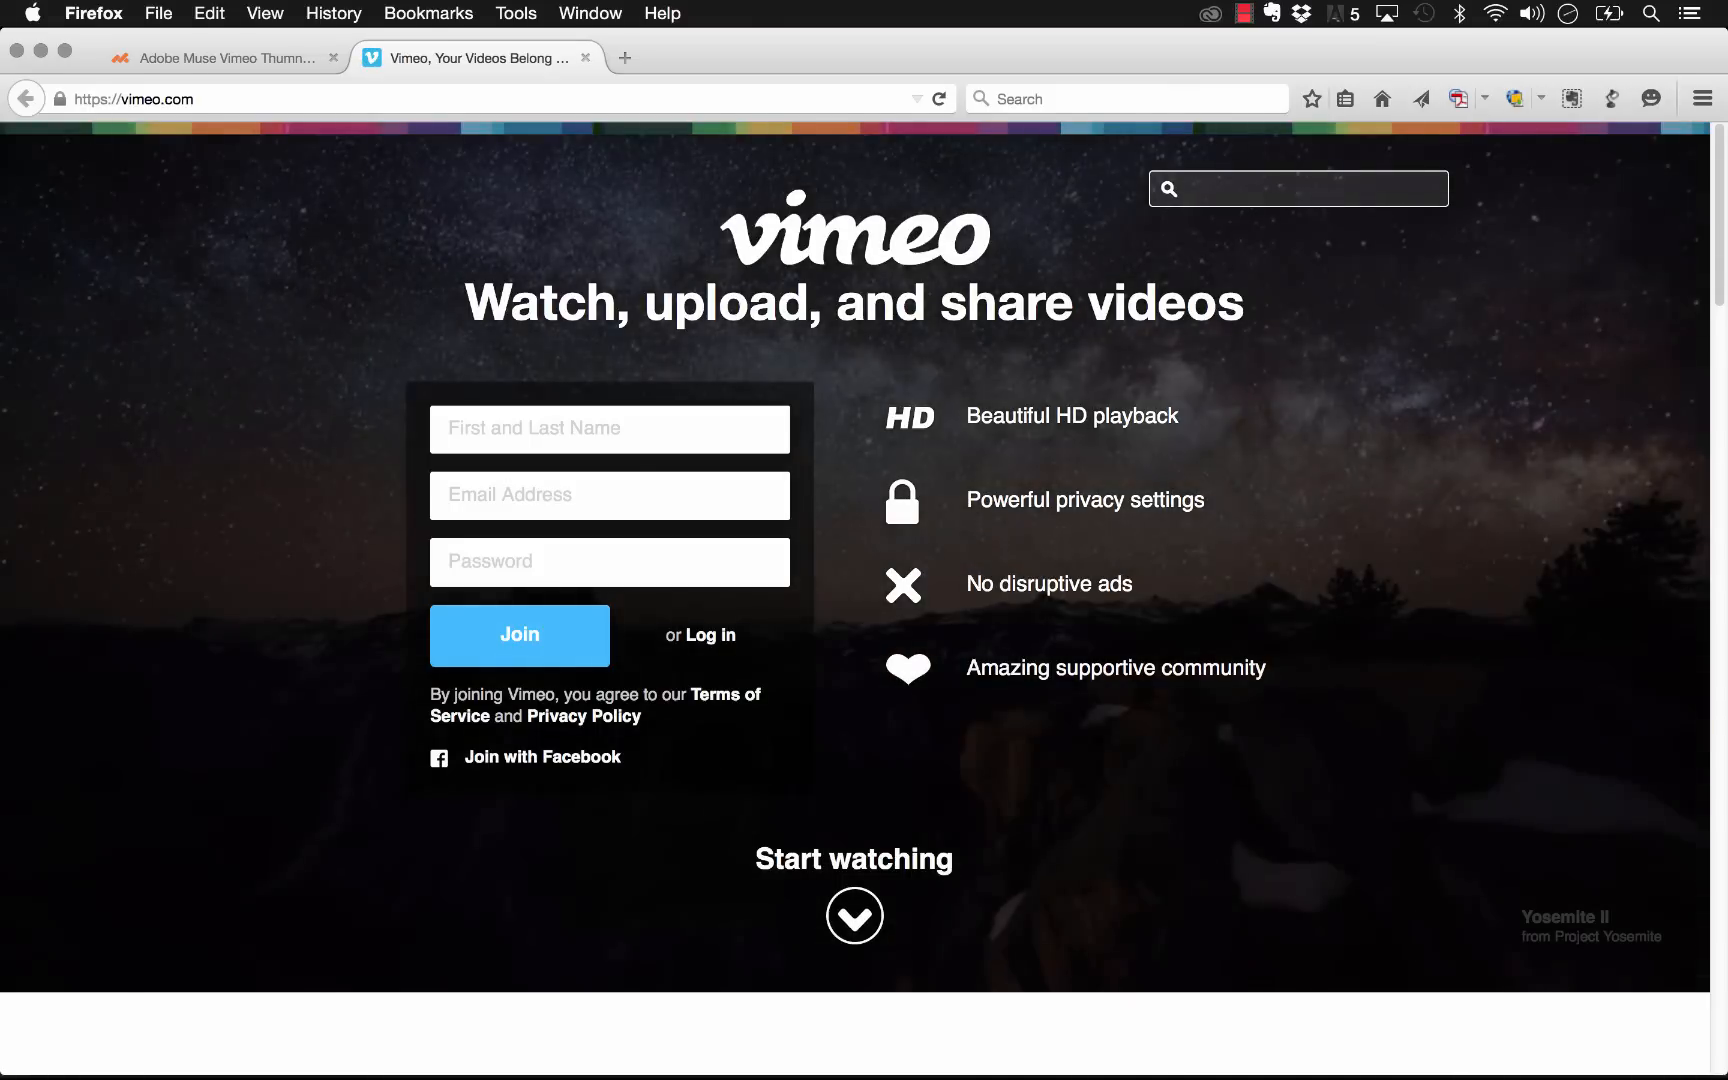
pyautogui.write('musethemes')
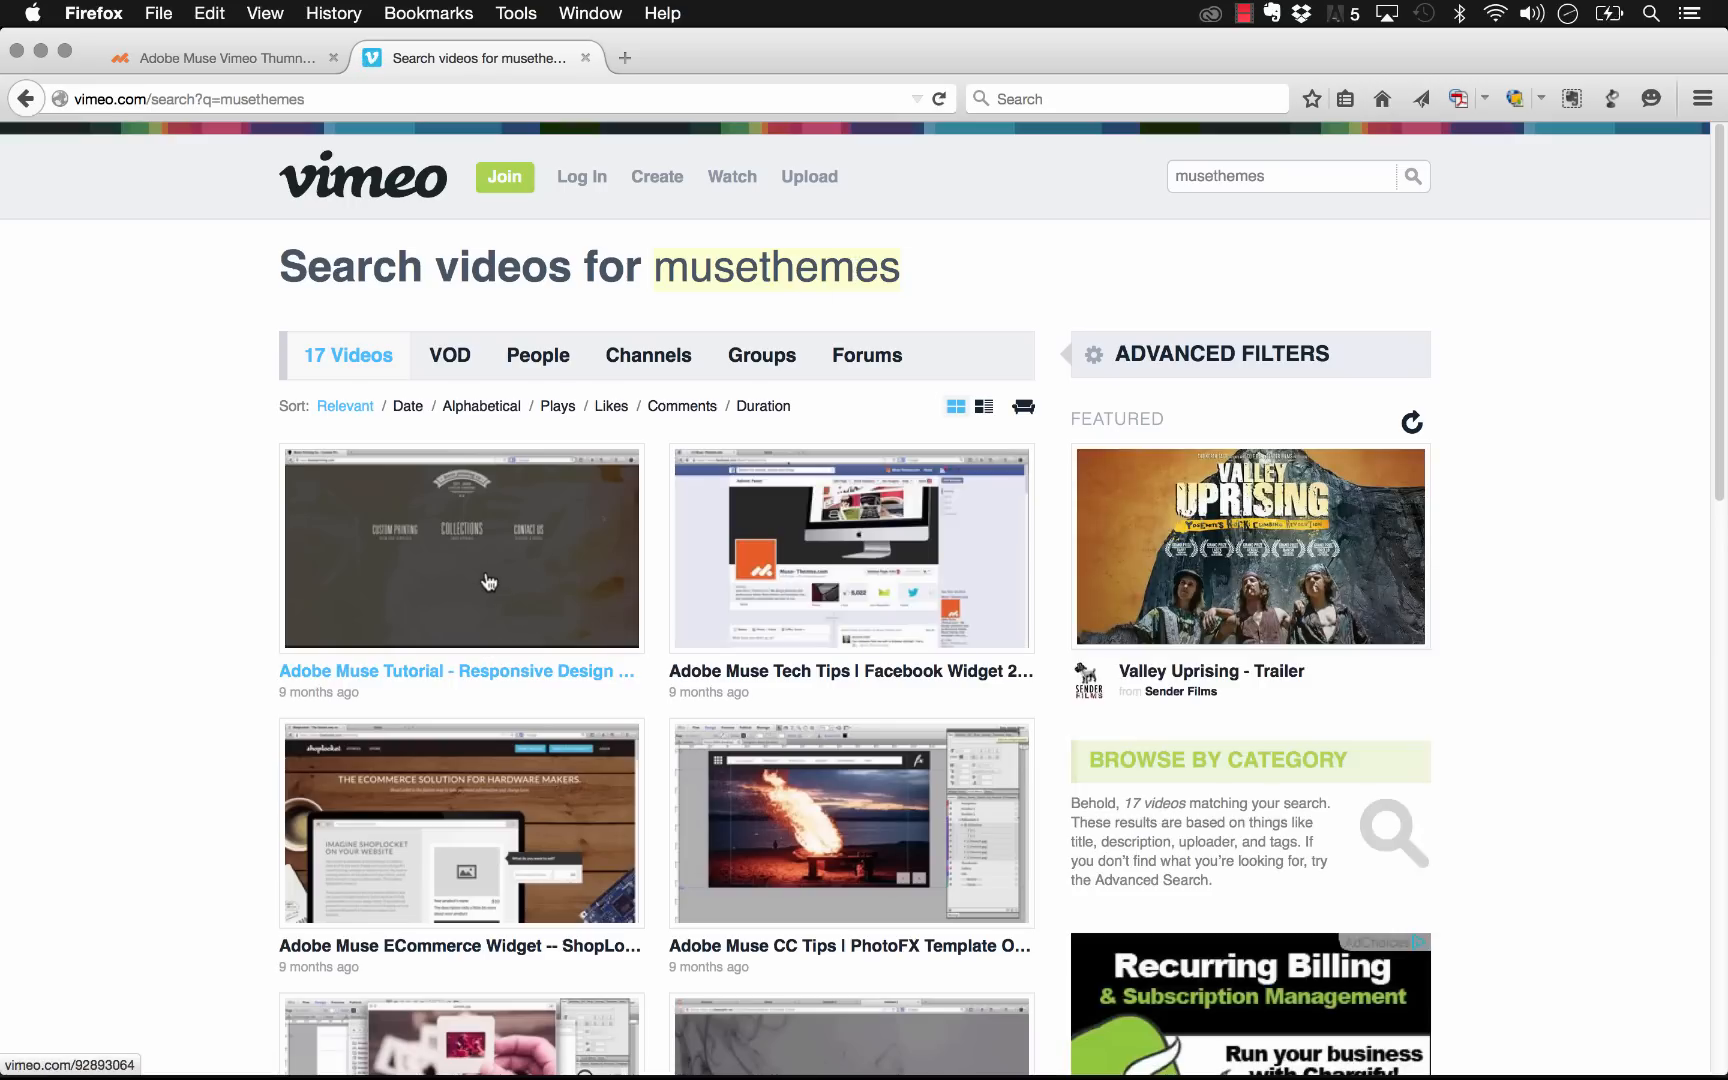
pyautogui.click(460, 548)
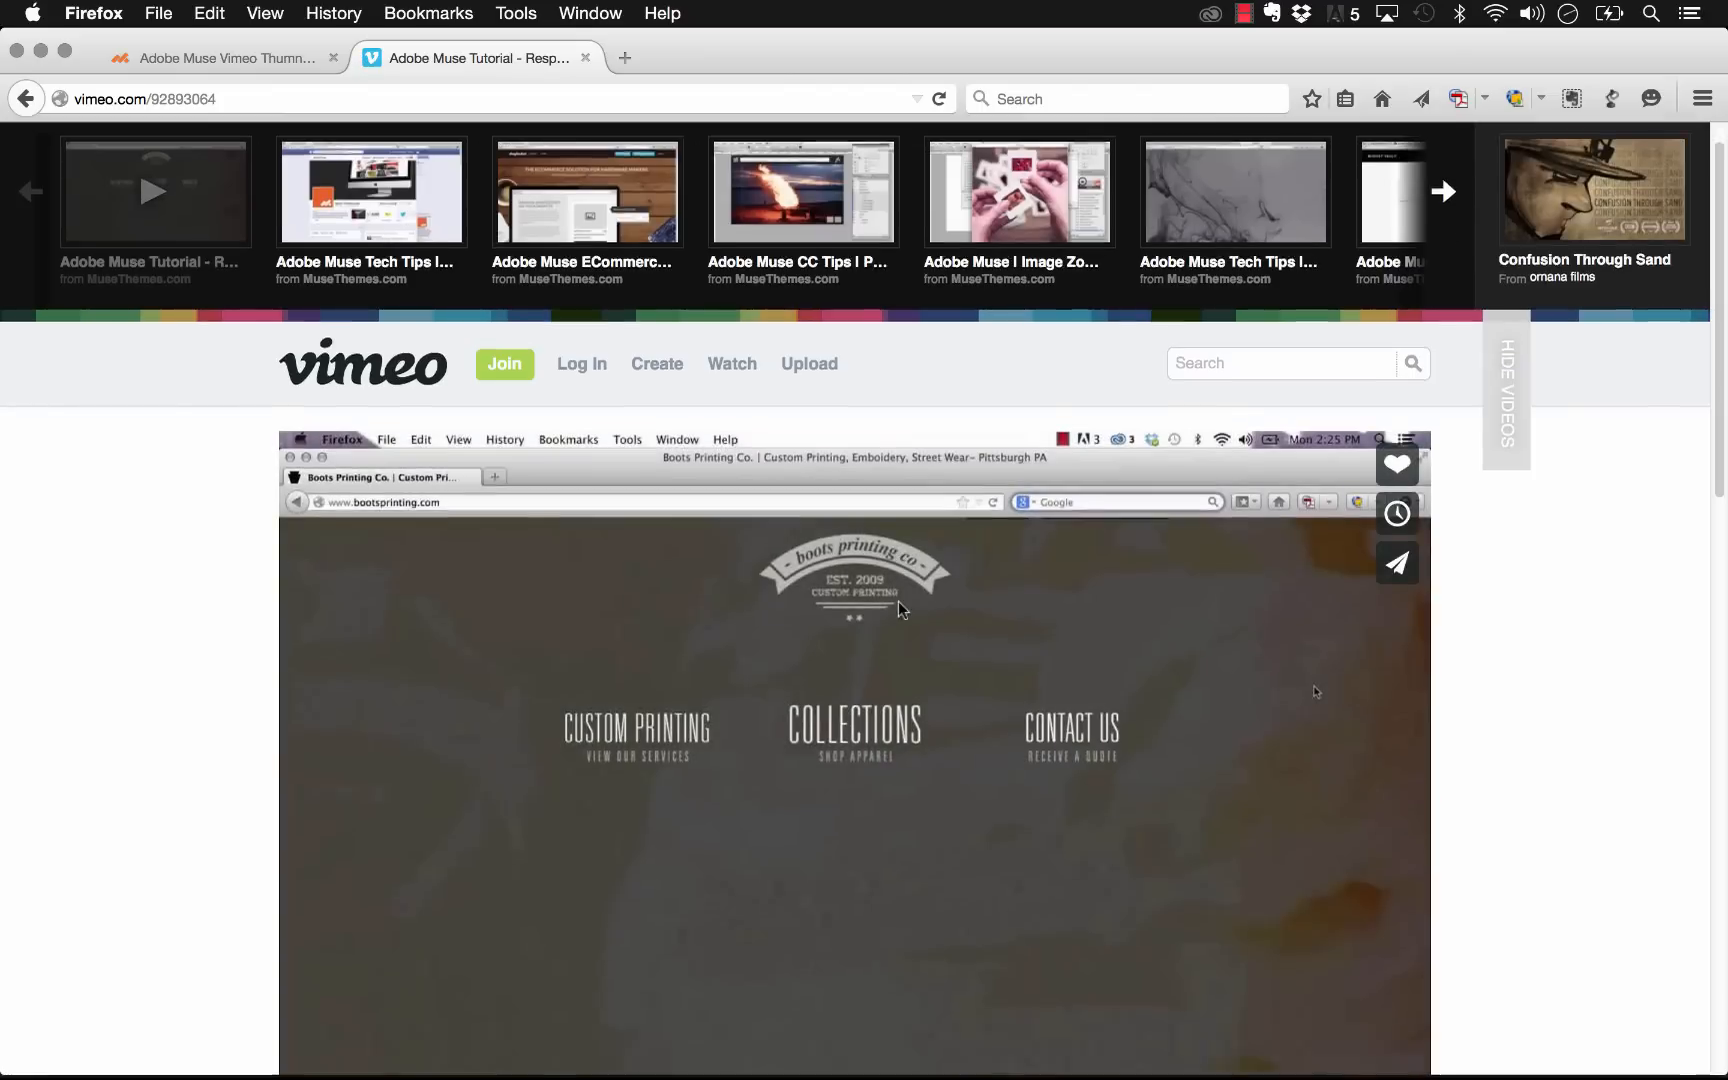
pyautogui.scroll(-3)
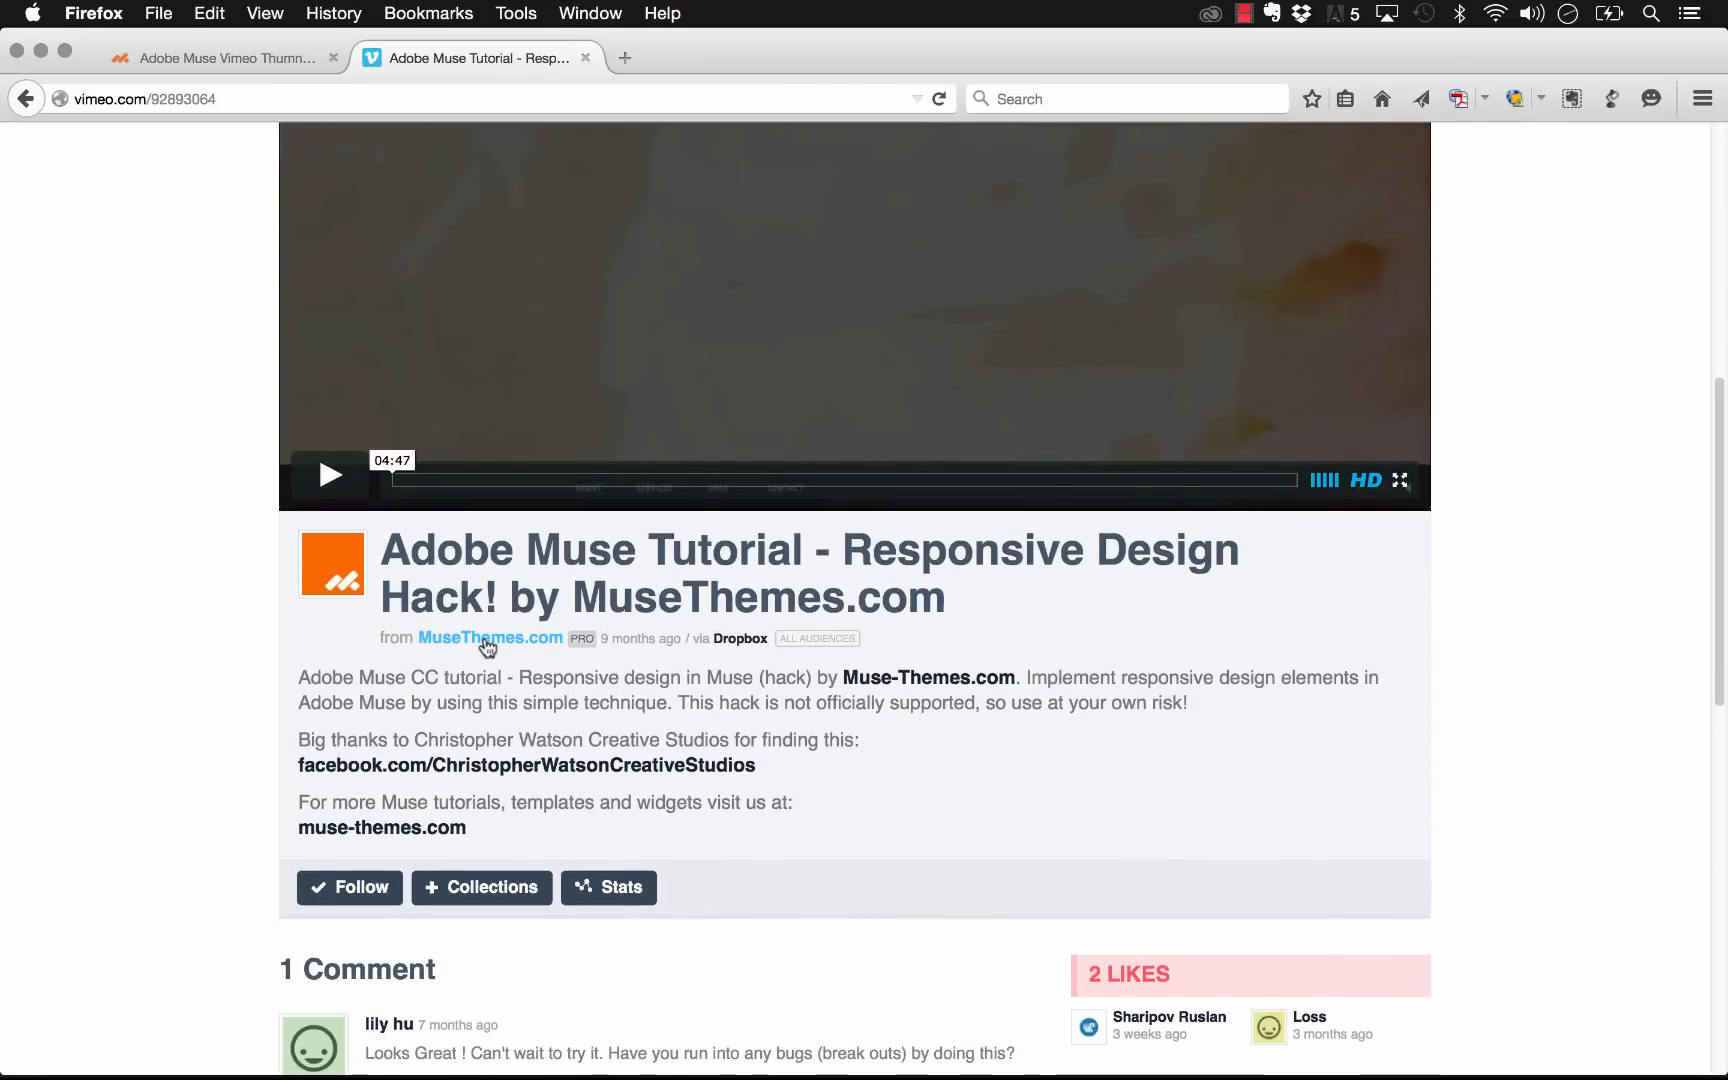
pyautogui.click(490, 638)
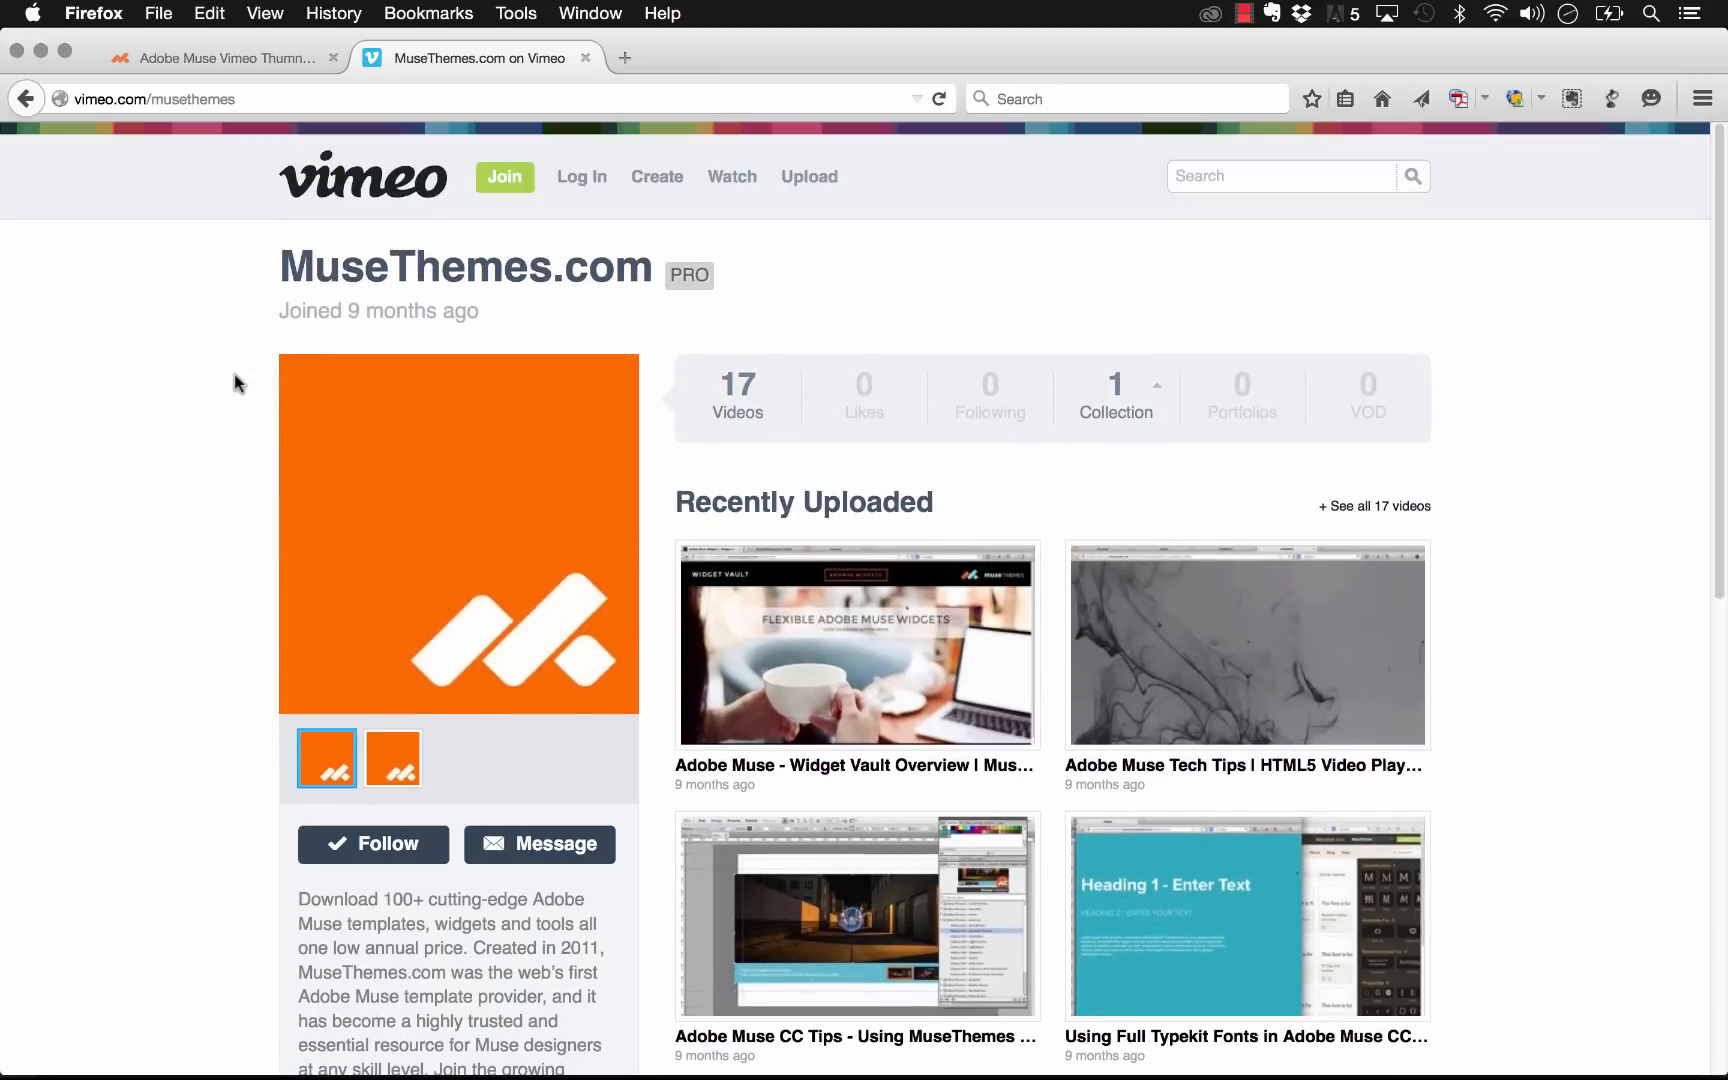
# Step: Scroll through the musethemes profile page to confirm the account name
pyautogui.scroll(-3)
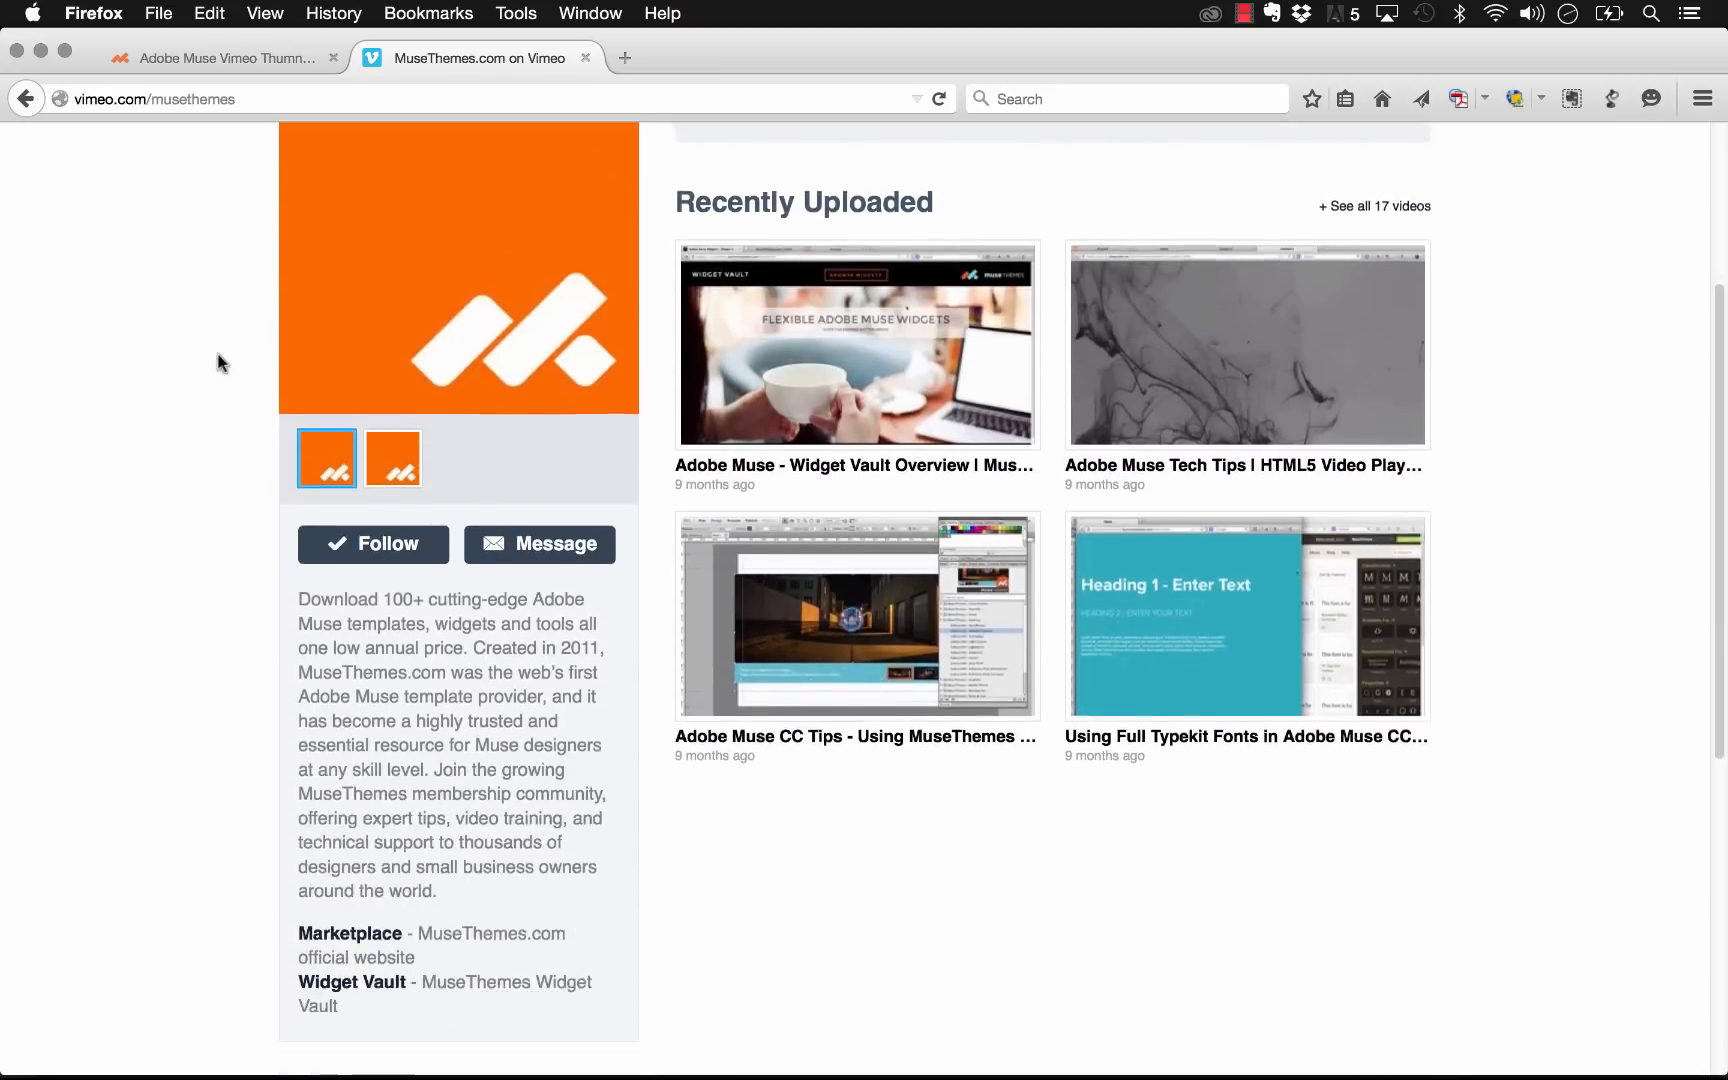
pyautogui.scroll(-3)
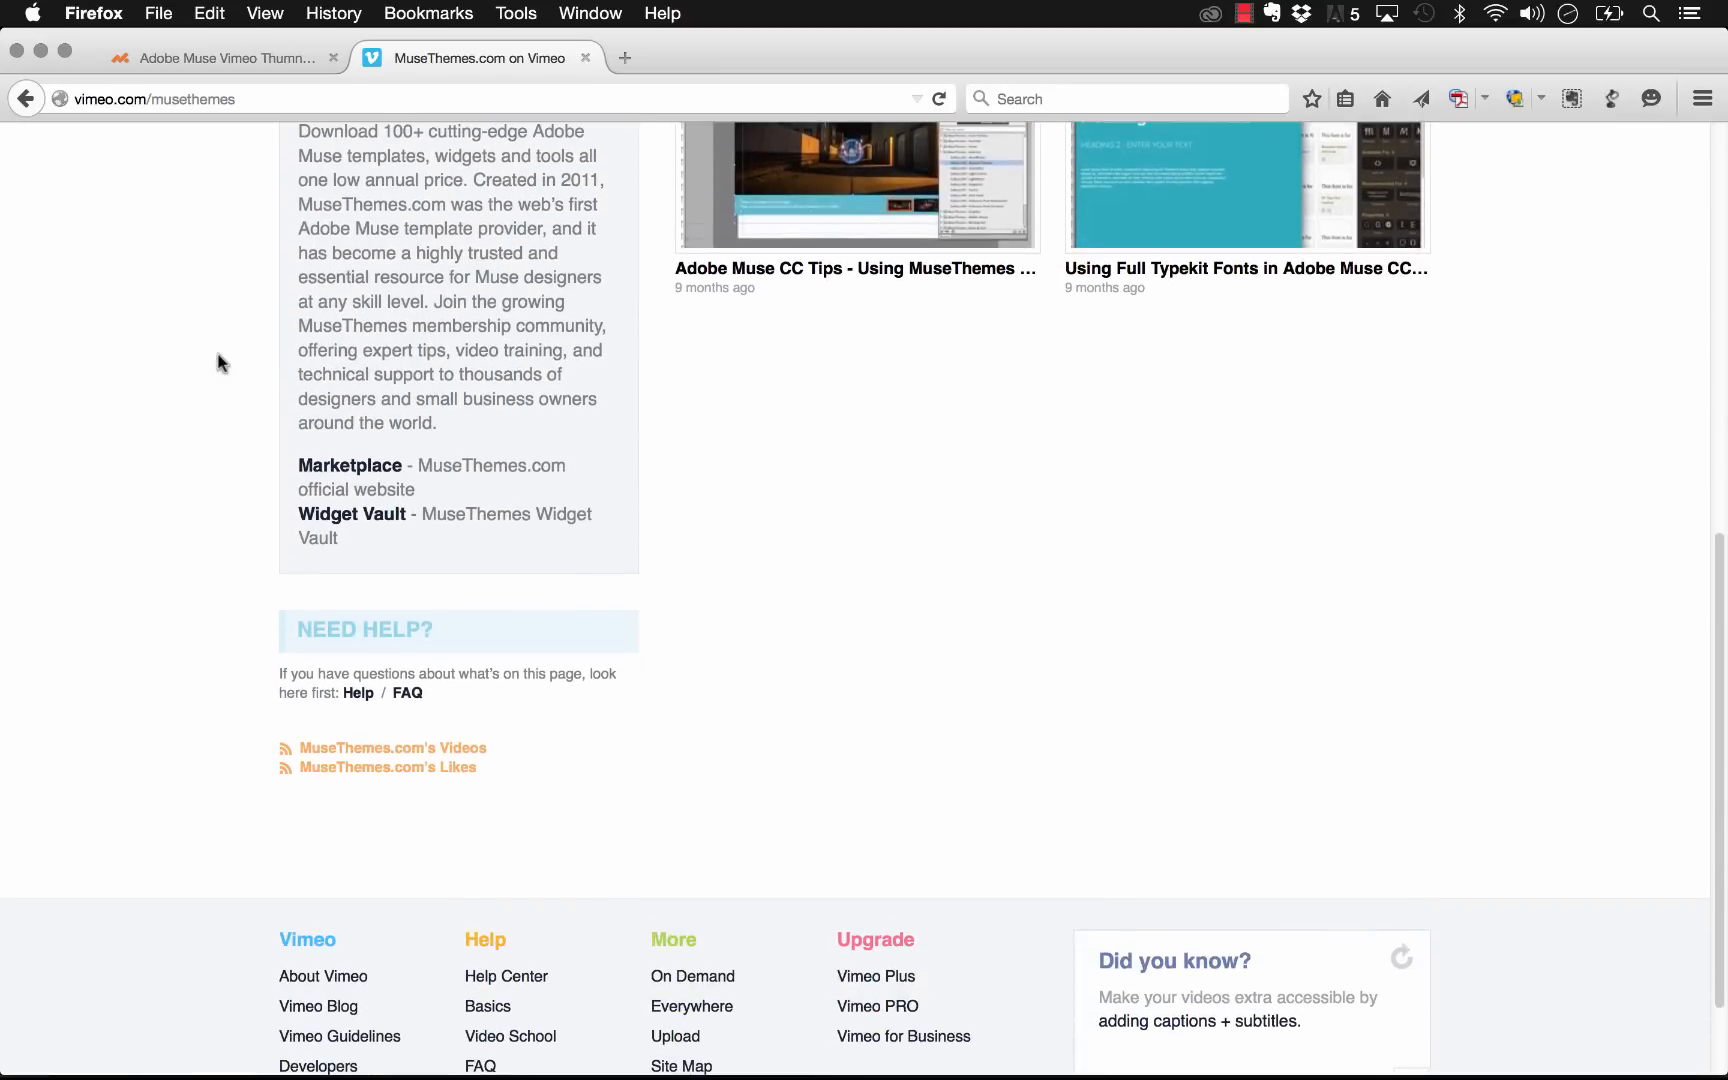
pyautogui.scroll(3)
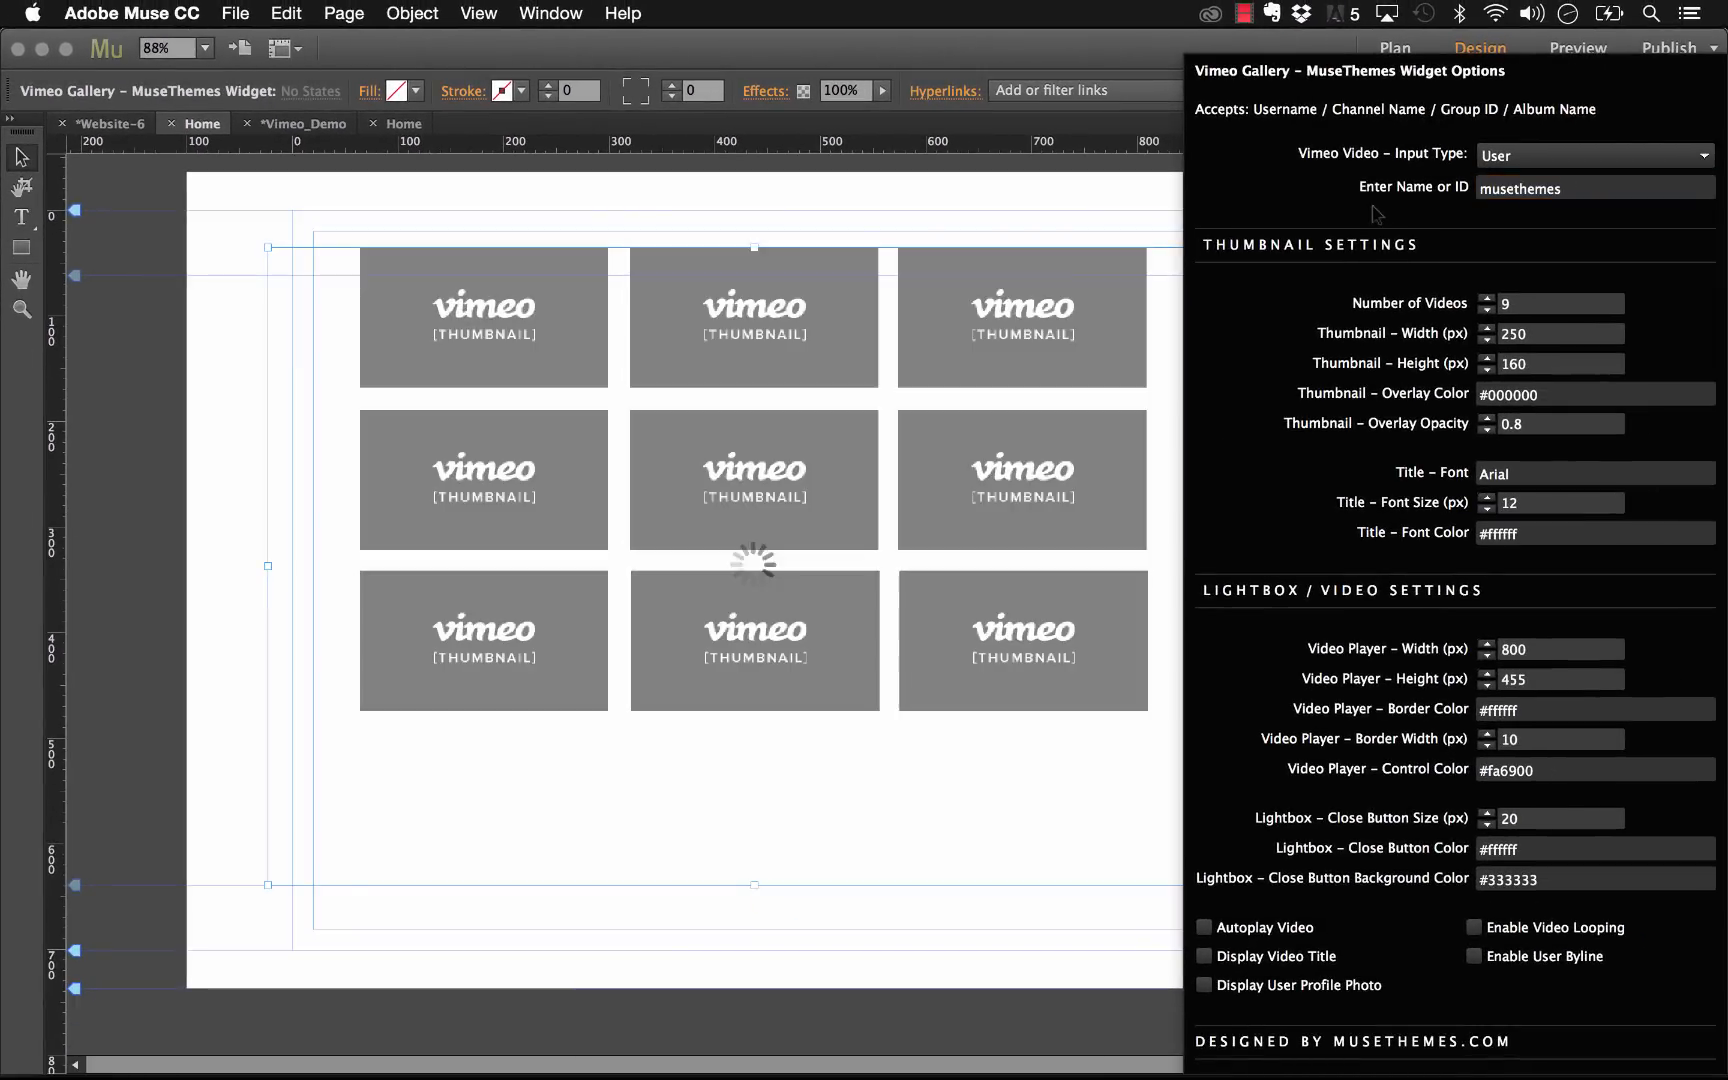
pyautogui.moveTo(1164, 192)
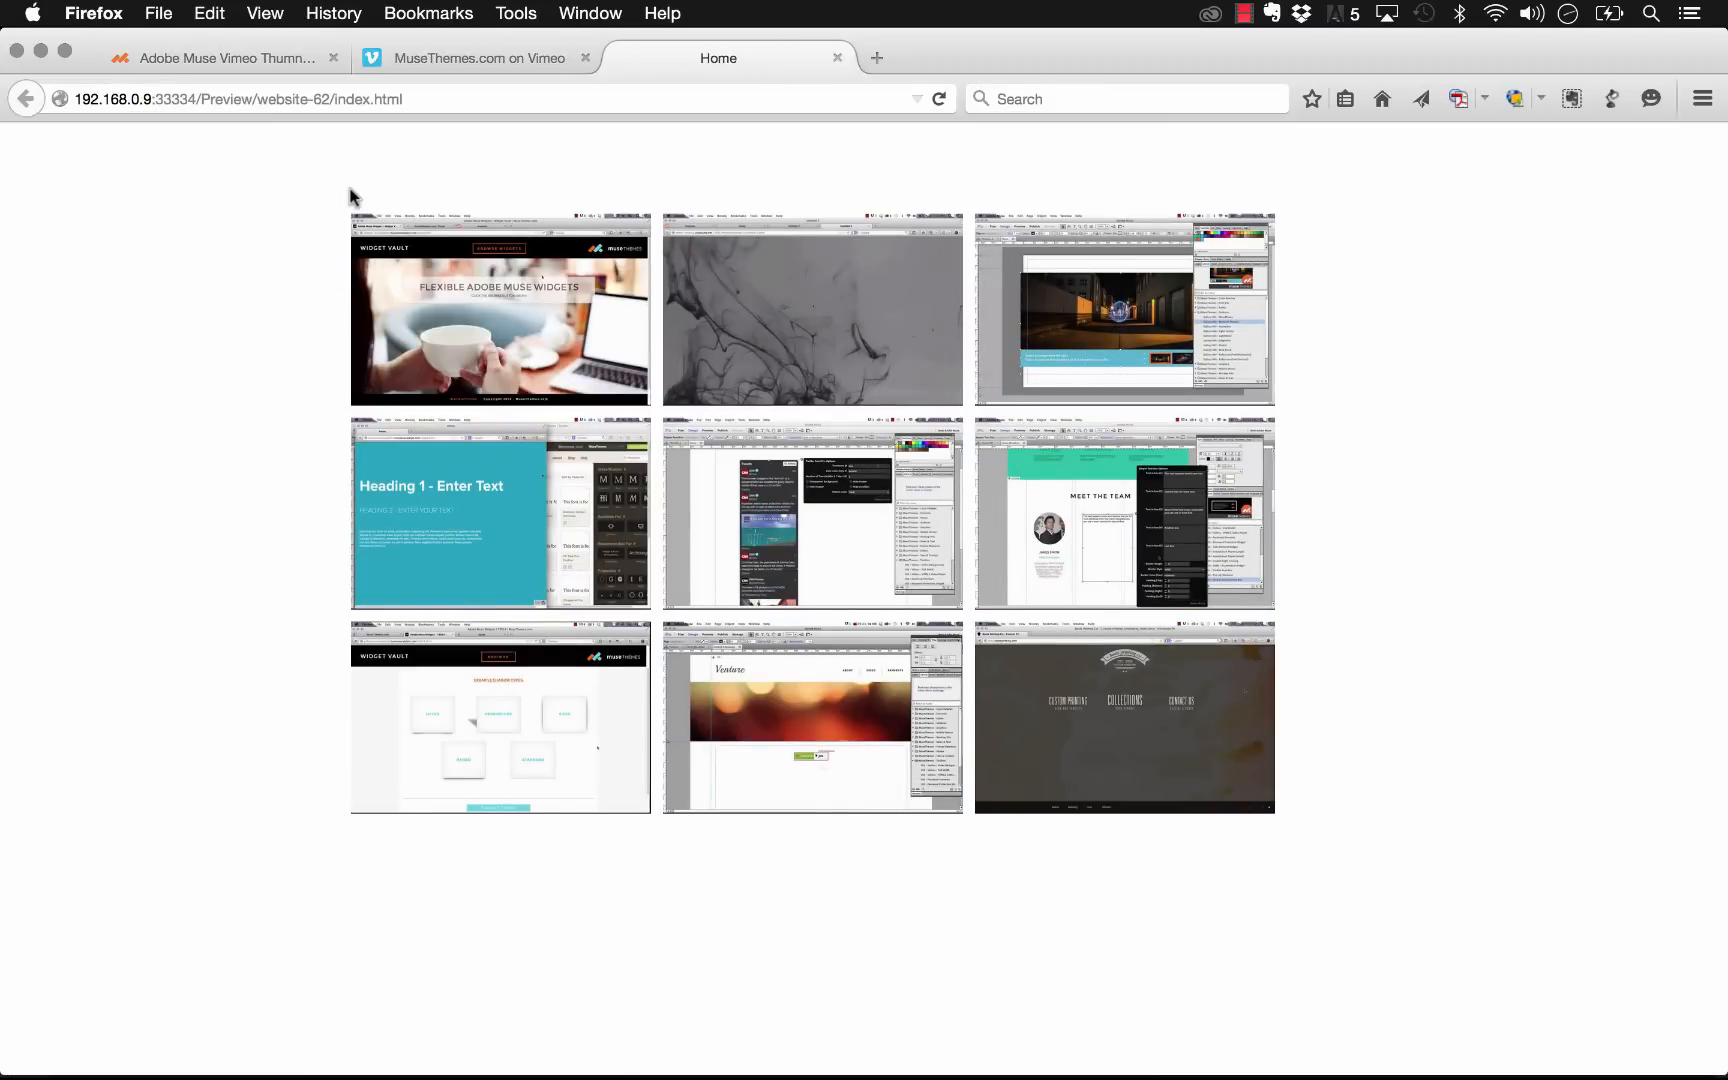
pyautogui.moveTo(278, 152)
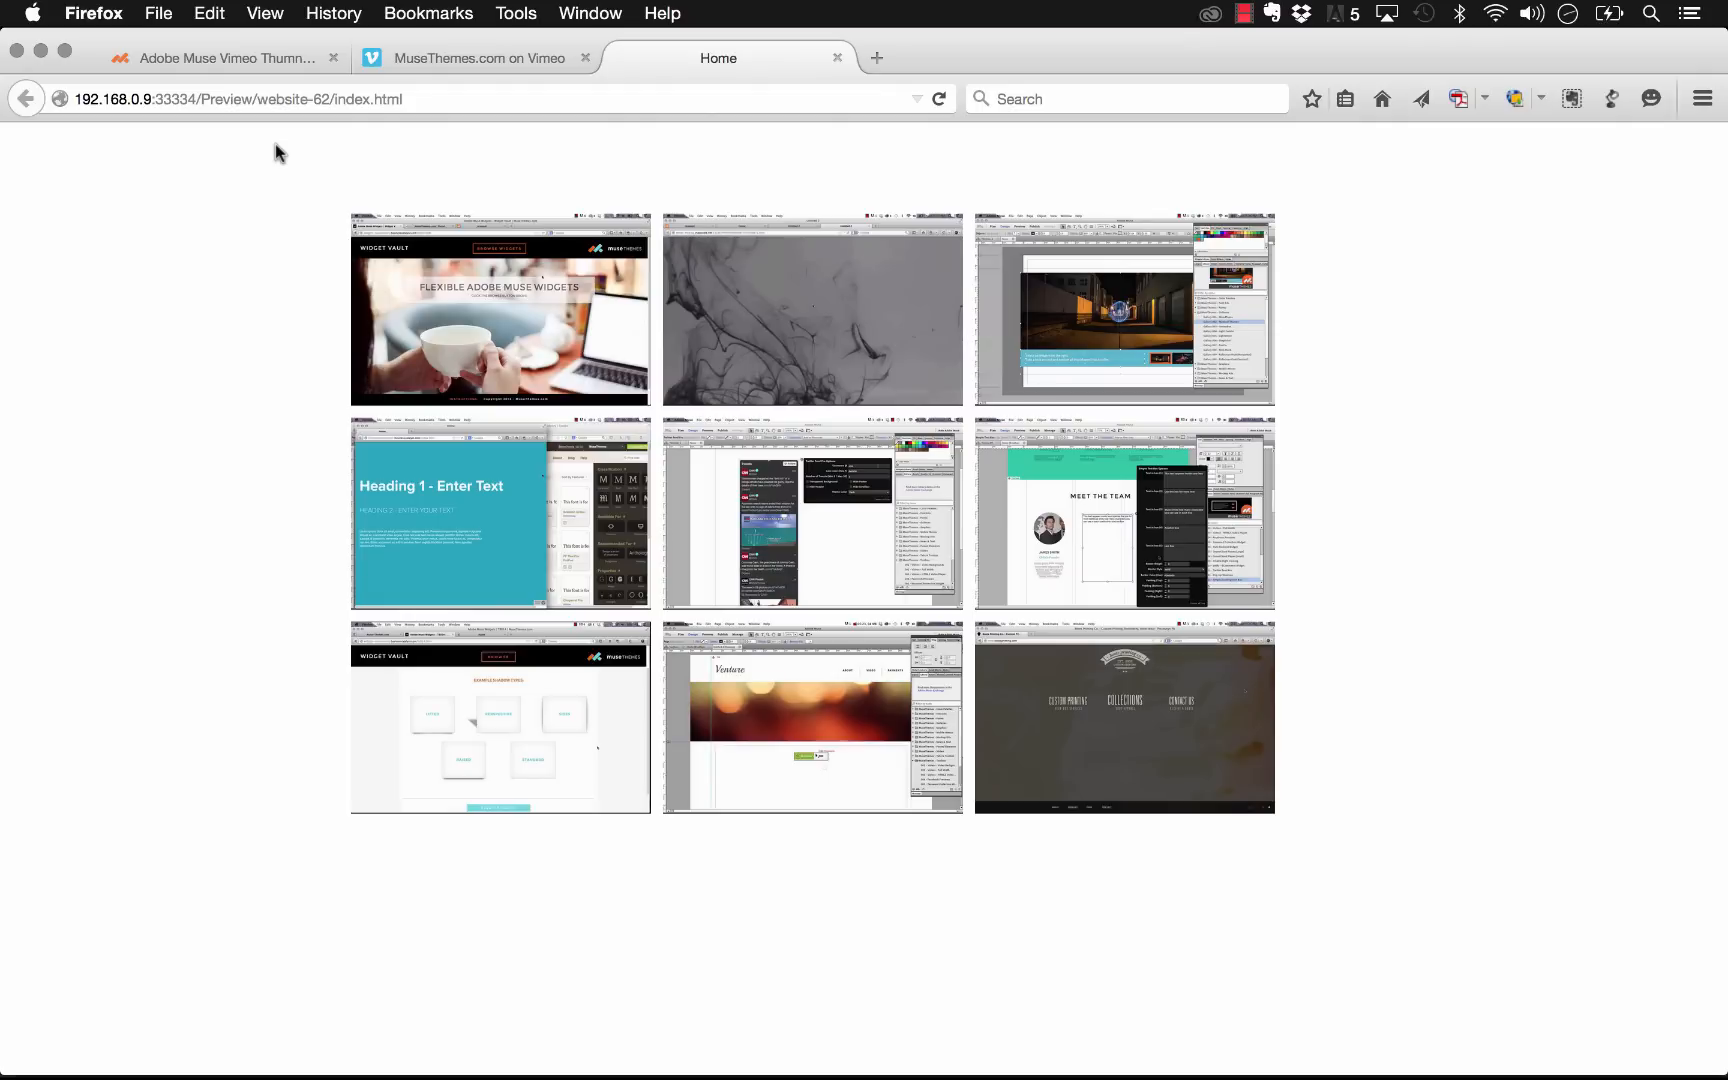
pyautogui.moveTo(264, 200)
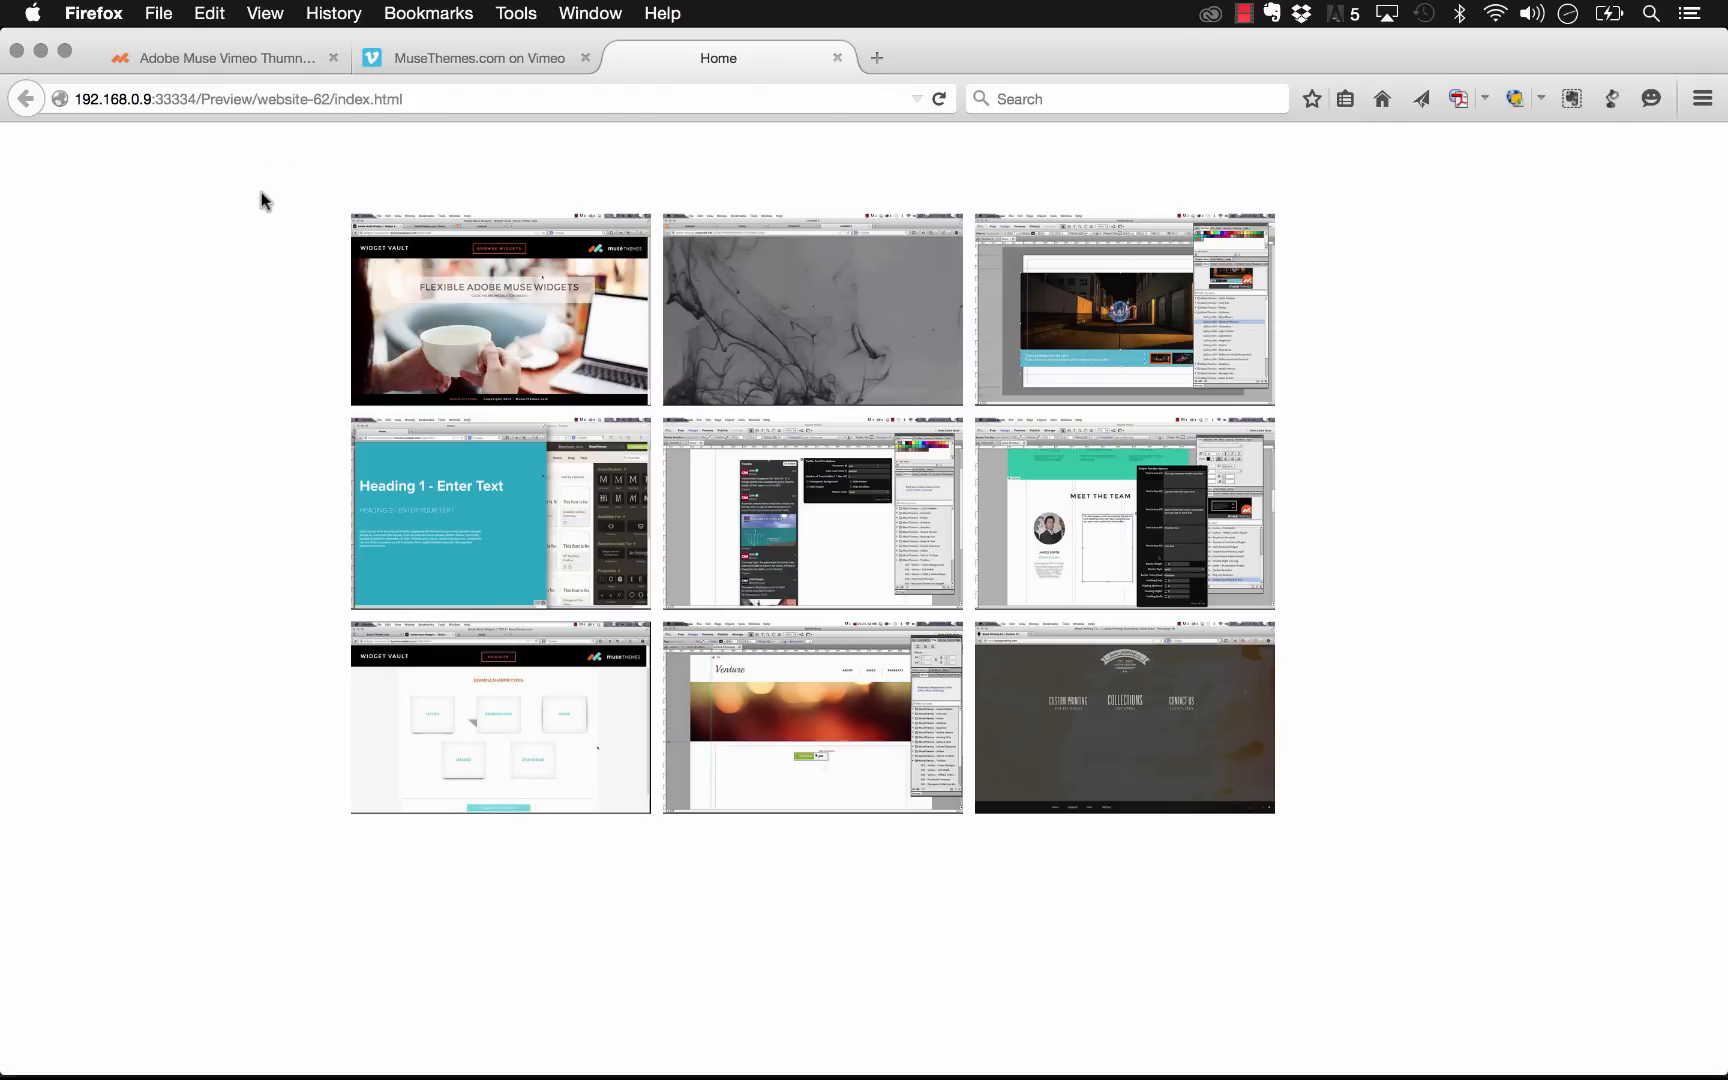
pyautogui.moveTo(244, 152)
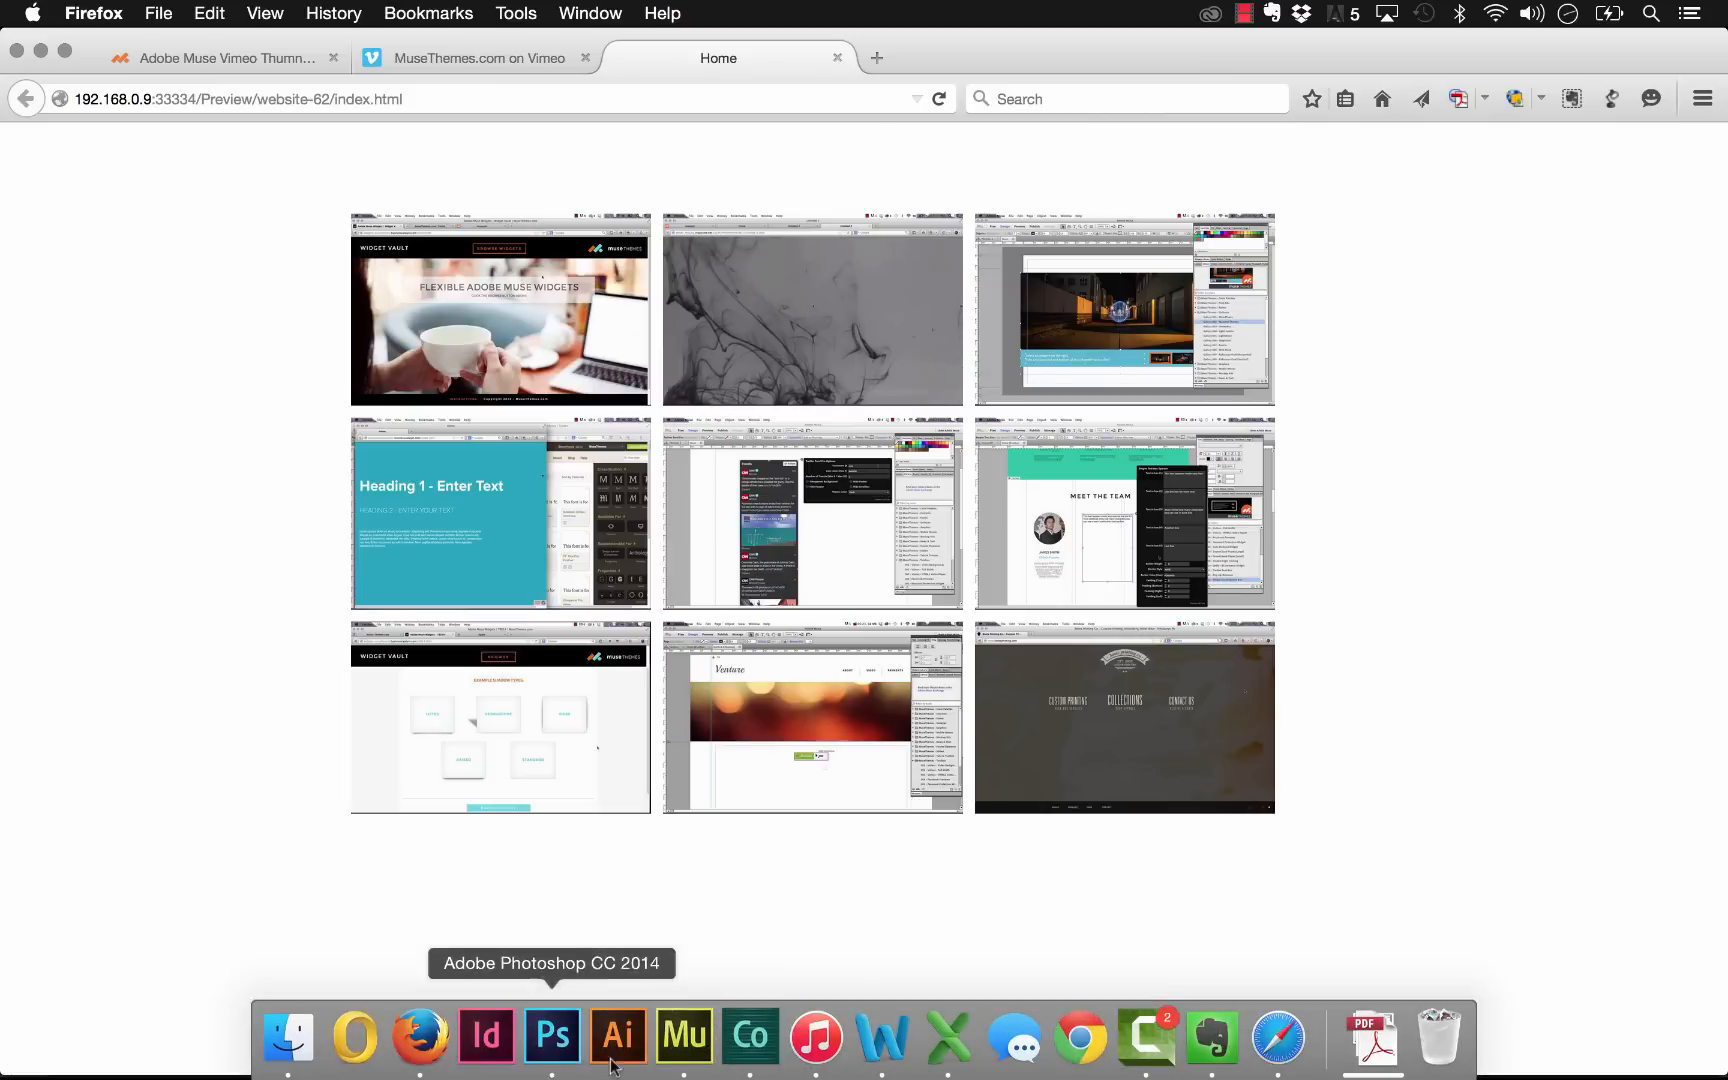
# Step: Return to Adobe Muse from the browser preview
pyautogui.click(684, 1036)
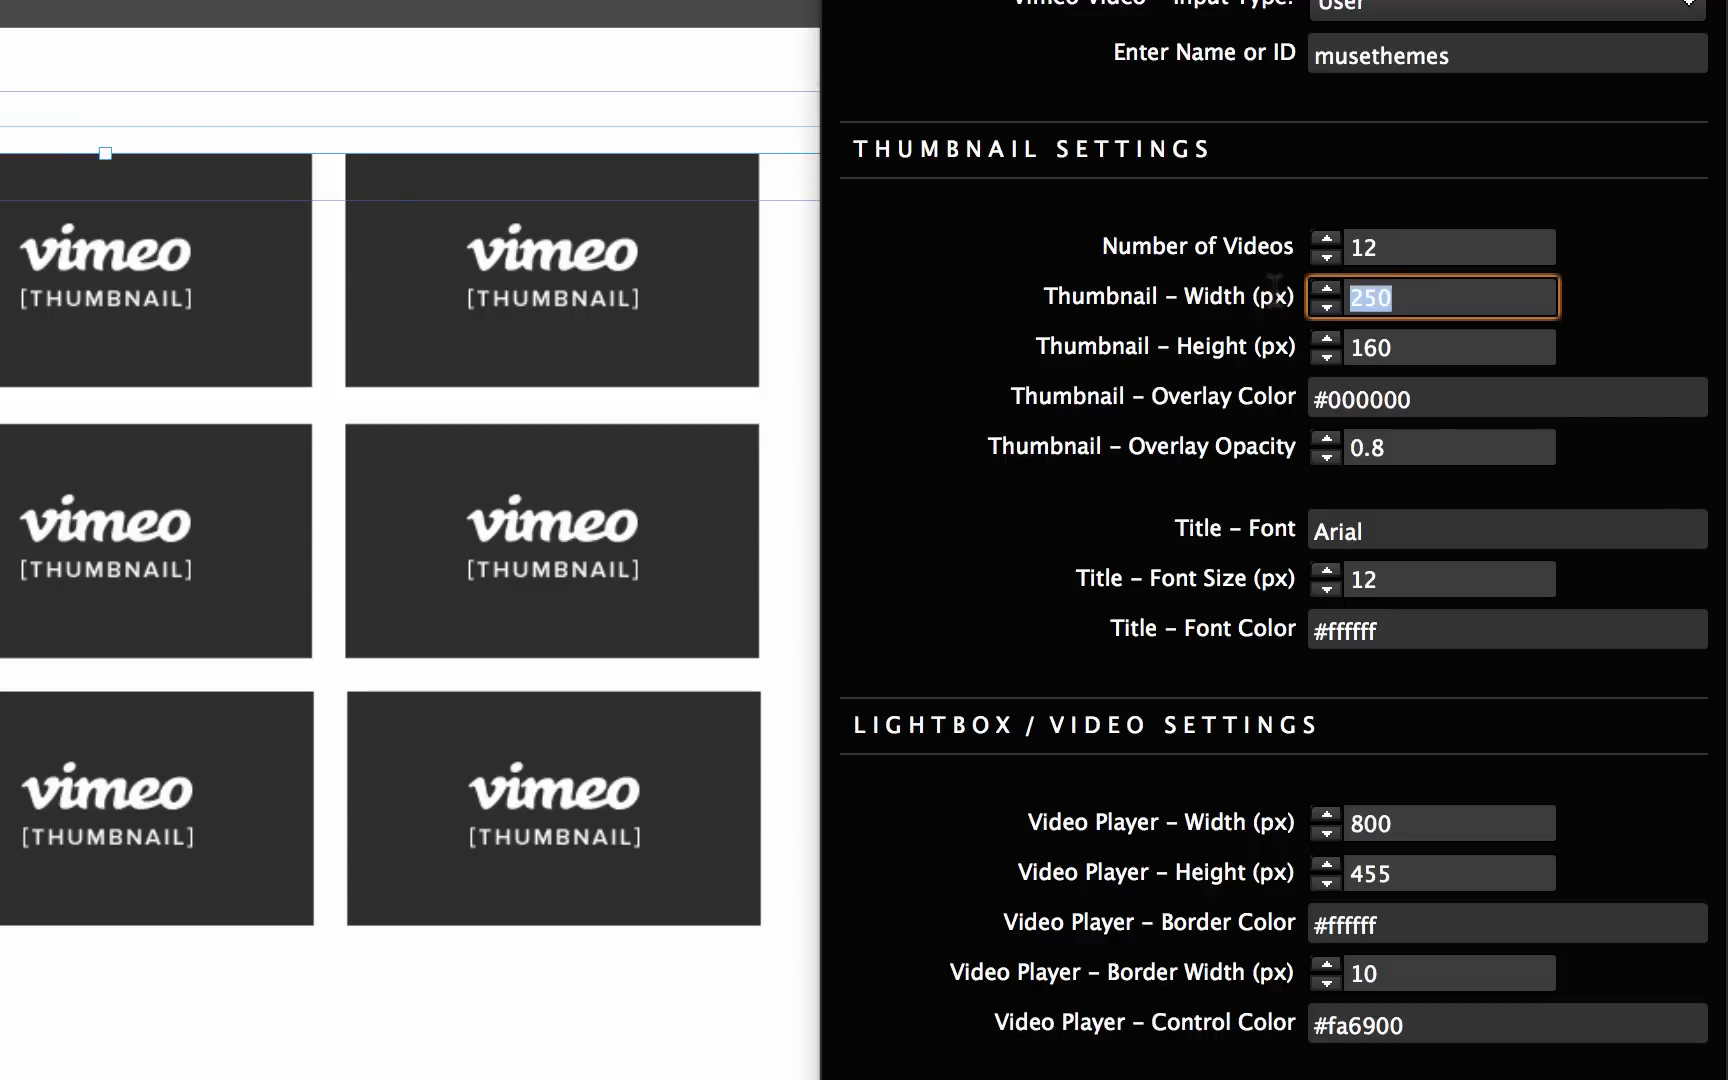
pyautogui.moveTo(1278, 304)
pyautogui.write('300')
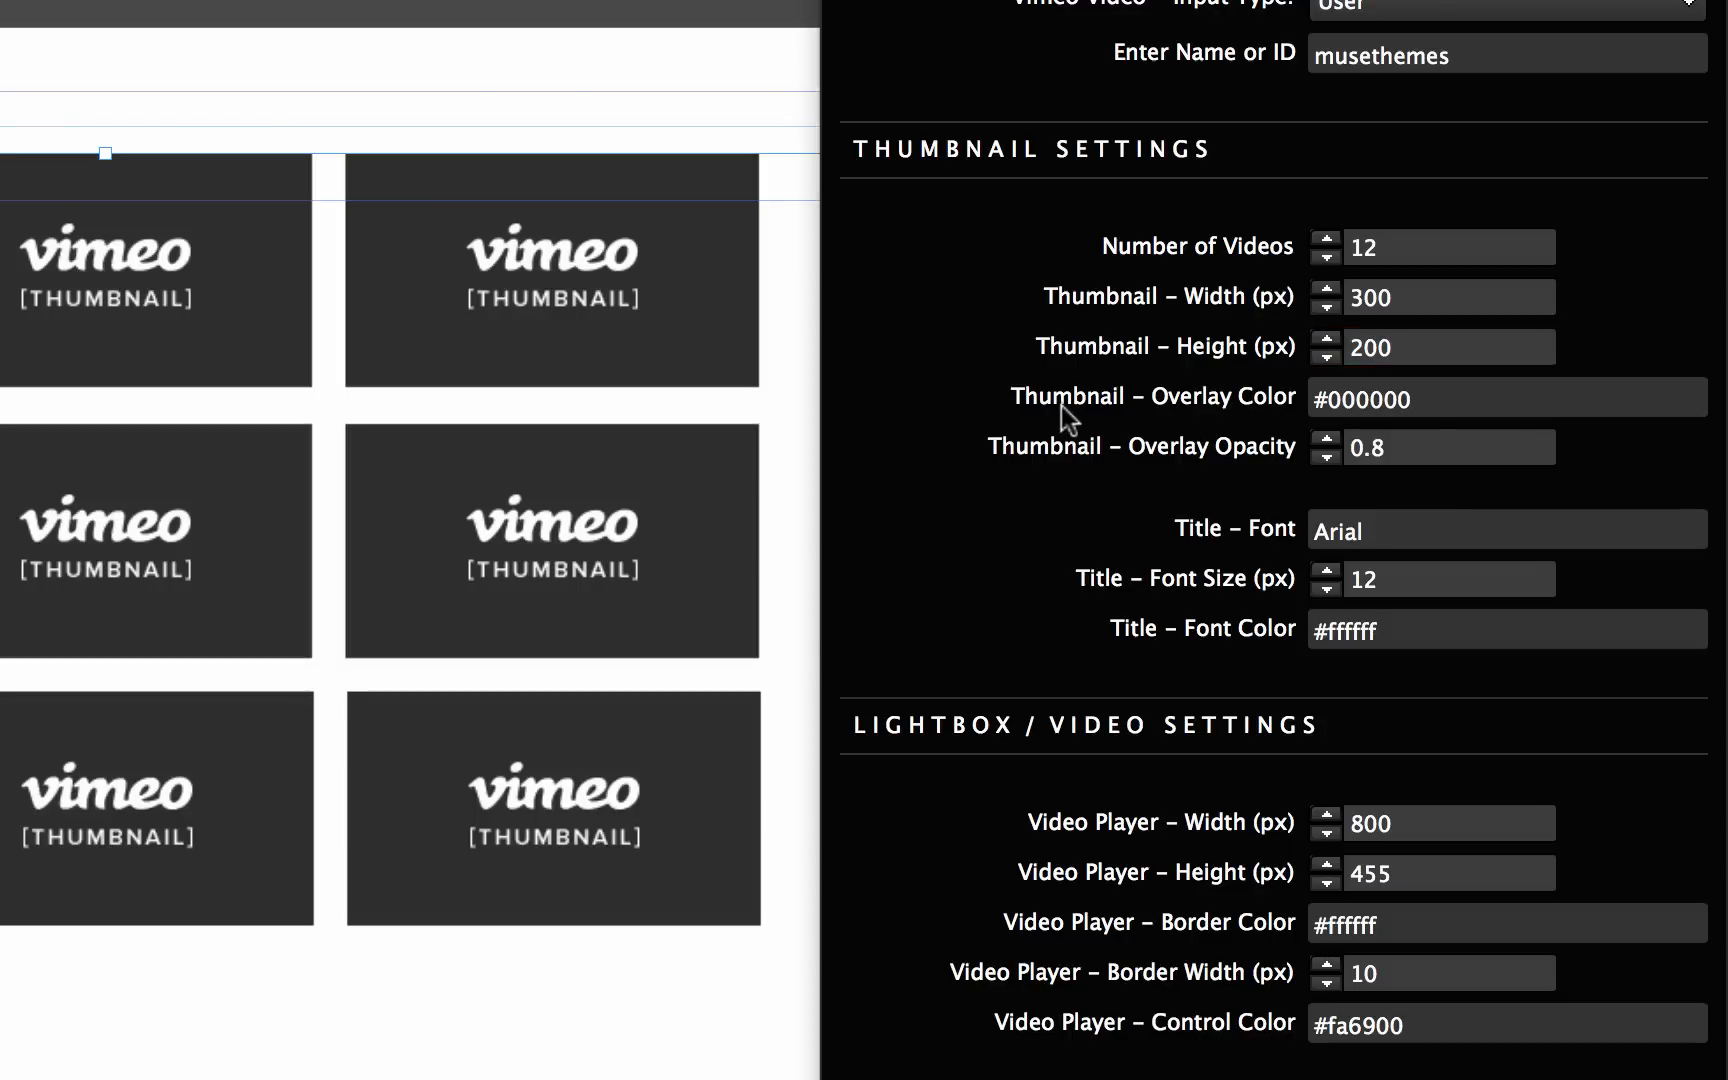
pyautogui.moveTo(562, 262)
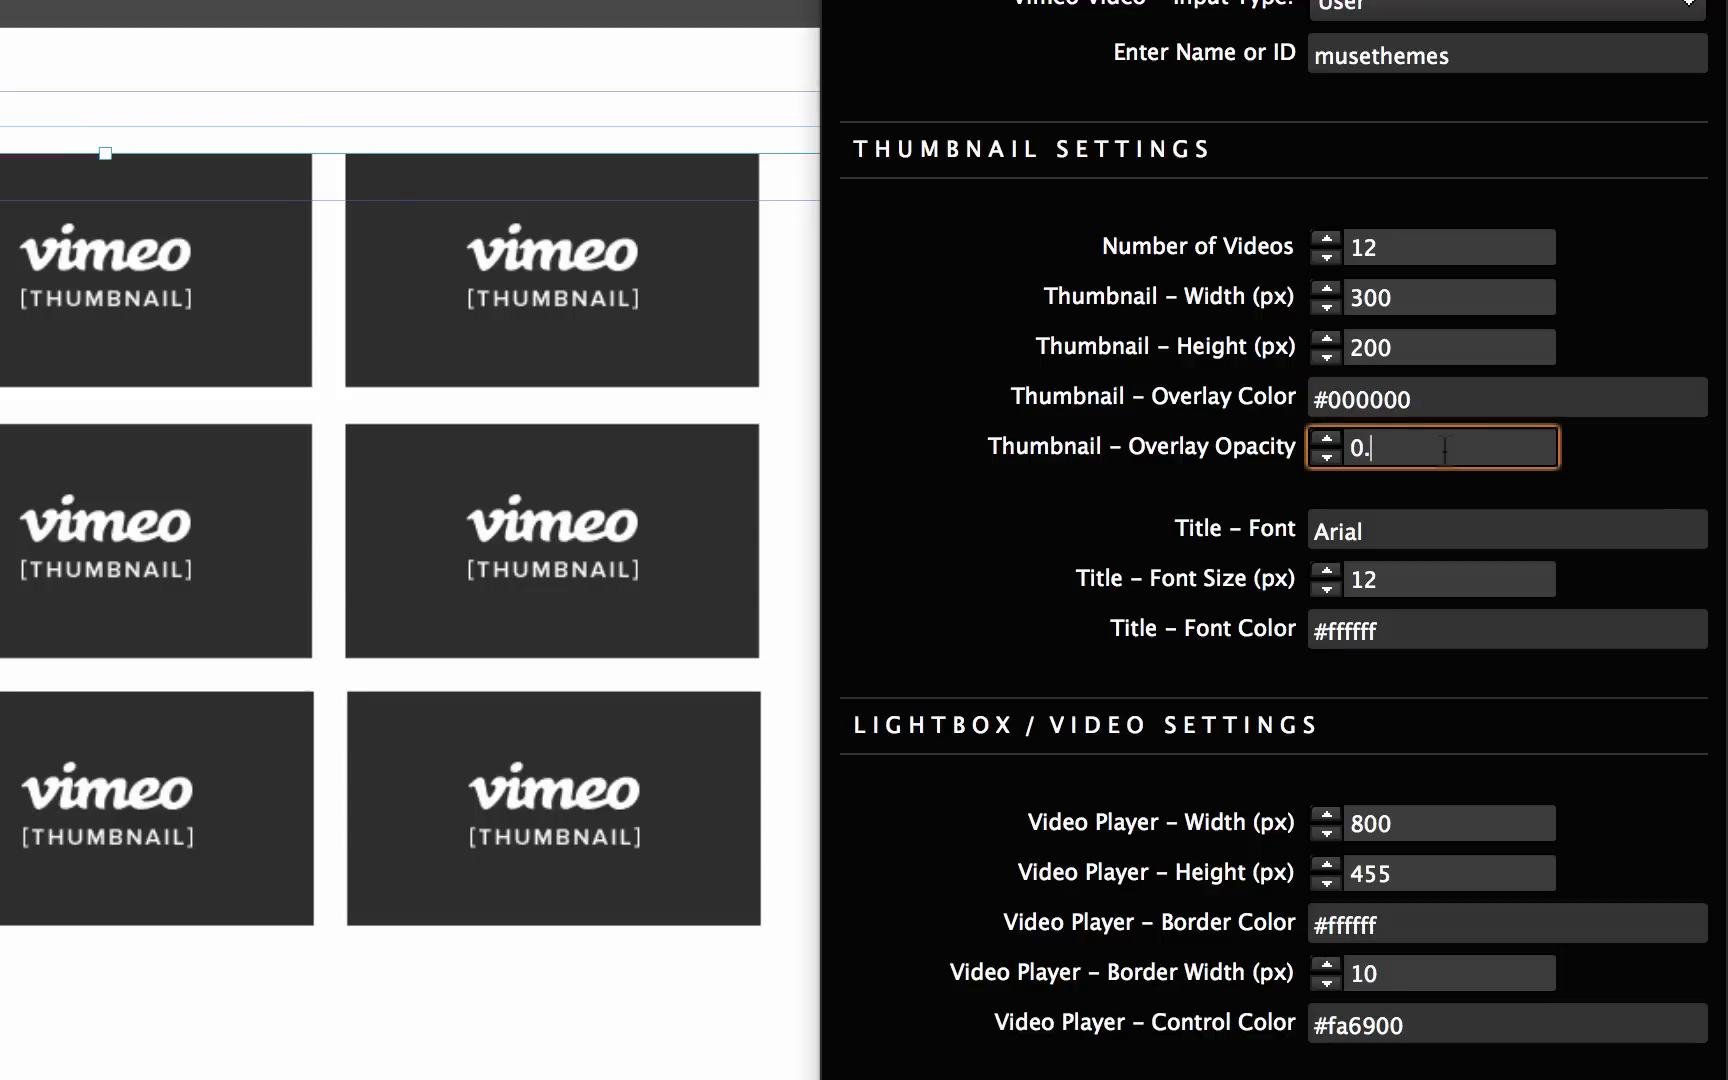
# Step: Set overlay opacity 0.5, title font montserrat and font size 11 for the thumbnails
pyautogui.write('5')
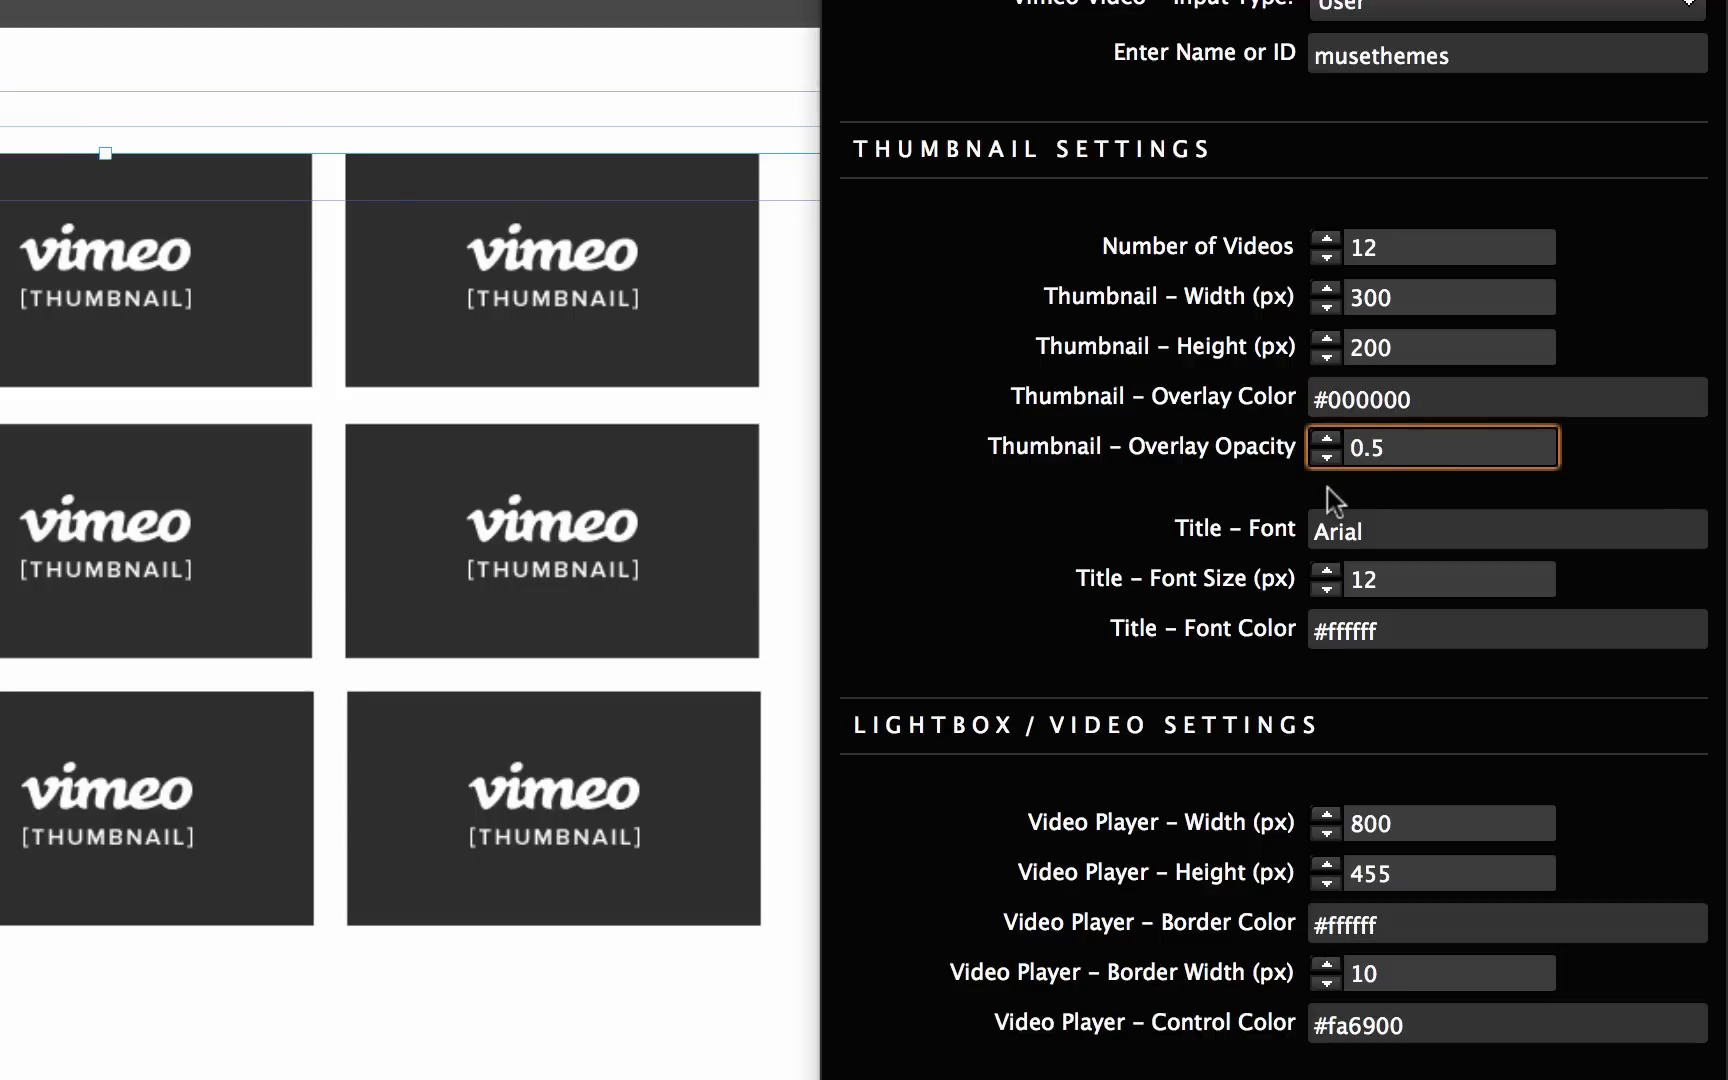
pyautogui.click(1506, 530)
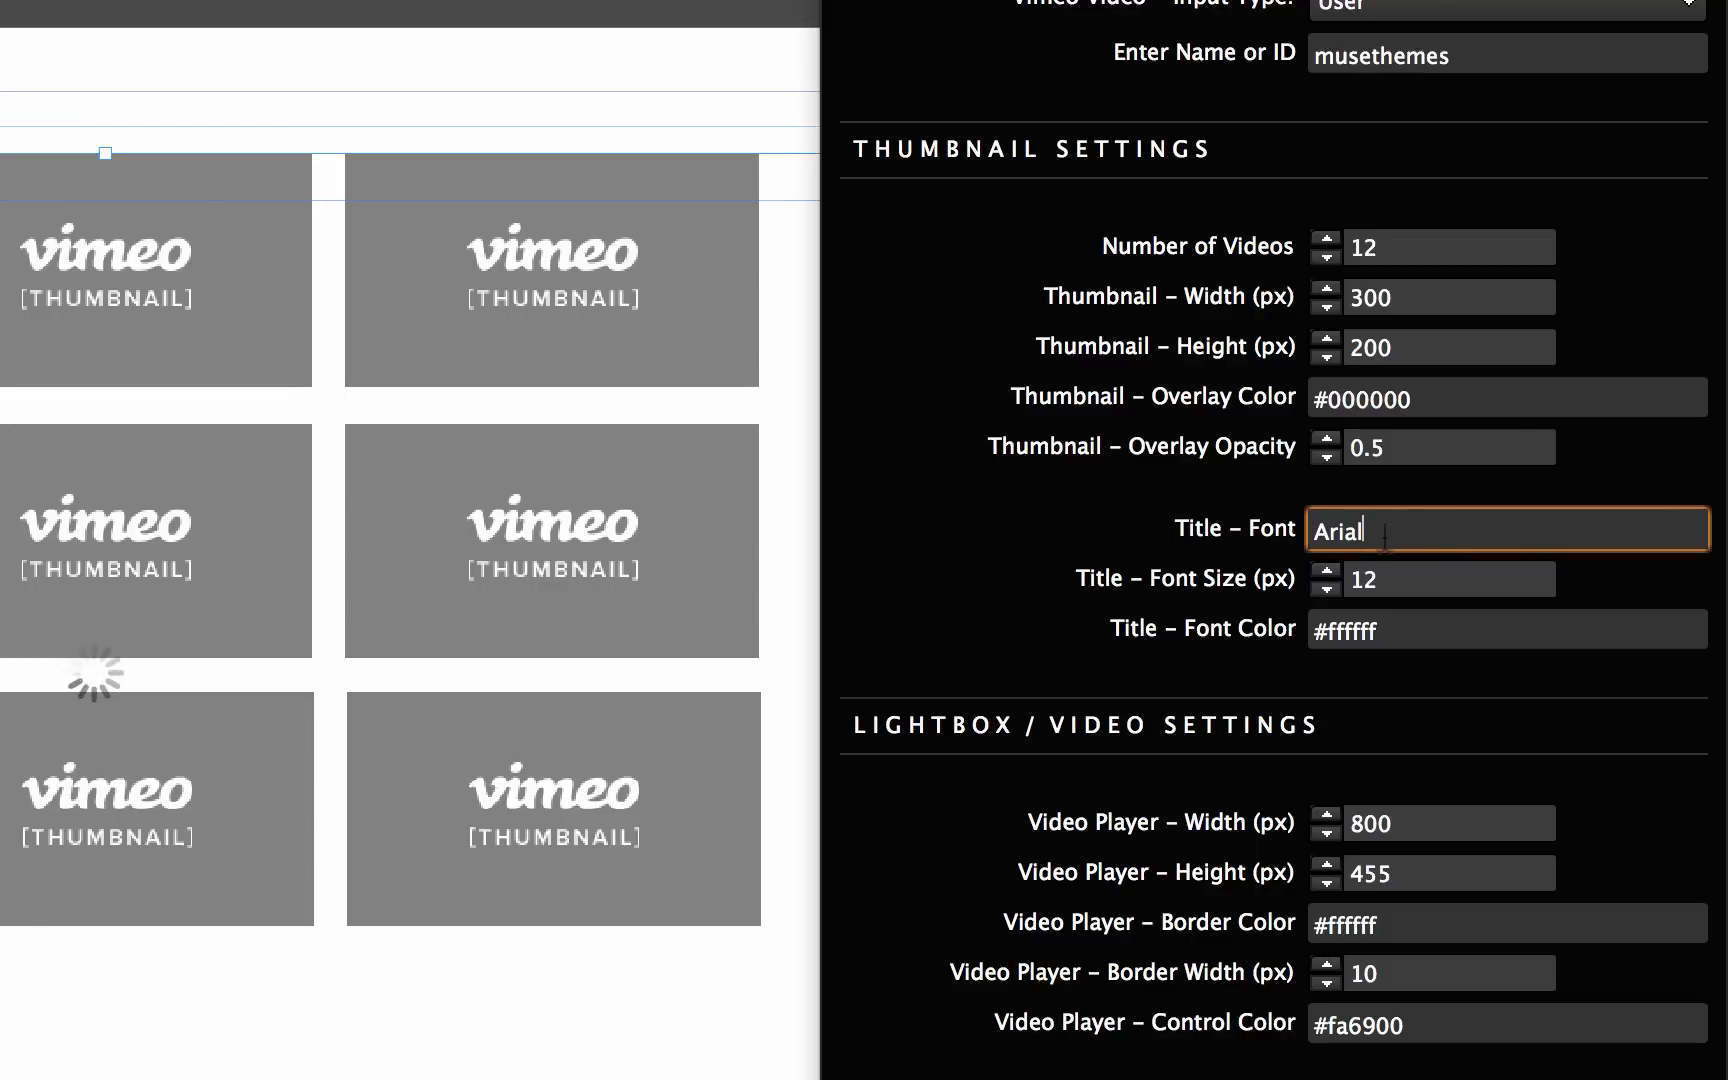
pyautogui.doubleClick(1336, 530)
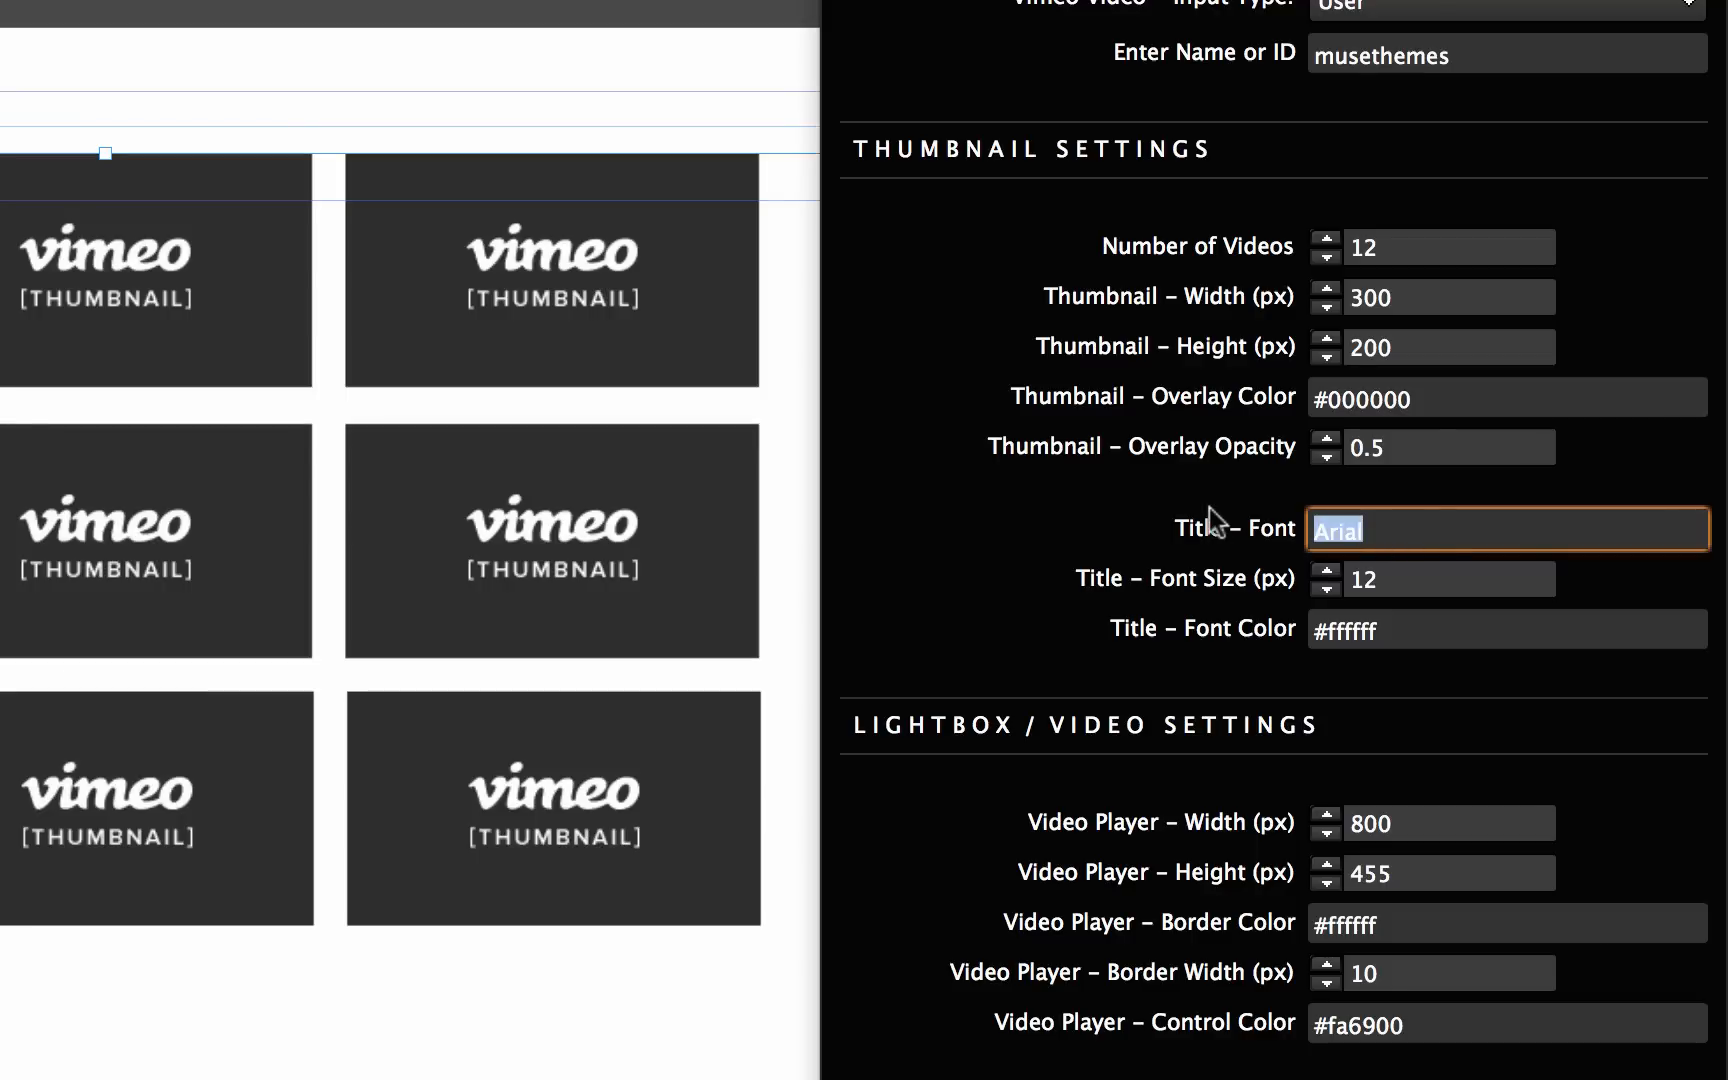
pyautogui.write('montserrat')
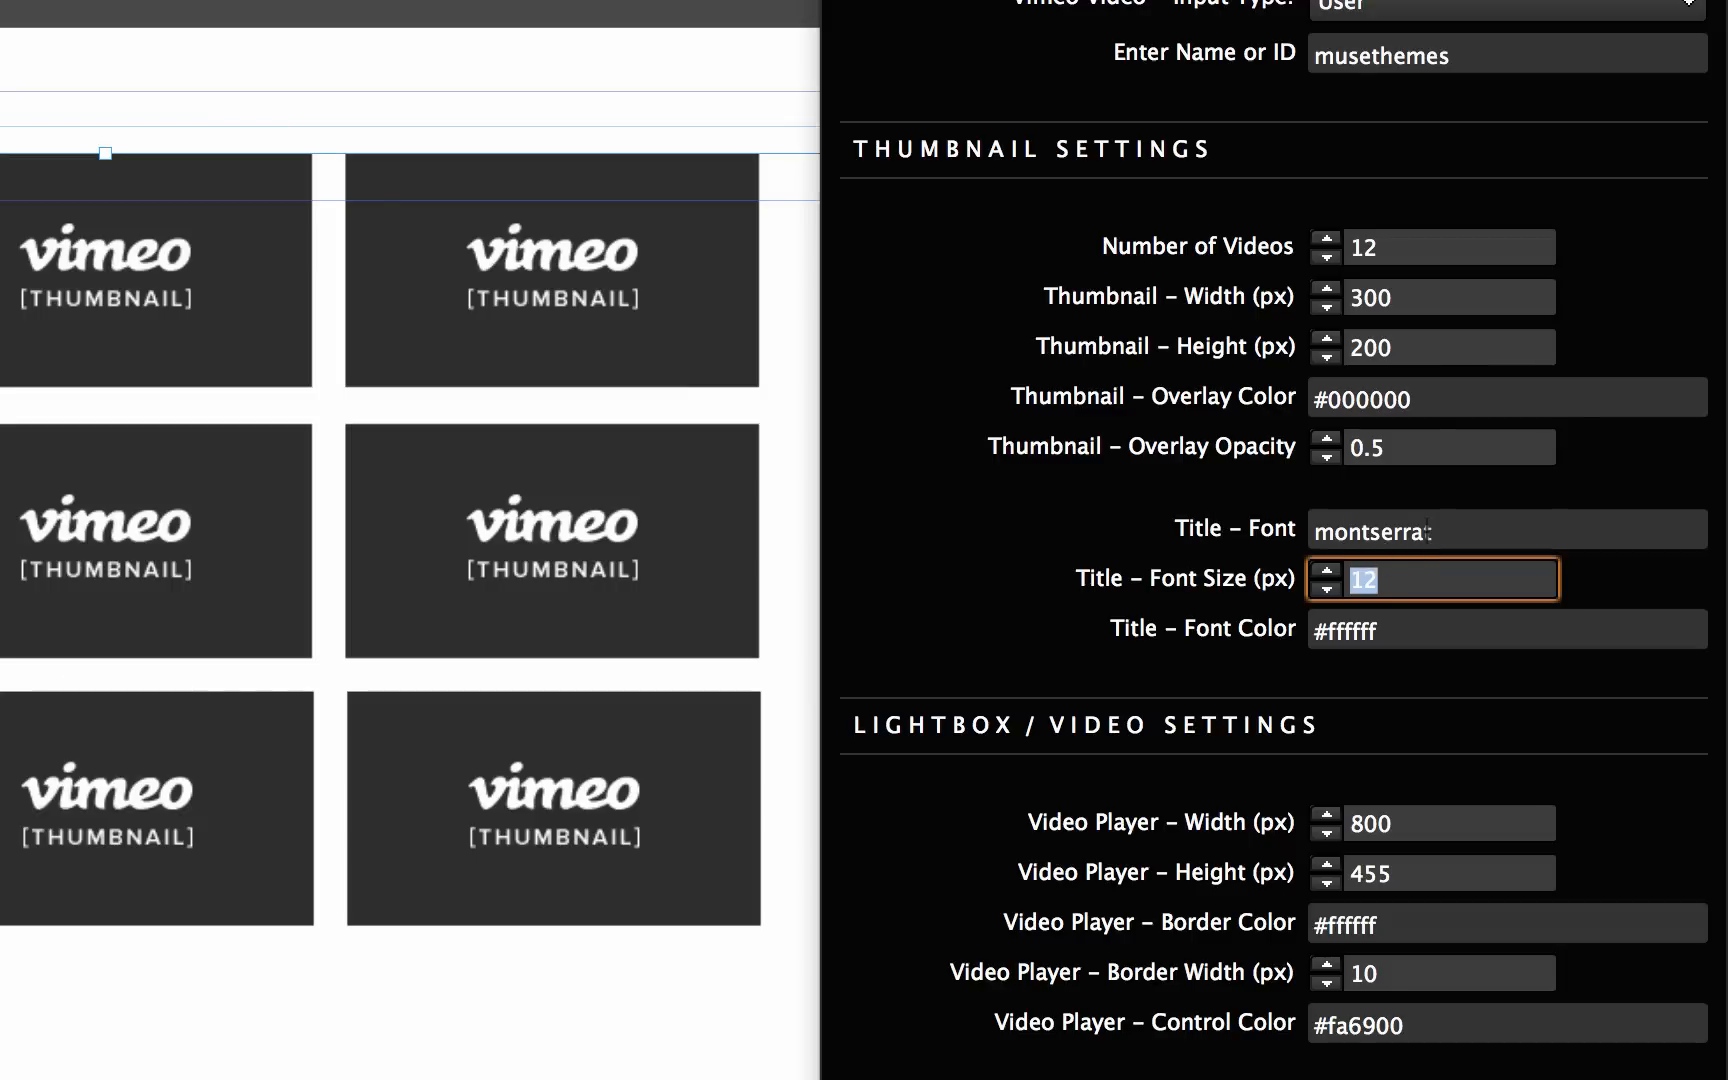
pyautogui.click(1328, 588)
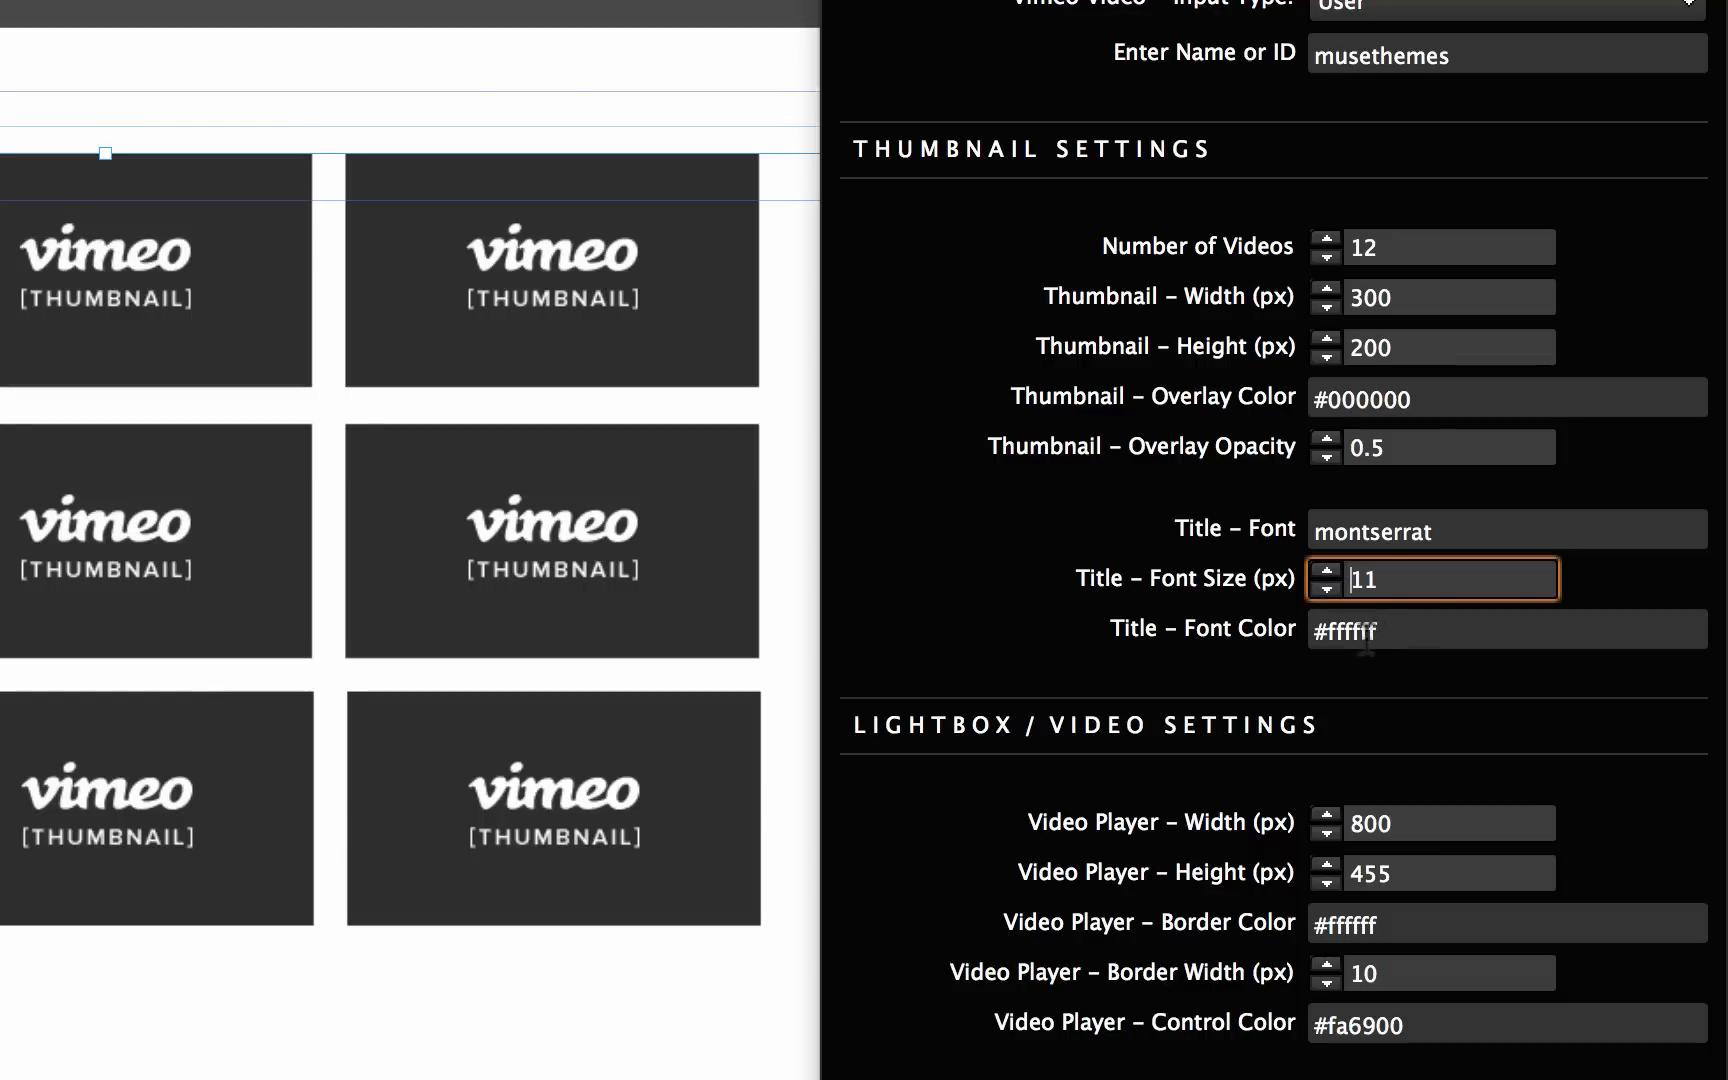
pyautogui.moveTo(210, 110)
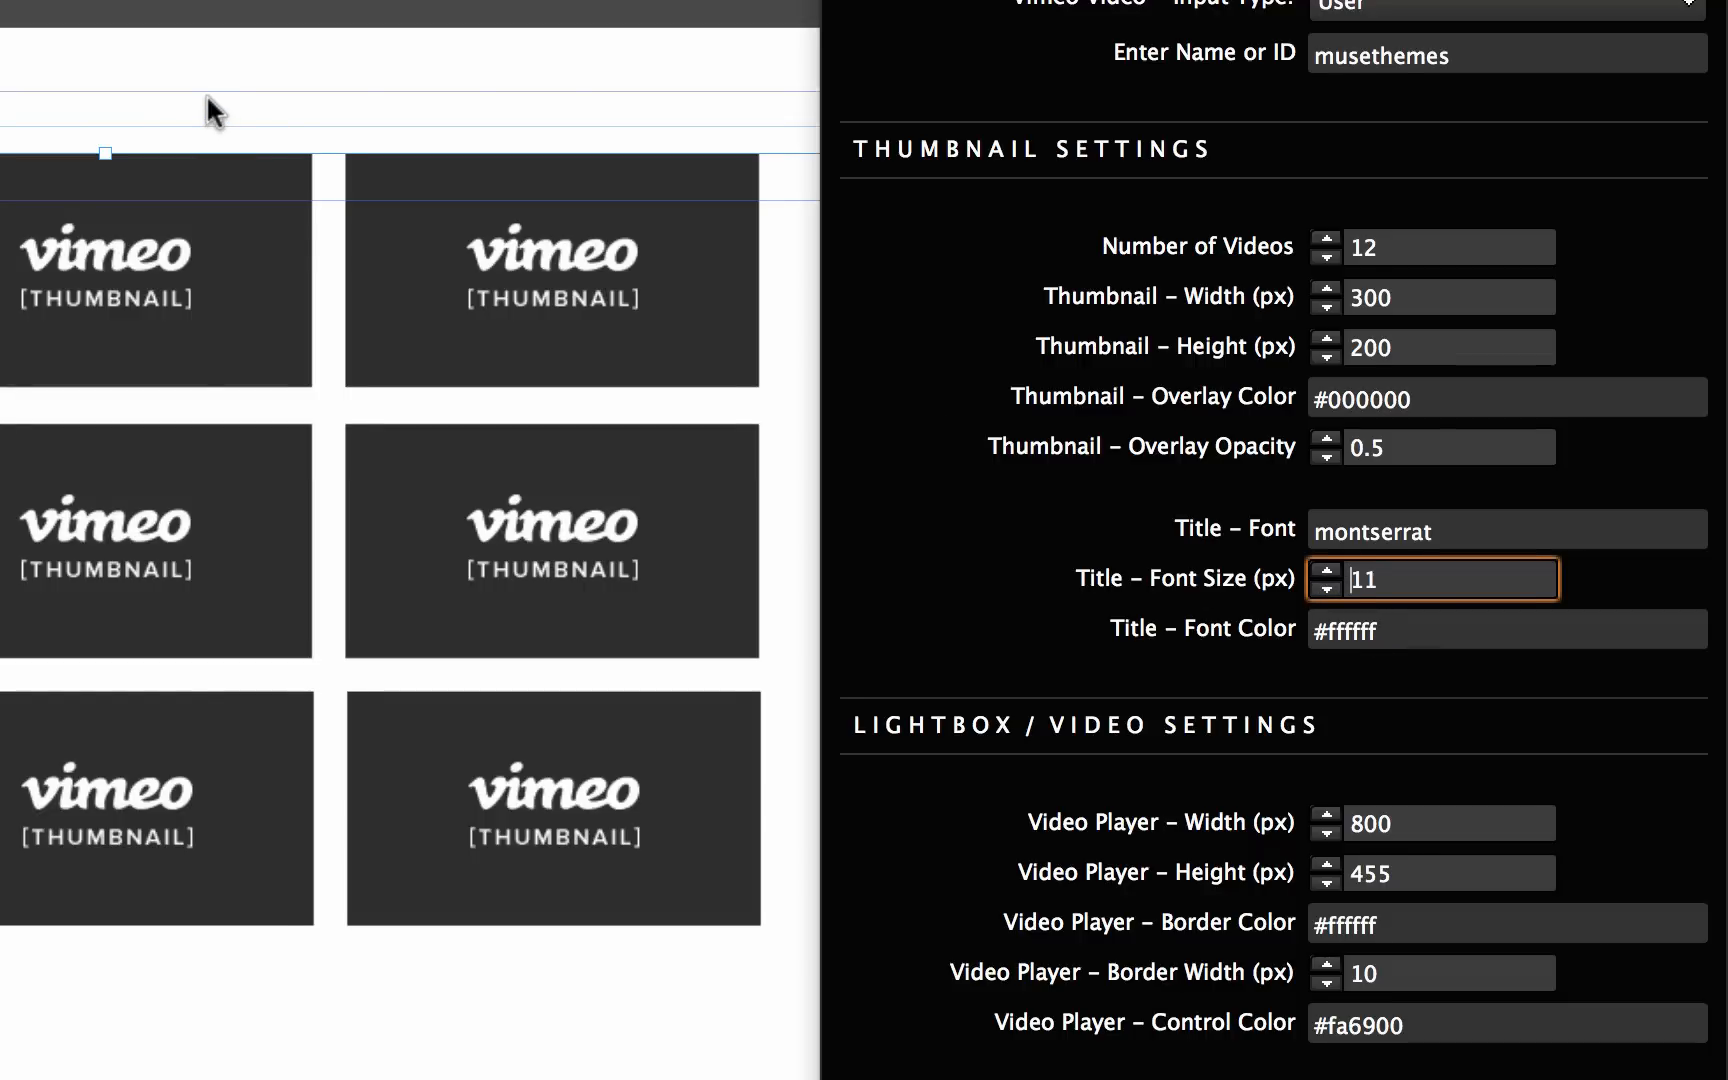
# Step: Preview the page in the browser and scroll through the two-per-row thumbnail grid
pyautogui.click(236, 14)
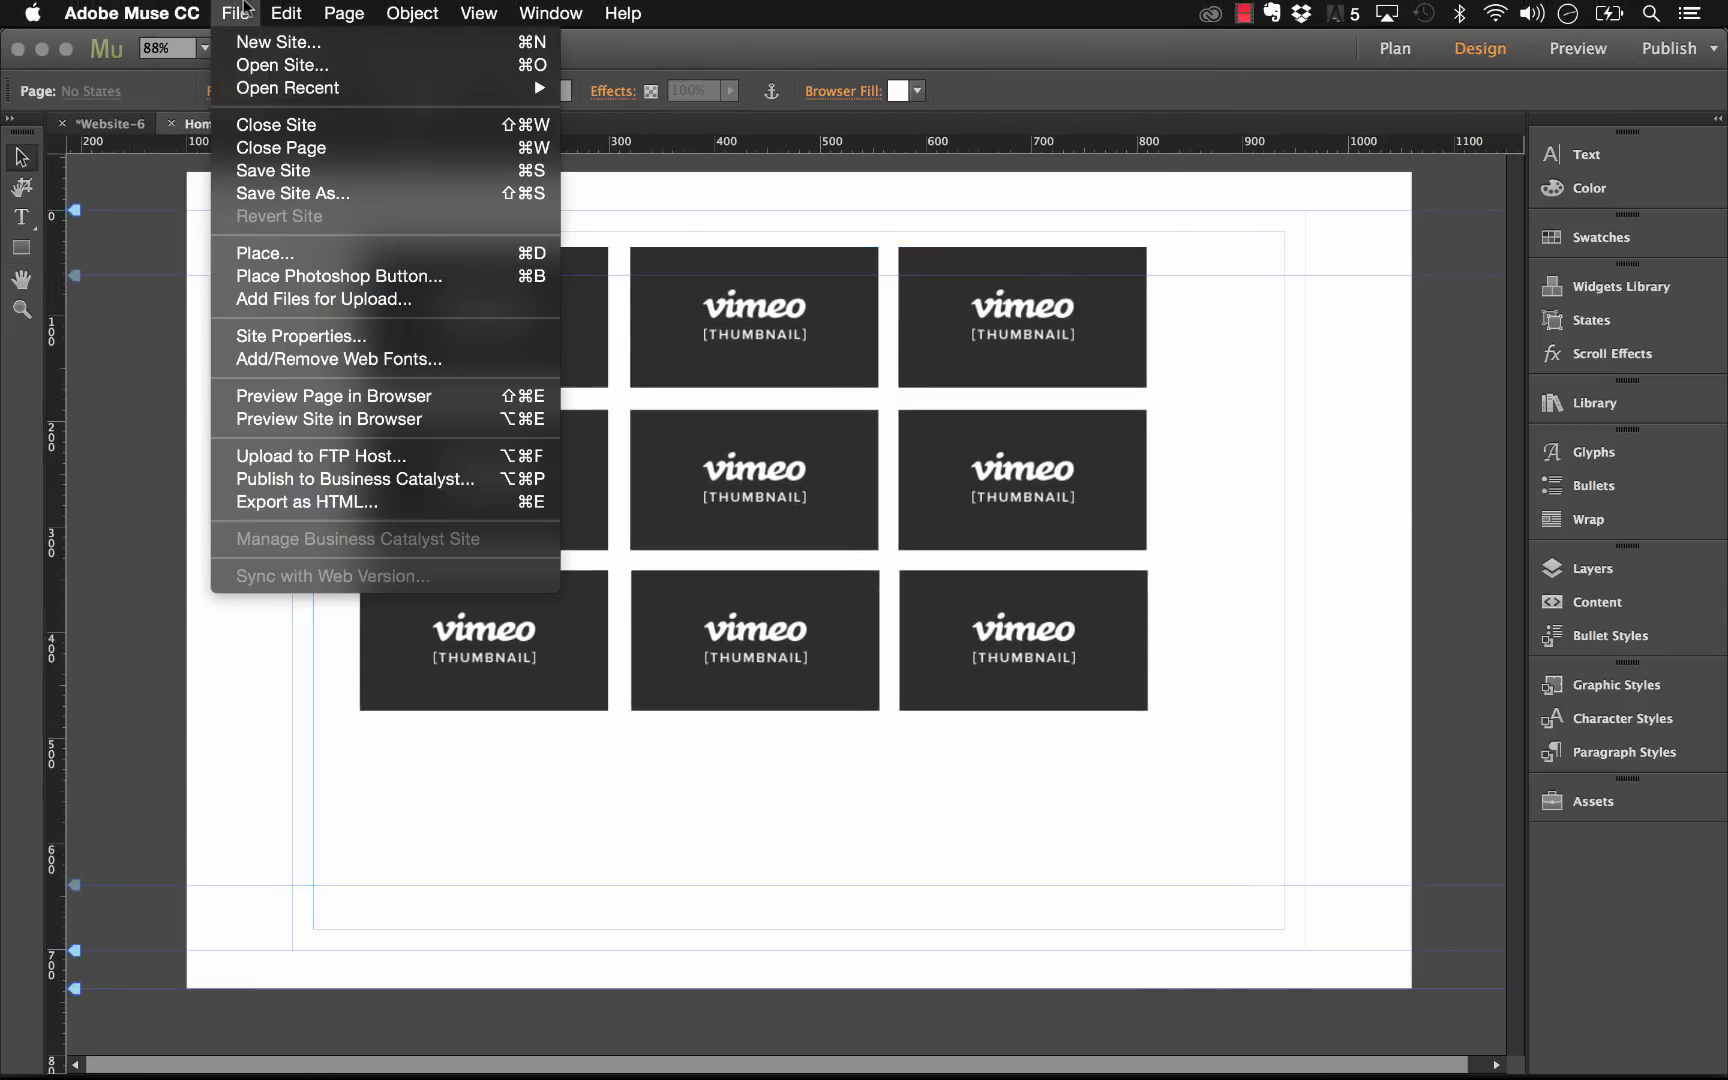
pyautogui.click(334, 396)
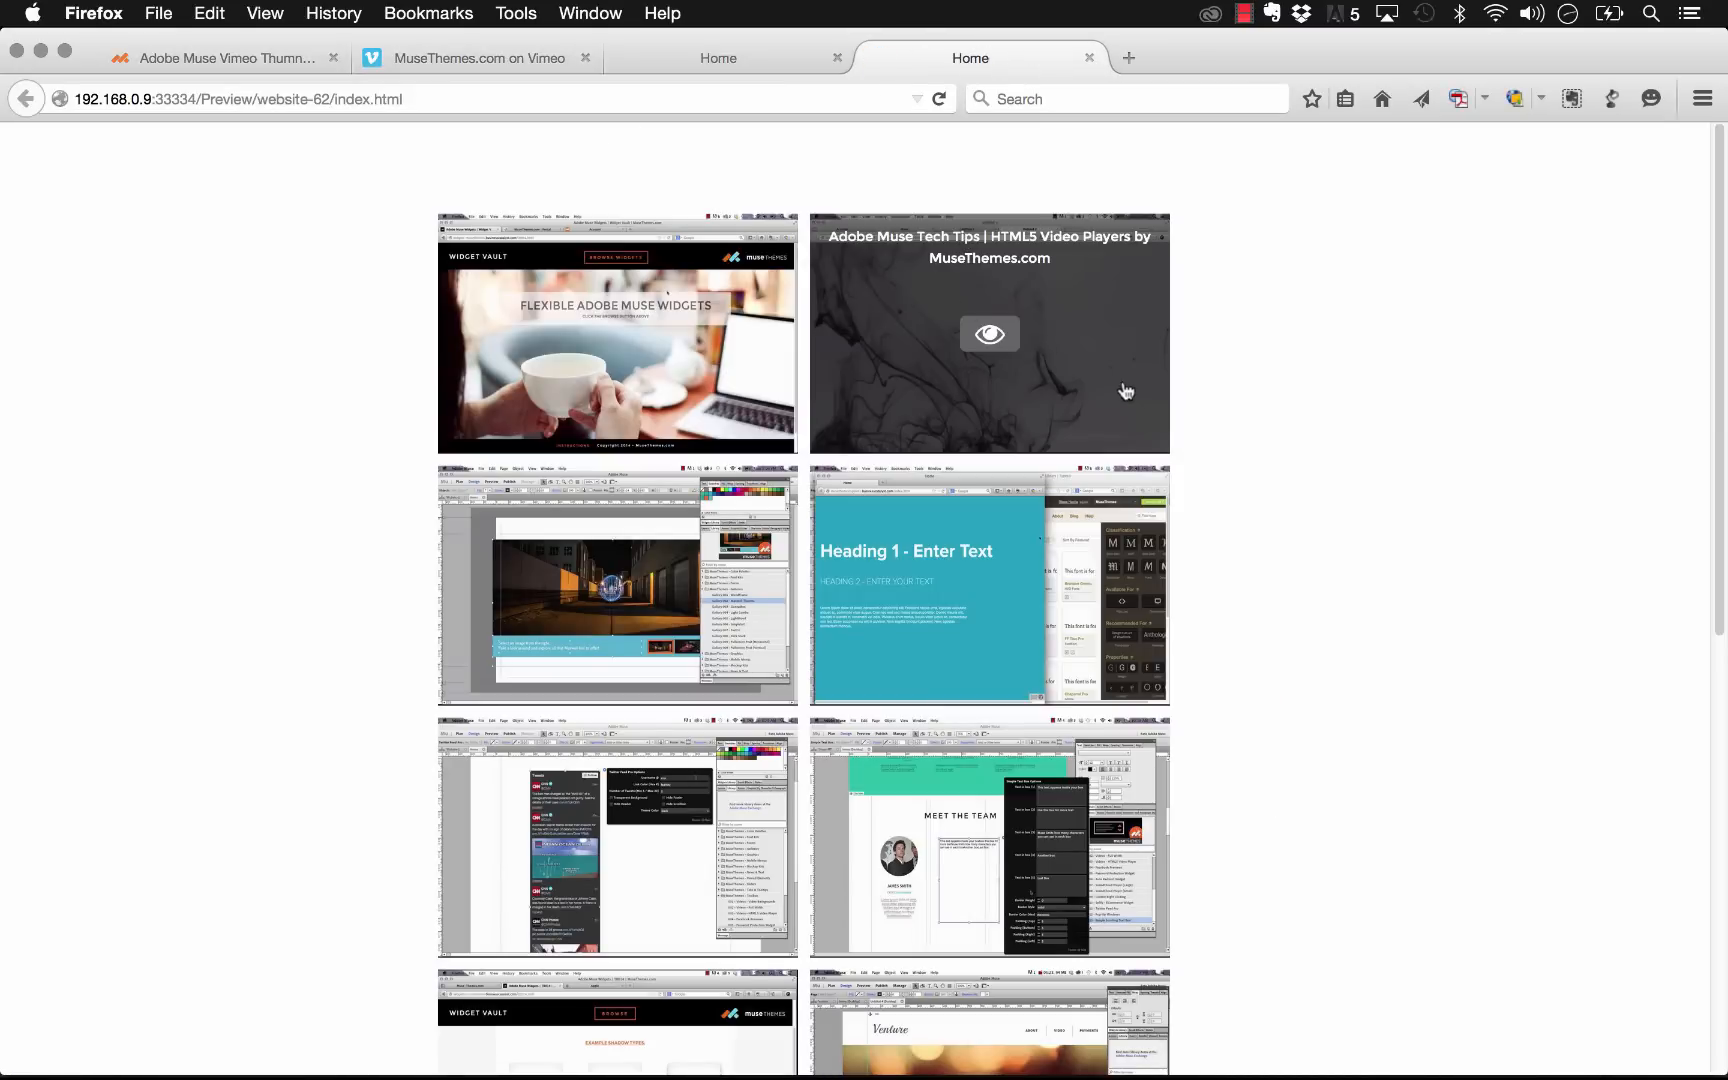
pyautogui.scroll(-3)
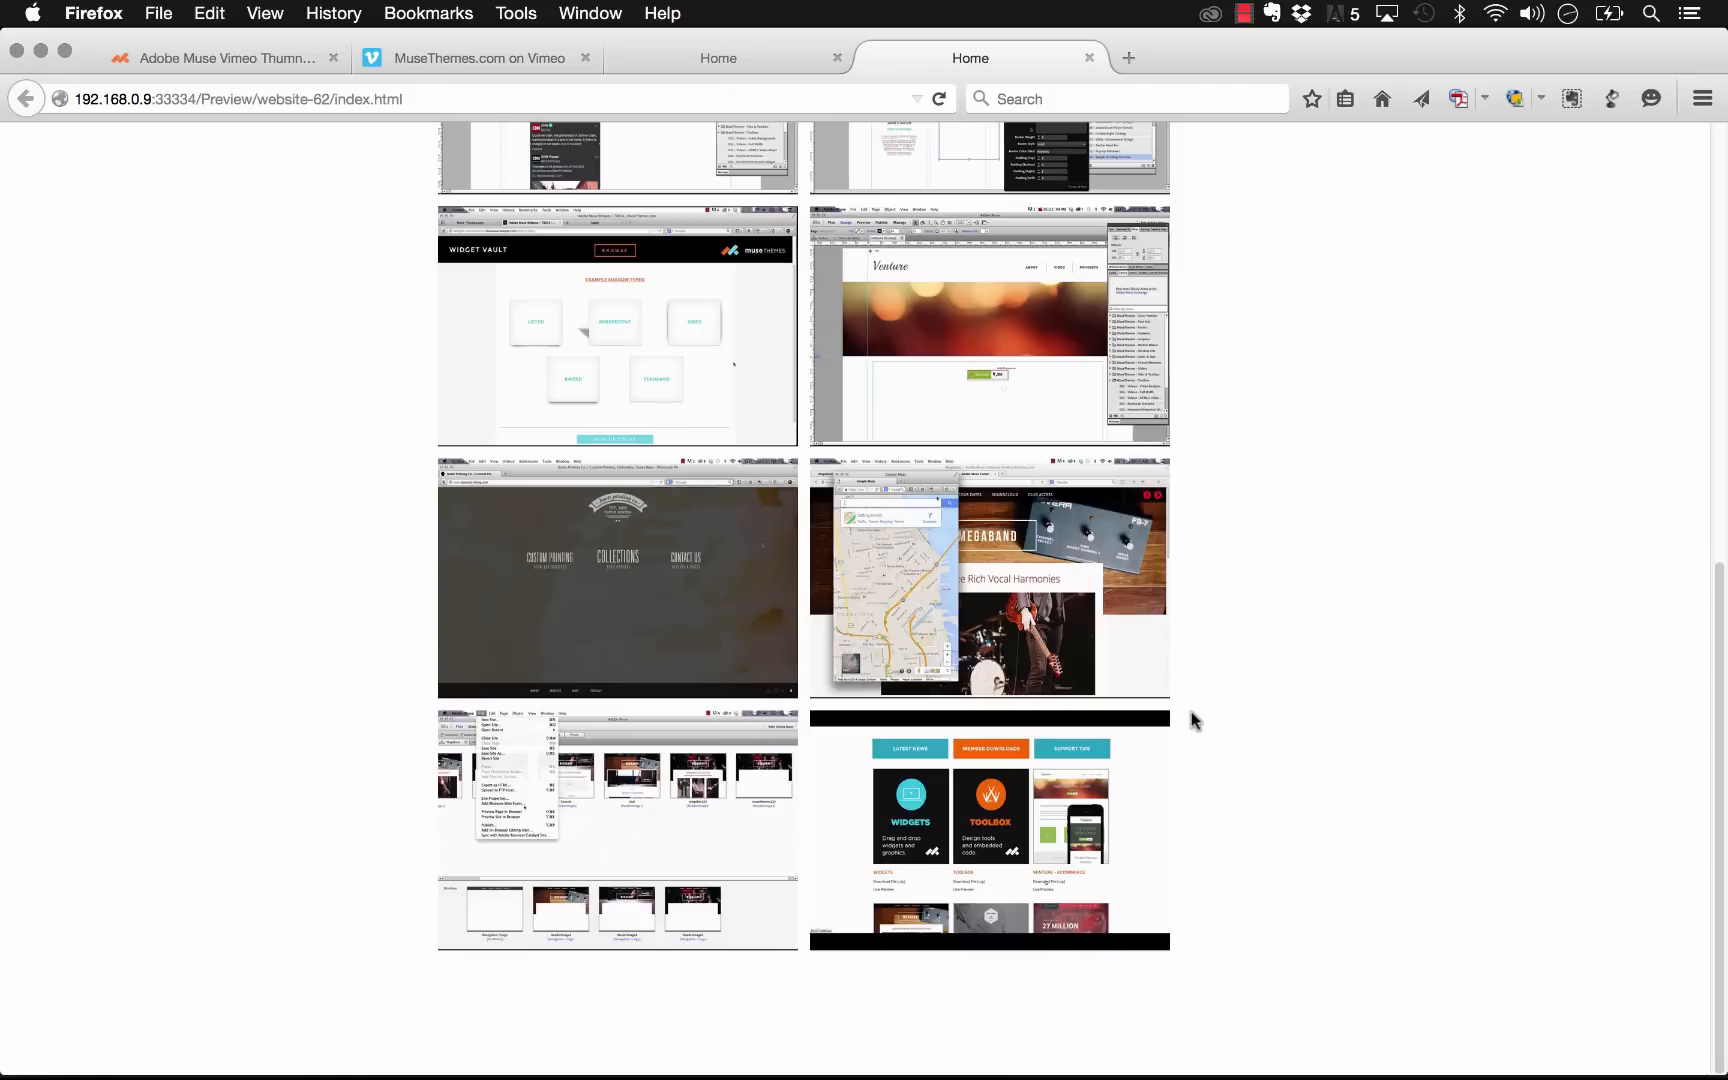
pyautogui.scroll(3)
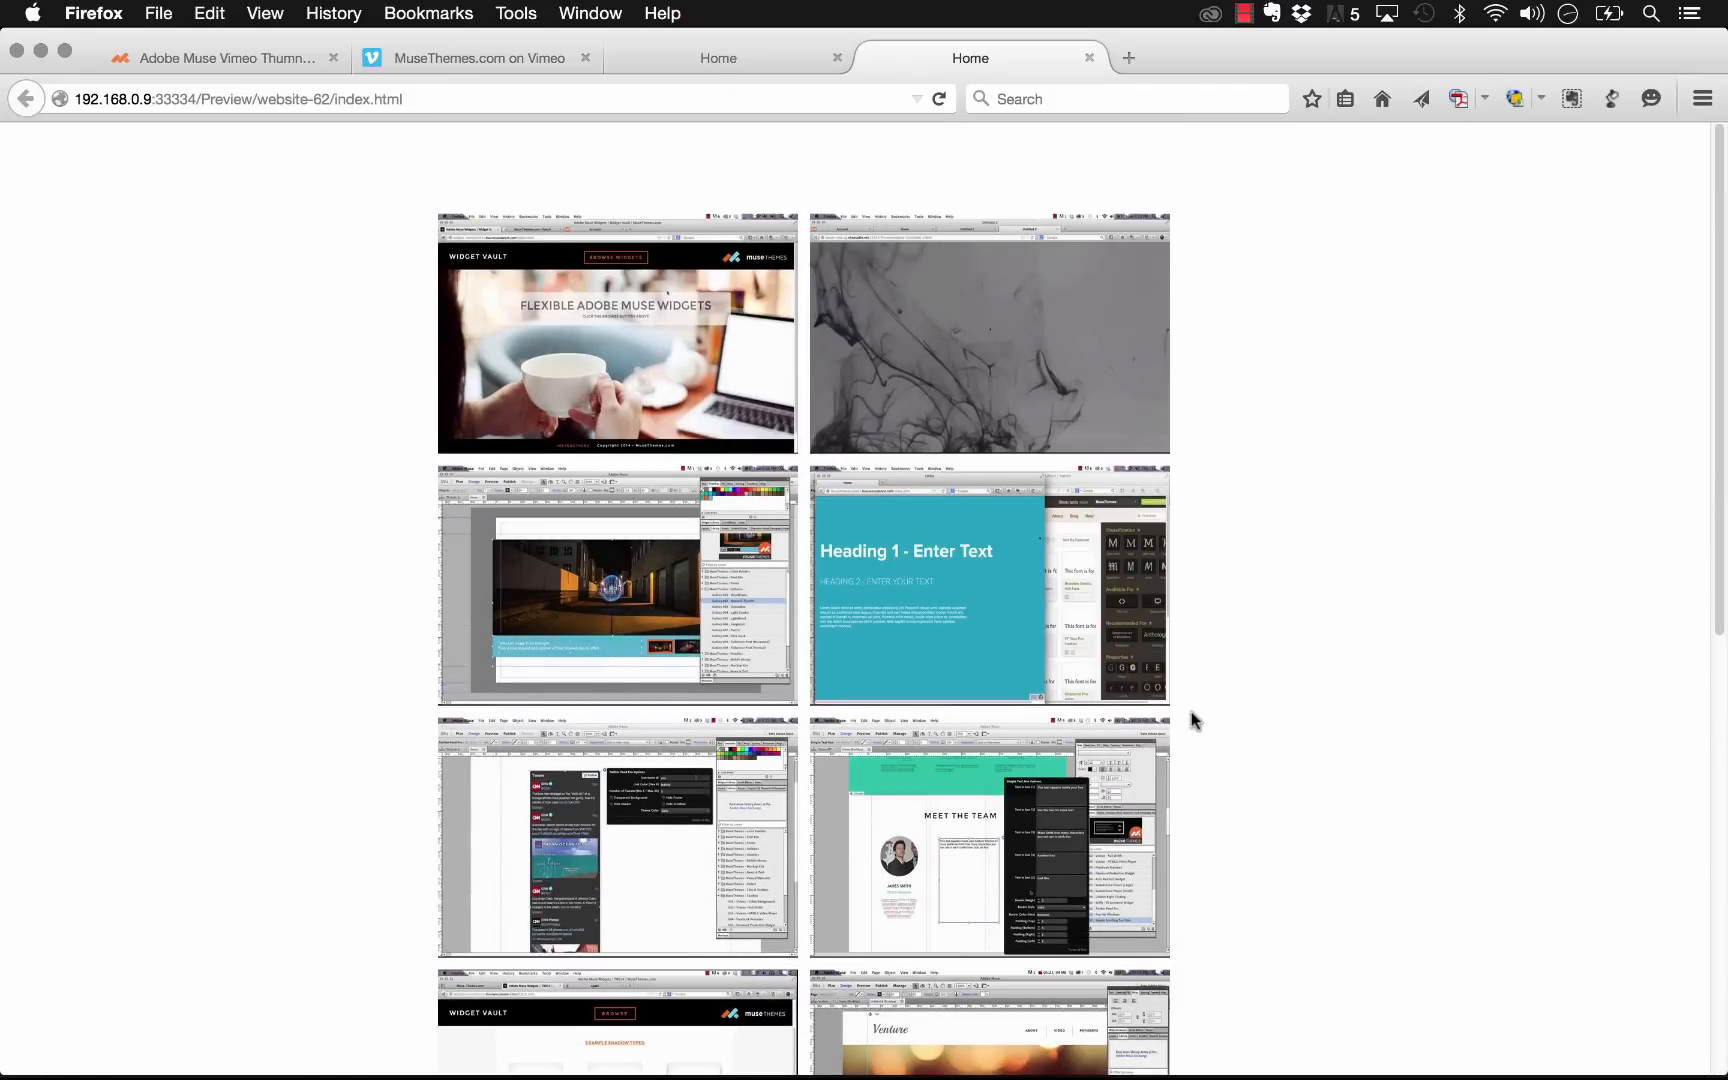
pyautogui.moveTo(988, 334)
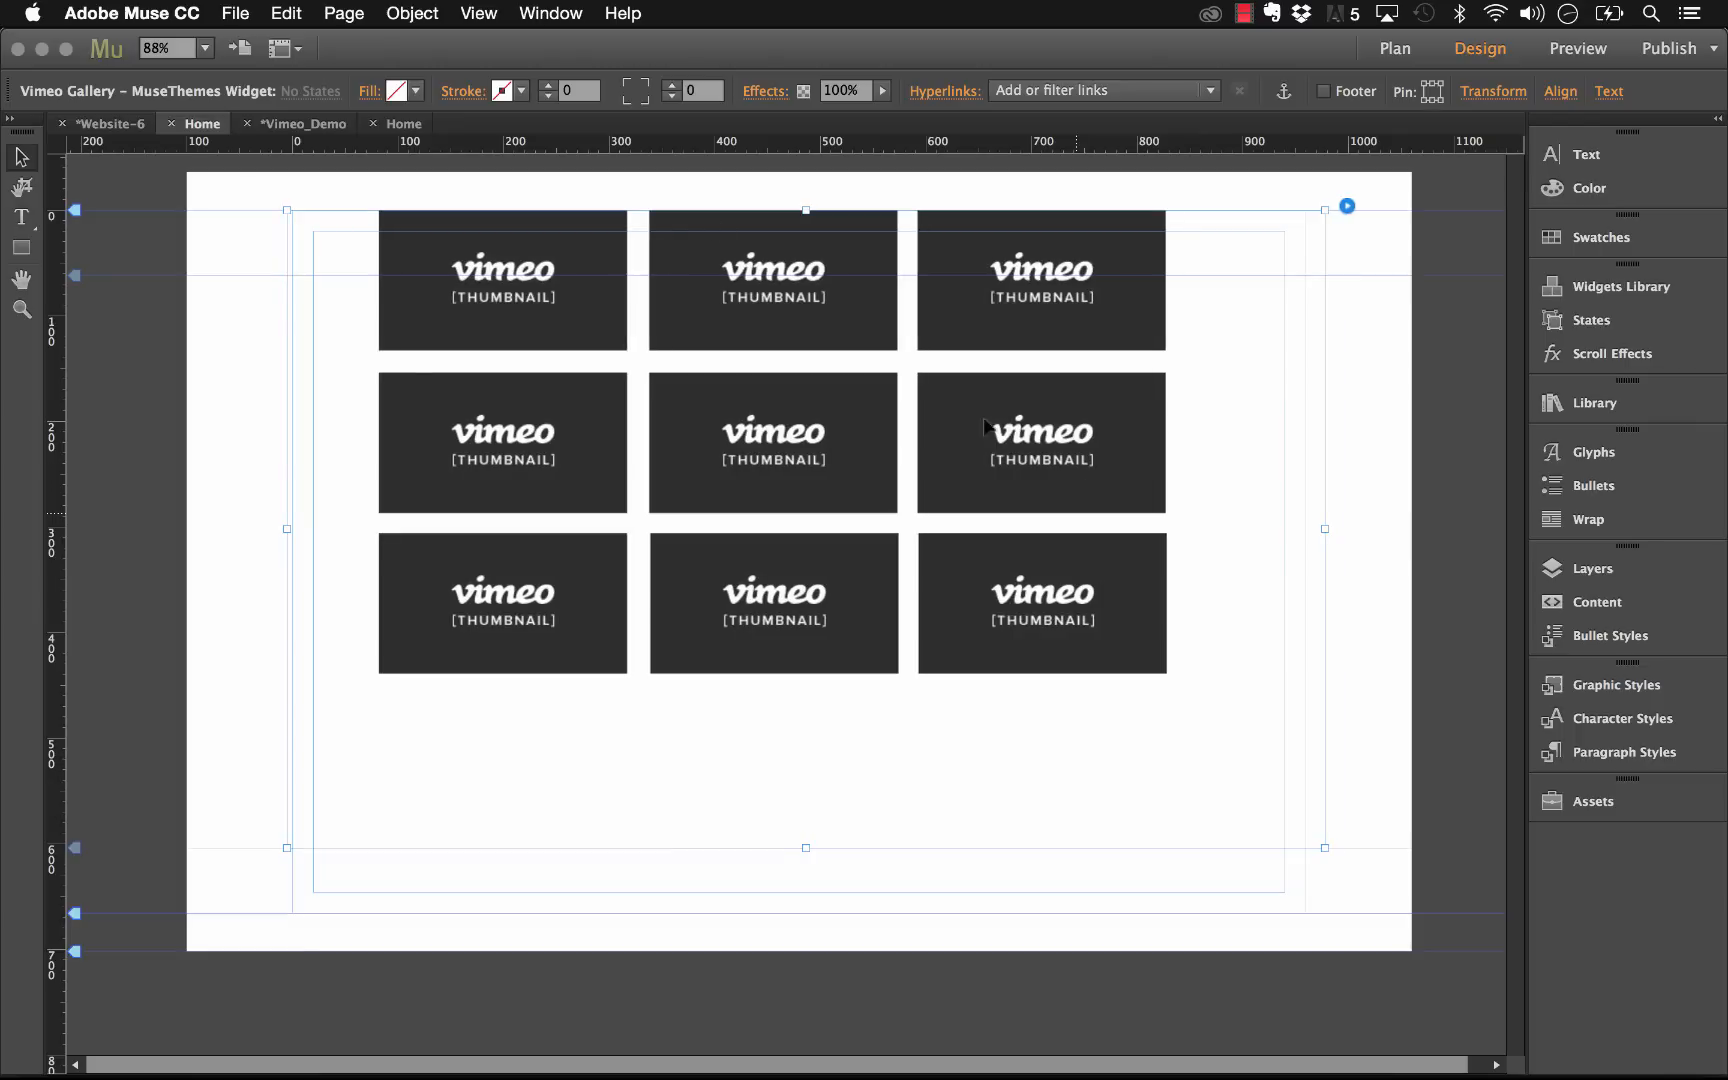
# Step: Preview the widened gallery in the browser again, now fitting three thumbnails per row
pyautogui.click(234, 14)
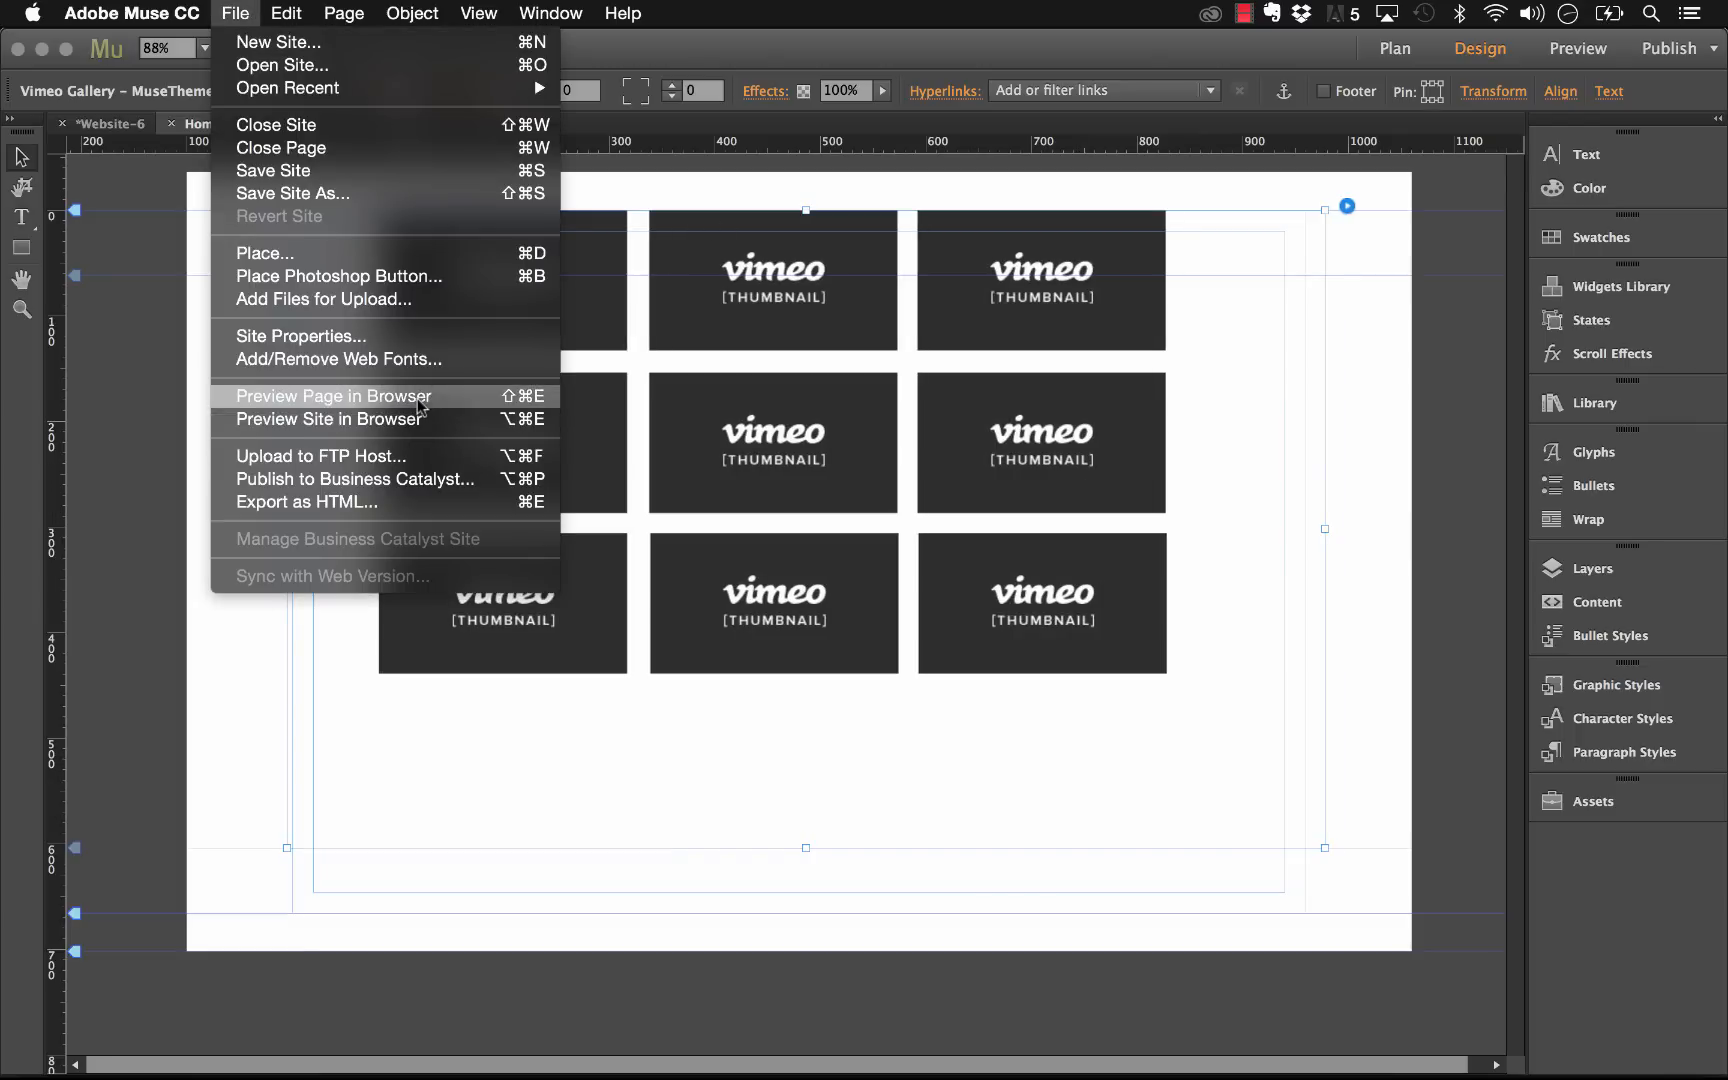
pyautogui.click(328, 418)
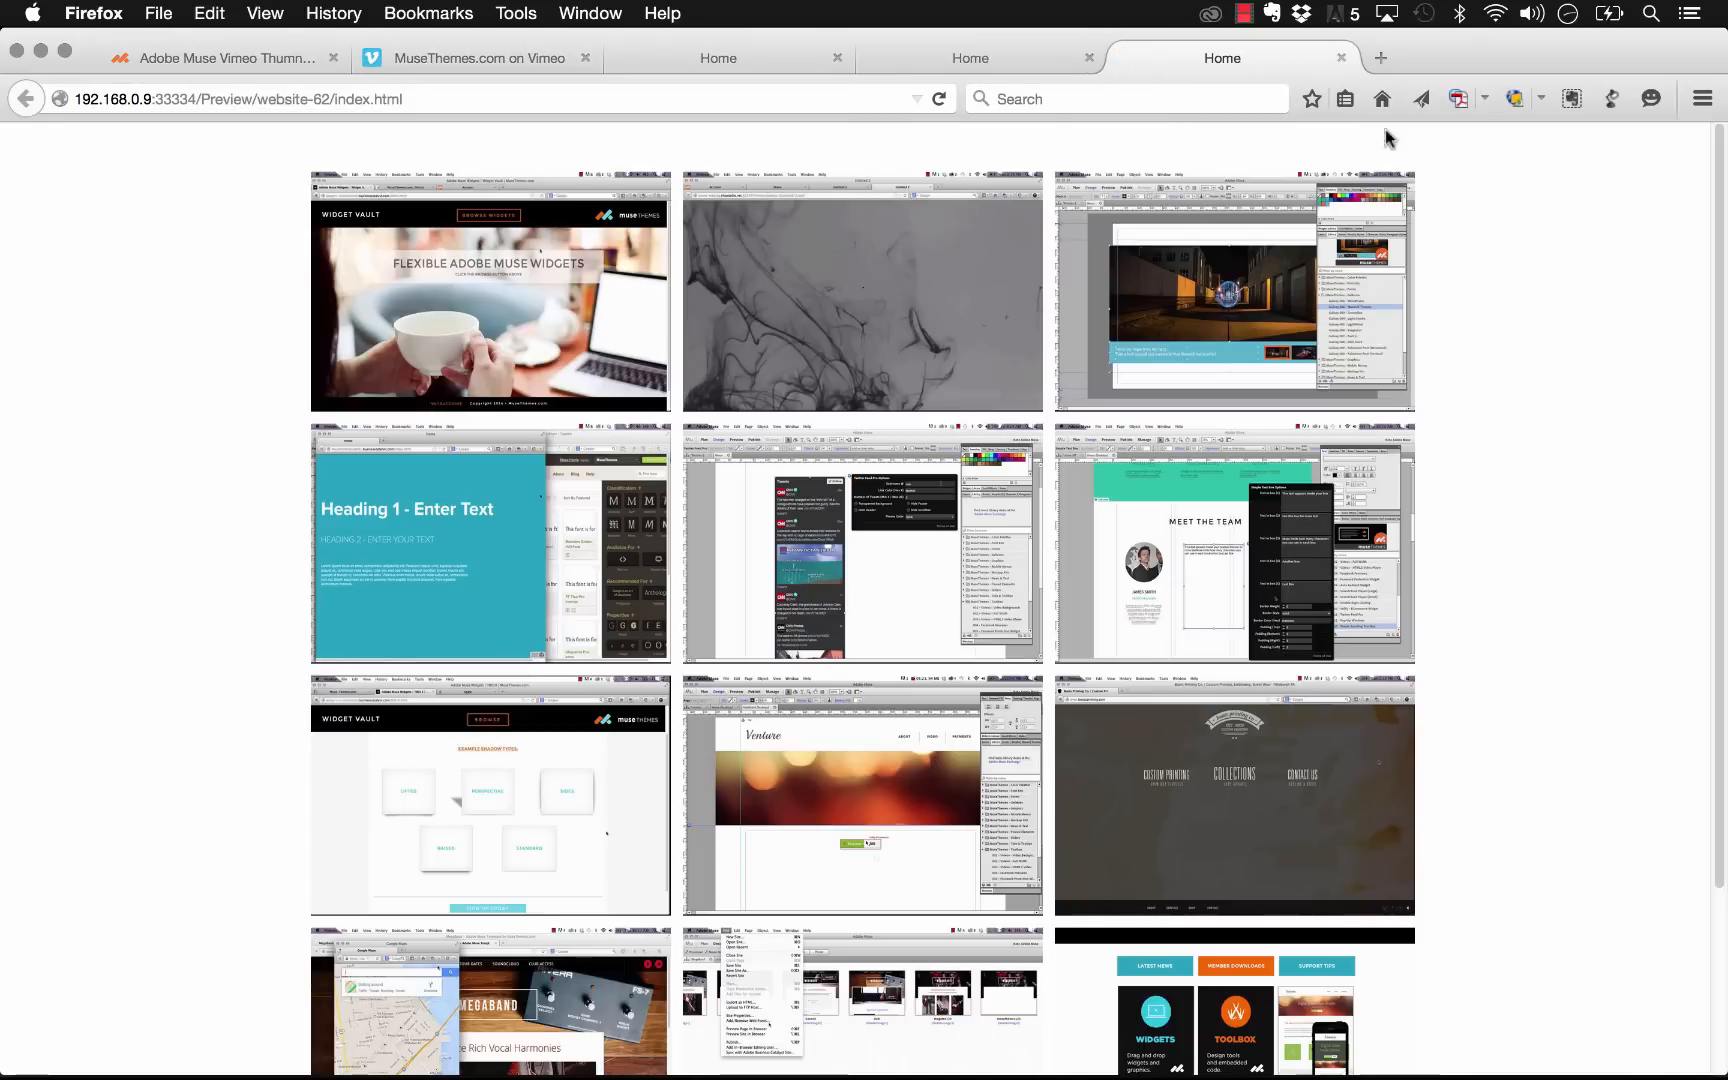
pyautogui.moveTo(906, 330)
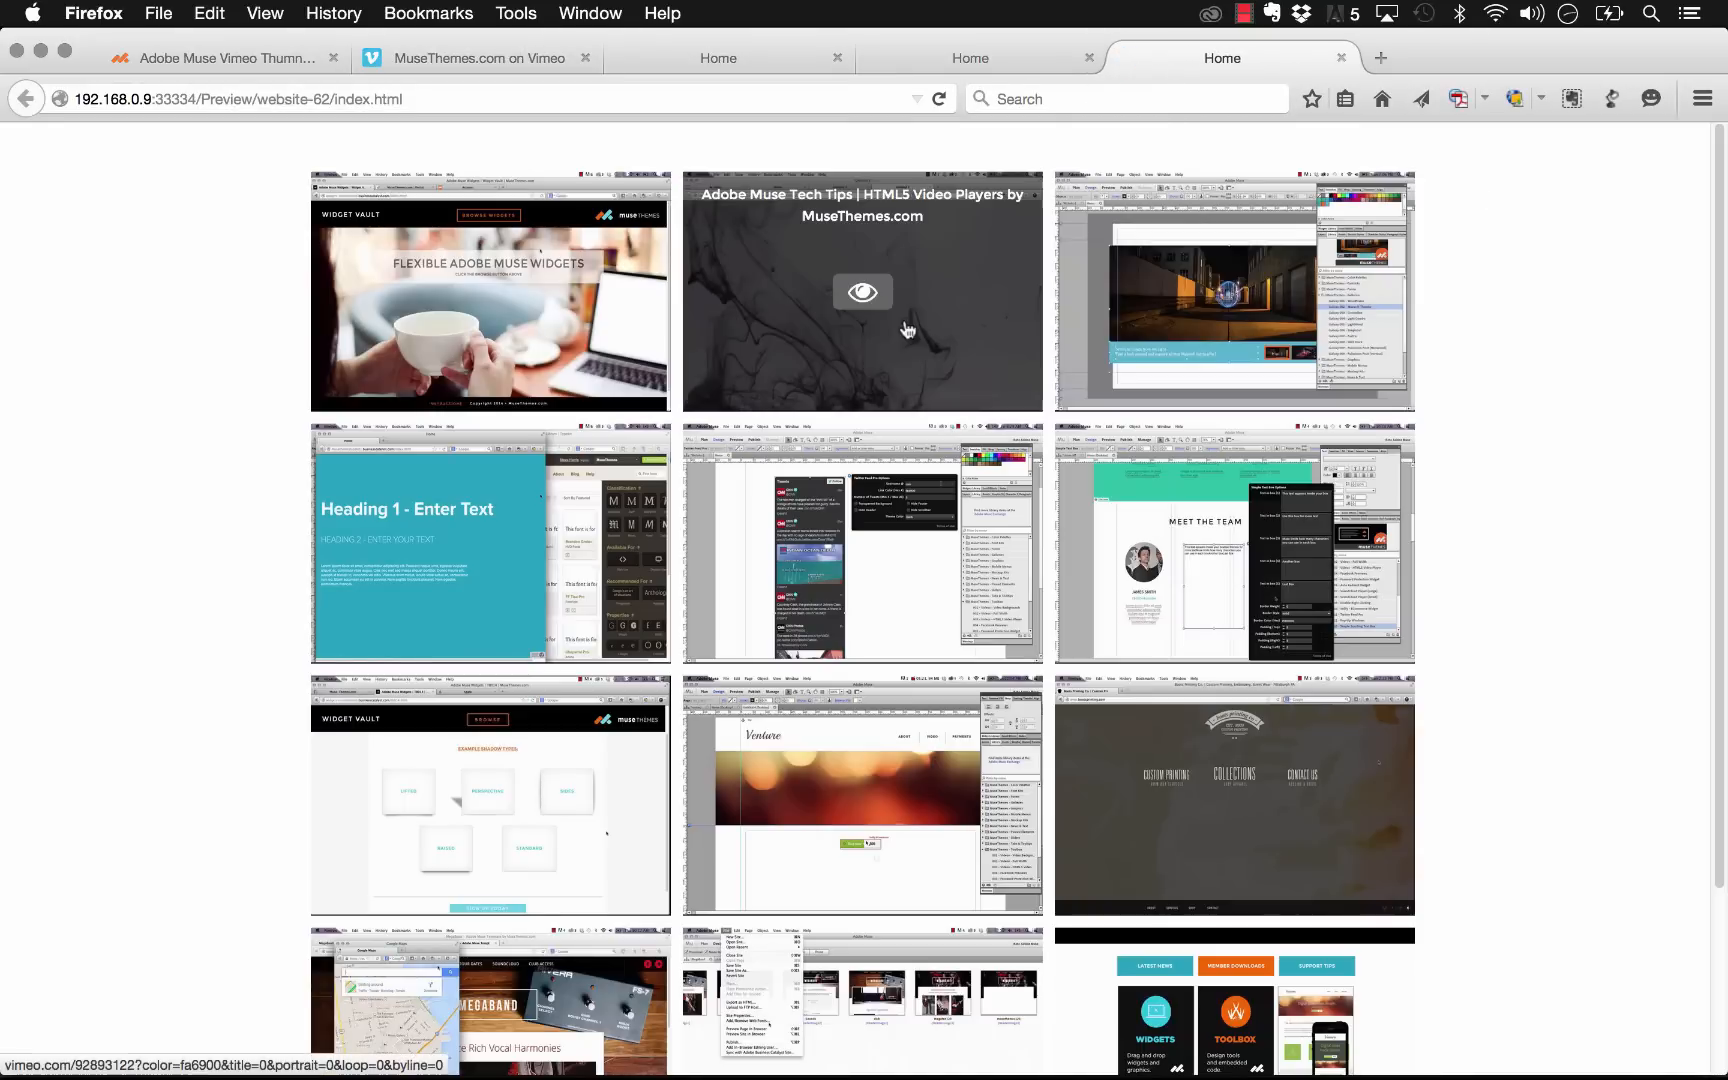
pyautogui.moveTo(490, 220)
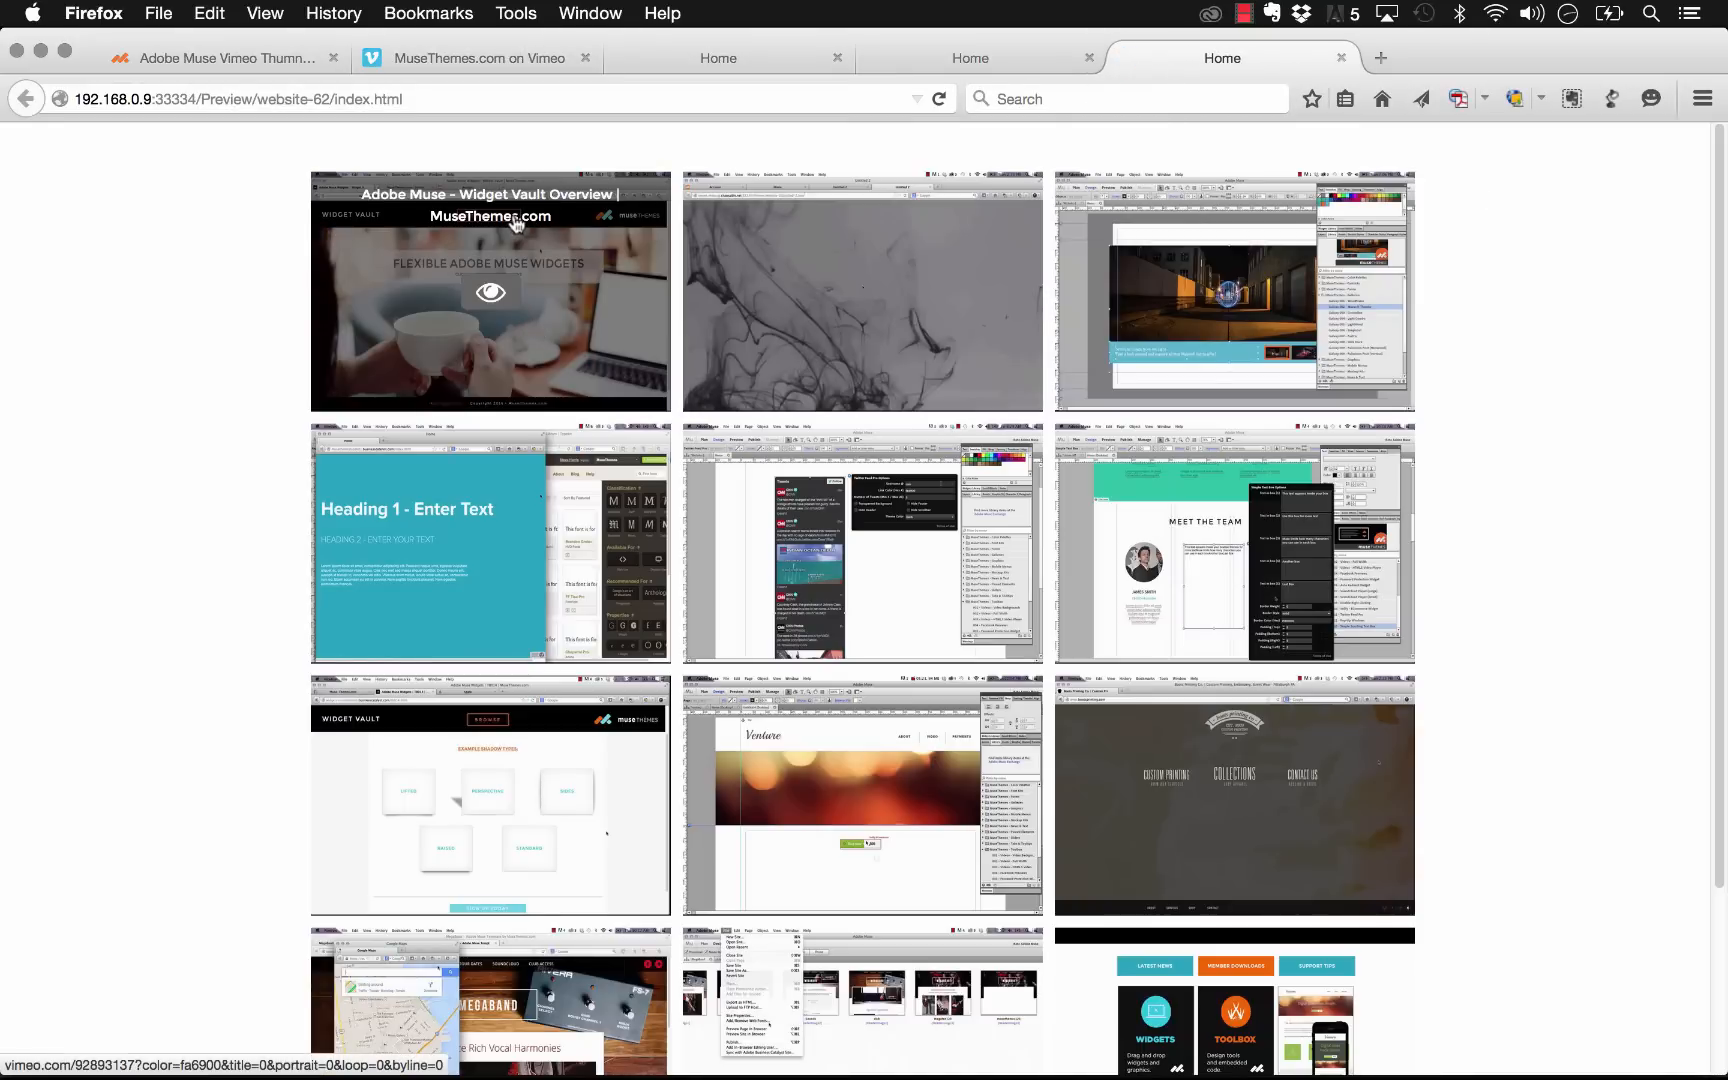
pyautogui.moveTo(992, 362)
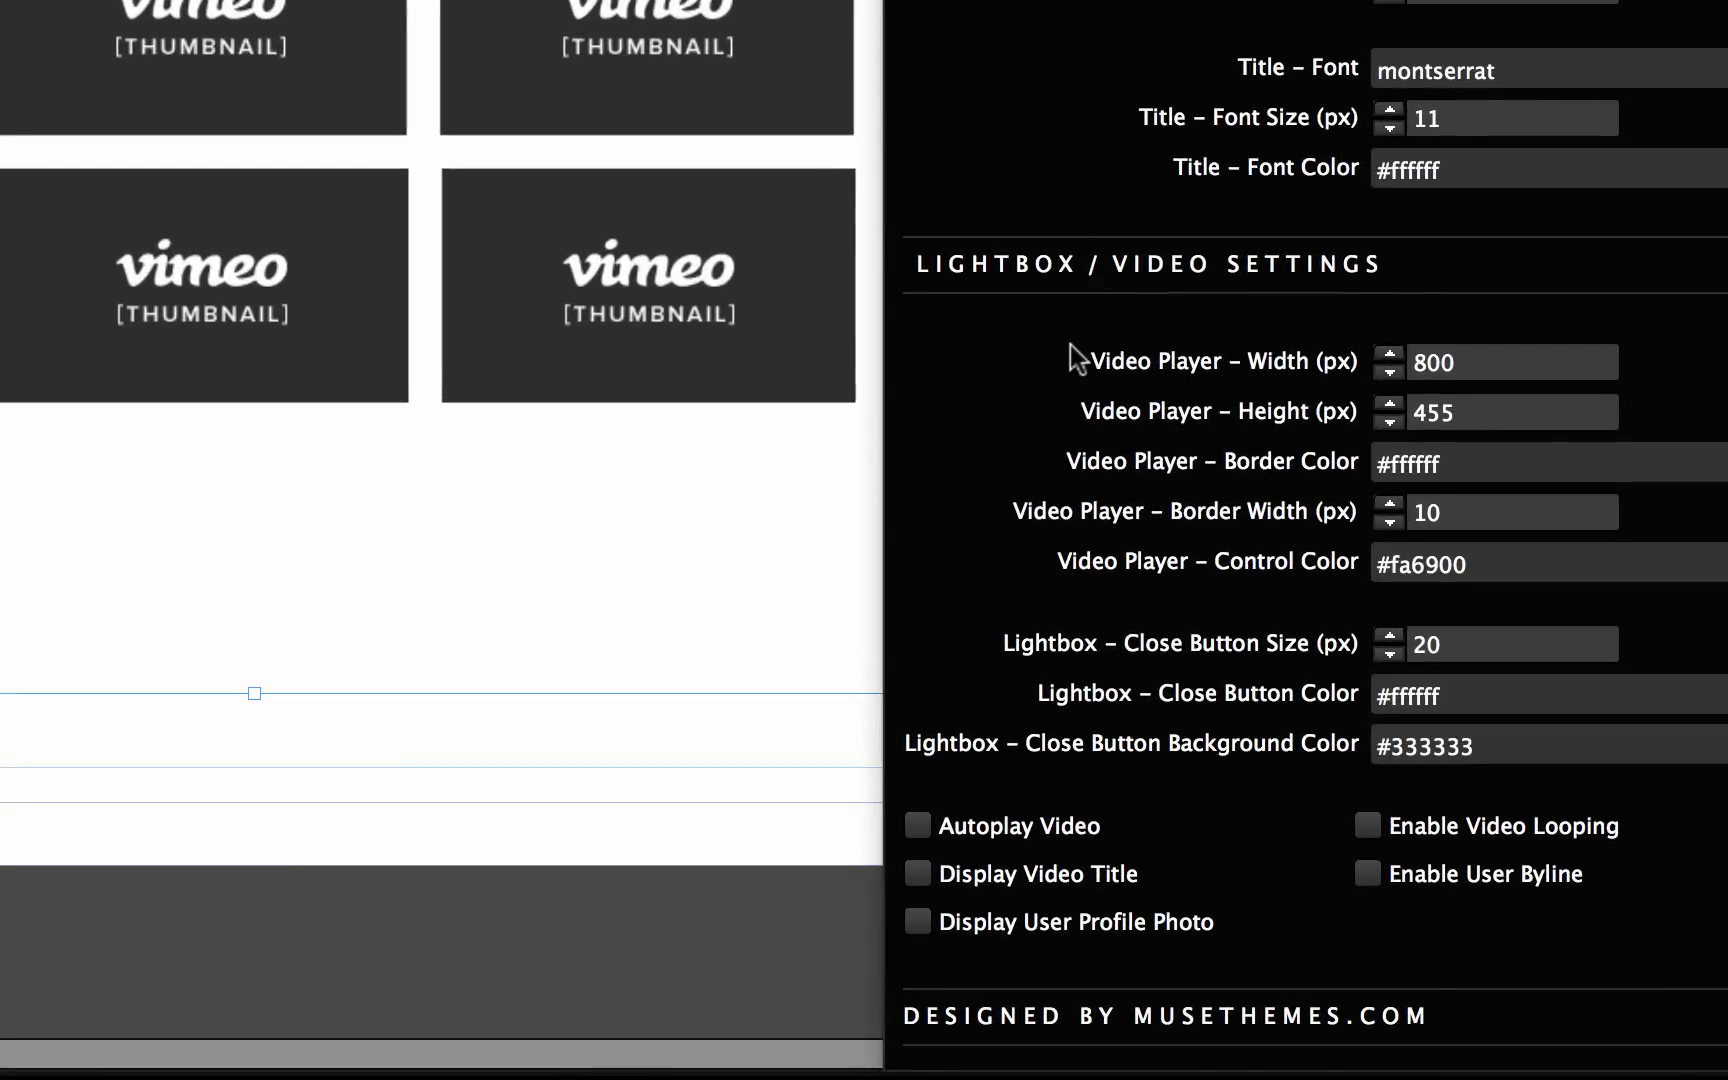
pyautogui.moveTo(1158, 380)
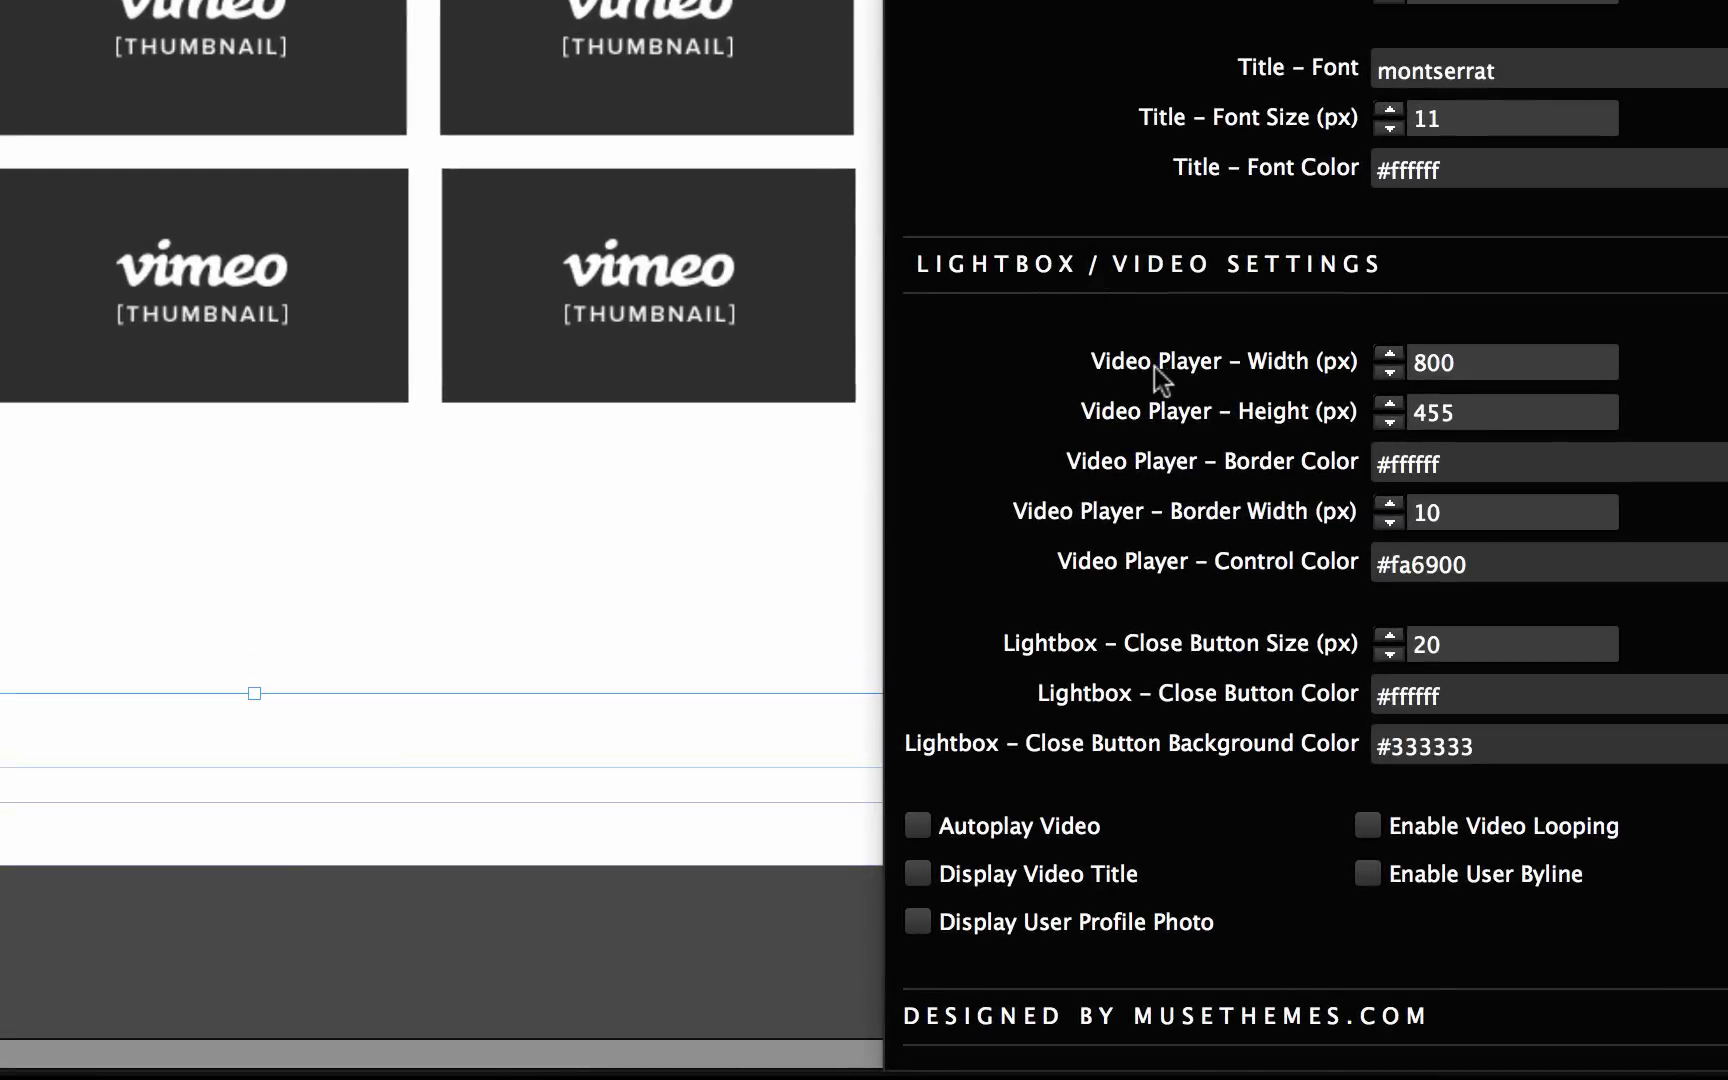
pyautogui.moveTo(1294, 370)
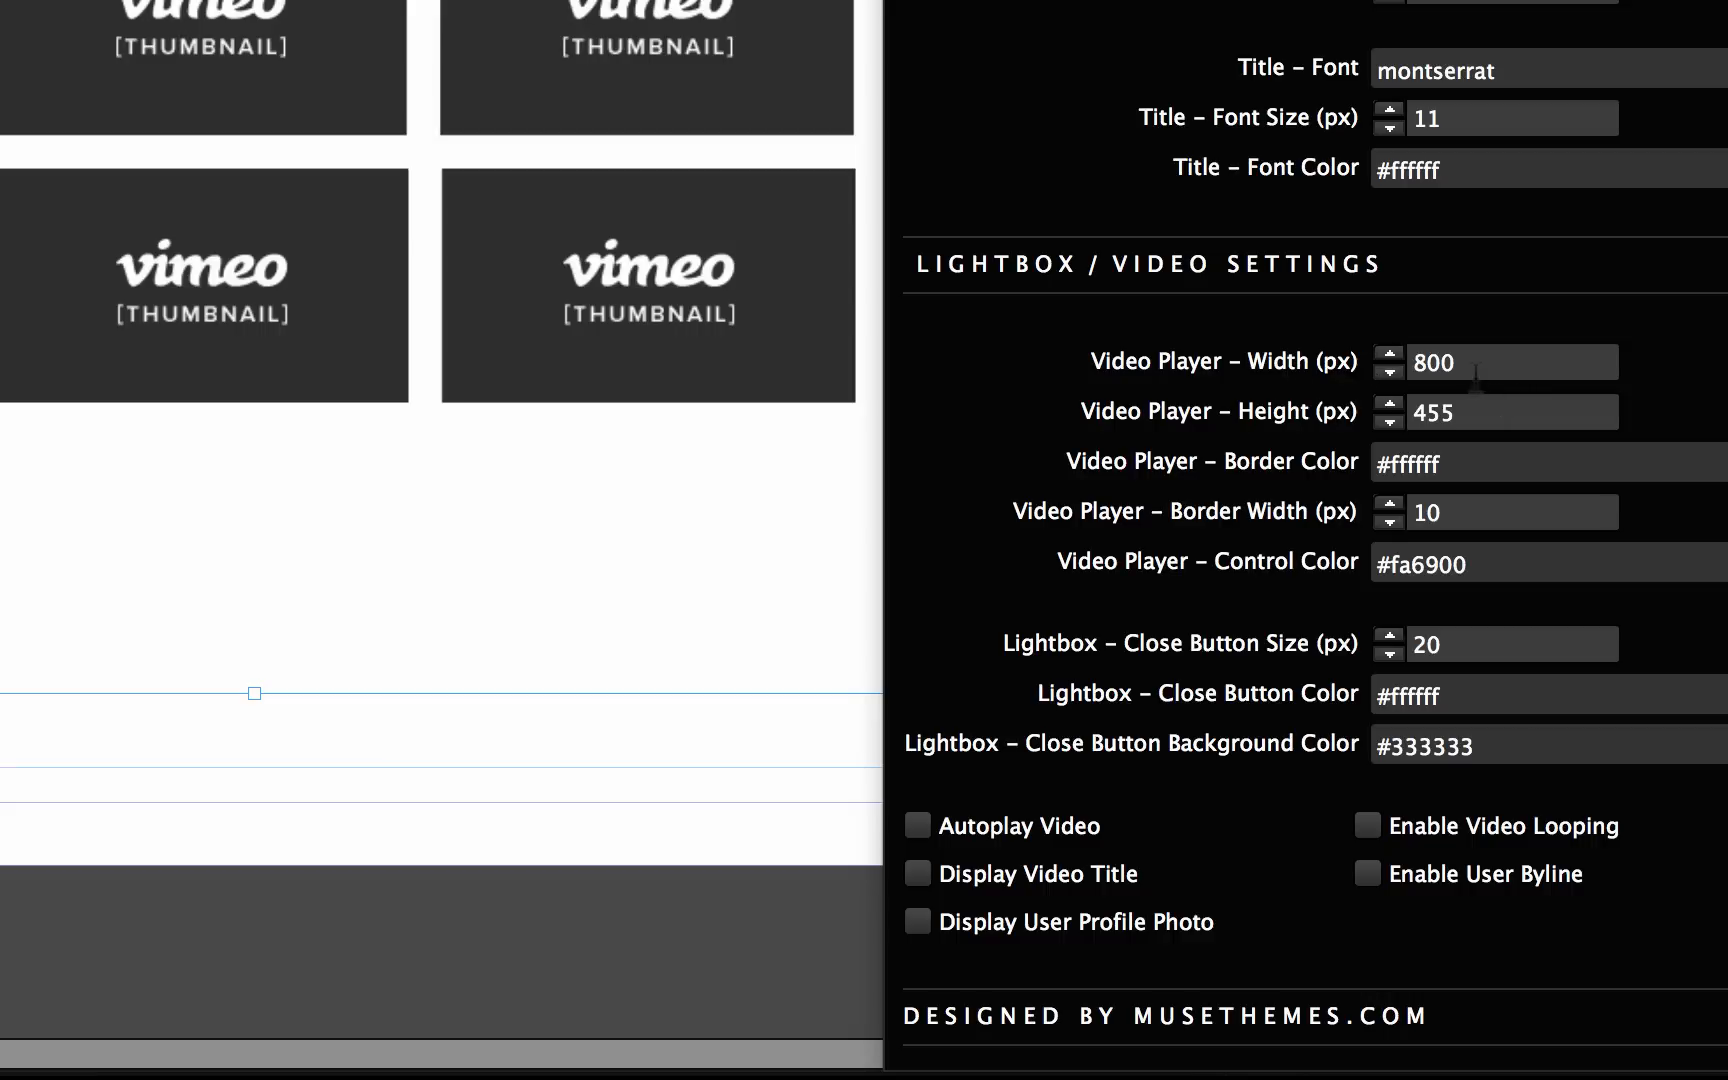
# Step: Set the video player to 1000×600 and its border colour to #fa6900
pyautogui.click(1512, 362)
pyautogui.write('1000')
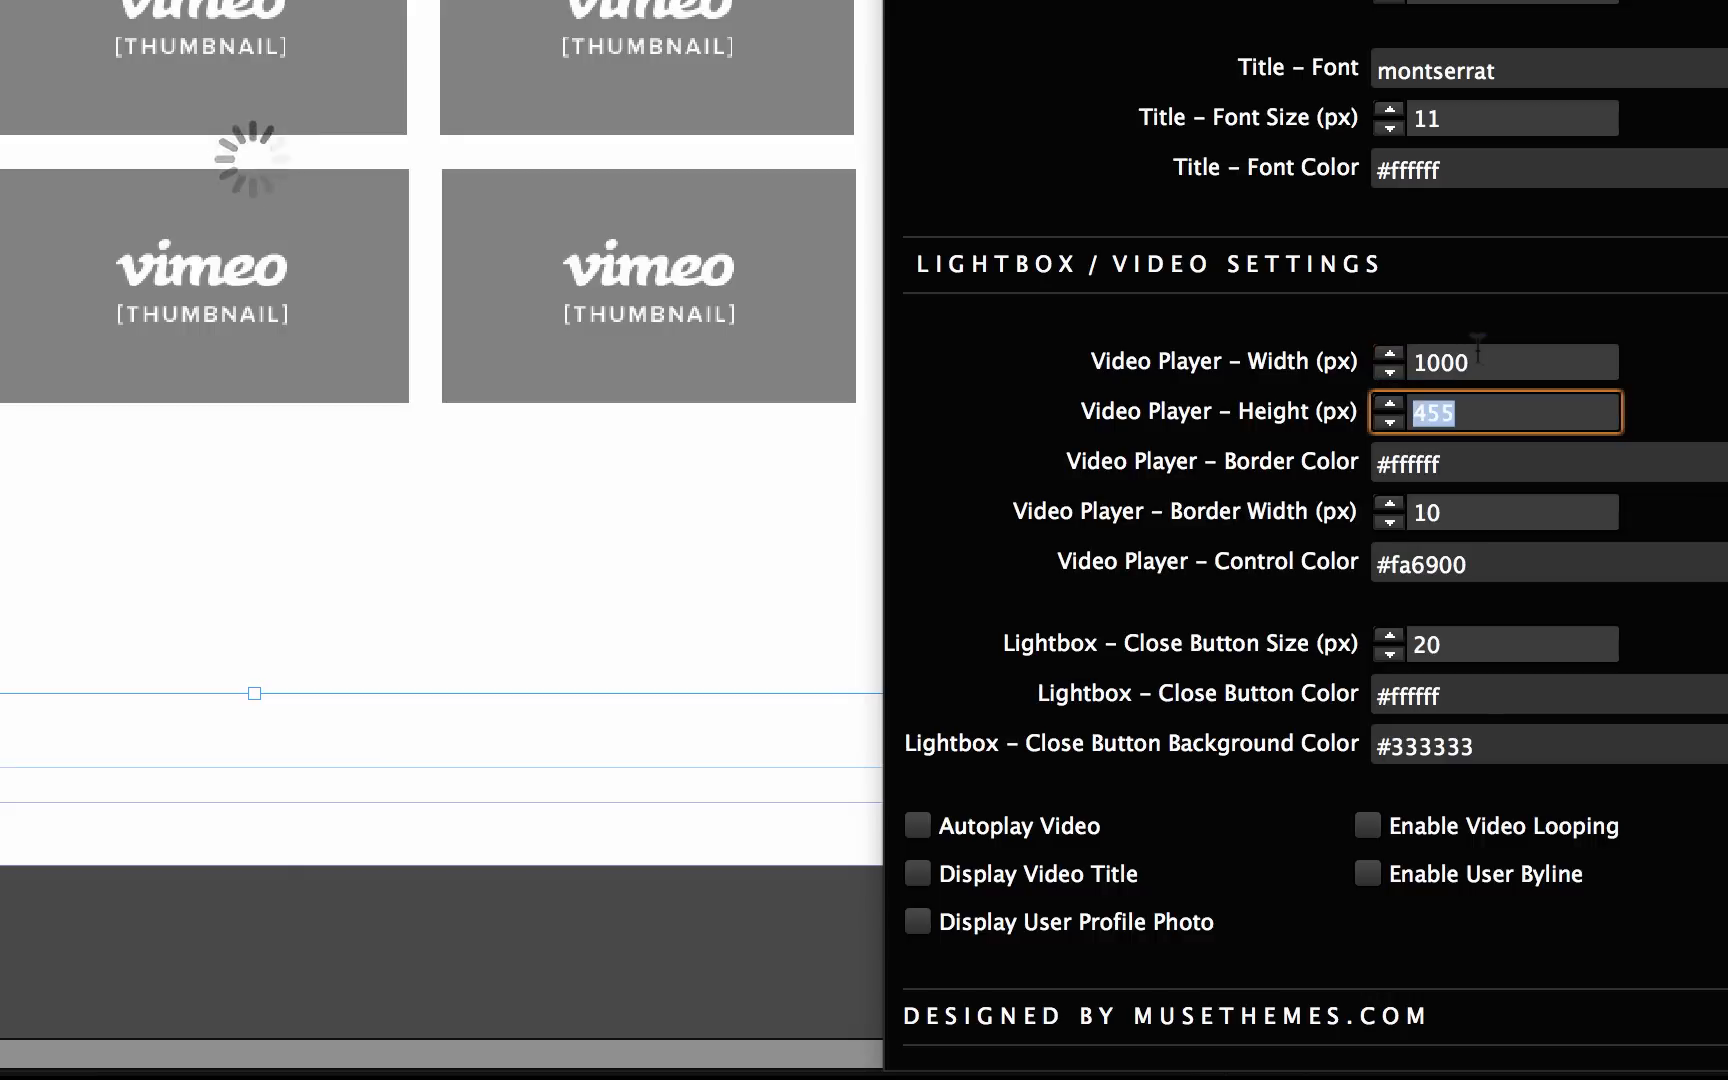
pyautogui.write('600')
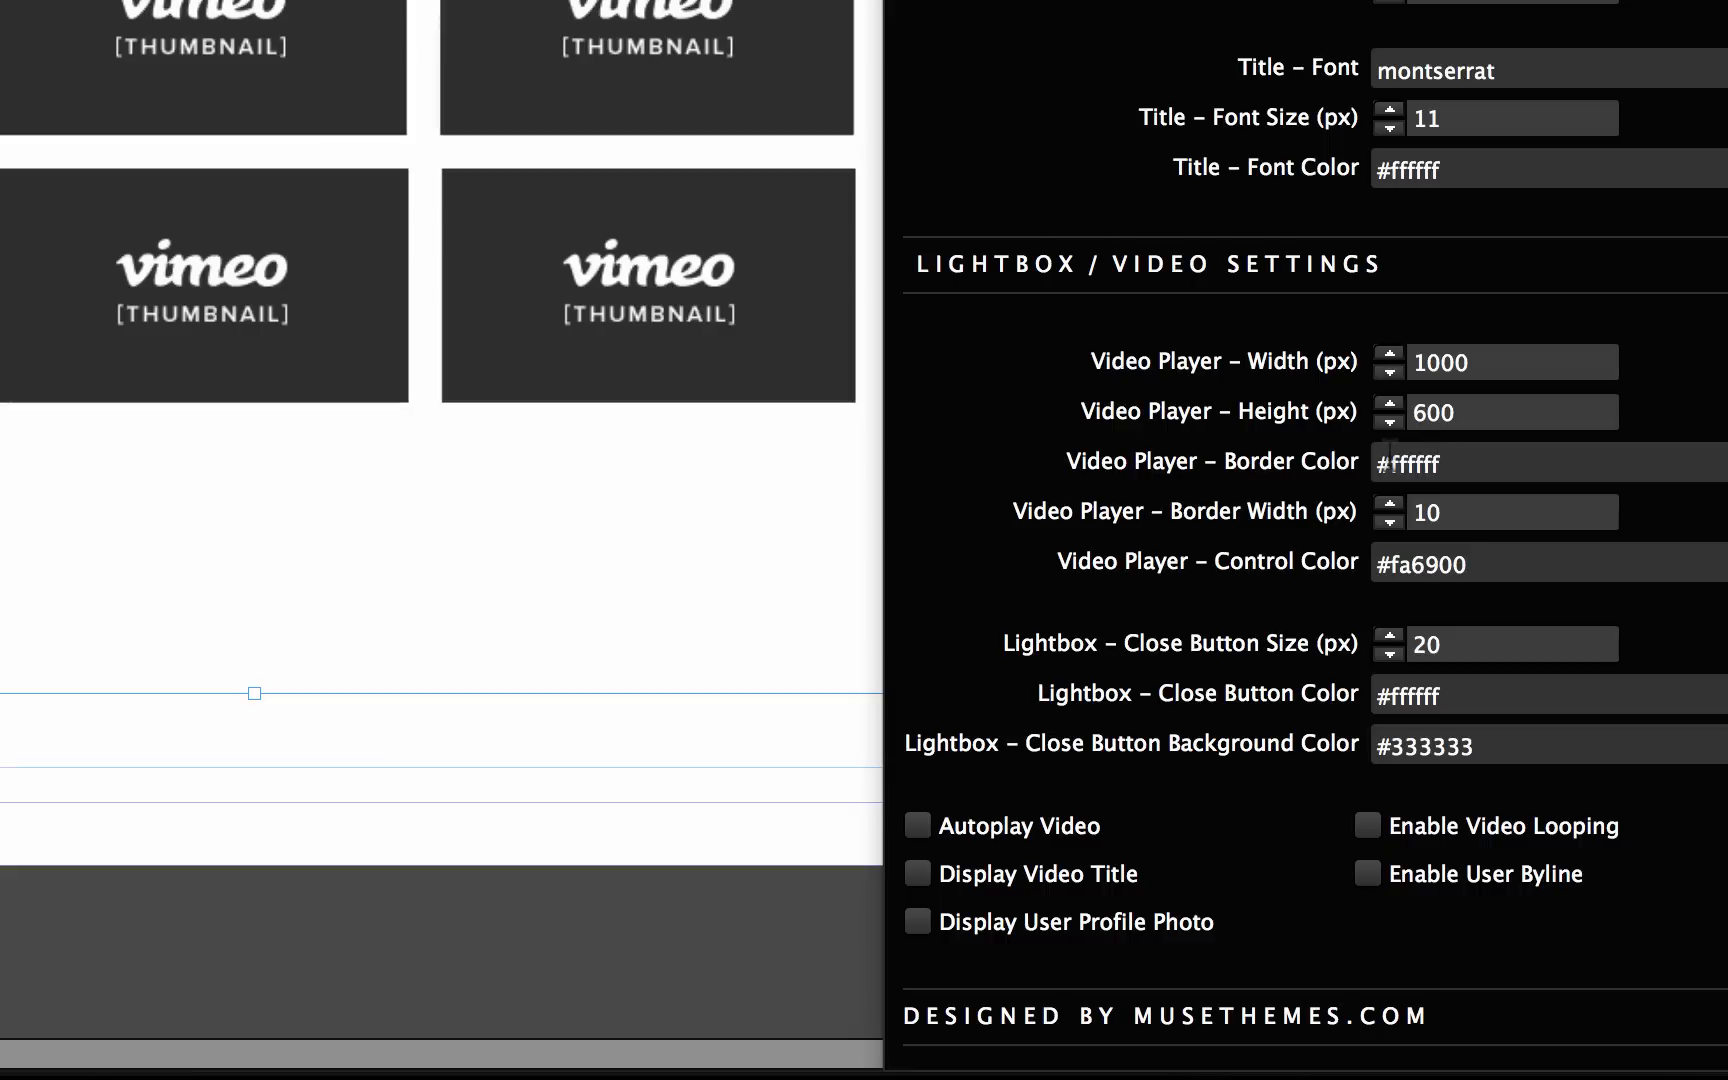
pyautogui.click(1542, 462)
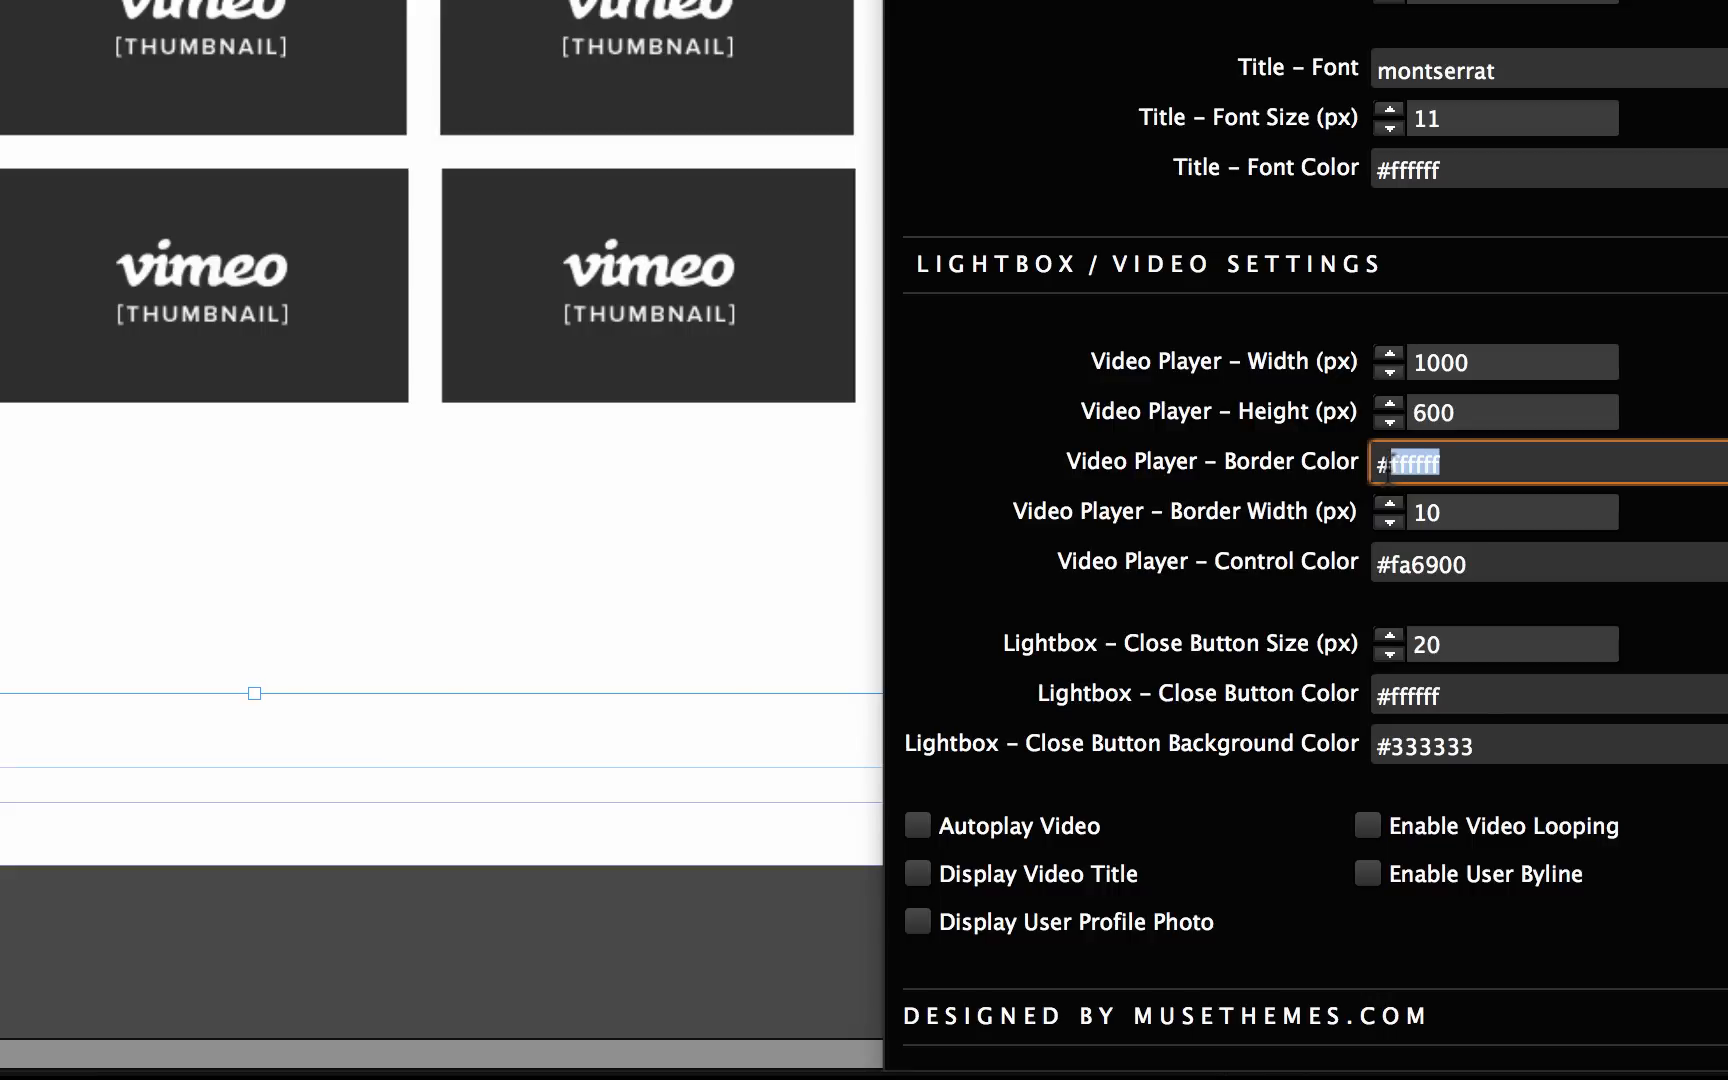
pyautogui.write('#fa6900')
pyautogui.click(1512, 512)
pyautogui.write('5')
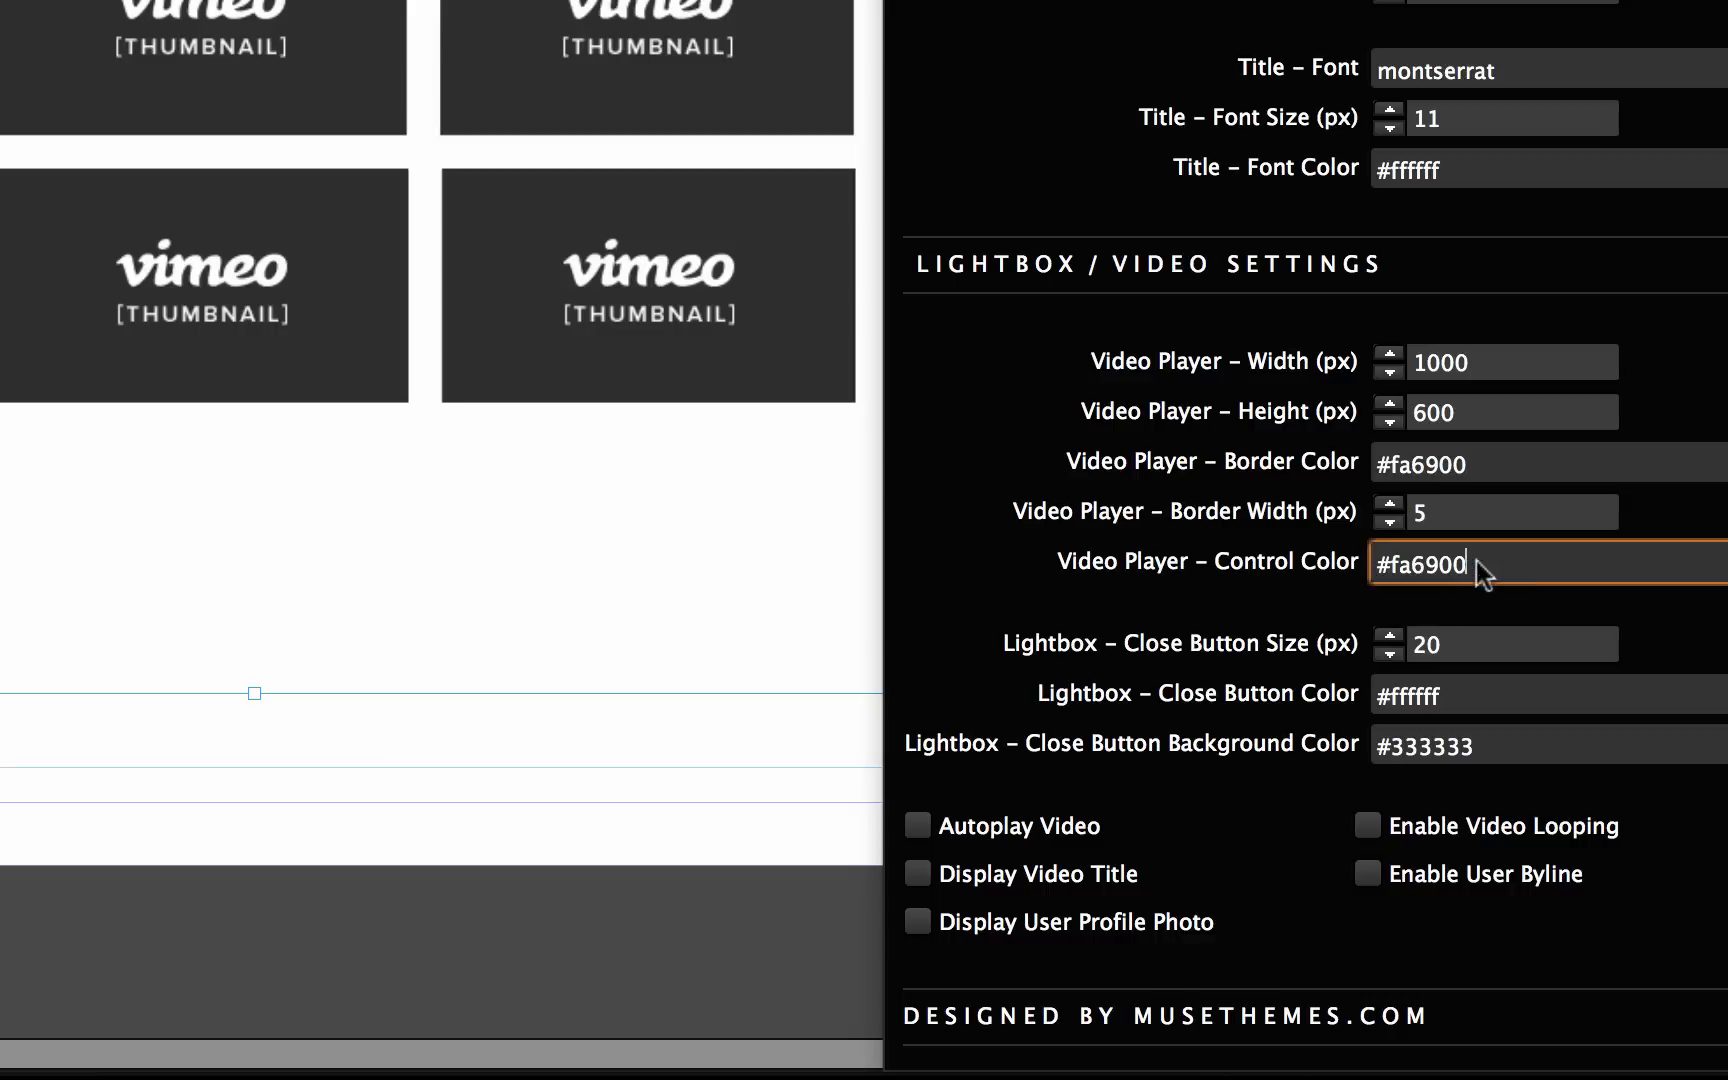
# Step: Set the video player control colour to #22a5bf
pyautogui.doubleClick(1420, 564)
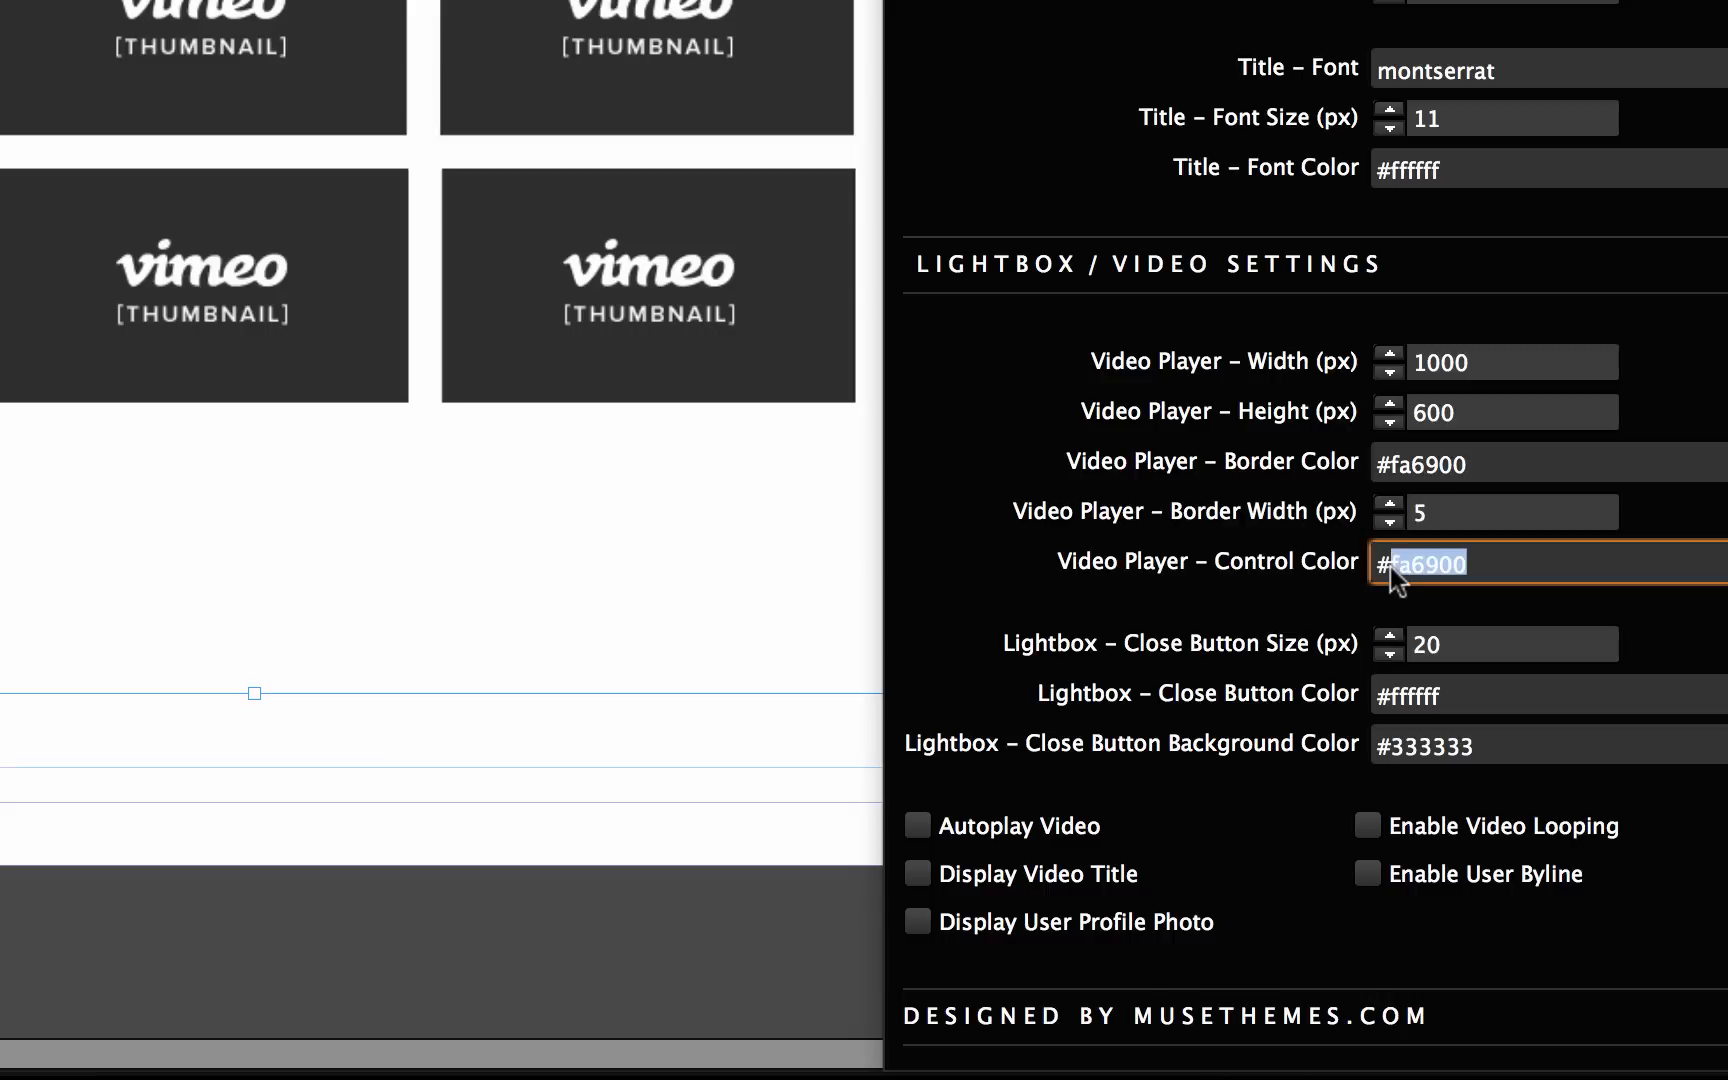
pyautogui.write('#22a5')
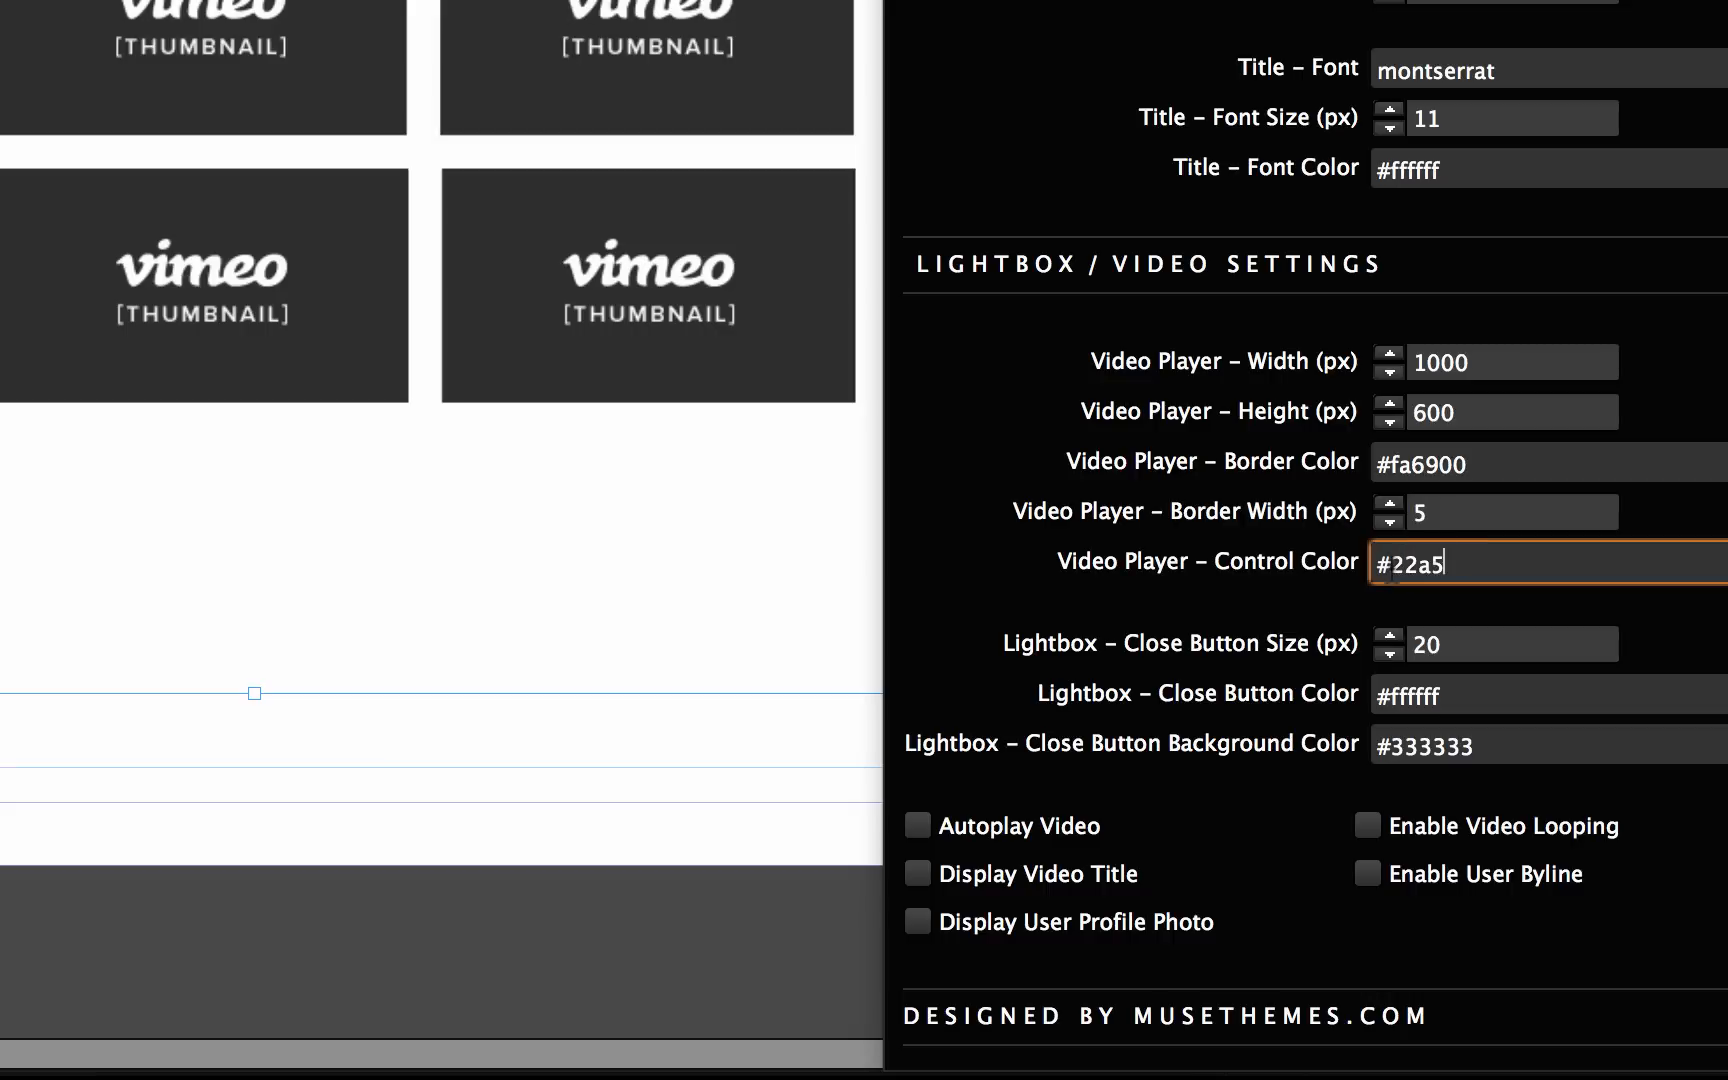
pyautogui.write('bf')
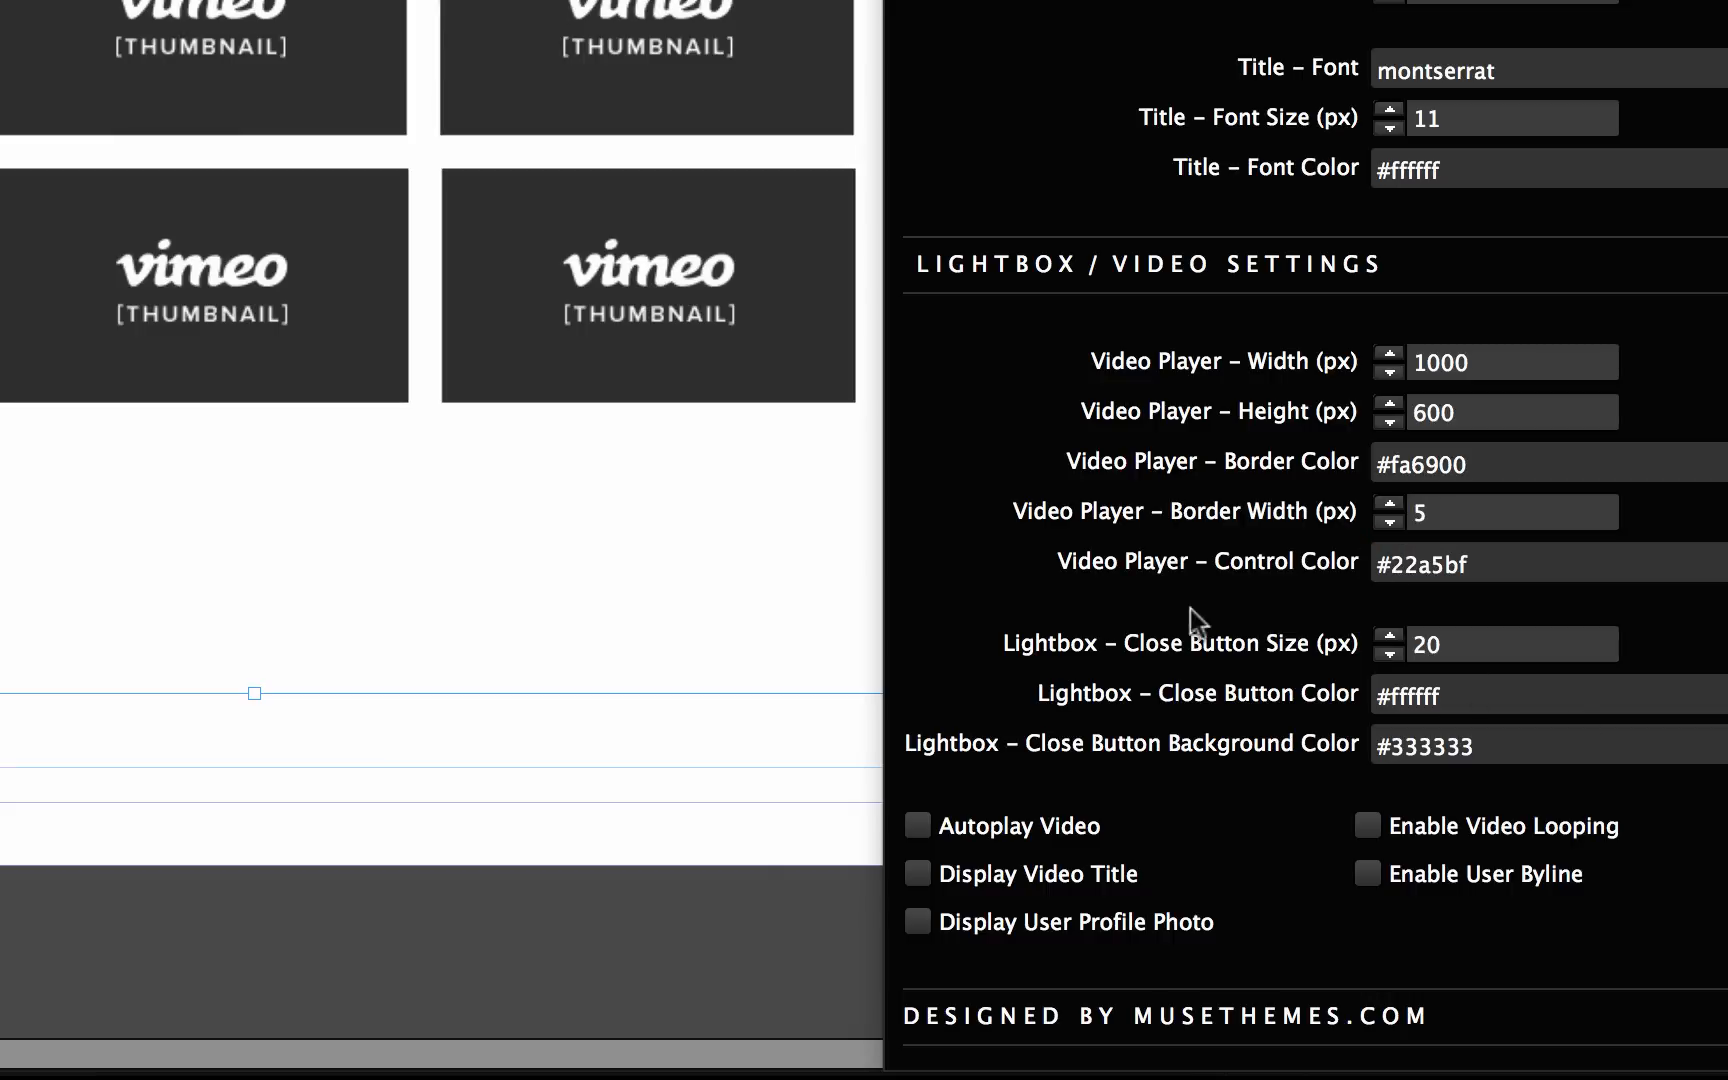
pyautogui.moveTo(1400, 662)
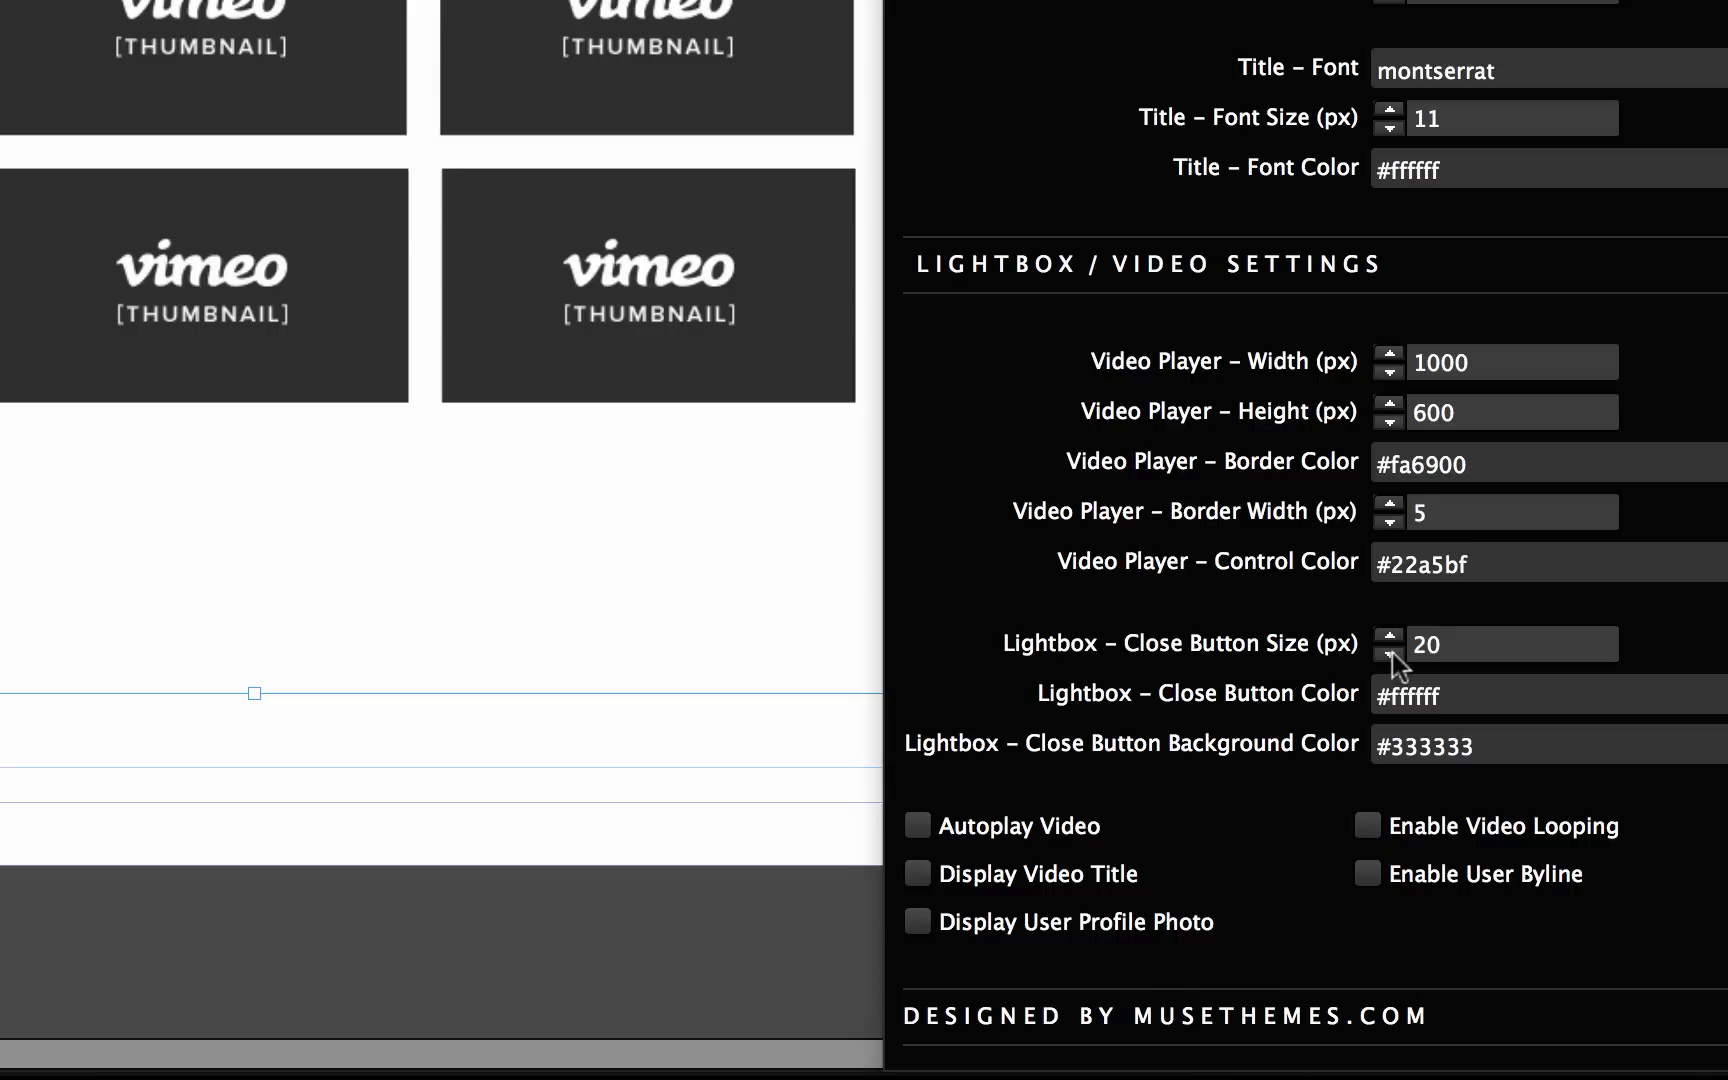
pyautogui.moveTo(1220, 776)
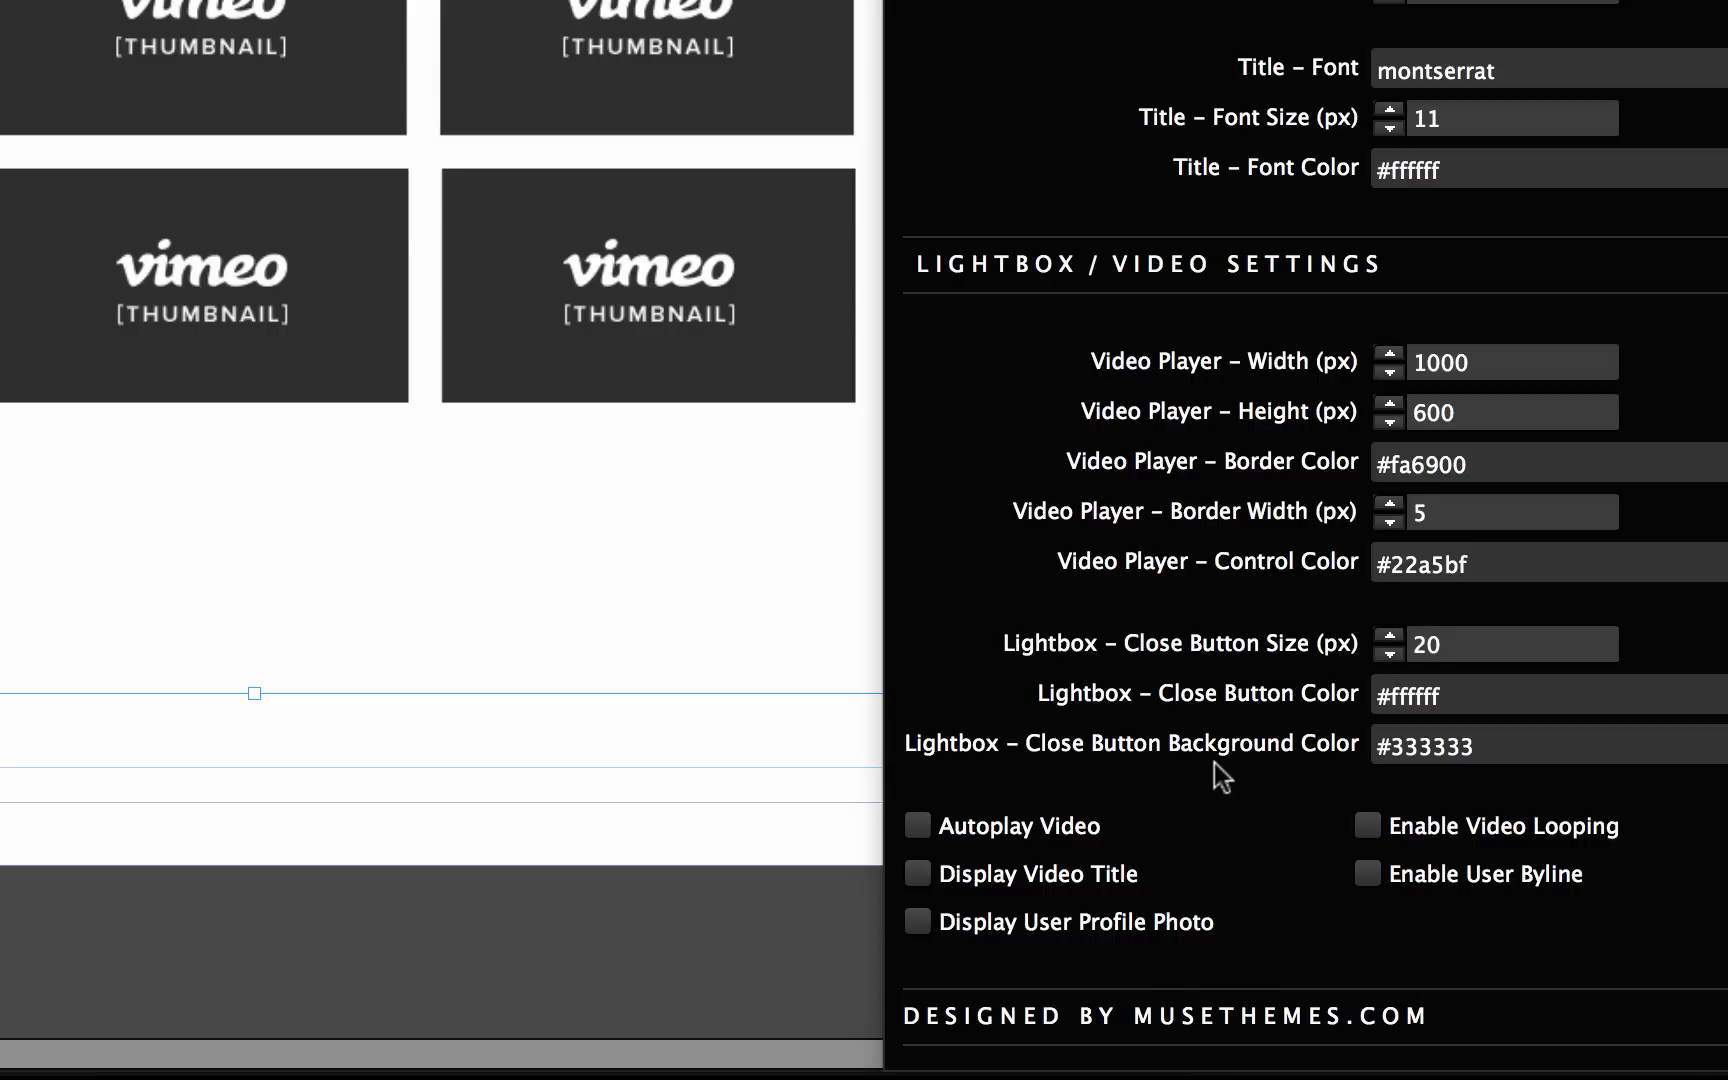
pyautogui.moveTo(652, 570)
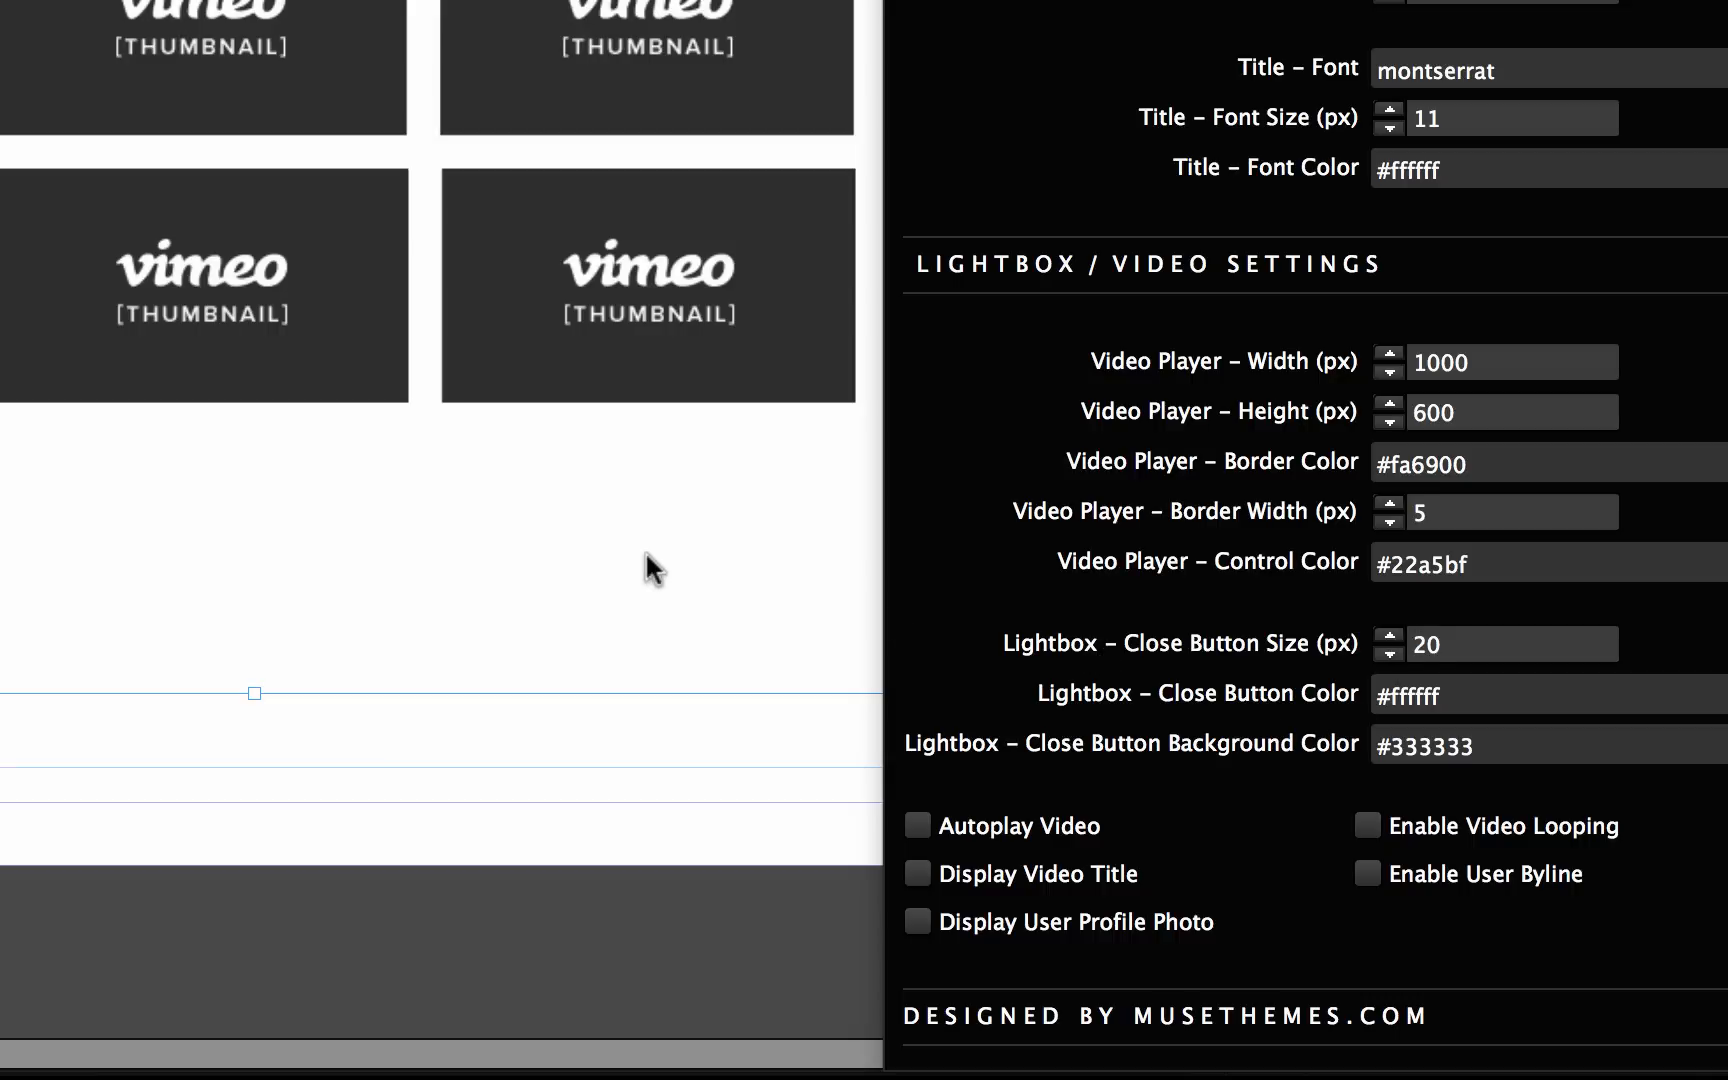
# Step: Preview the page, play the first video in the orange-bordered lightbox, then close it
pyautogui.click(234, 14)
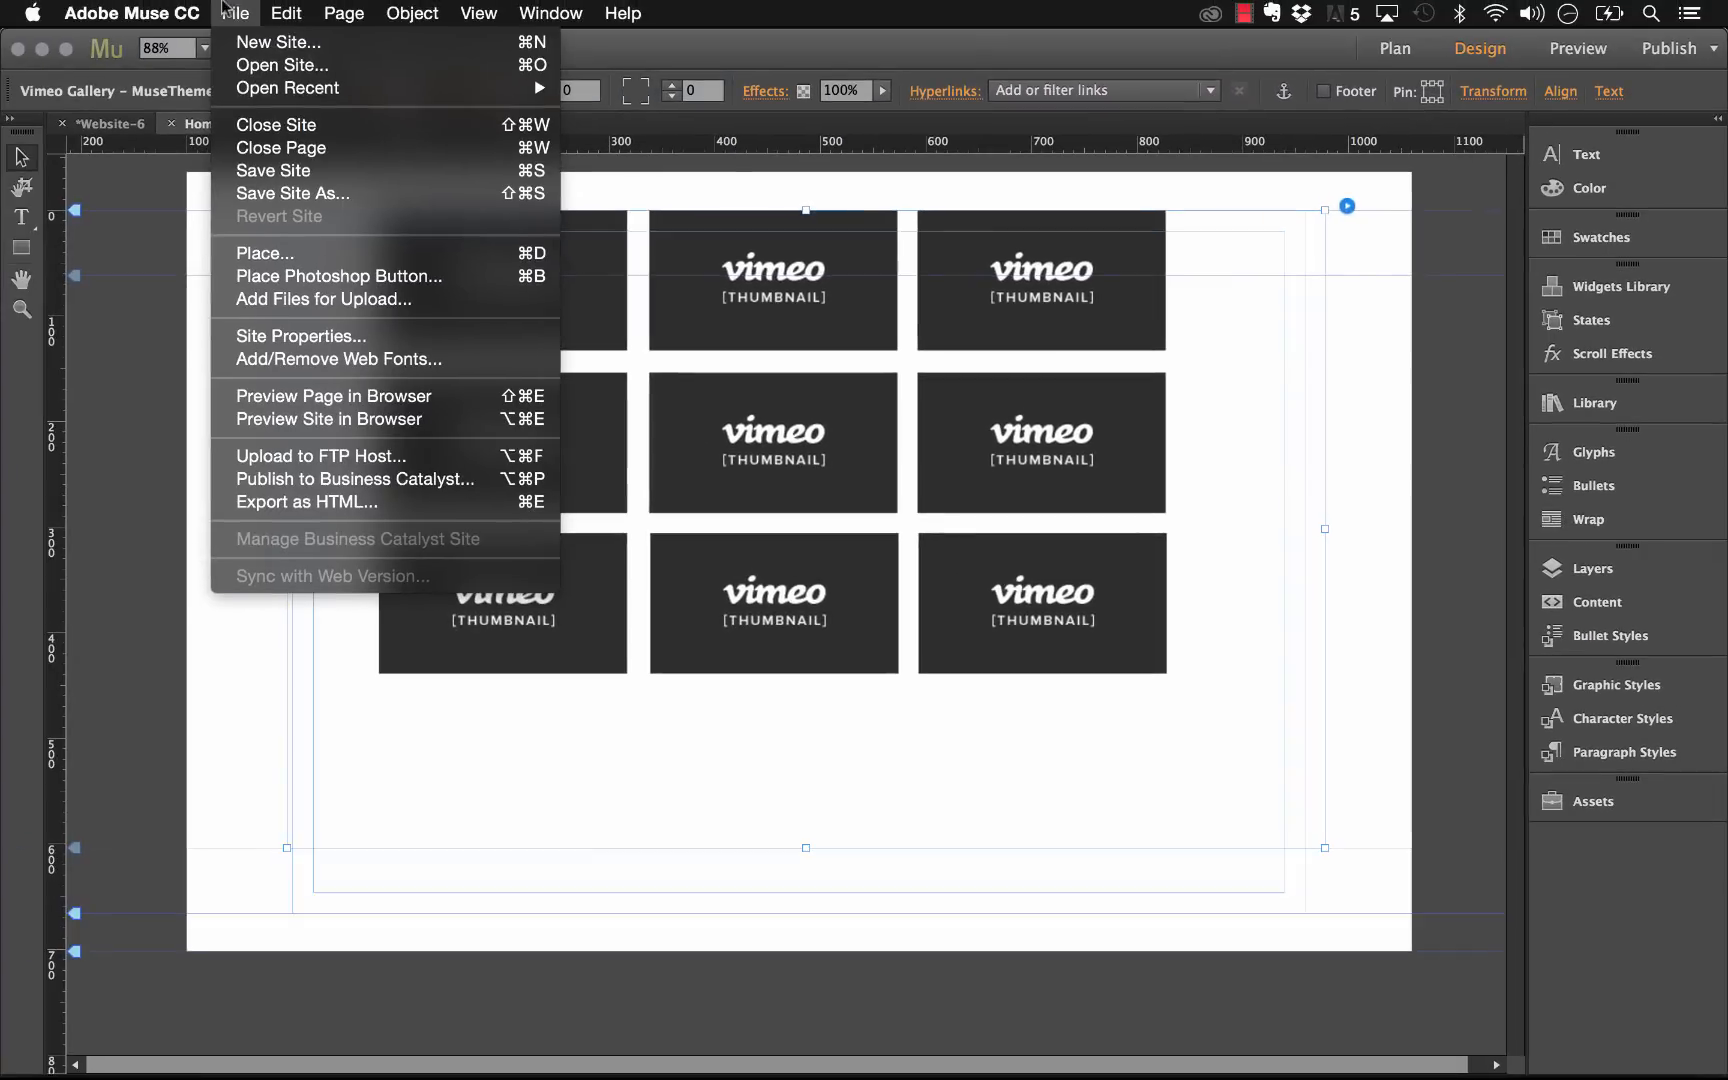
pyautogui.click(328, 418)
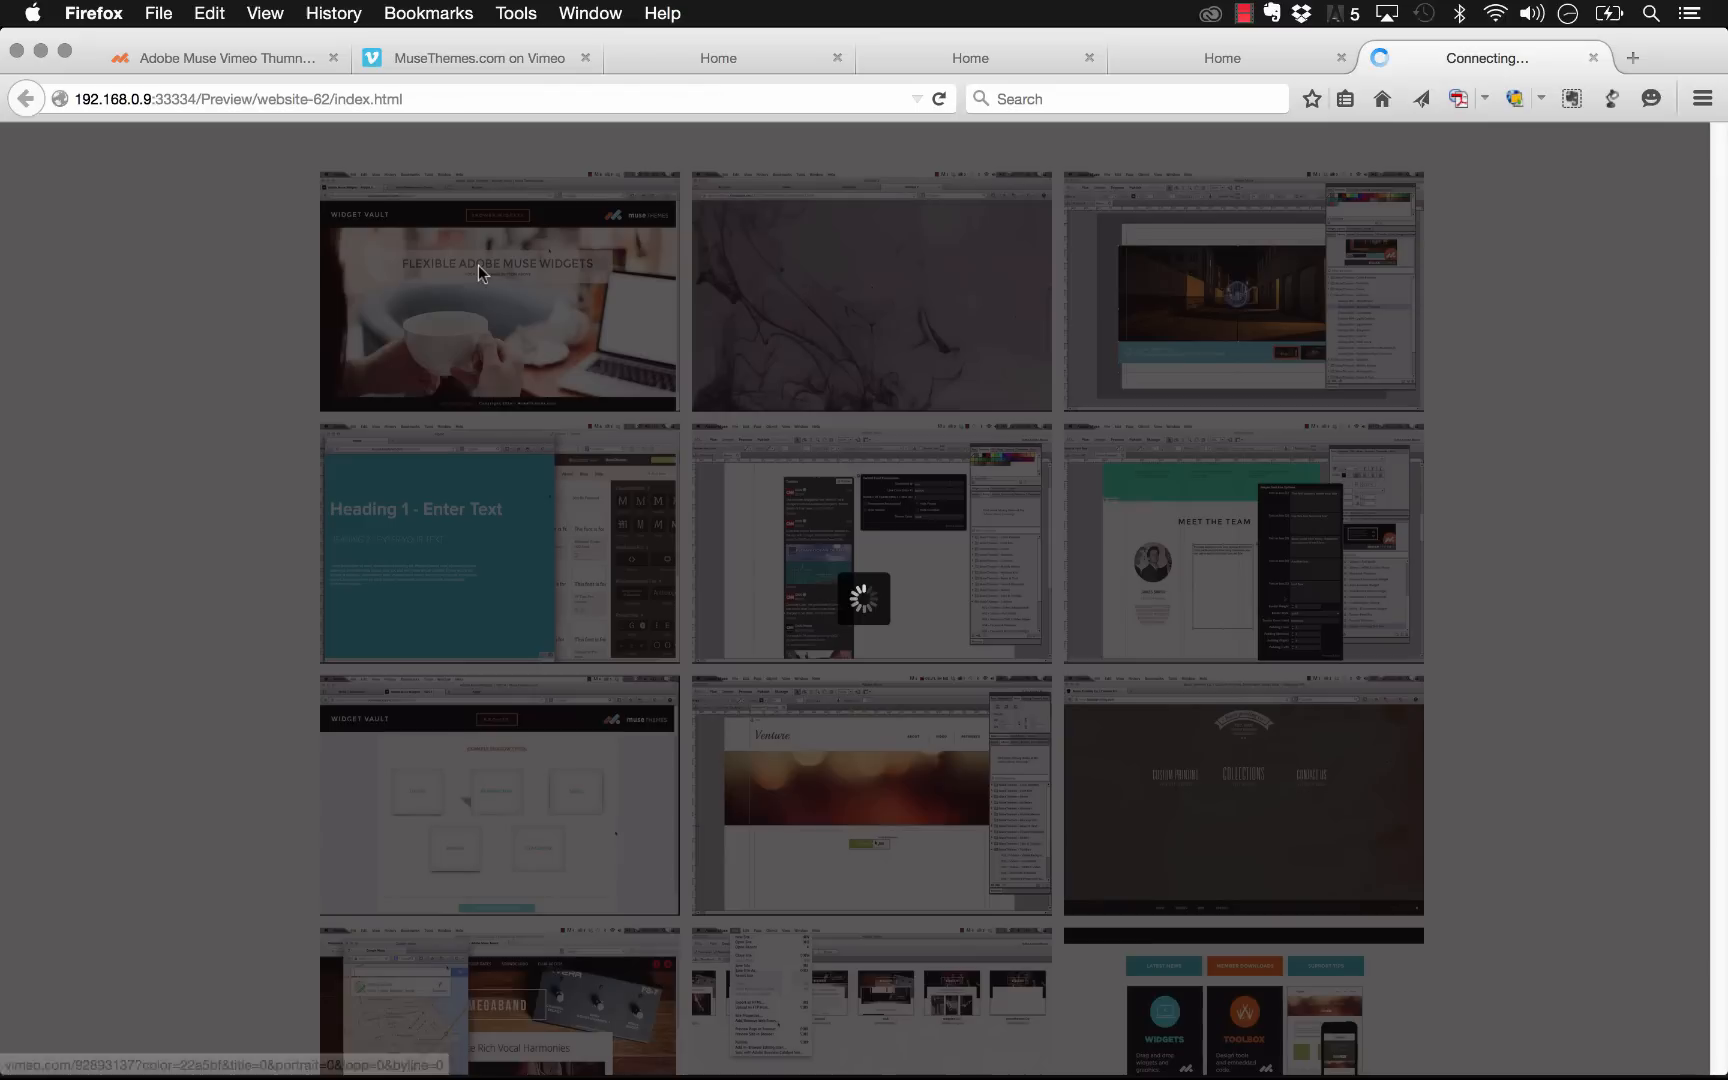
pyautogui.click(498, 292)
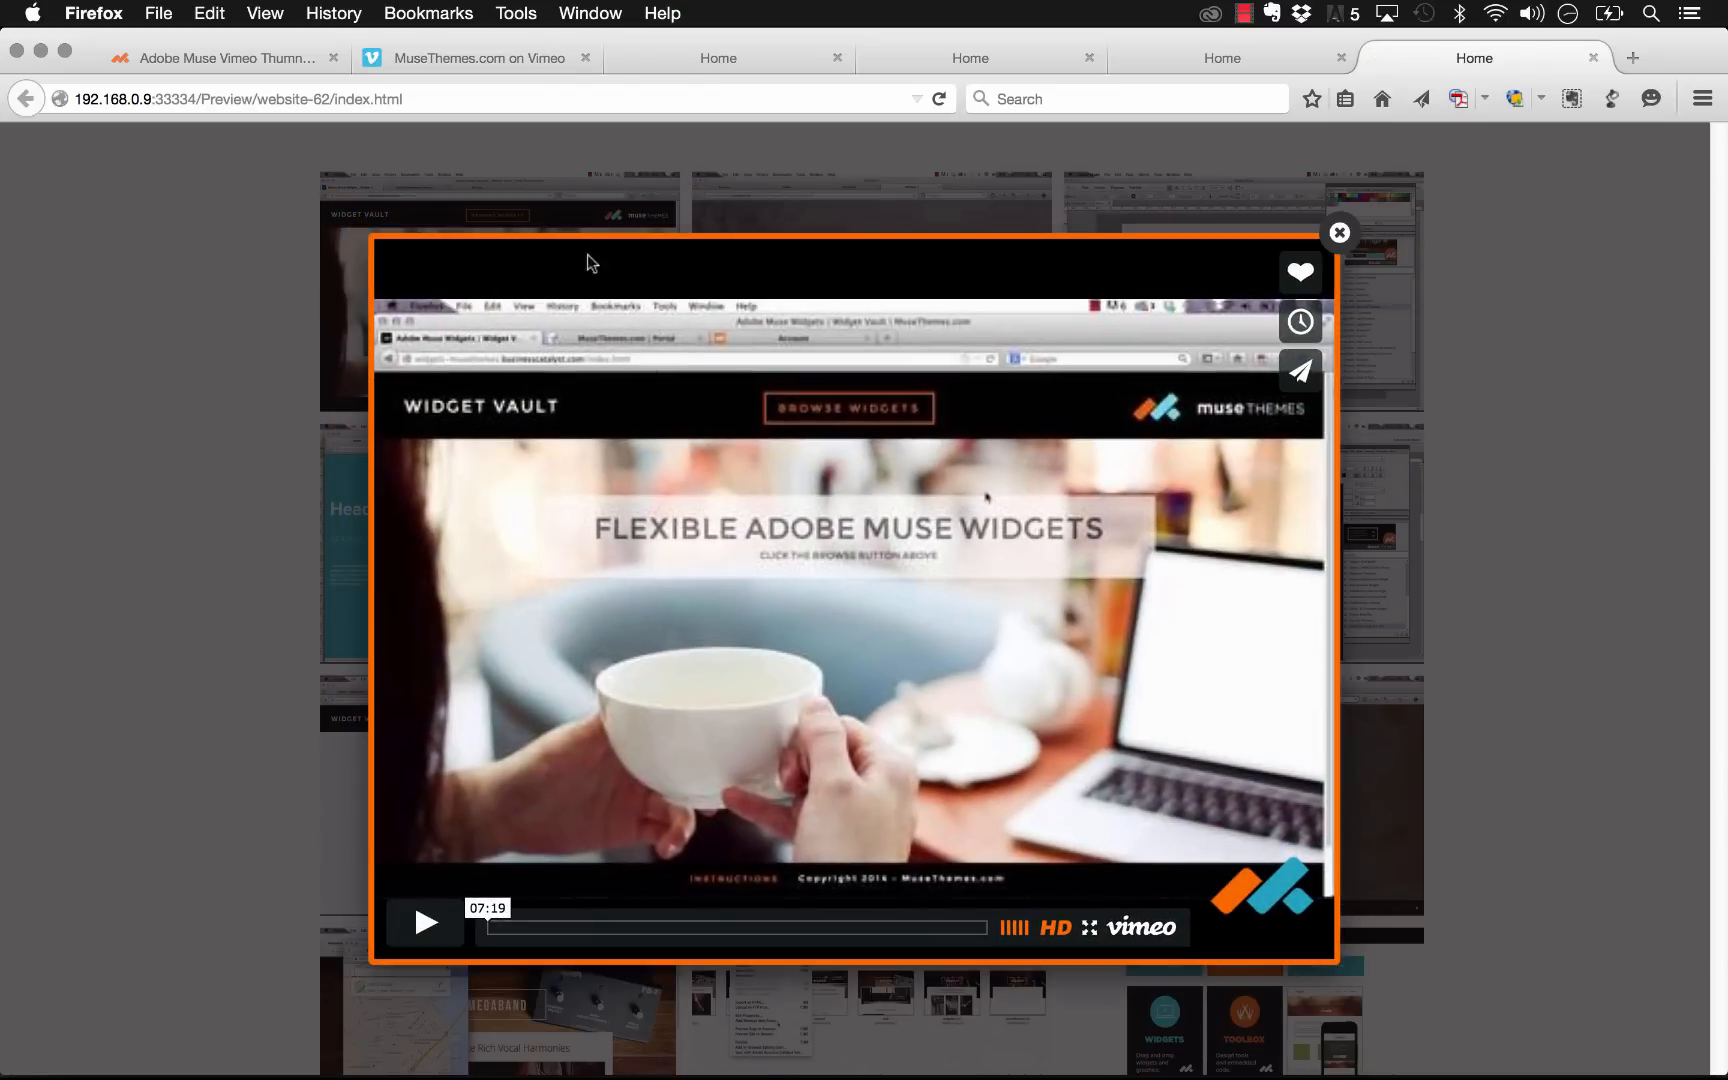
pyautogui.moveTo(1226, 436)
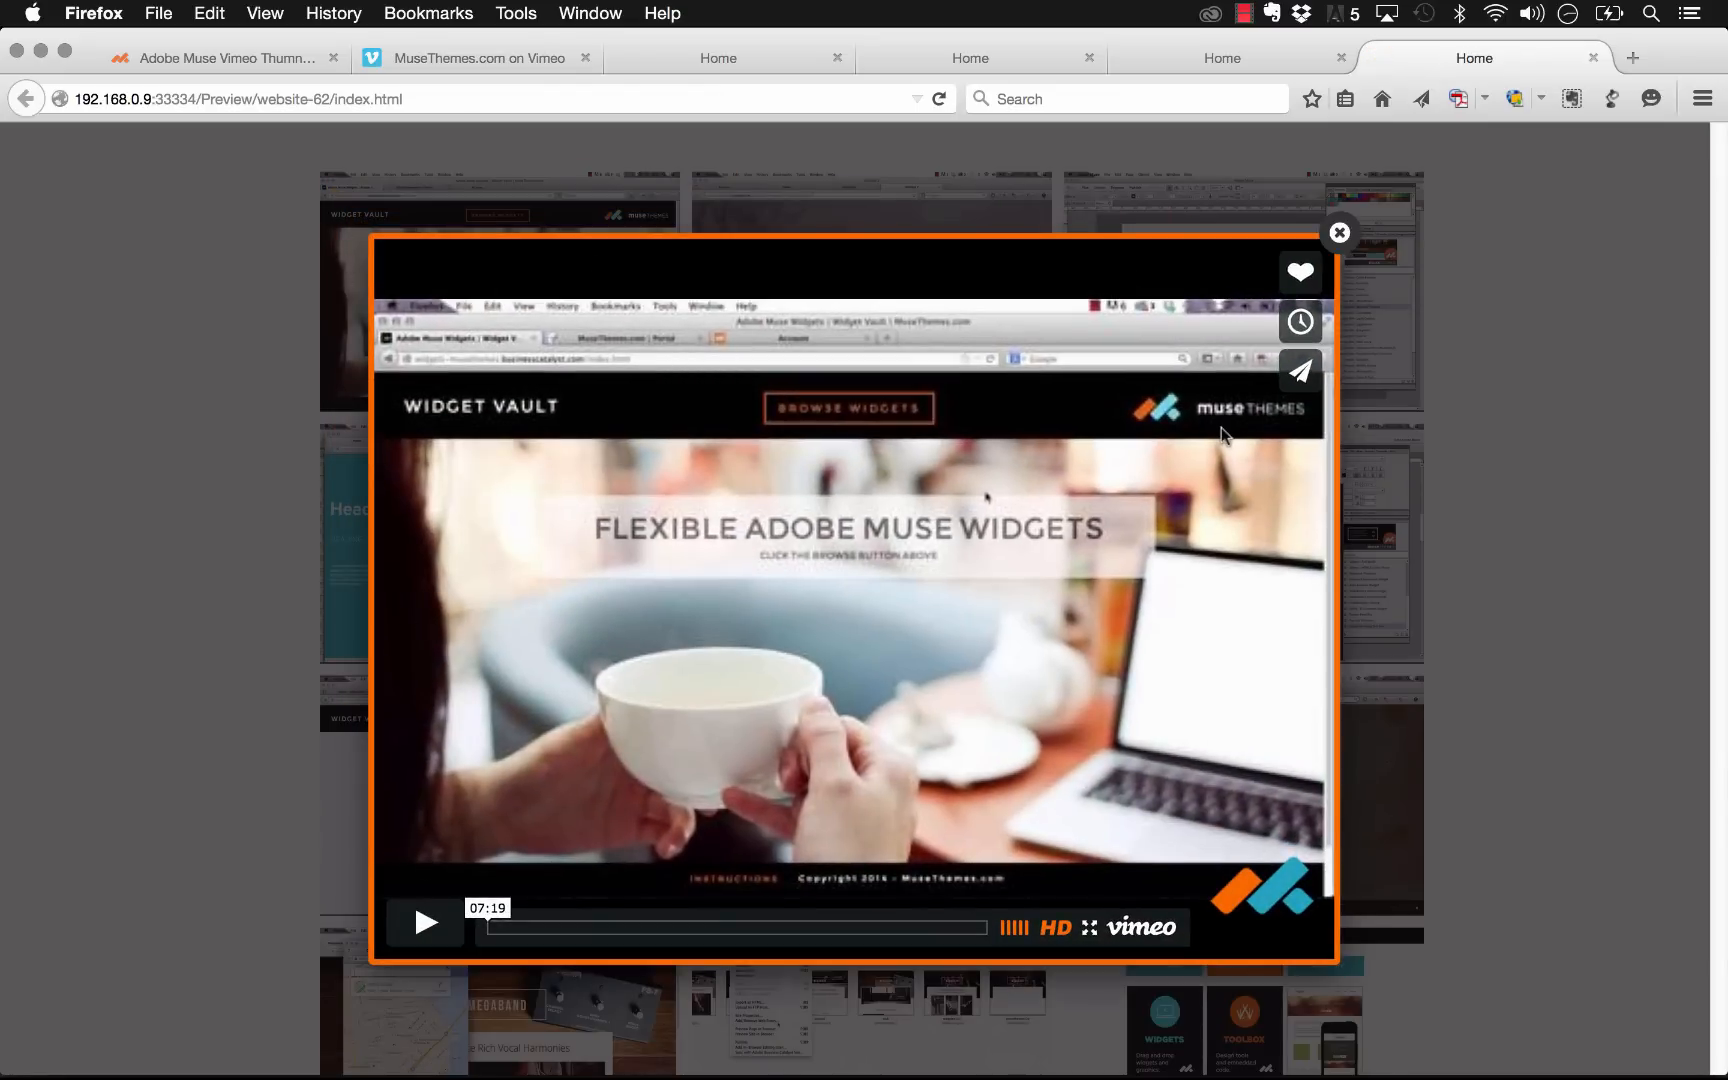
pyautogui.moveTo(896, 500)
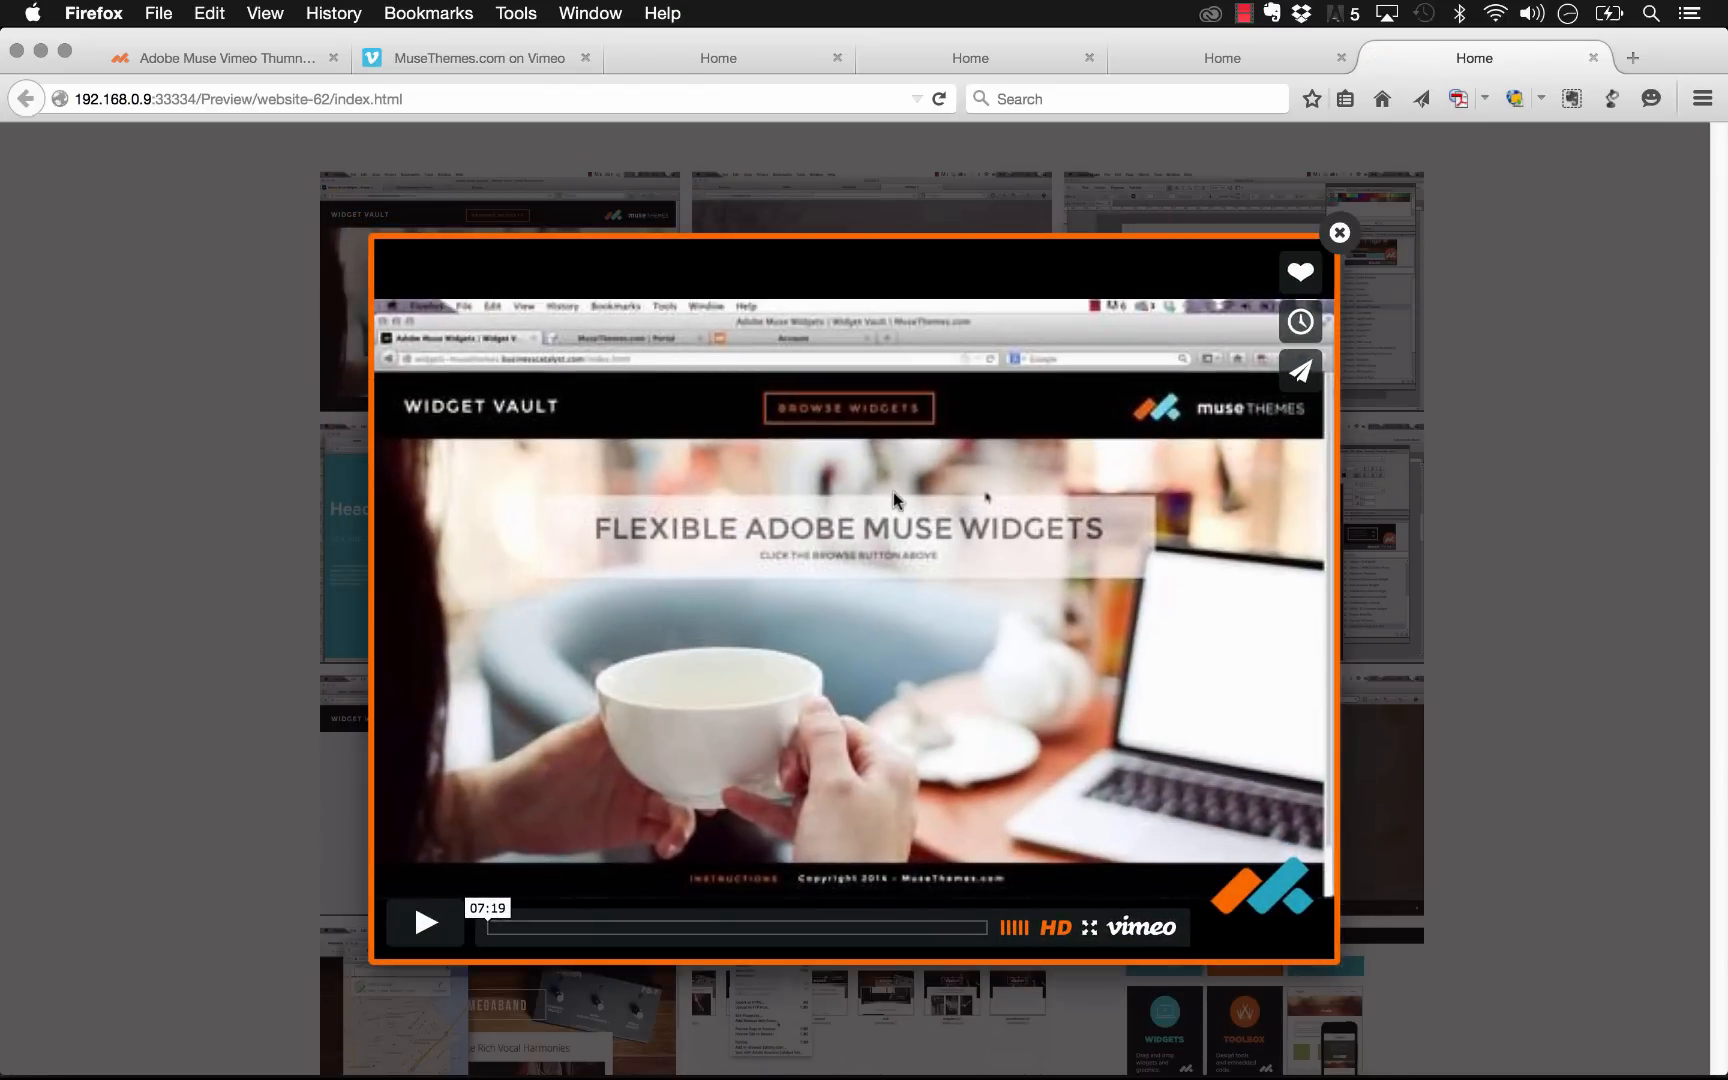
pyautogui.moveTo(386, 418)
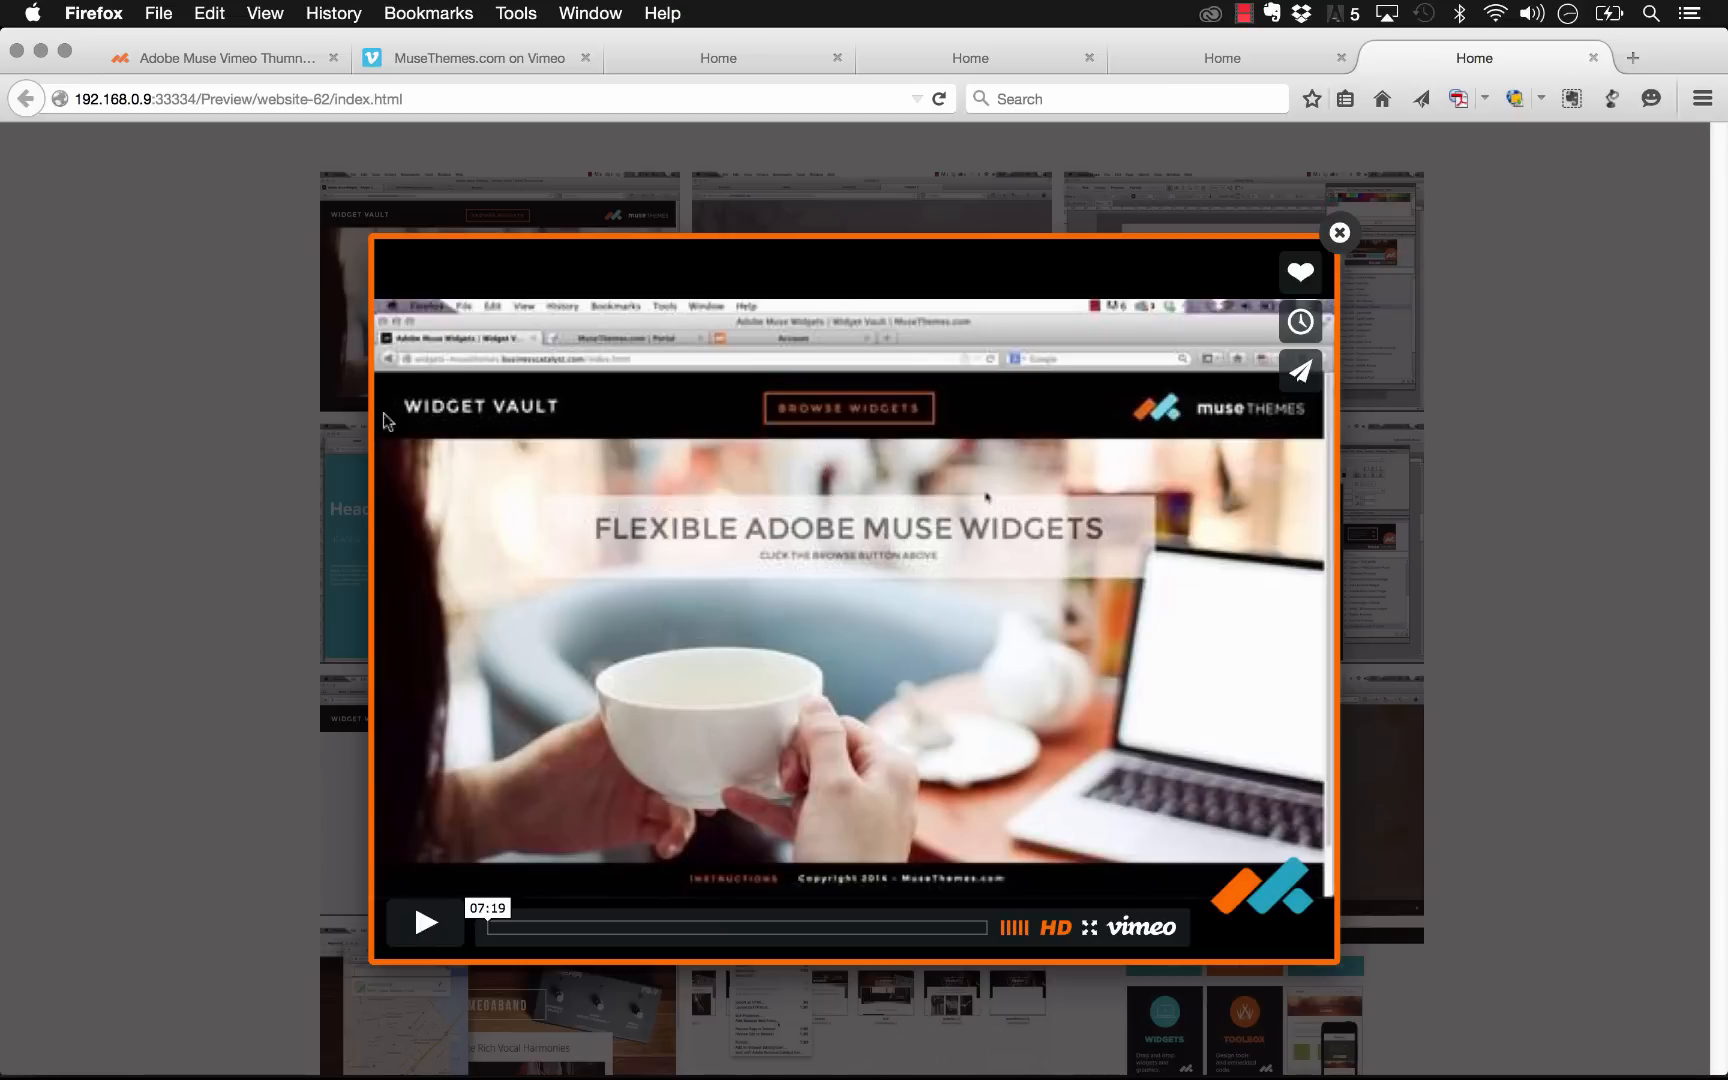
pyautogui.moveTo(1098, 610)
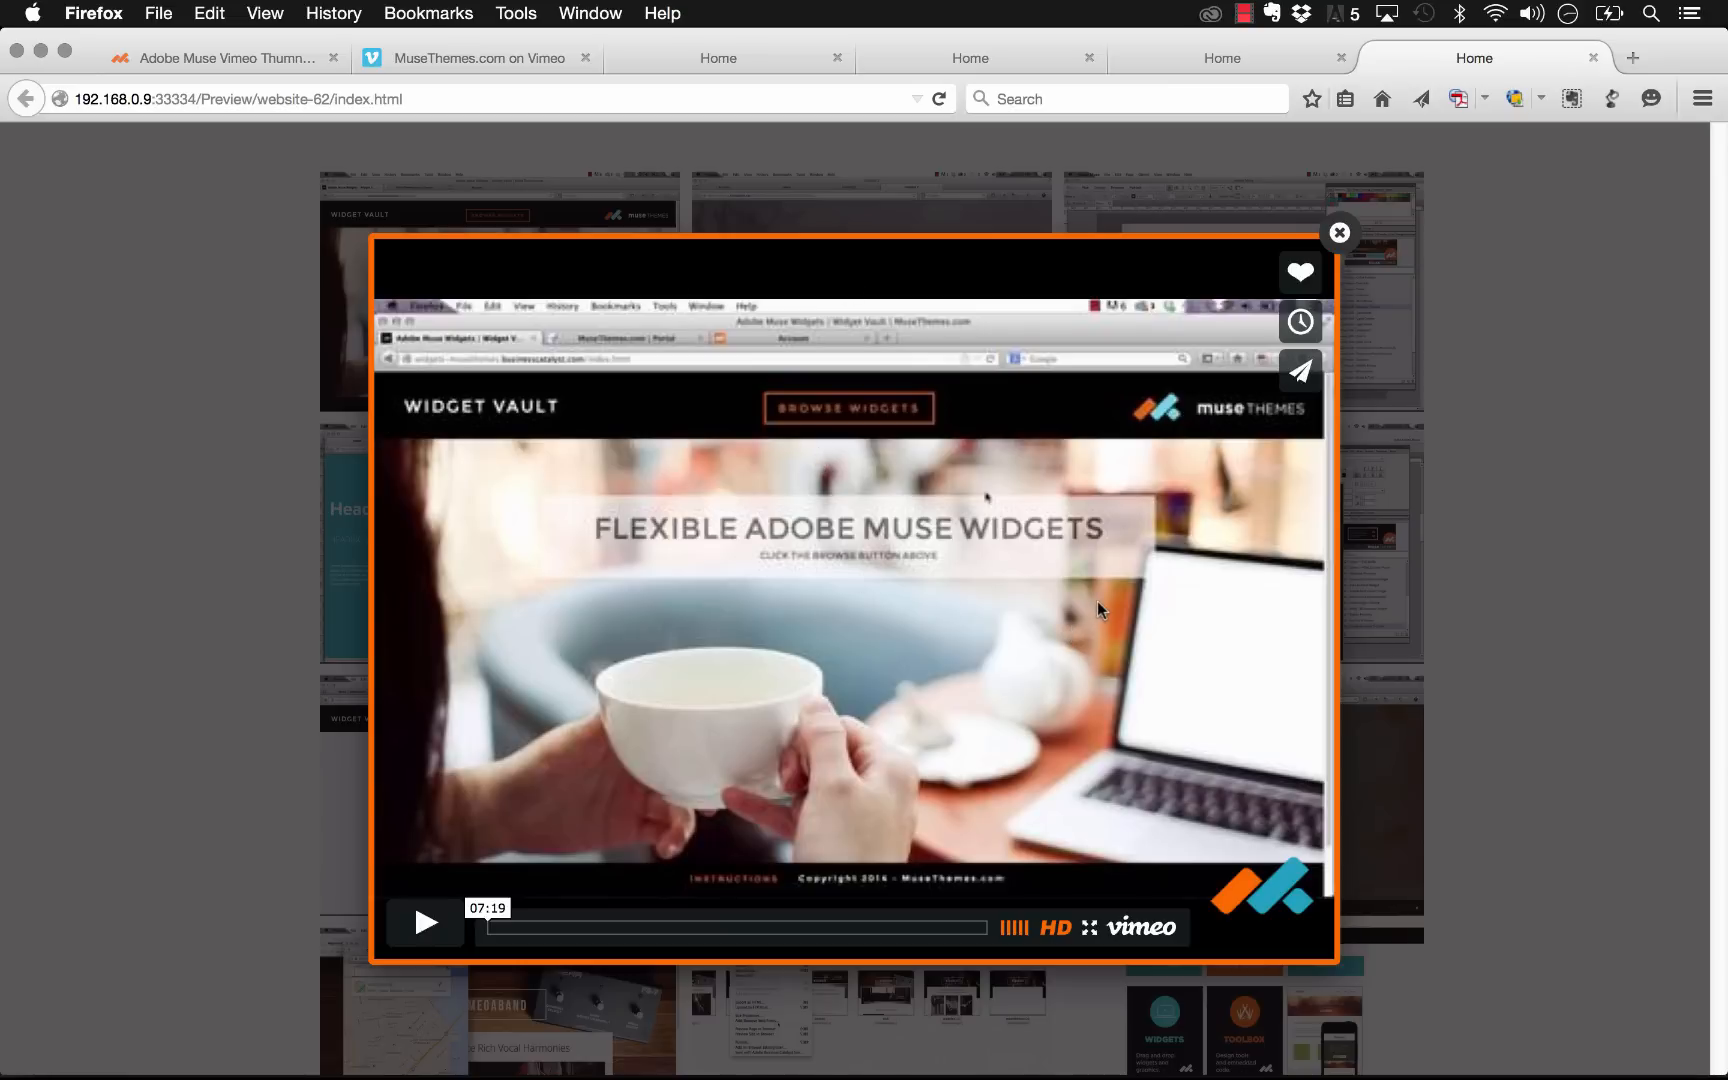
pyautogui.moveTo(1096, 766)
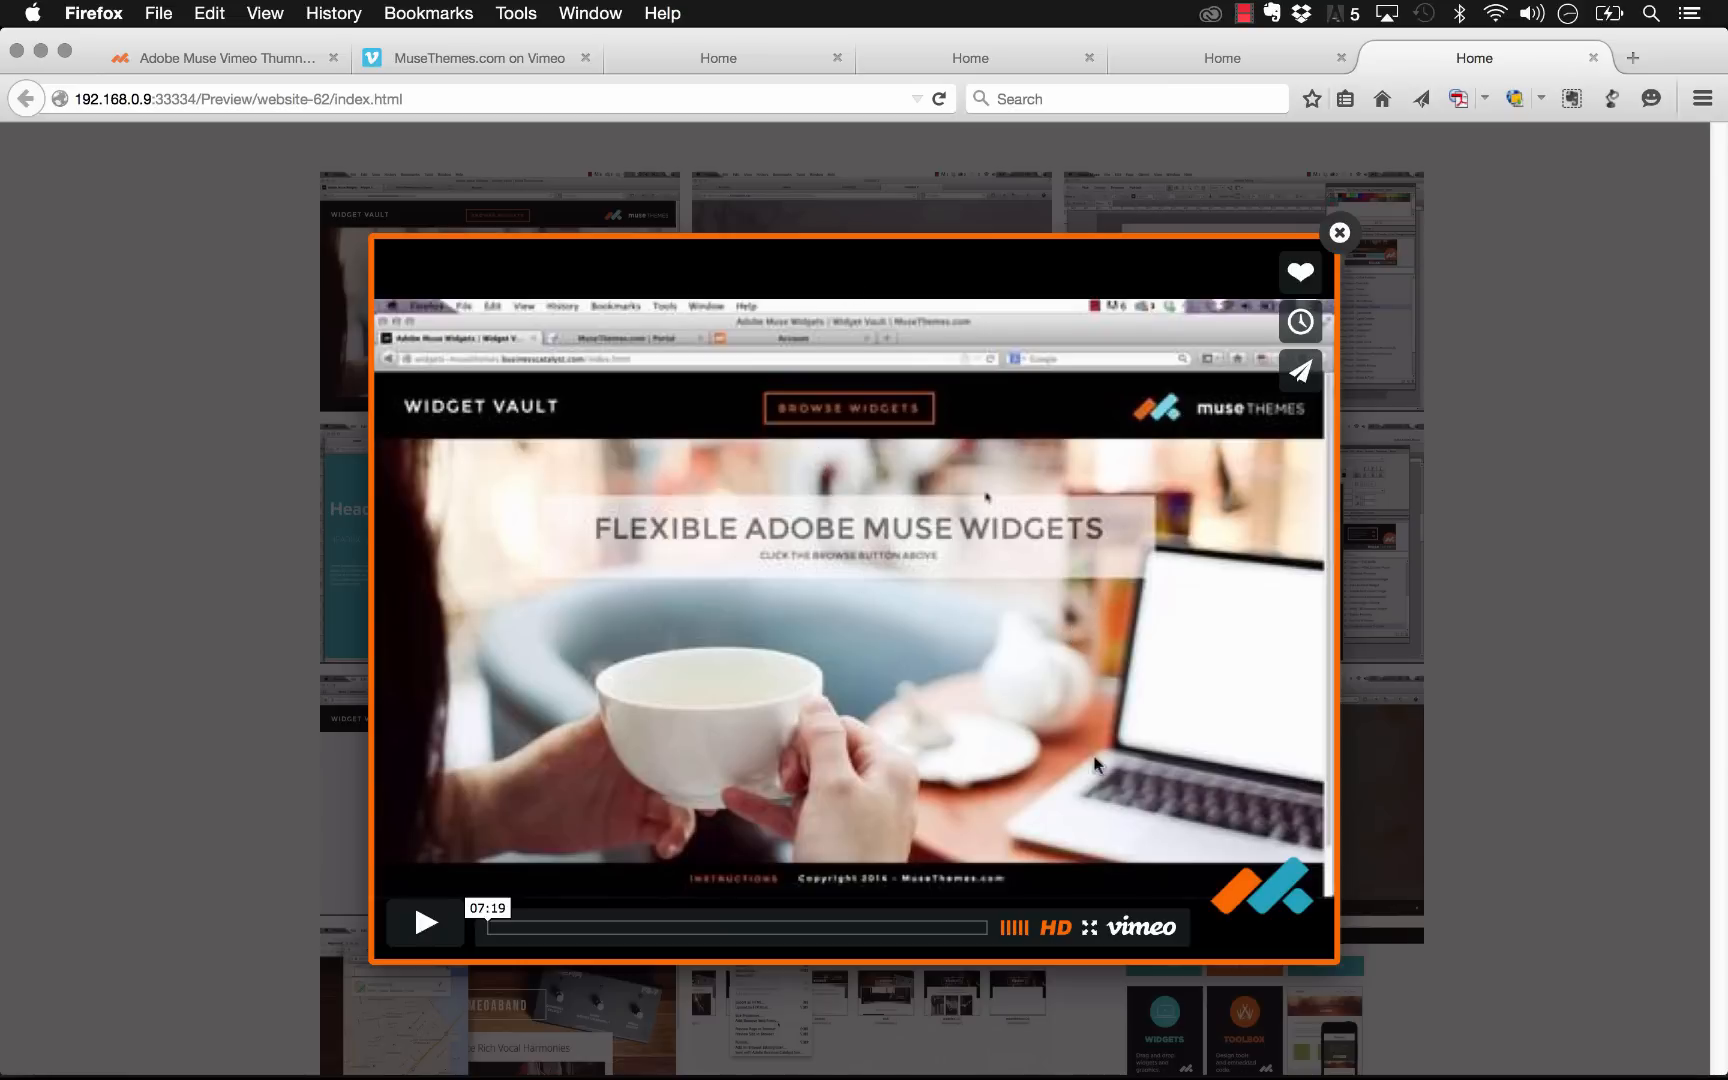
pyautogui.moveTo(1340, 232)
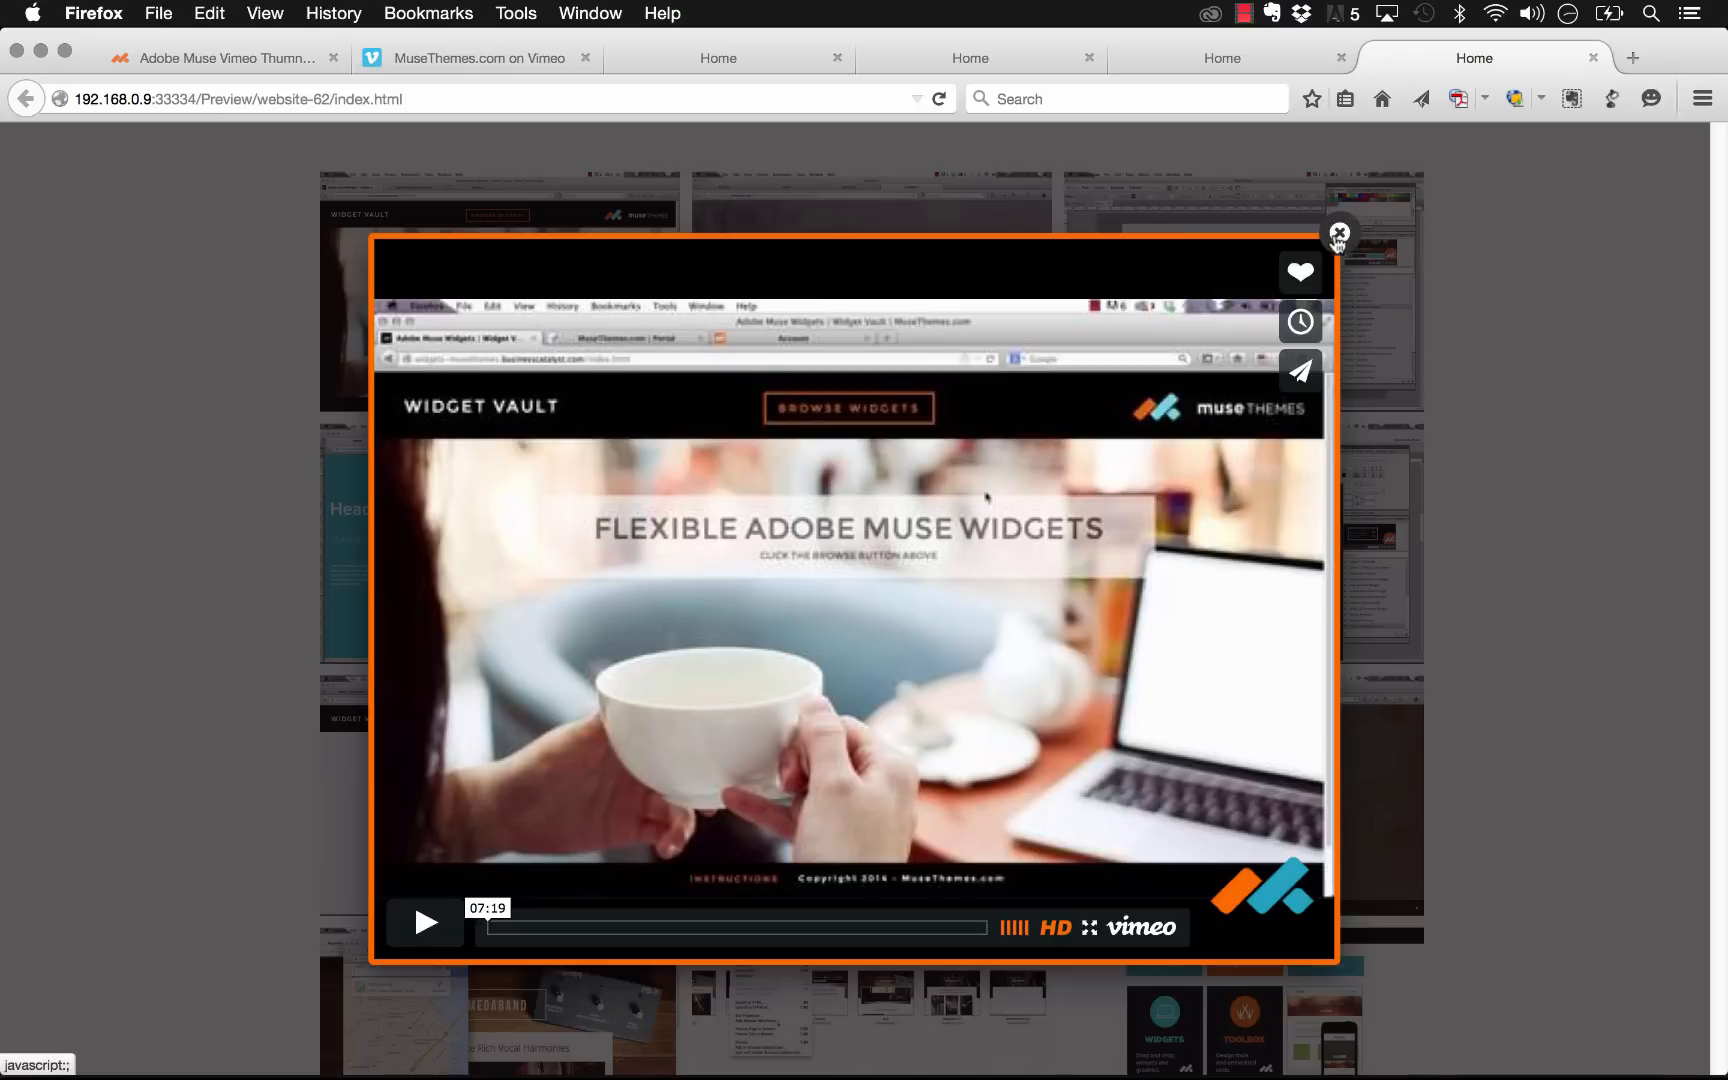
pyautogui.moveTo(1342, 212)
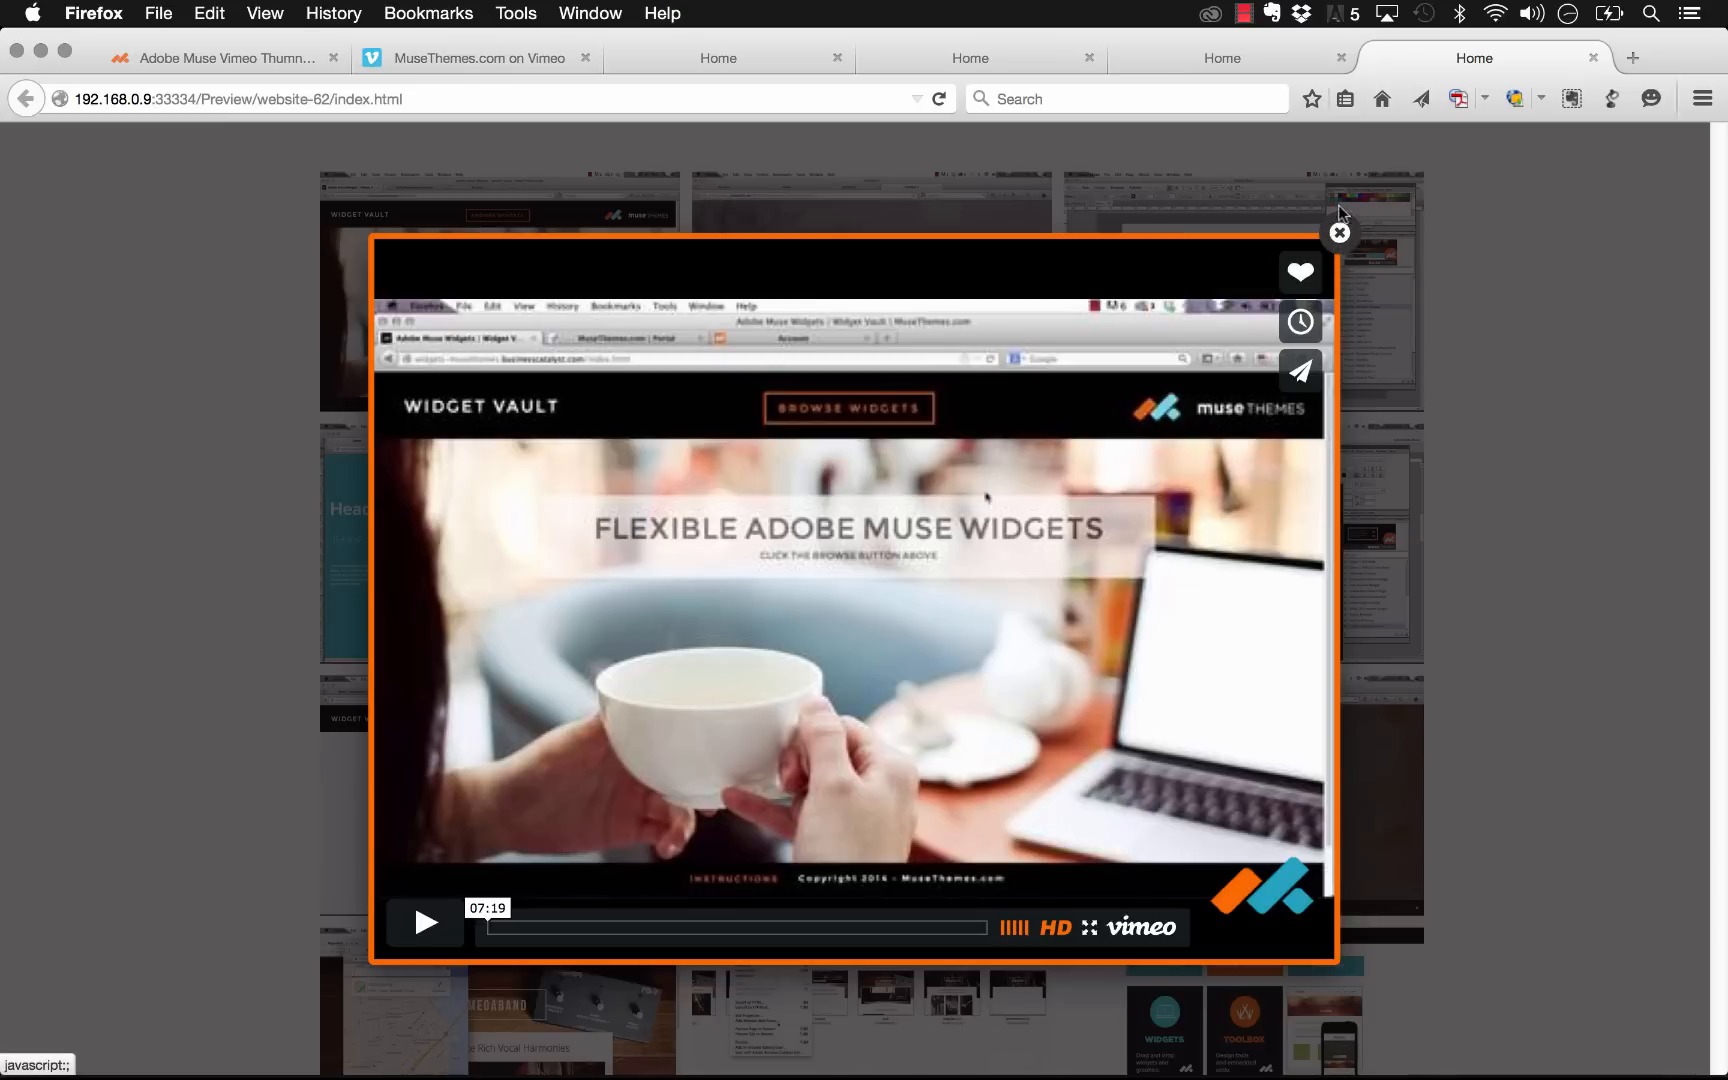
pyautogui.moveTo(1340, 232)
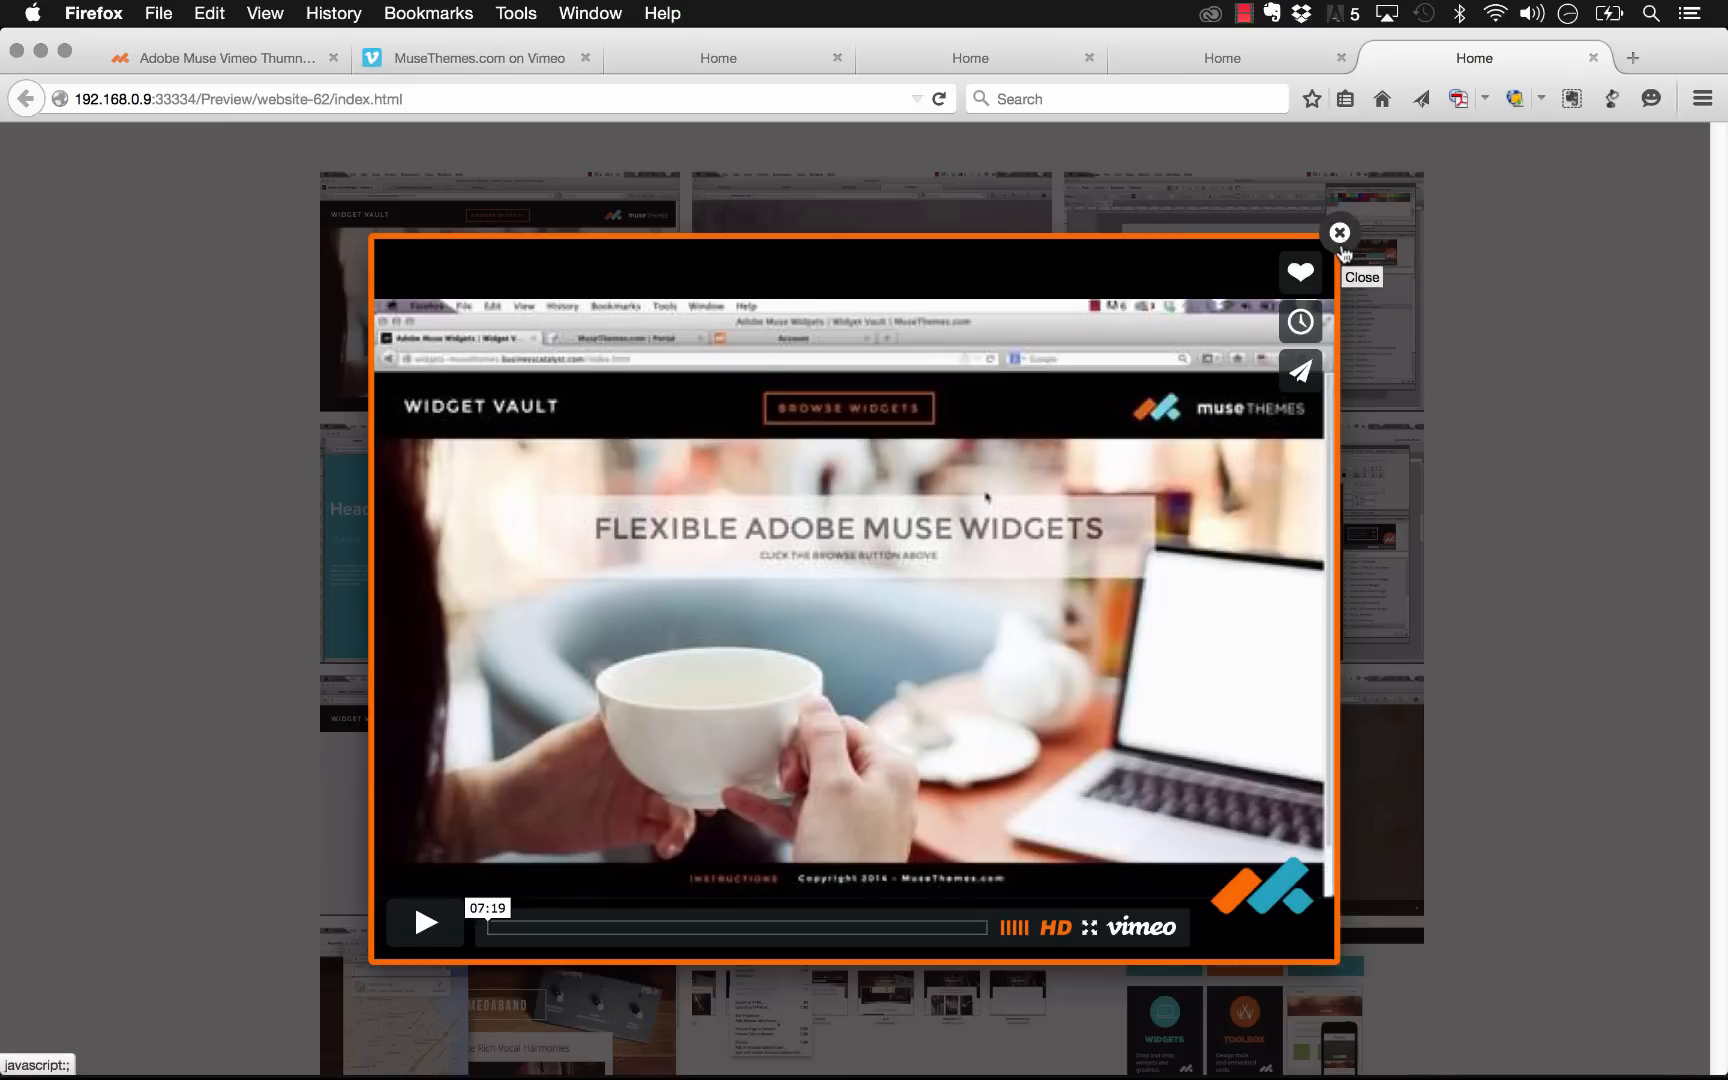
pyautogui.moveTo(1340, 232)
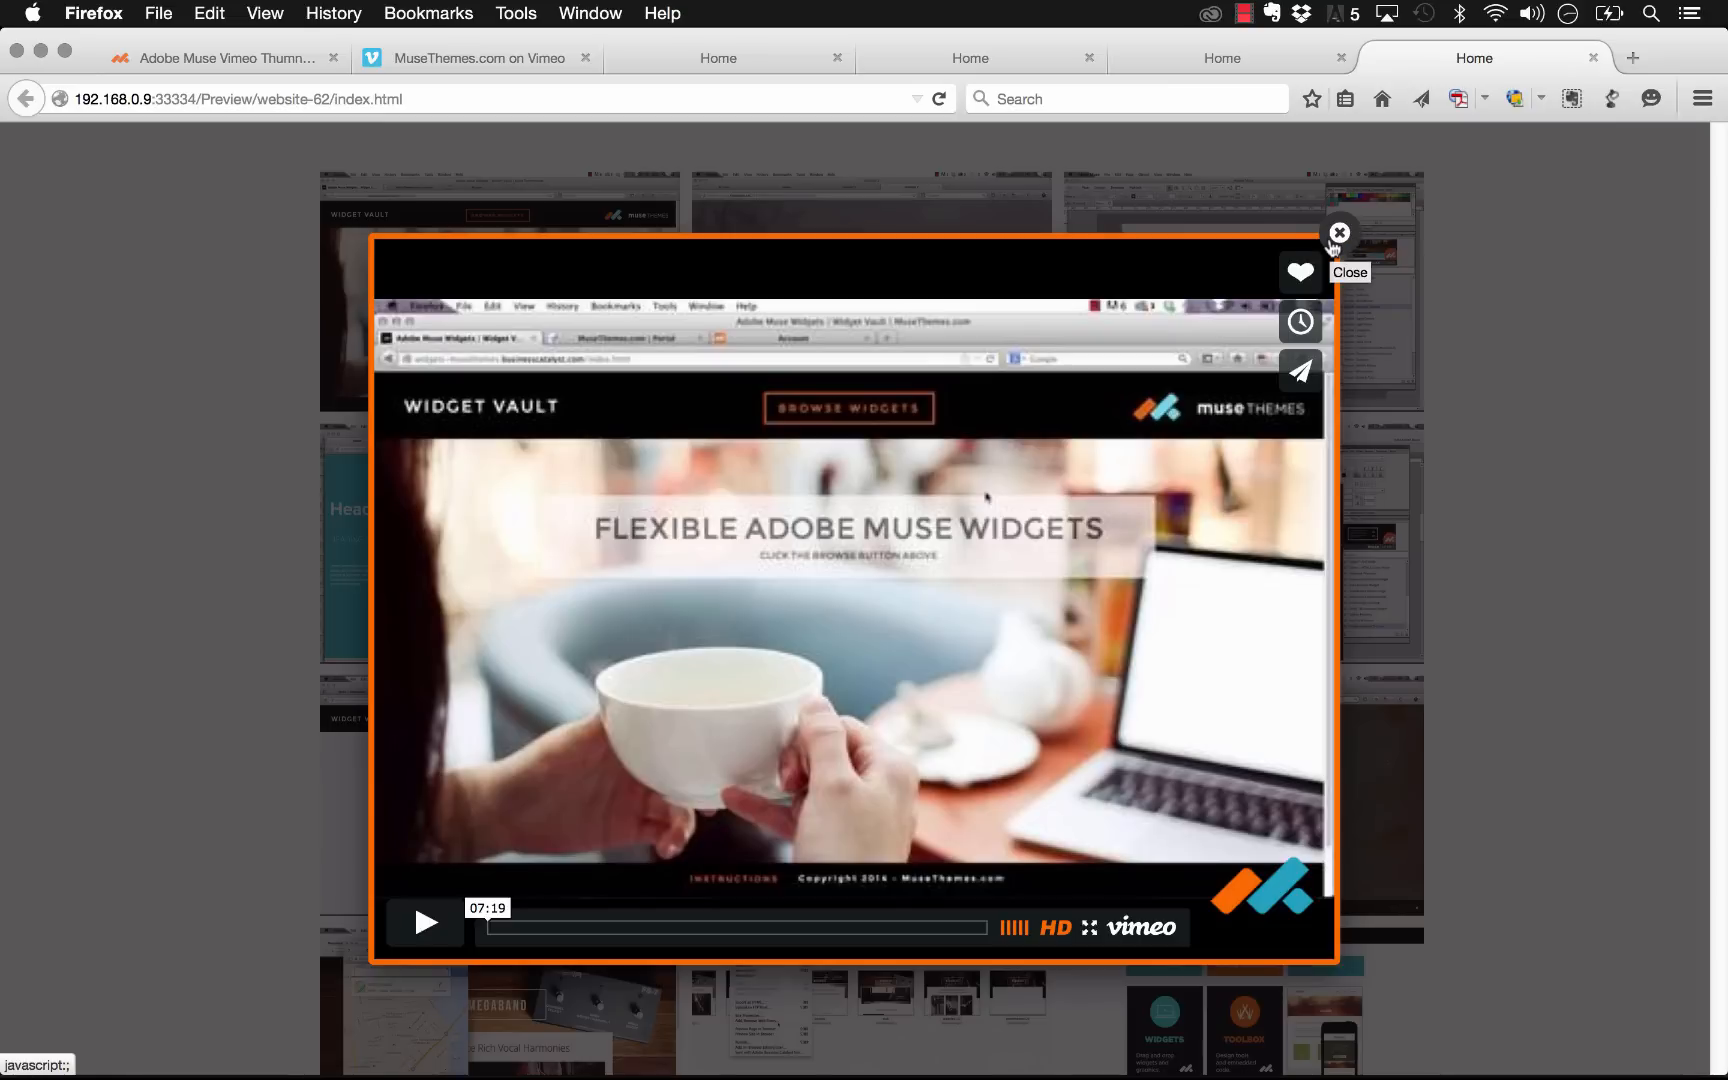
pyautogui.moveTo(1116, 564)
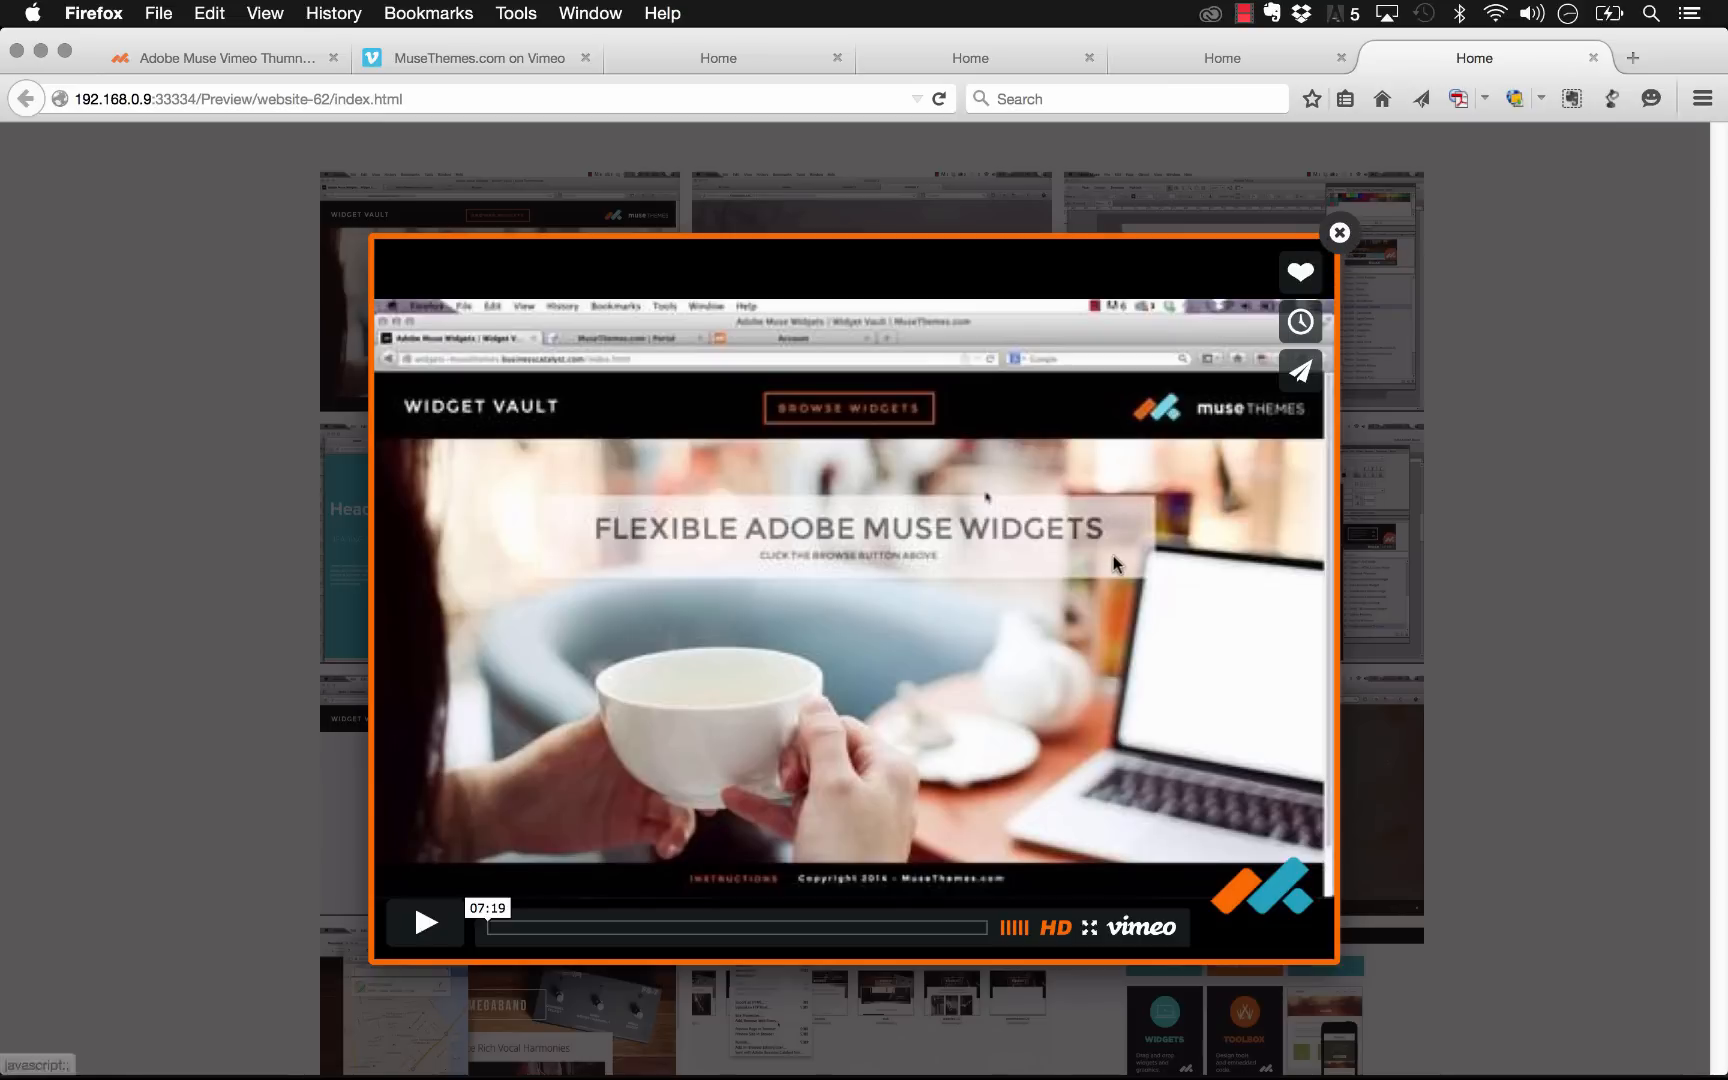
pyautogui.moveTo(470, 852)
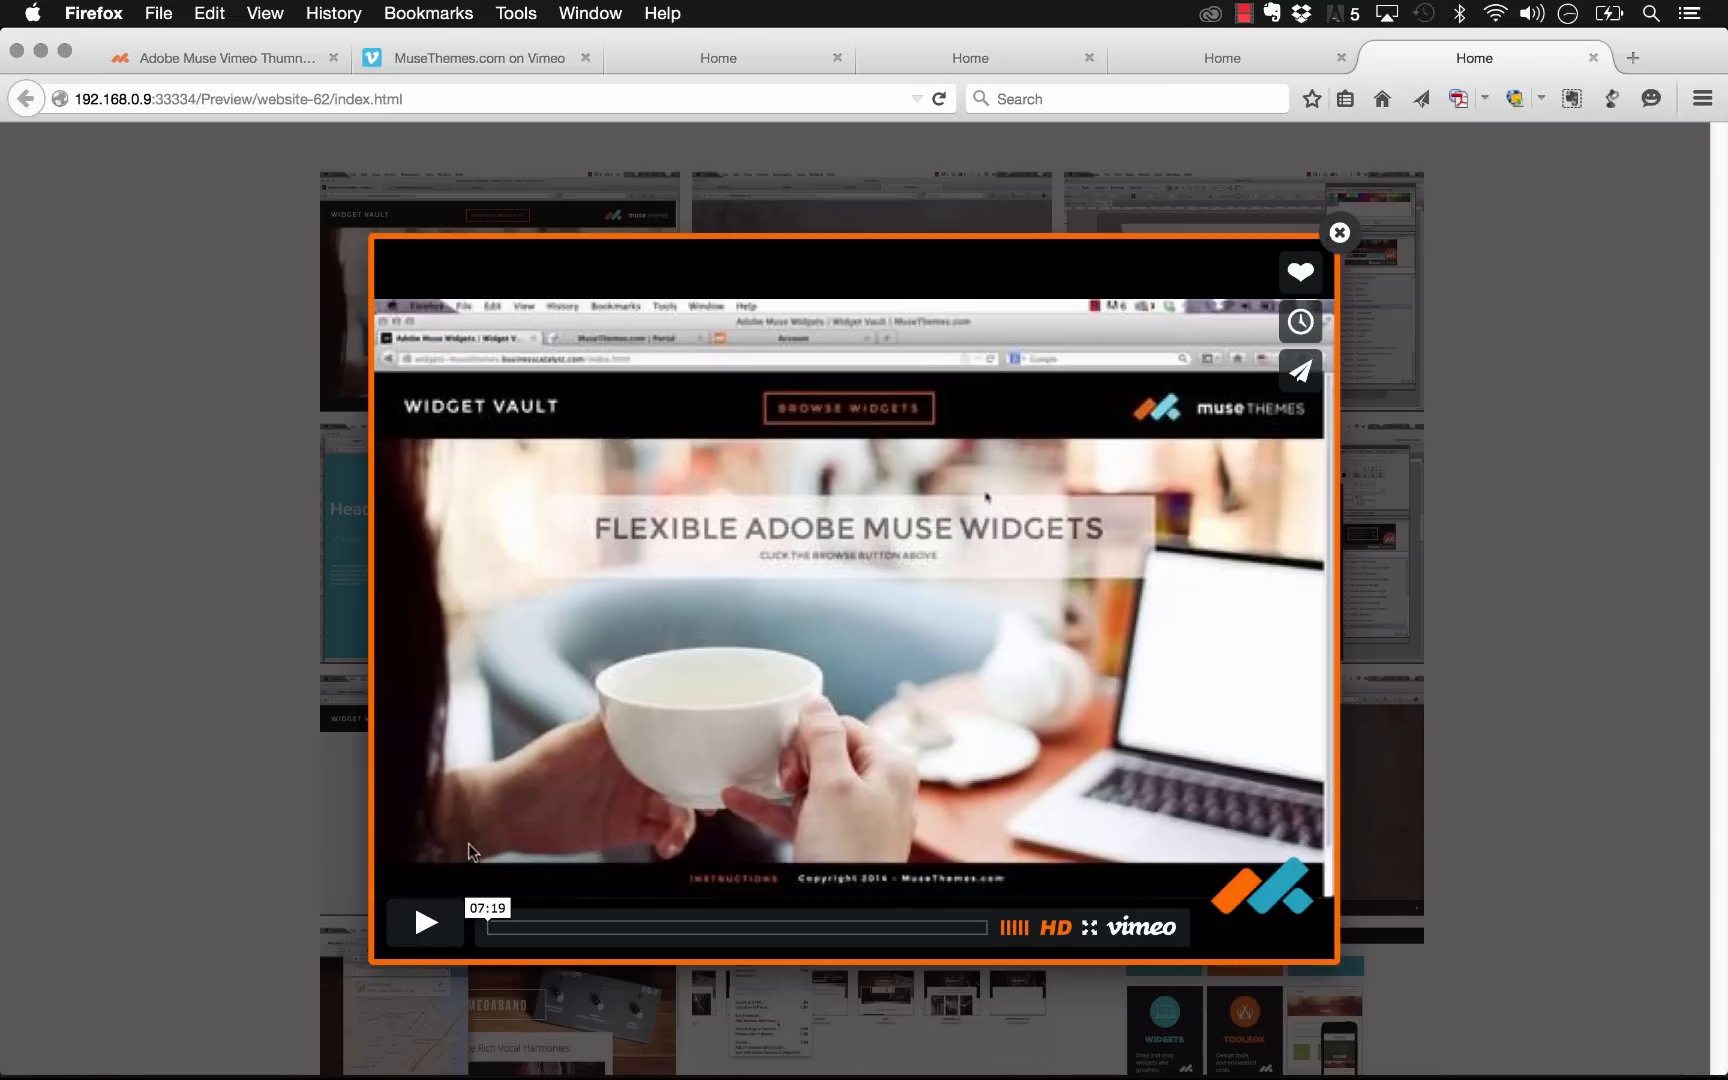
pyautogui.moveTo(424, 922)
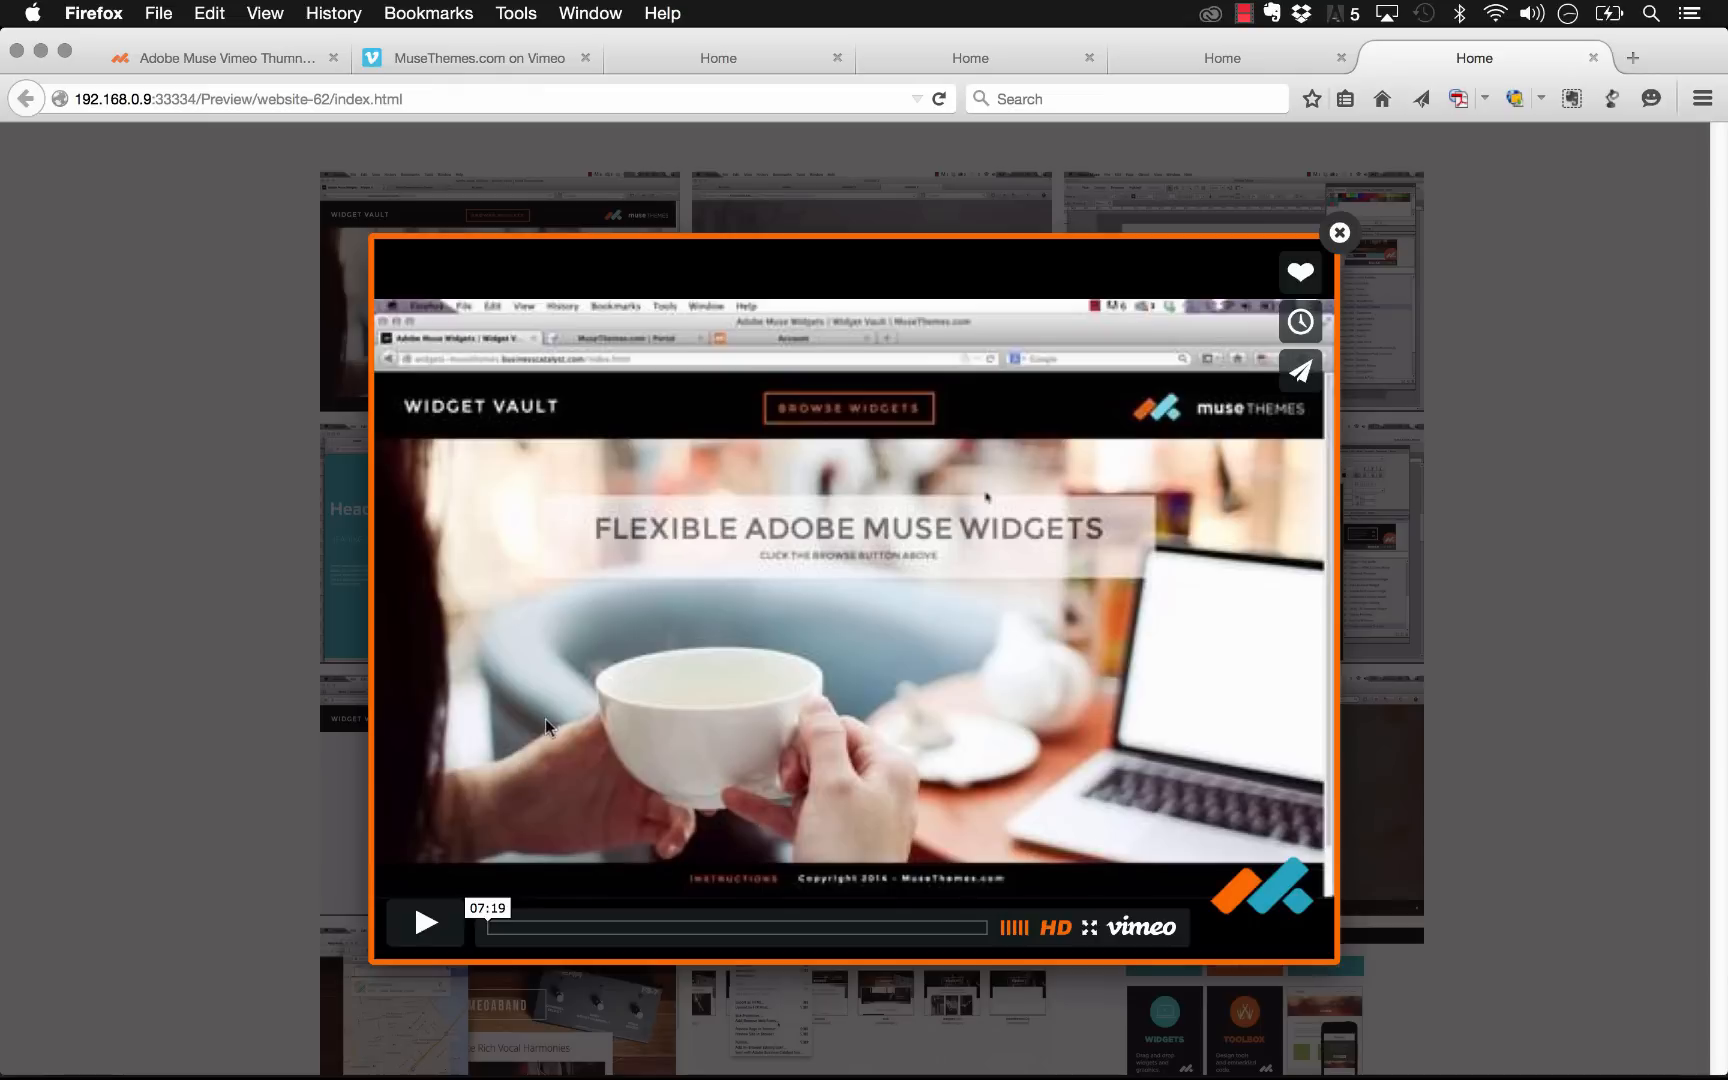
pyautogui.moveTo(1078, 426)
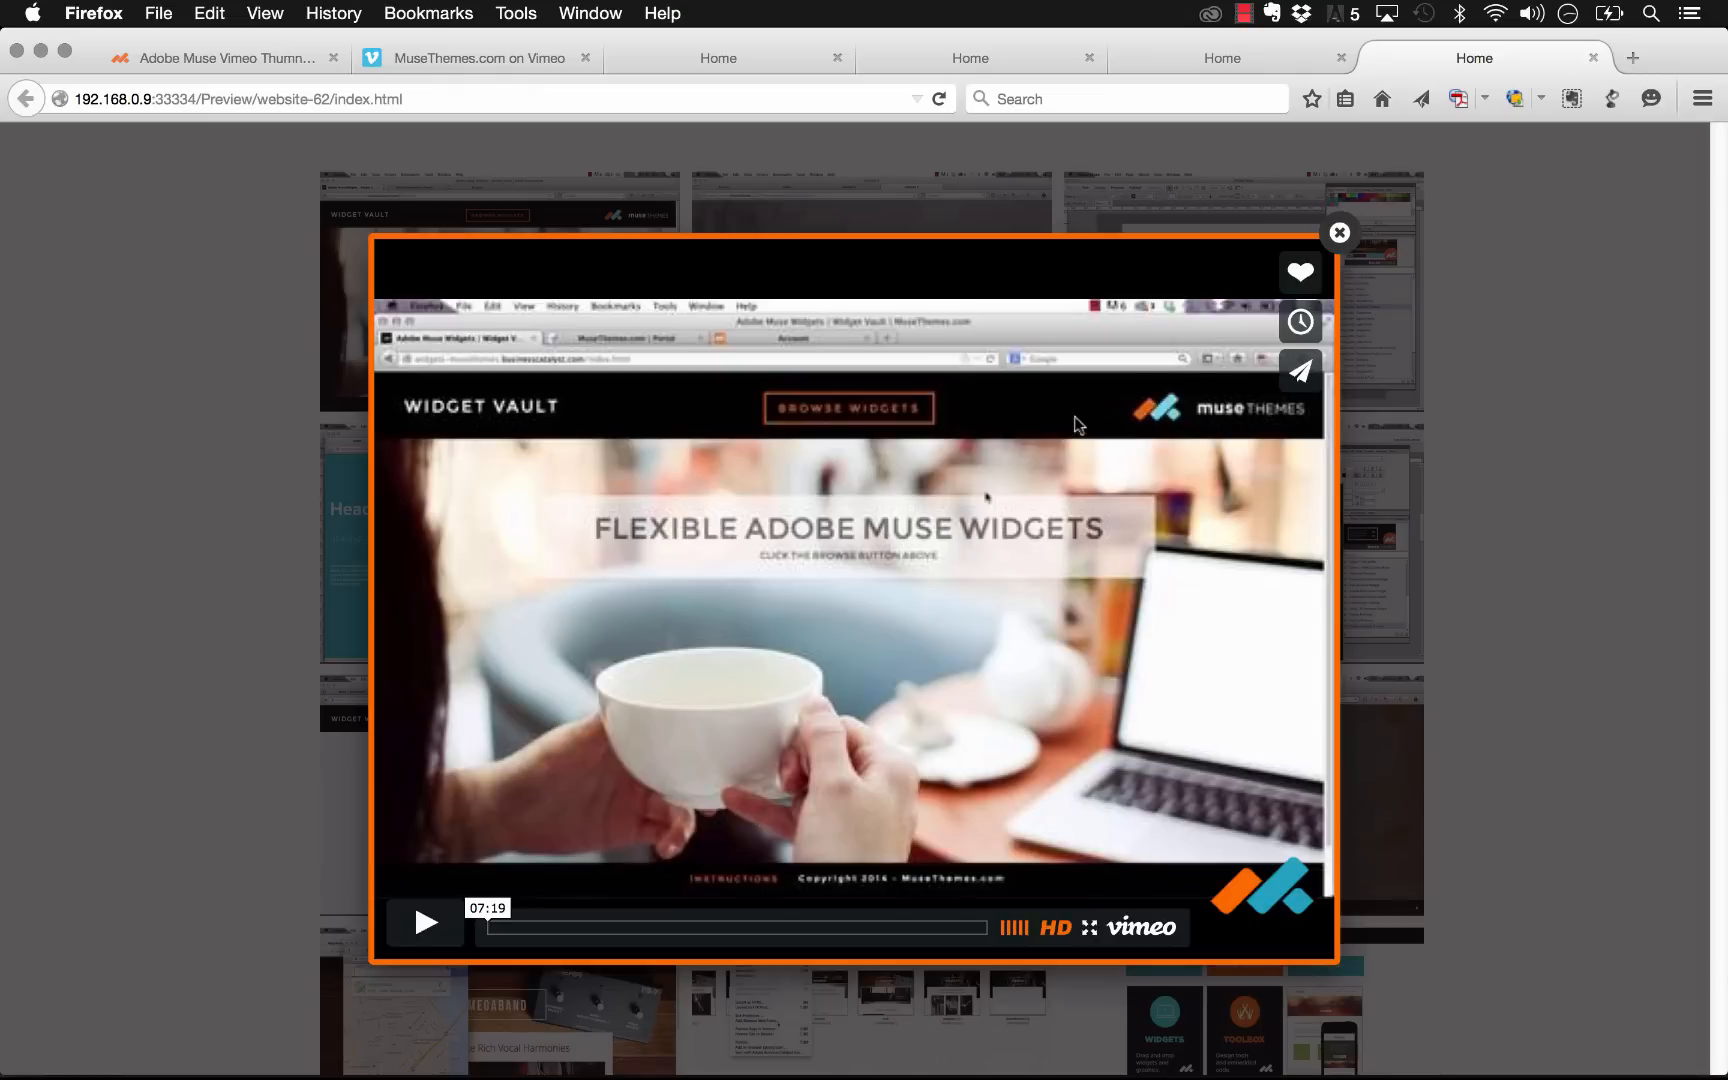
pyautogui.moveTo(1338, 232)
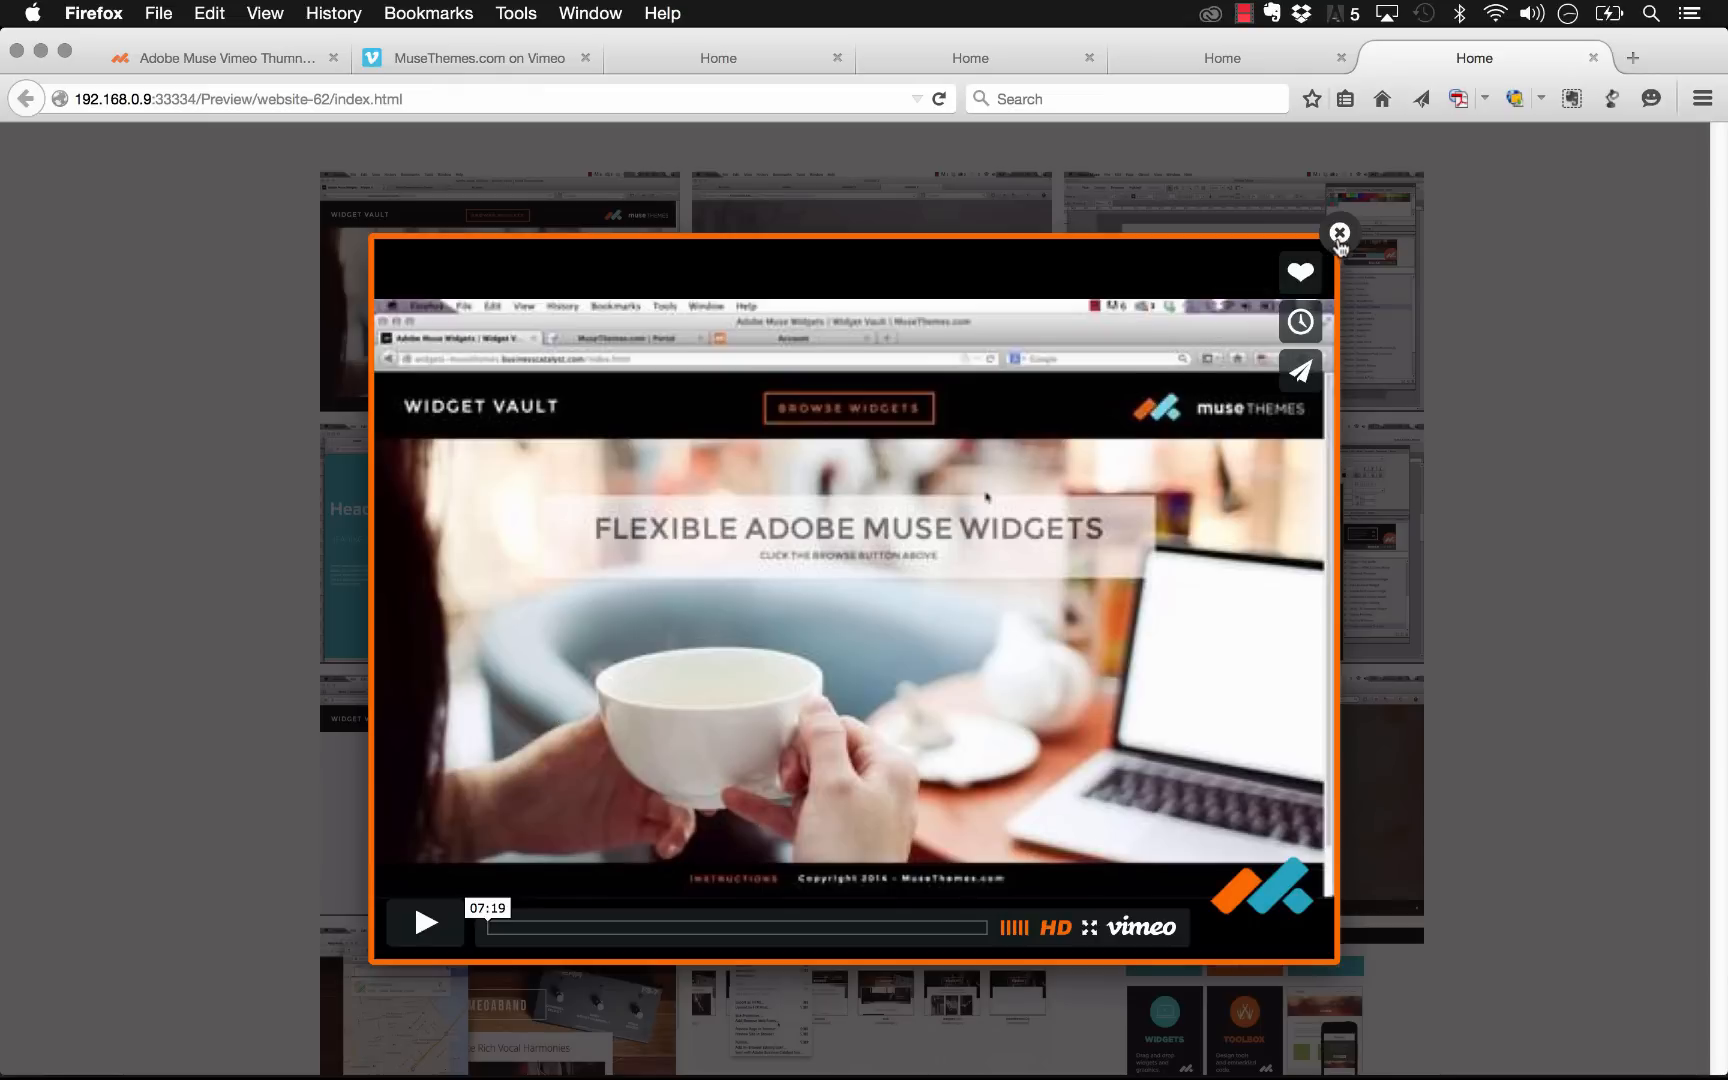
pyautogui.click(1338, 232)
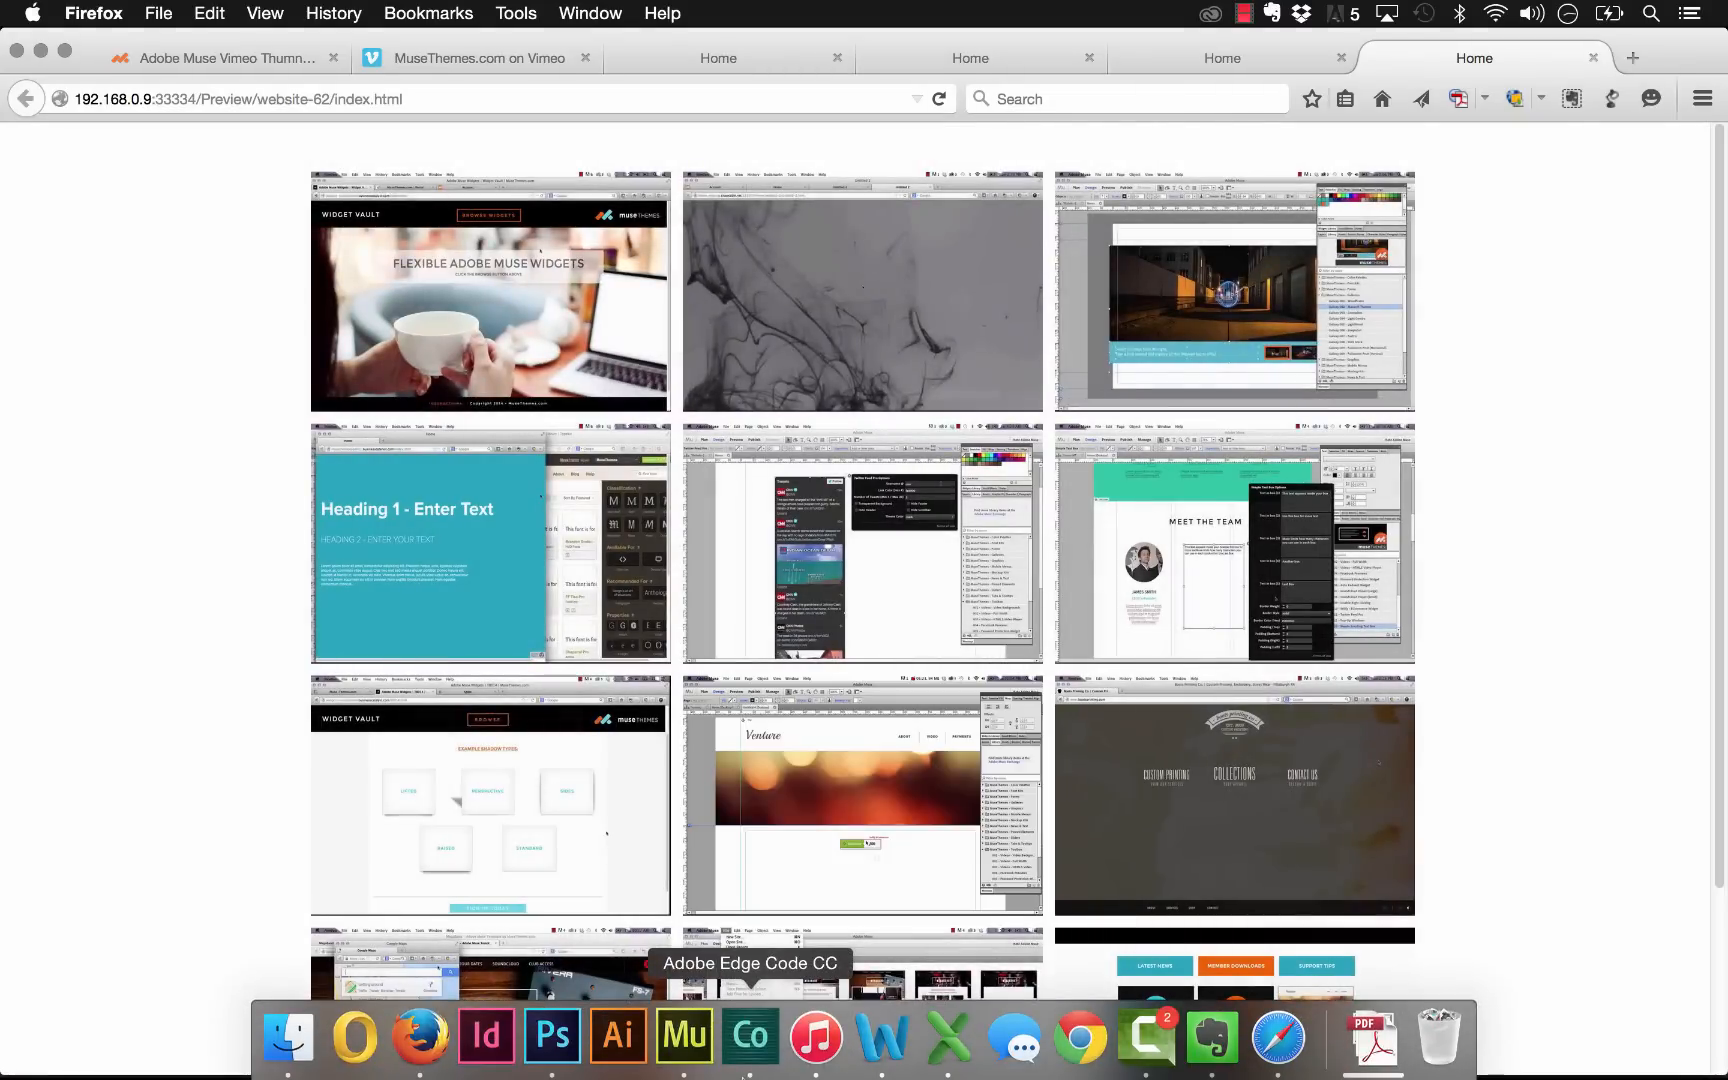
# Step: Back in Muse, turn on Autoplay Video in the widget's lightbox settings
pyautogui.click(684, 1036)
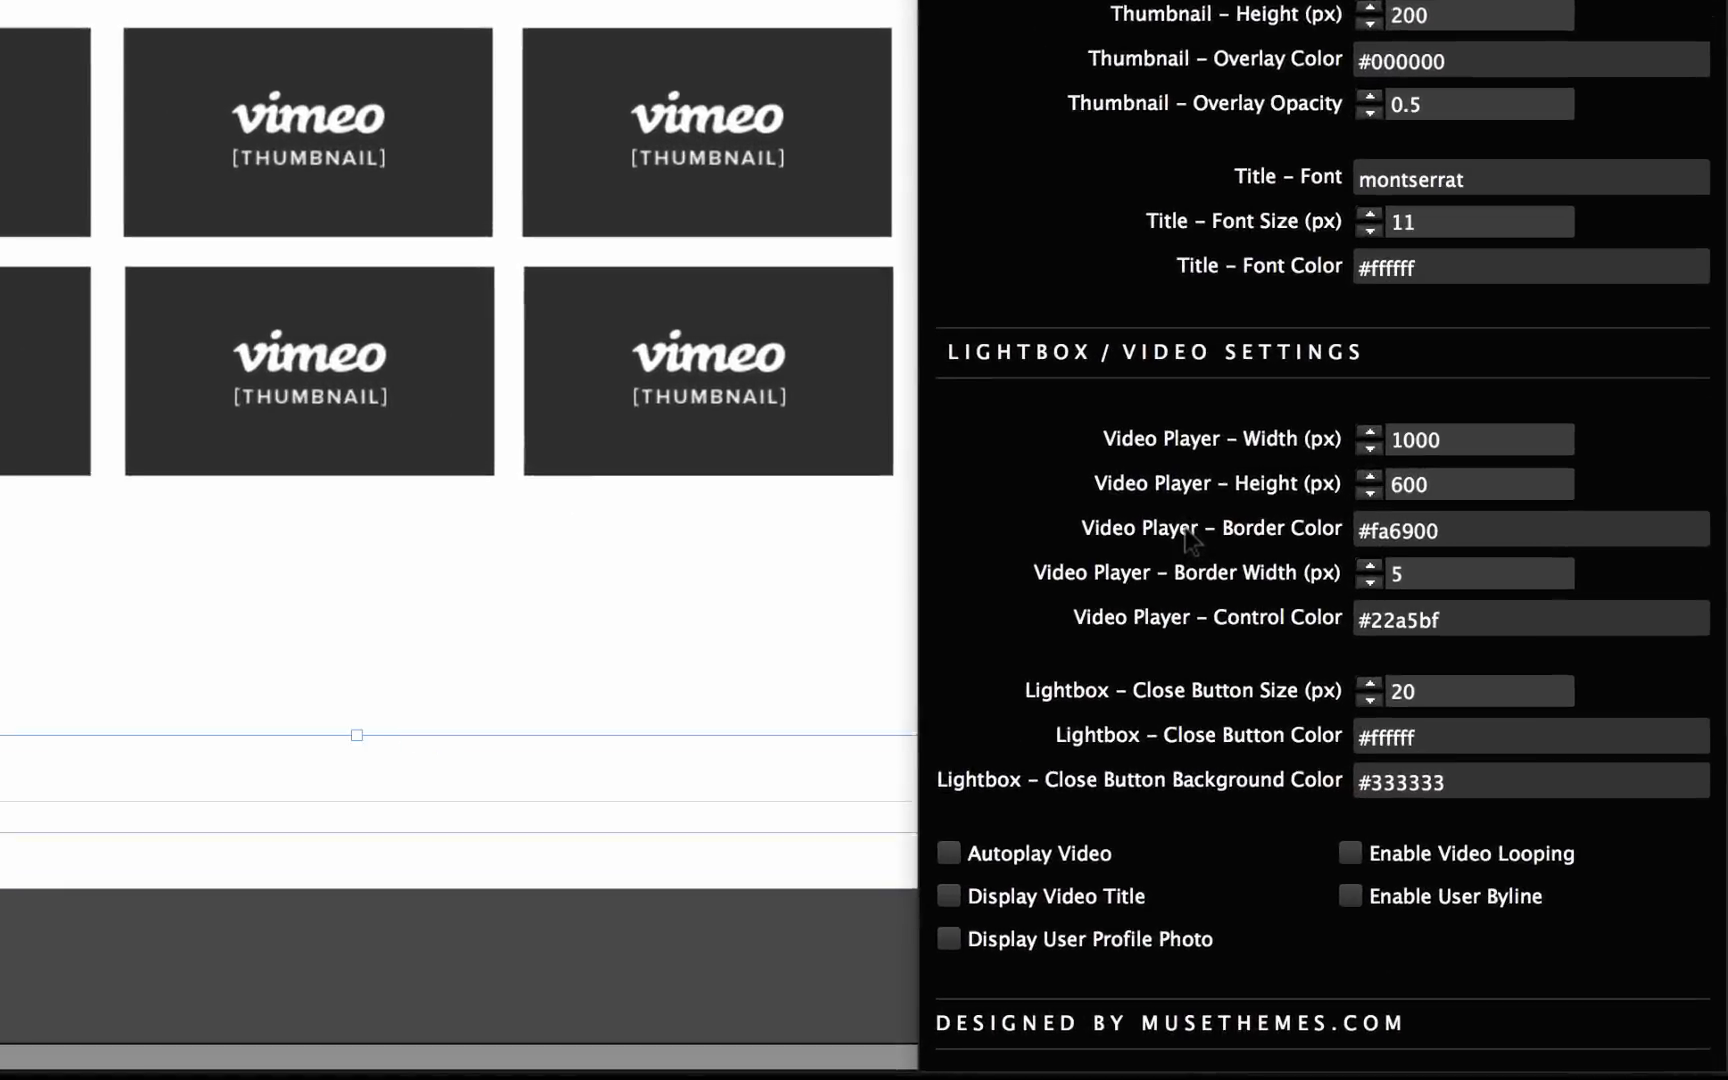
pyautogui.scroll(-3)
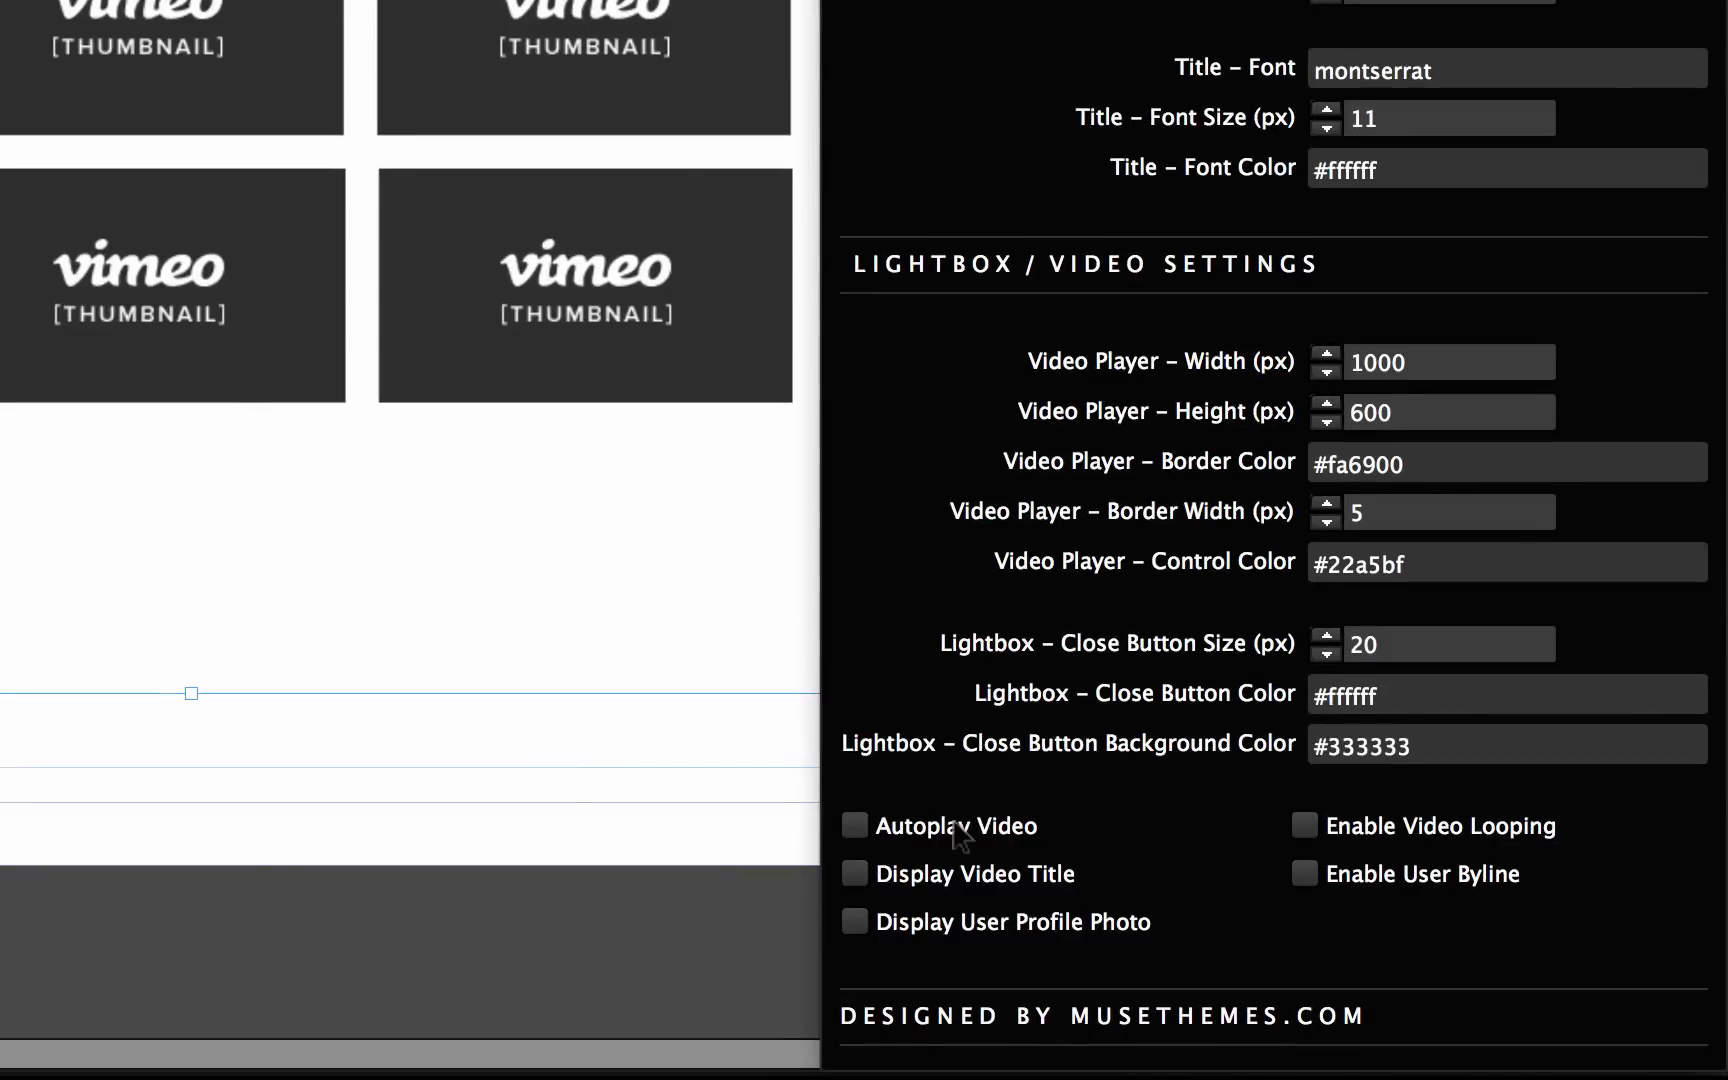
pyautogui.moveTo(1098, 306)
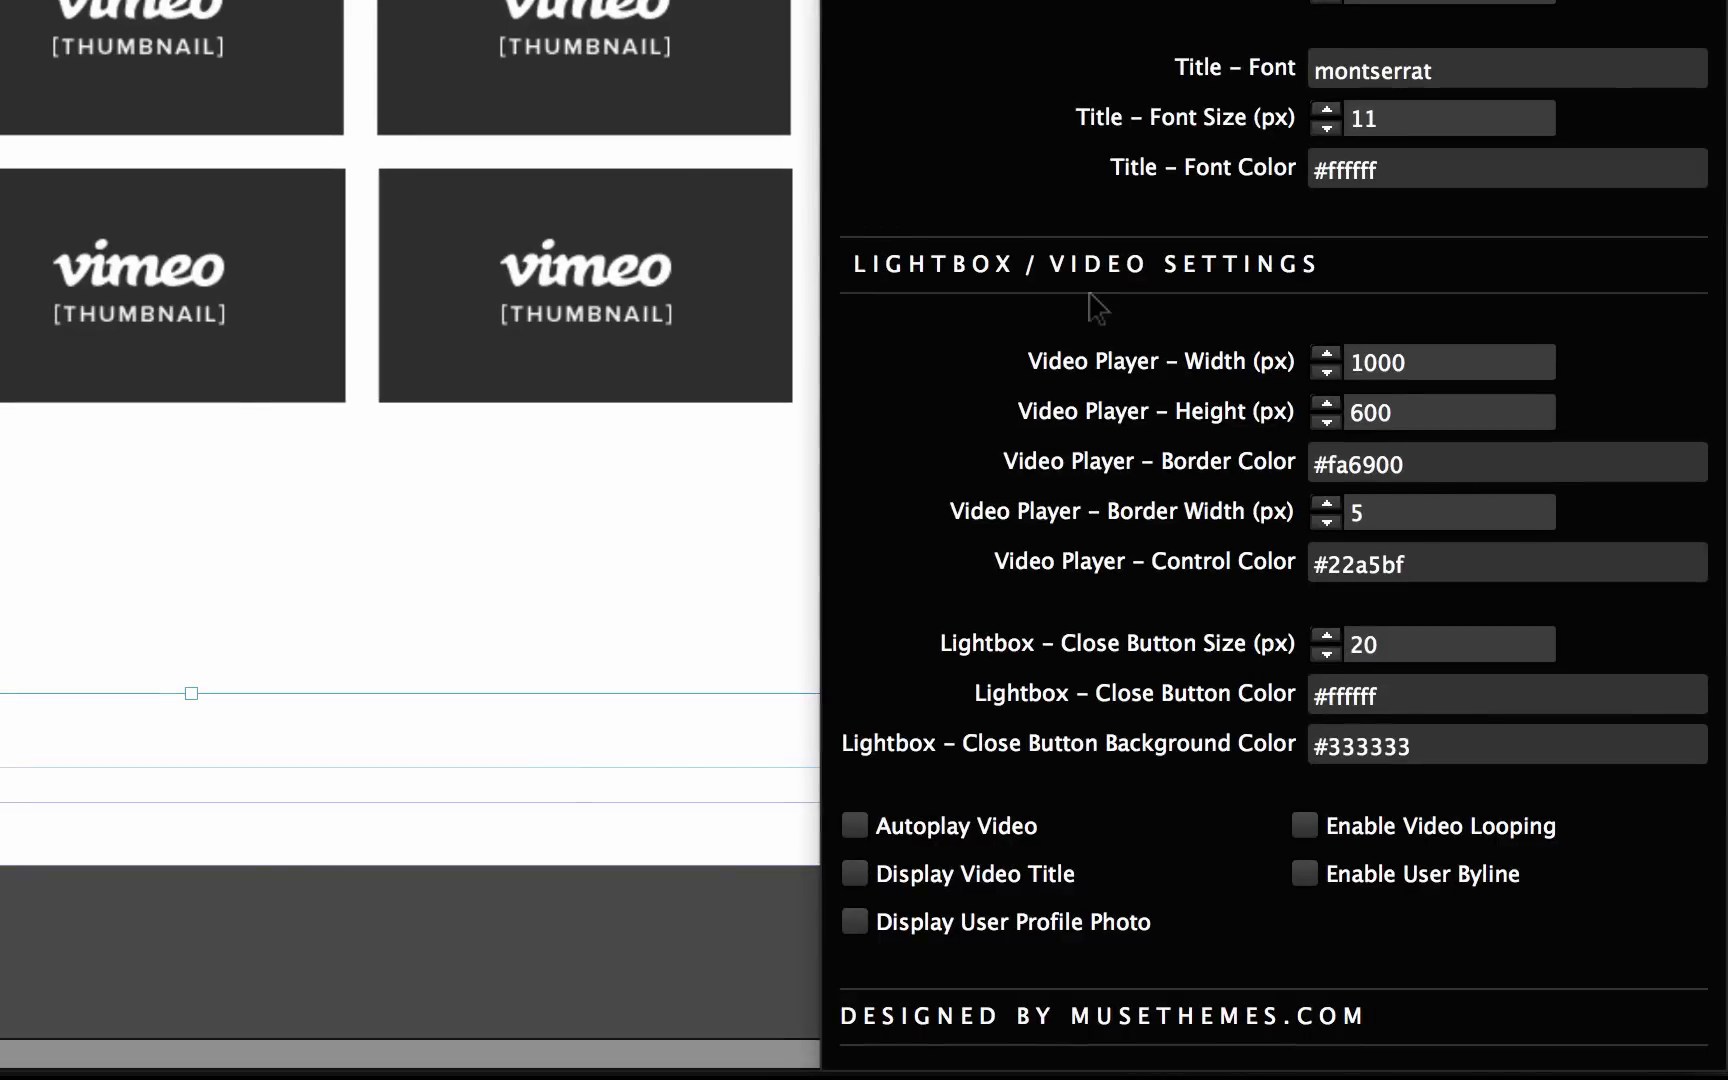
pyautogui.click(856, 826)
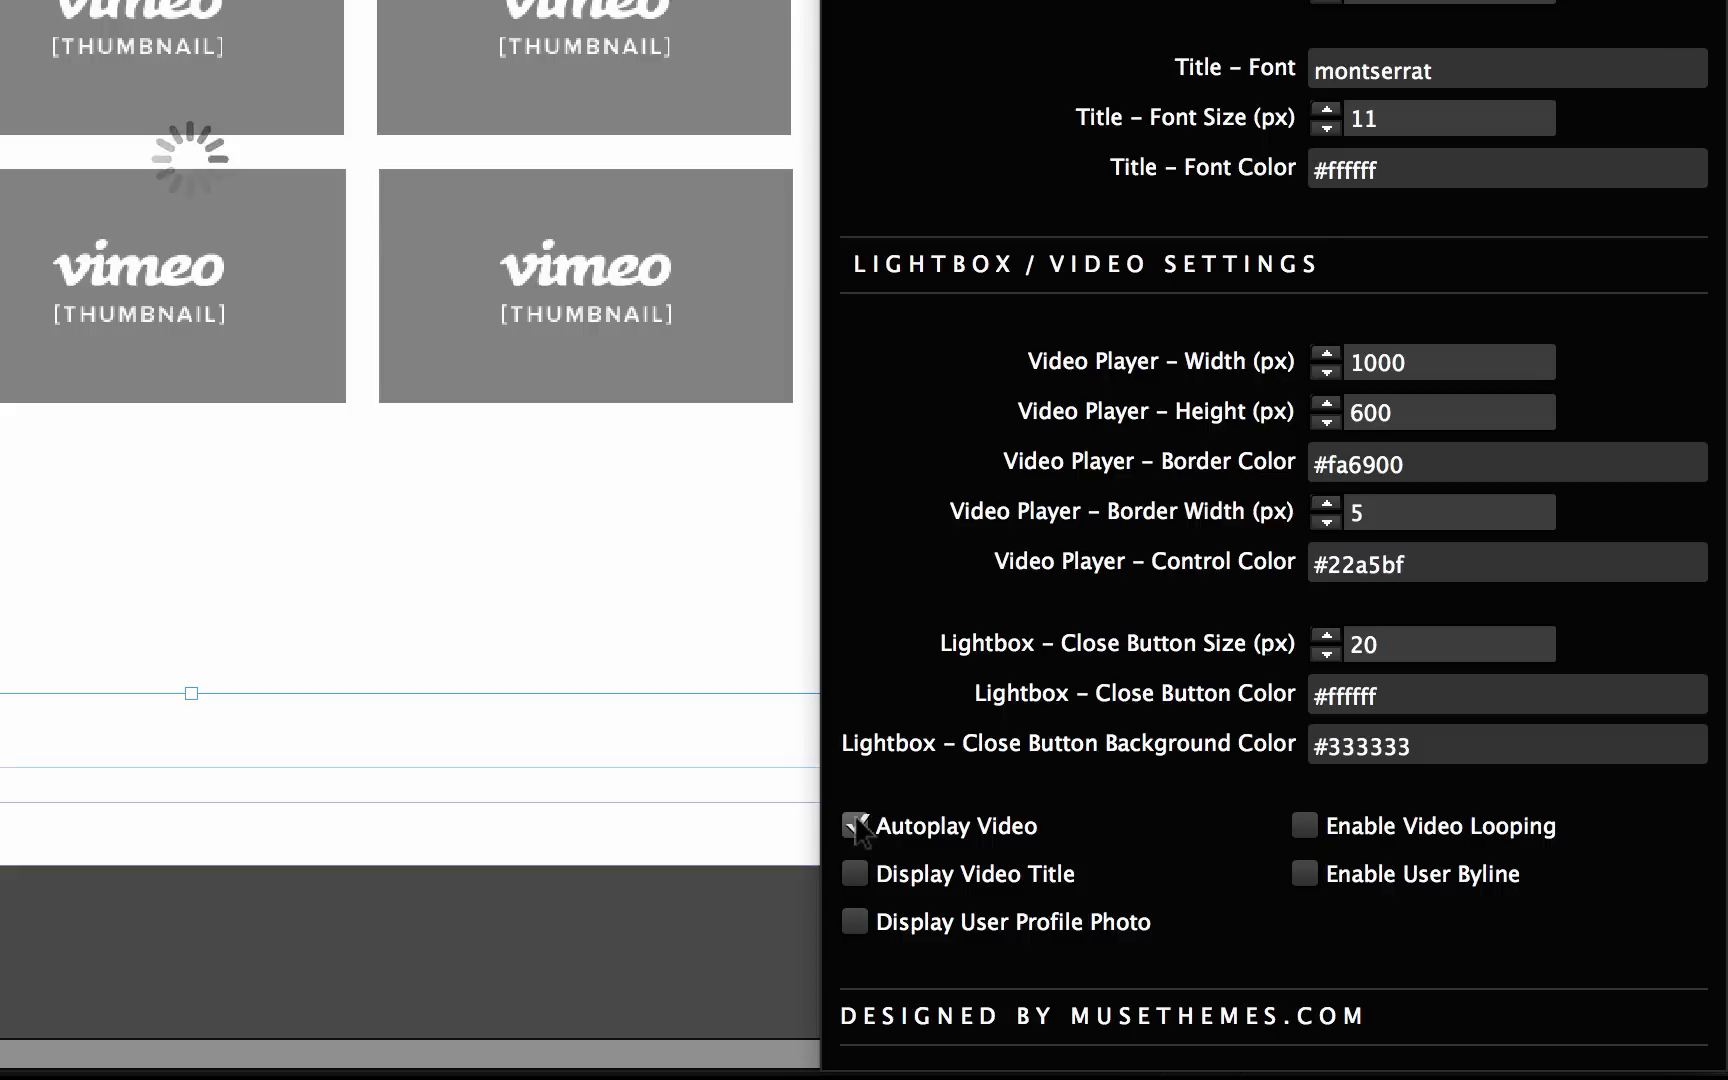
pyautogui.click(854, 826)
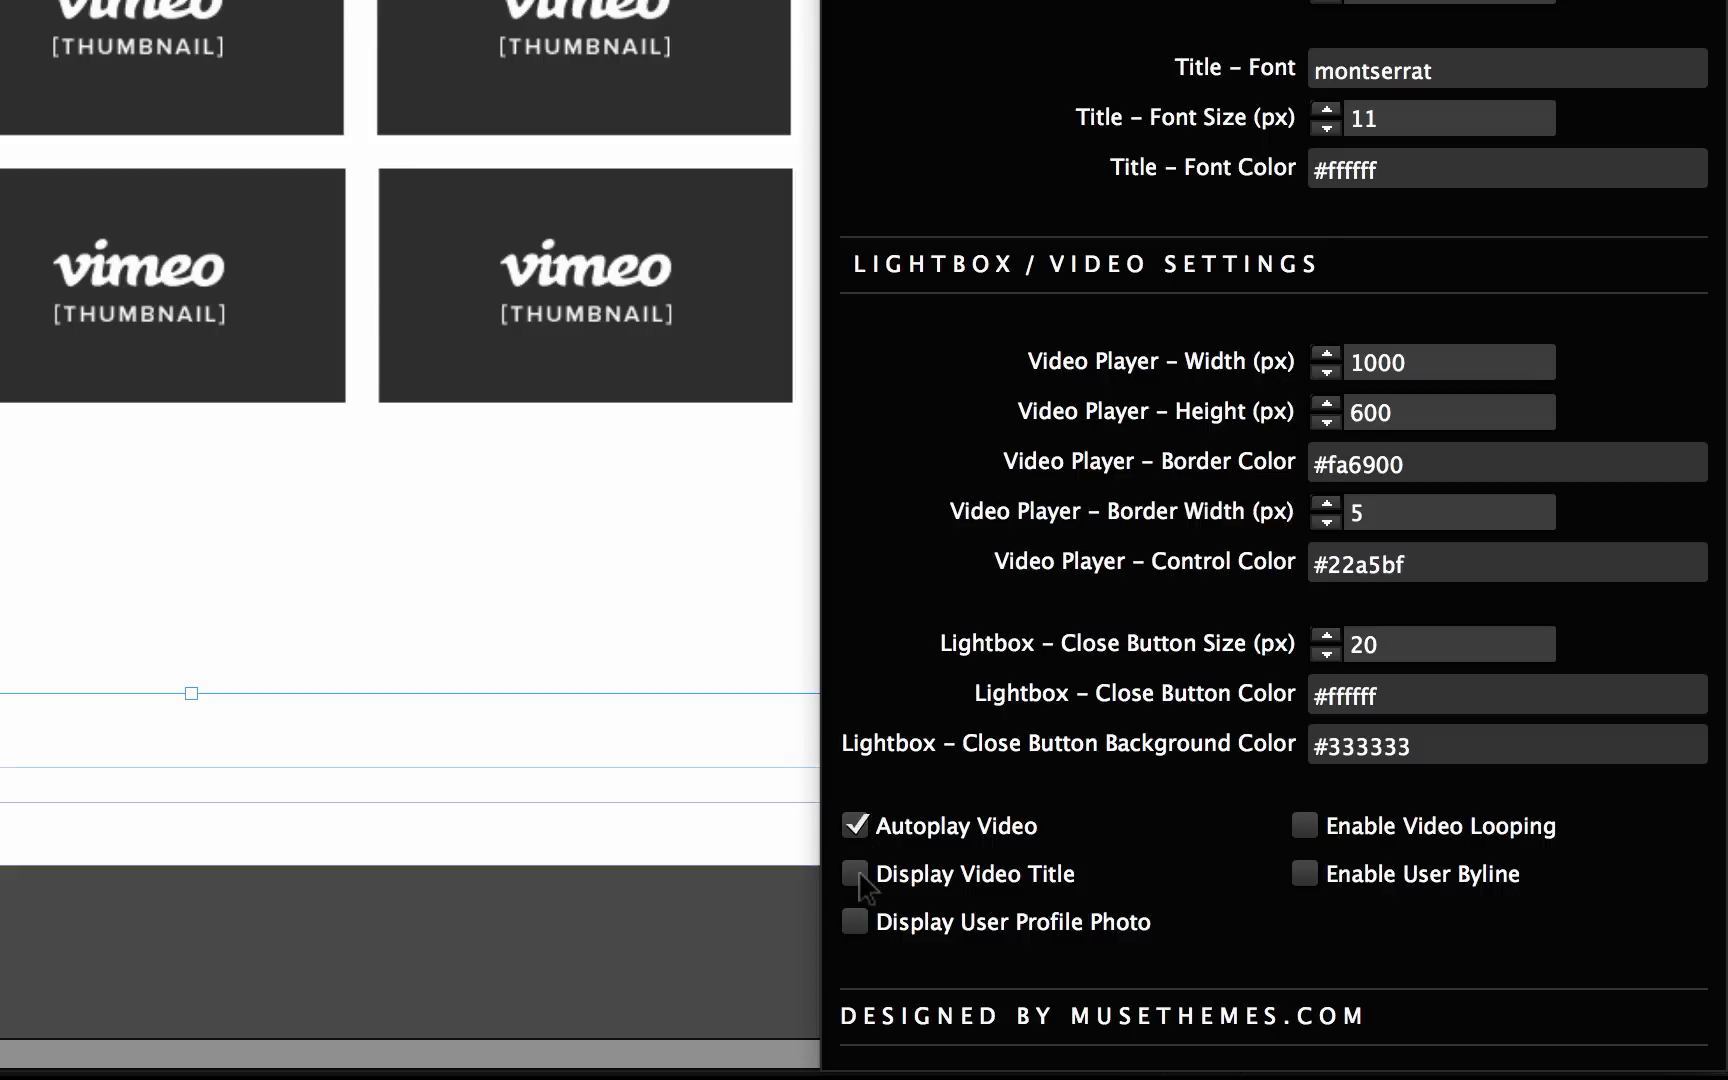
pyautogui.moveTo(892, 942)
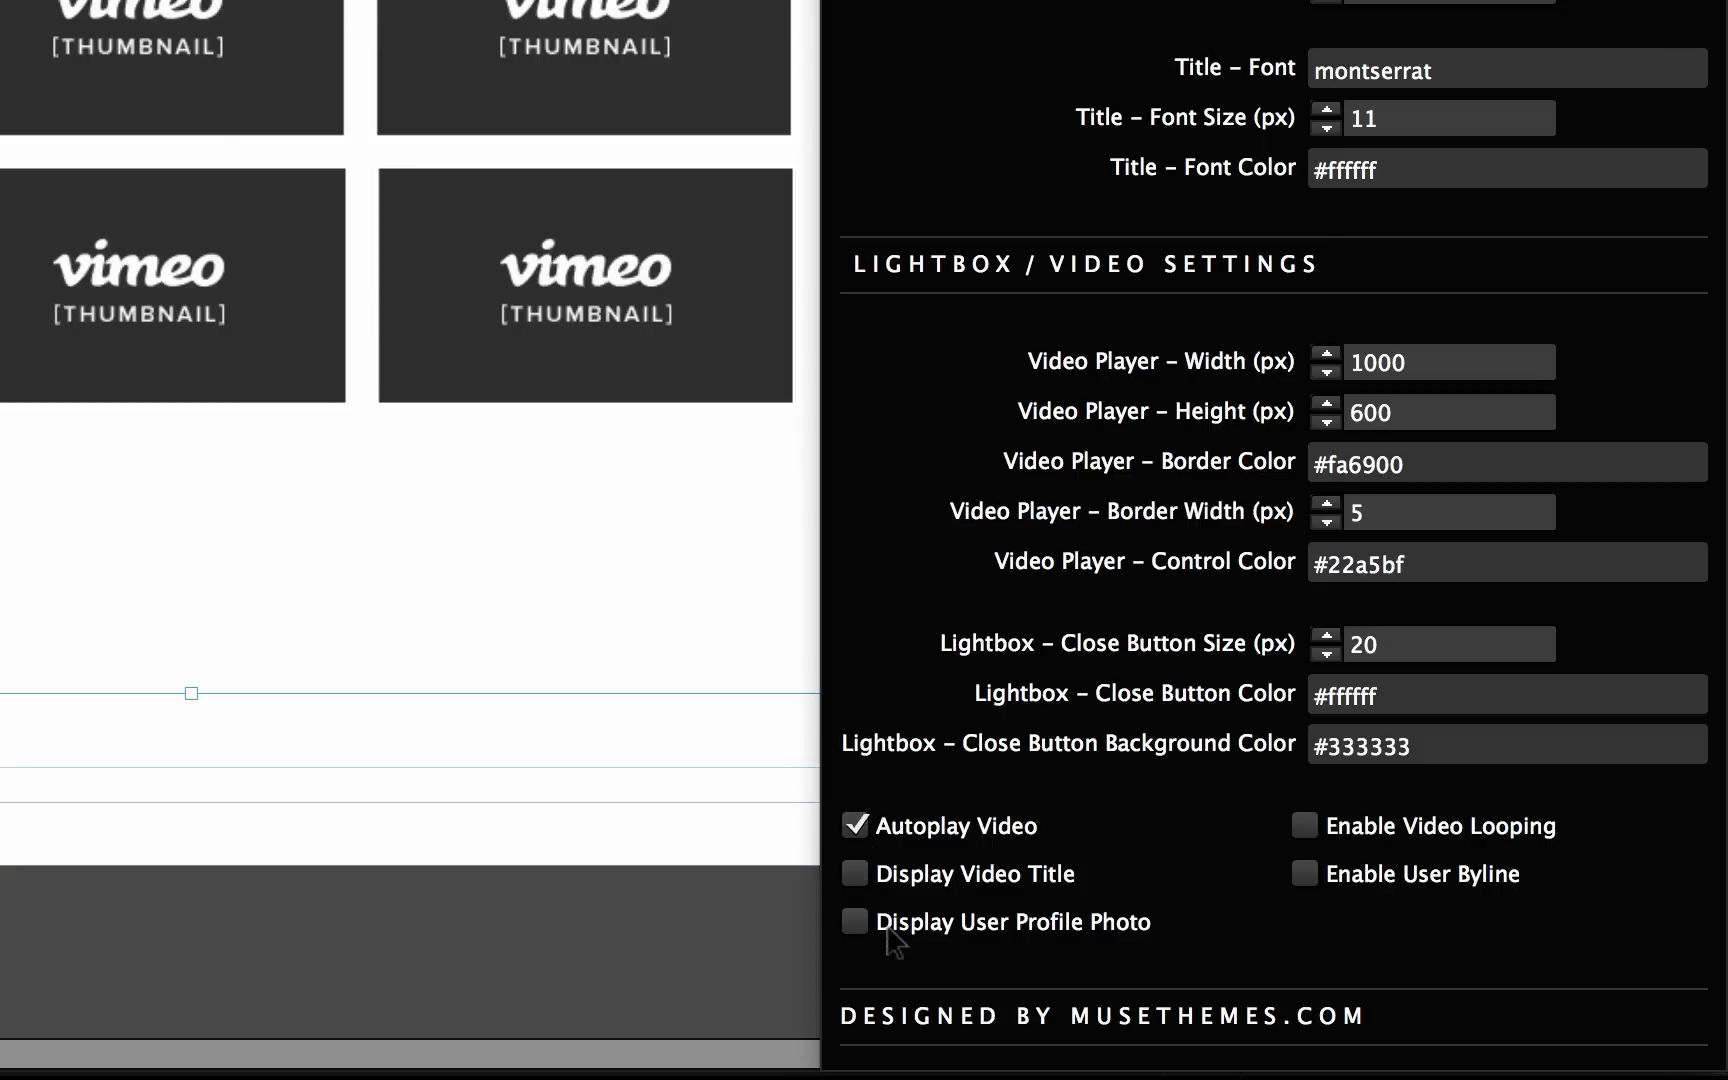
pyautogui.moveTo(954, 944)
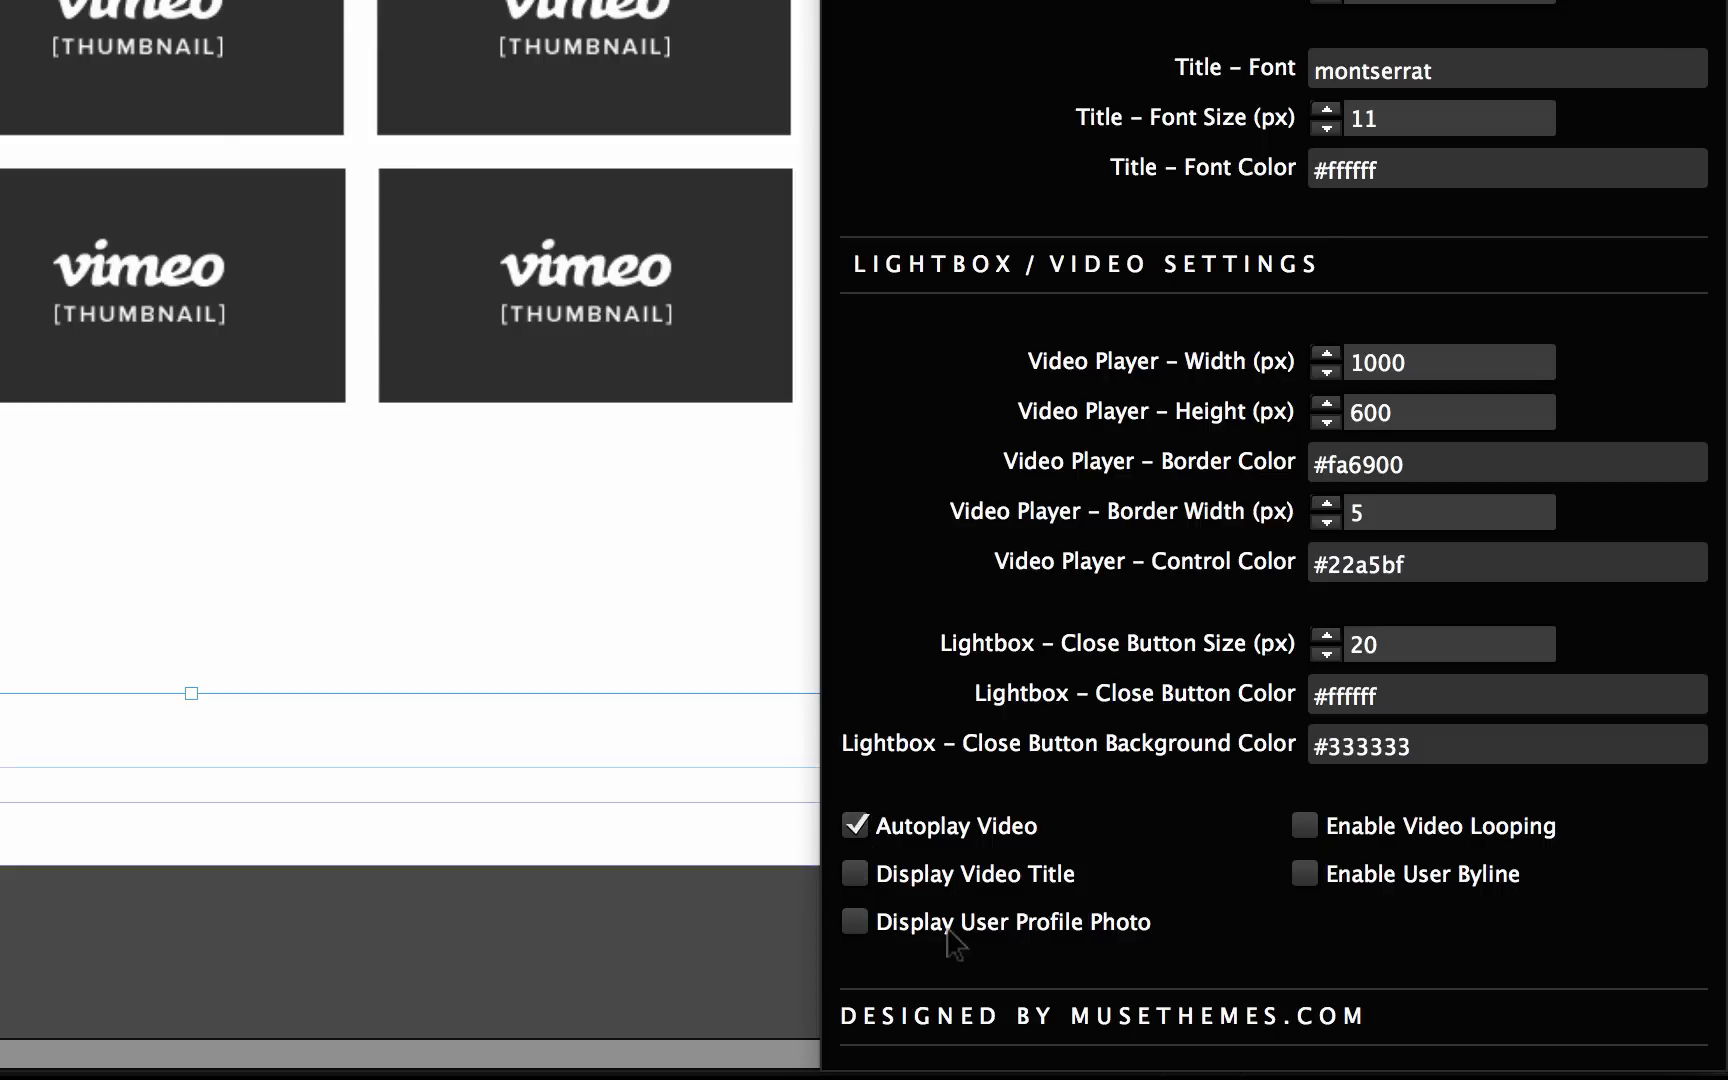
pyautogui.moveTo(906, 928)
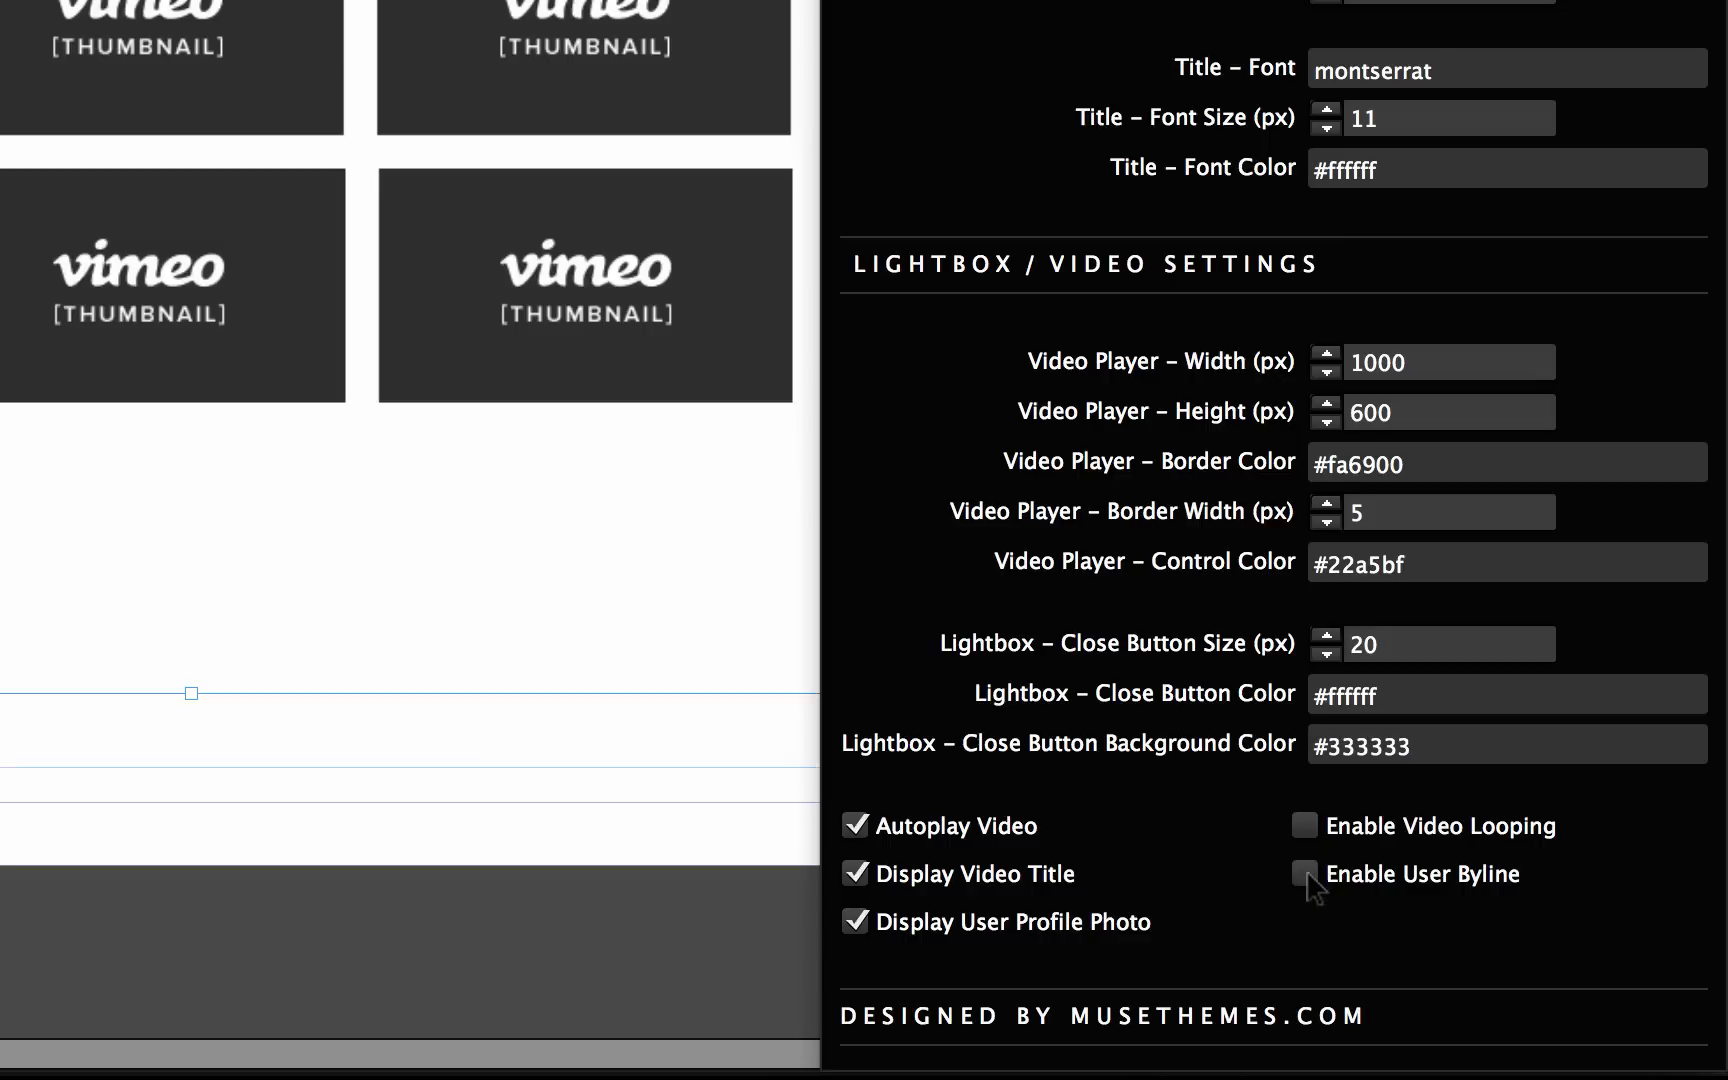
pyautogui.moveTo(1350, 892)
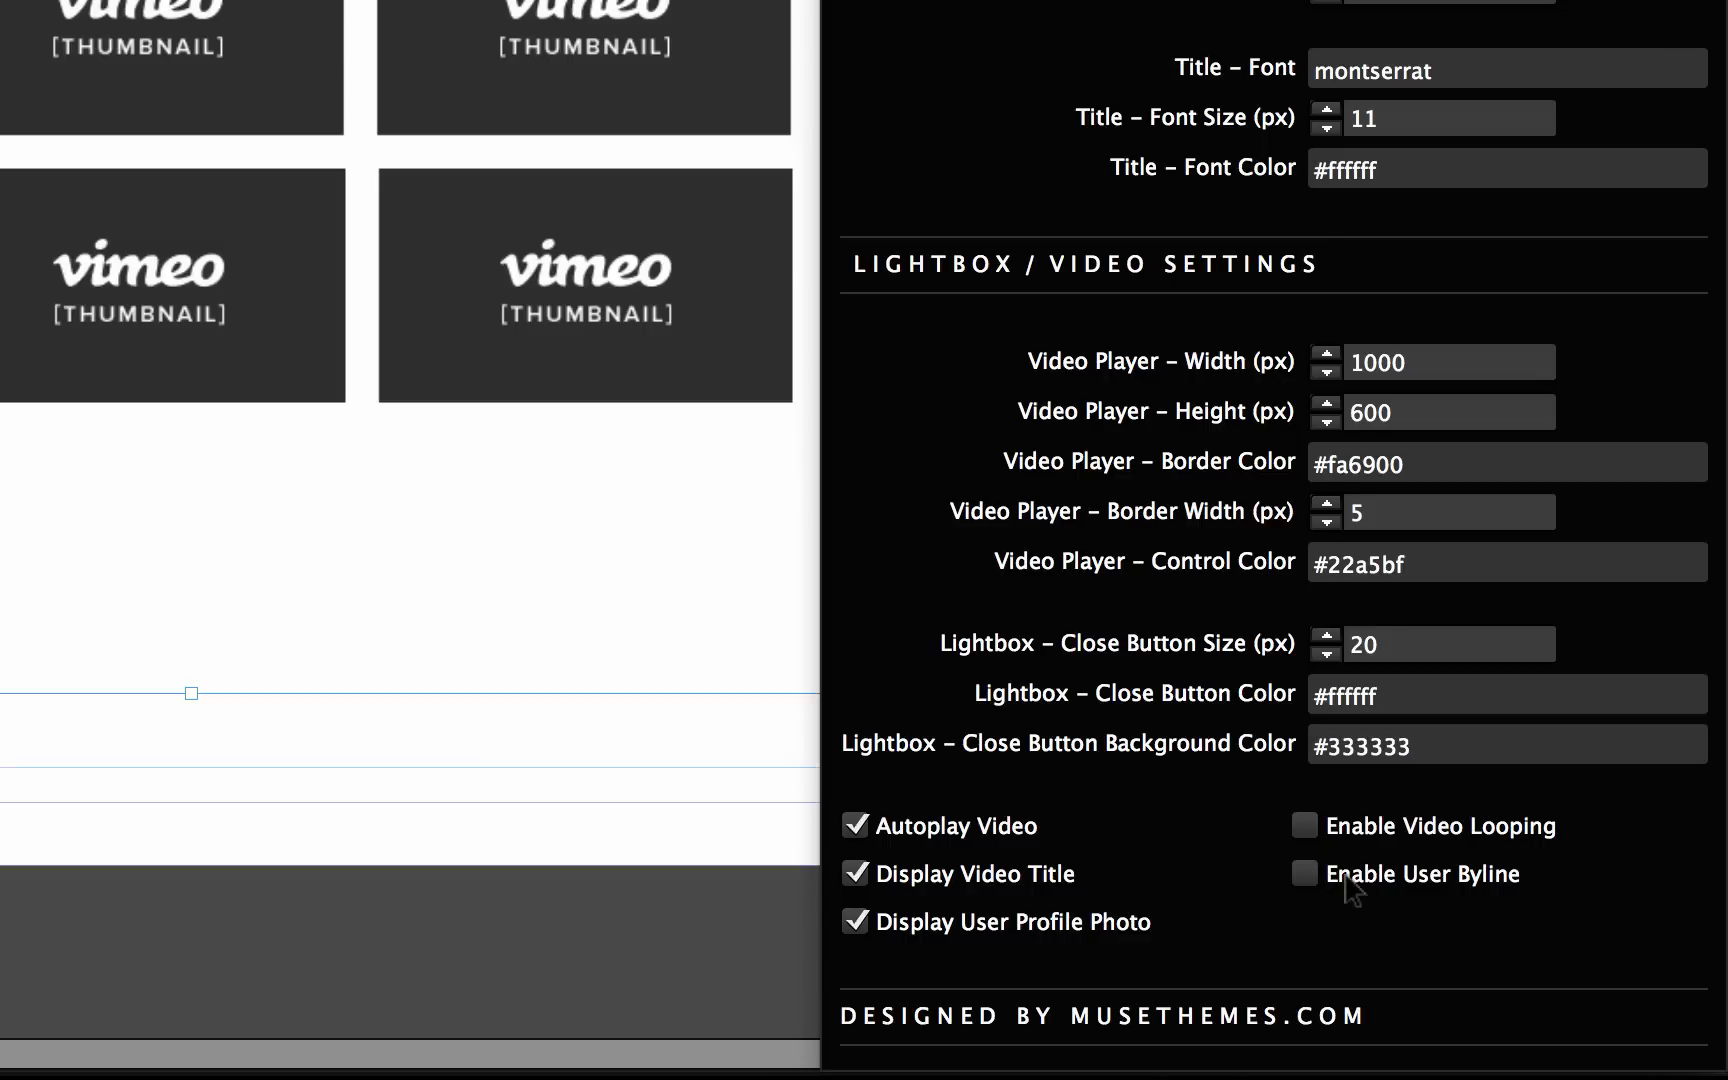
pyautogui.moveTo(1060, 920)
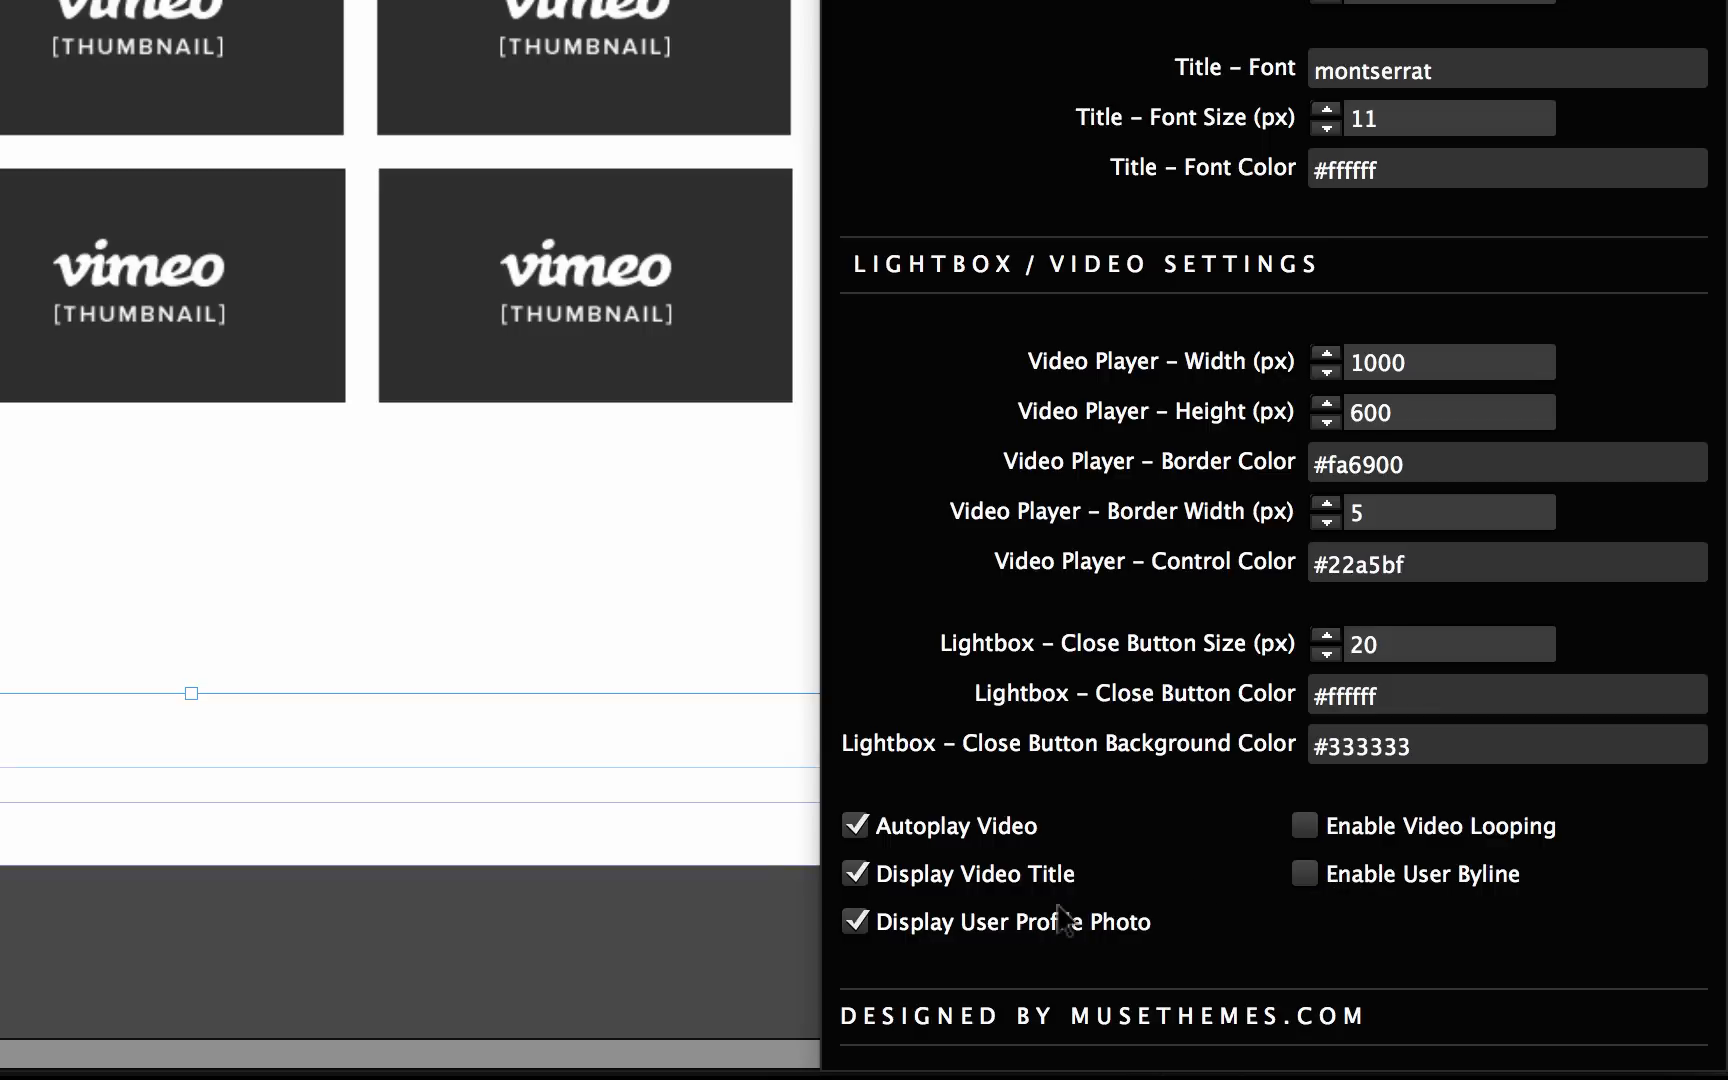
pyautogui.moveTo(994, 948)
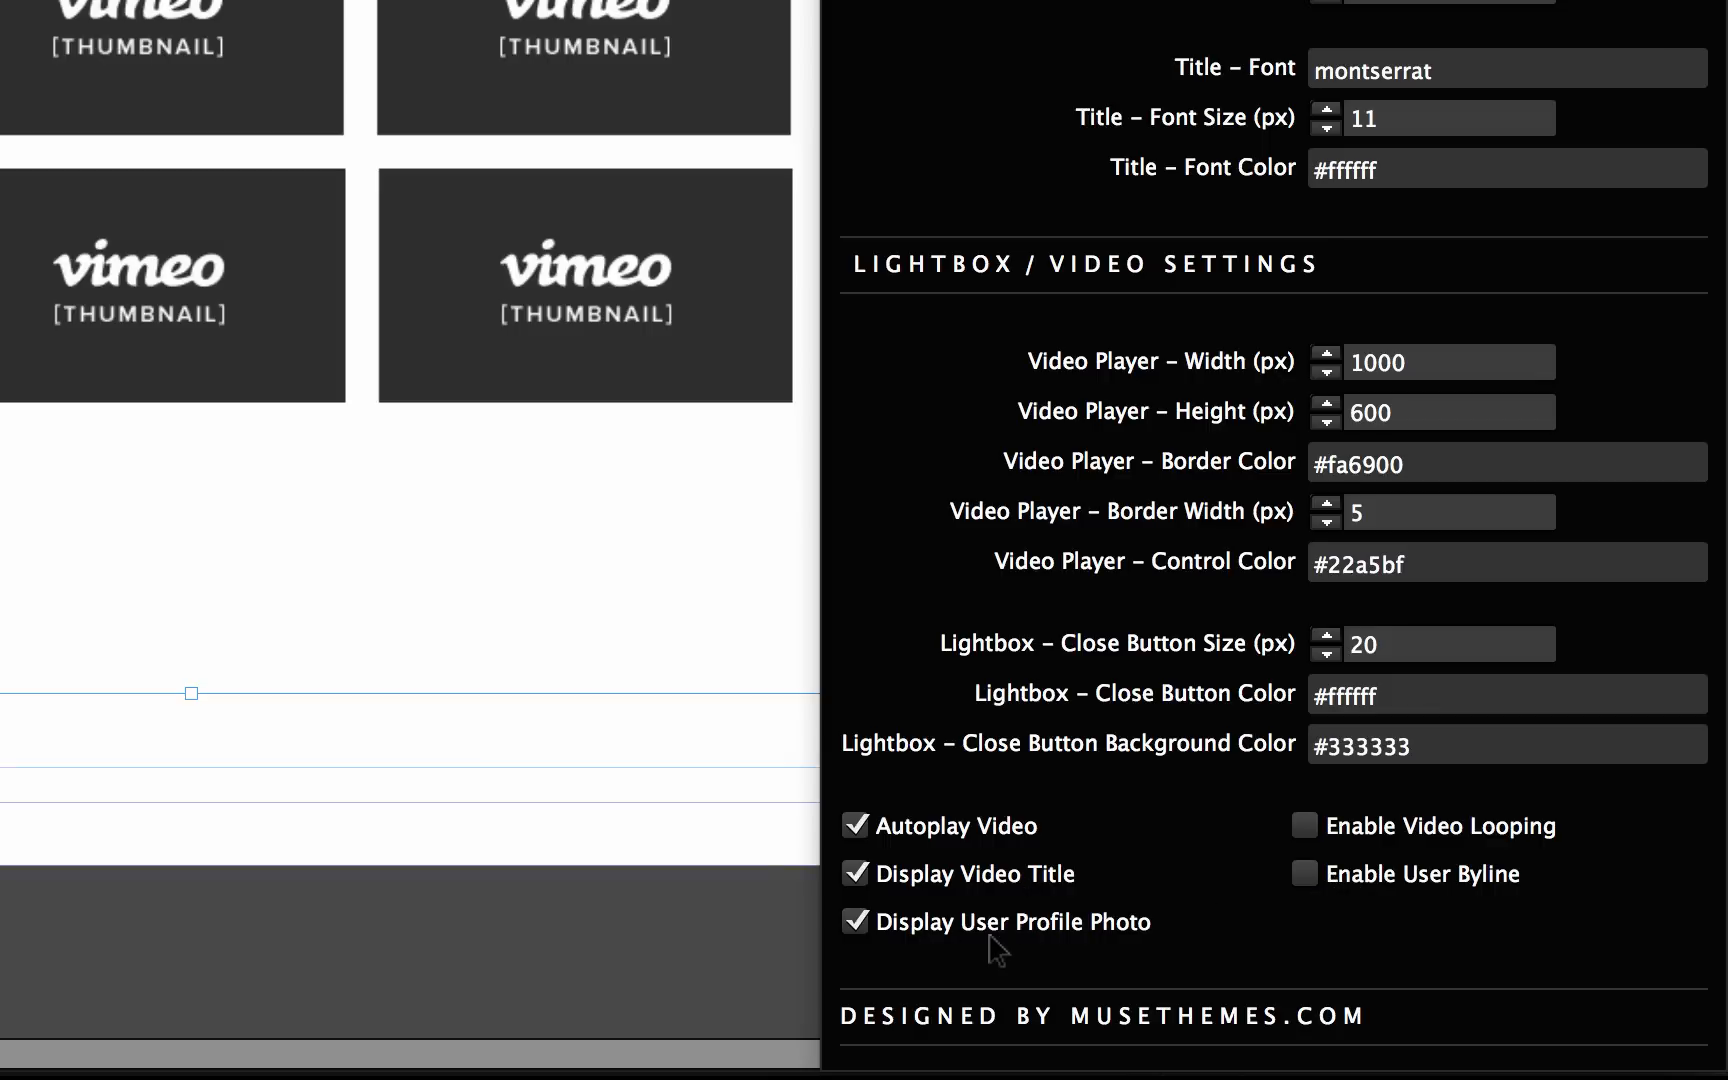
pyautogui.moveTo(472, 682)
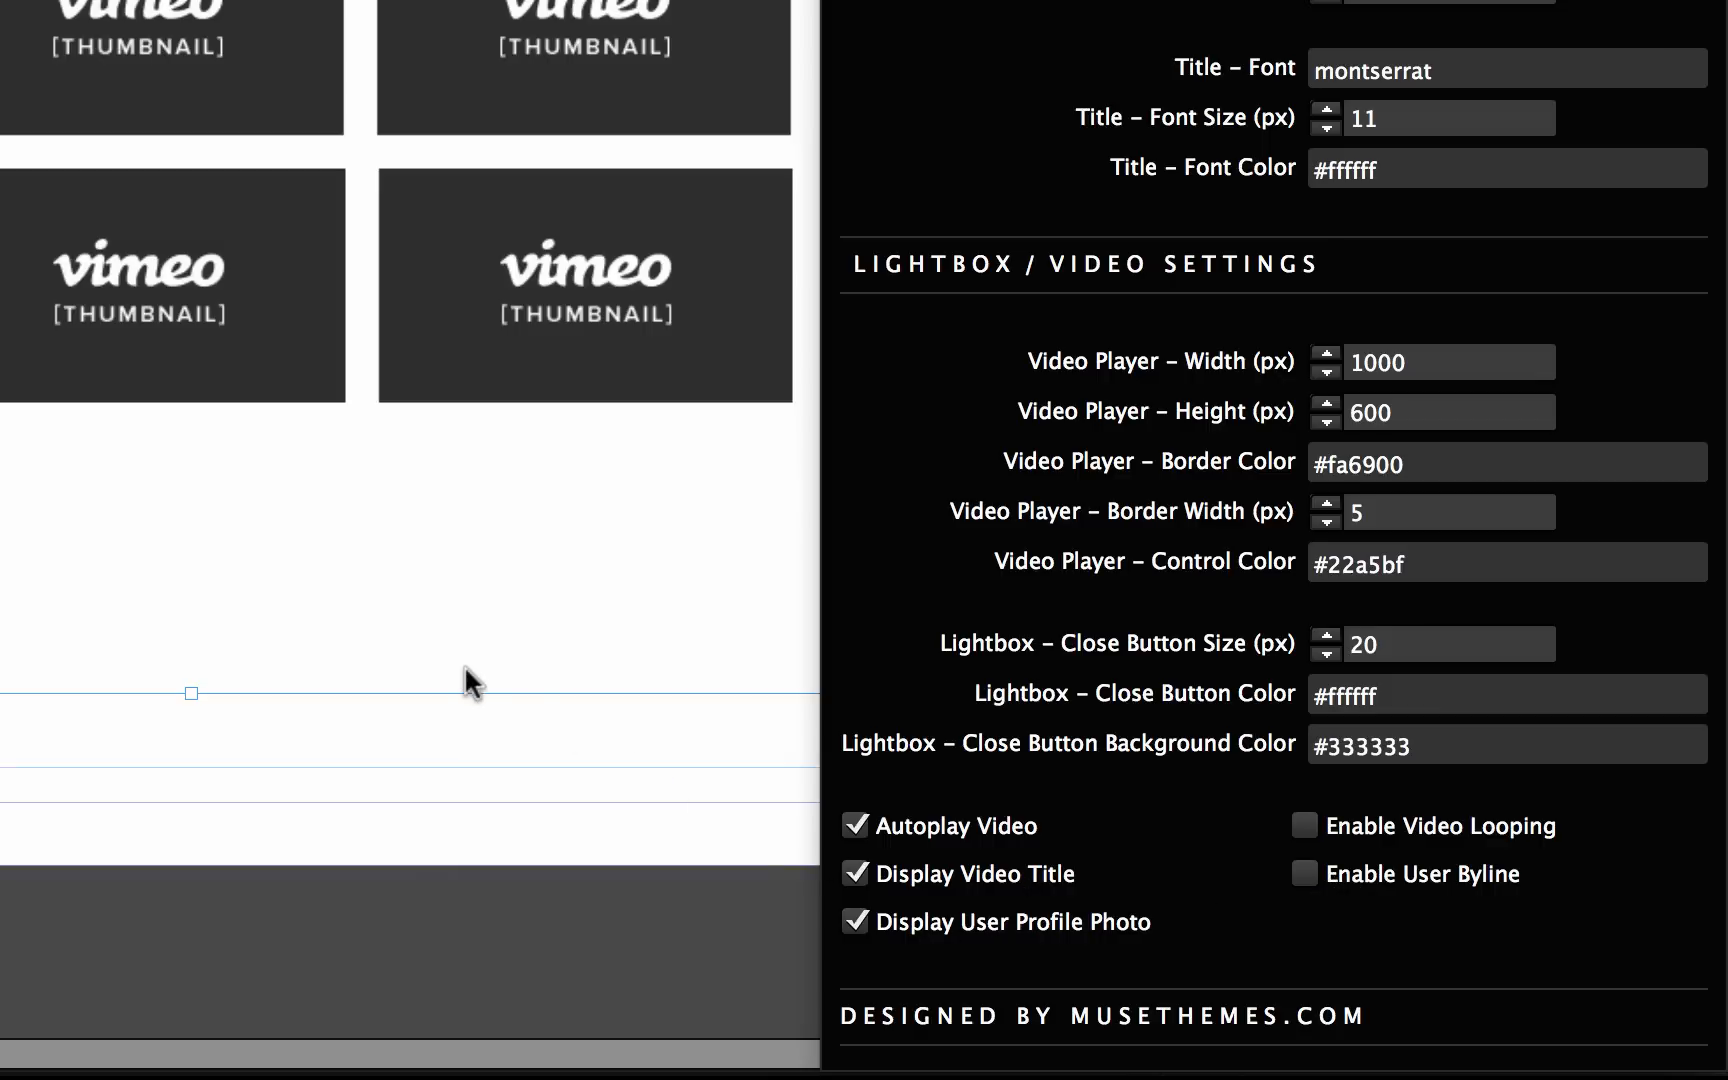
# Step: Preview the page in Firefox, let the second video autoplay in the lightbox, then close it
pyautogui.click(236, 12)
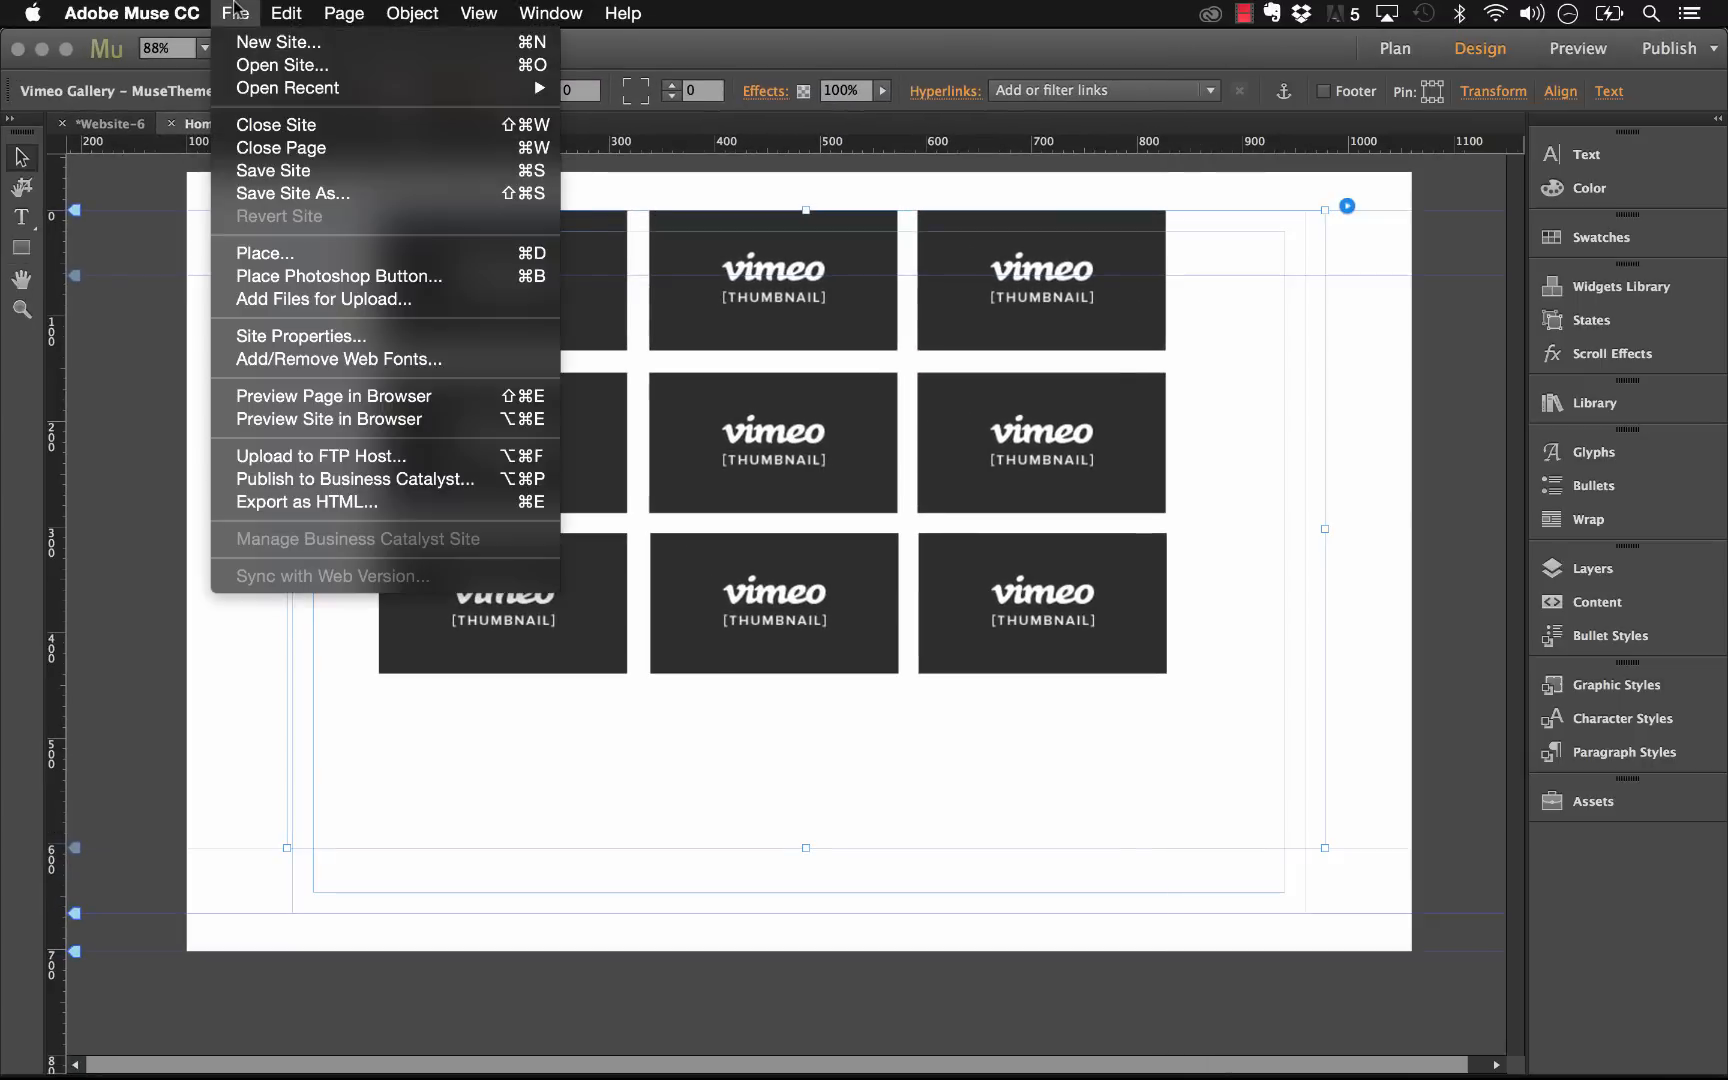
pyautogui.click(328, 418)
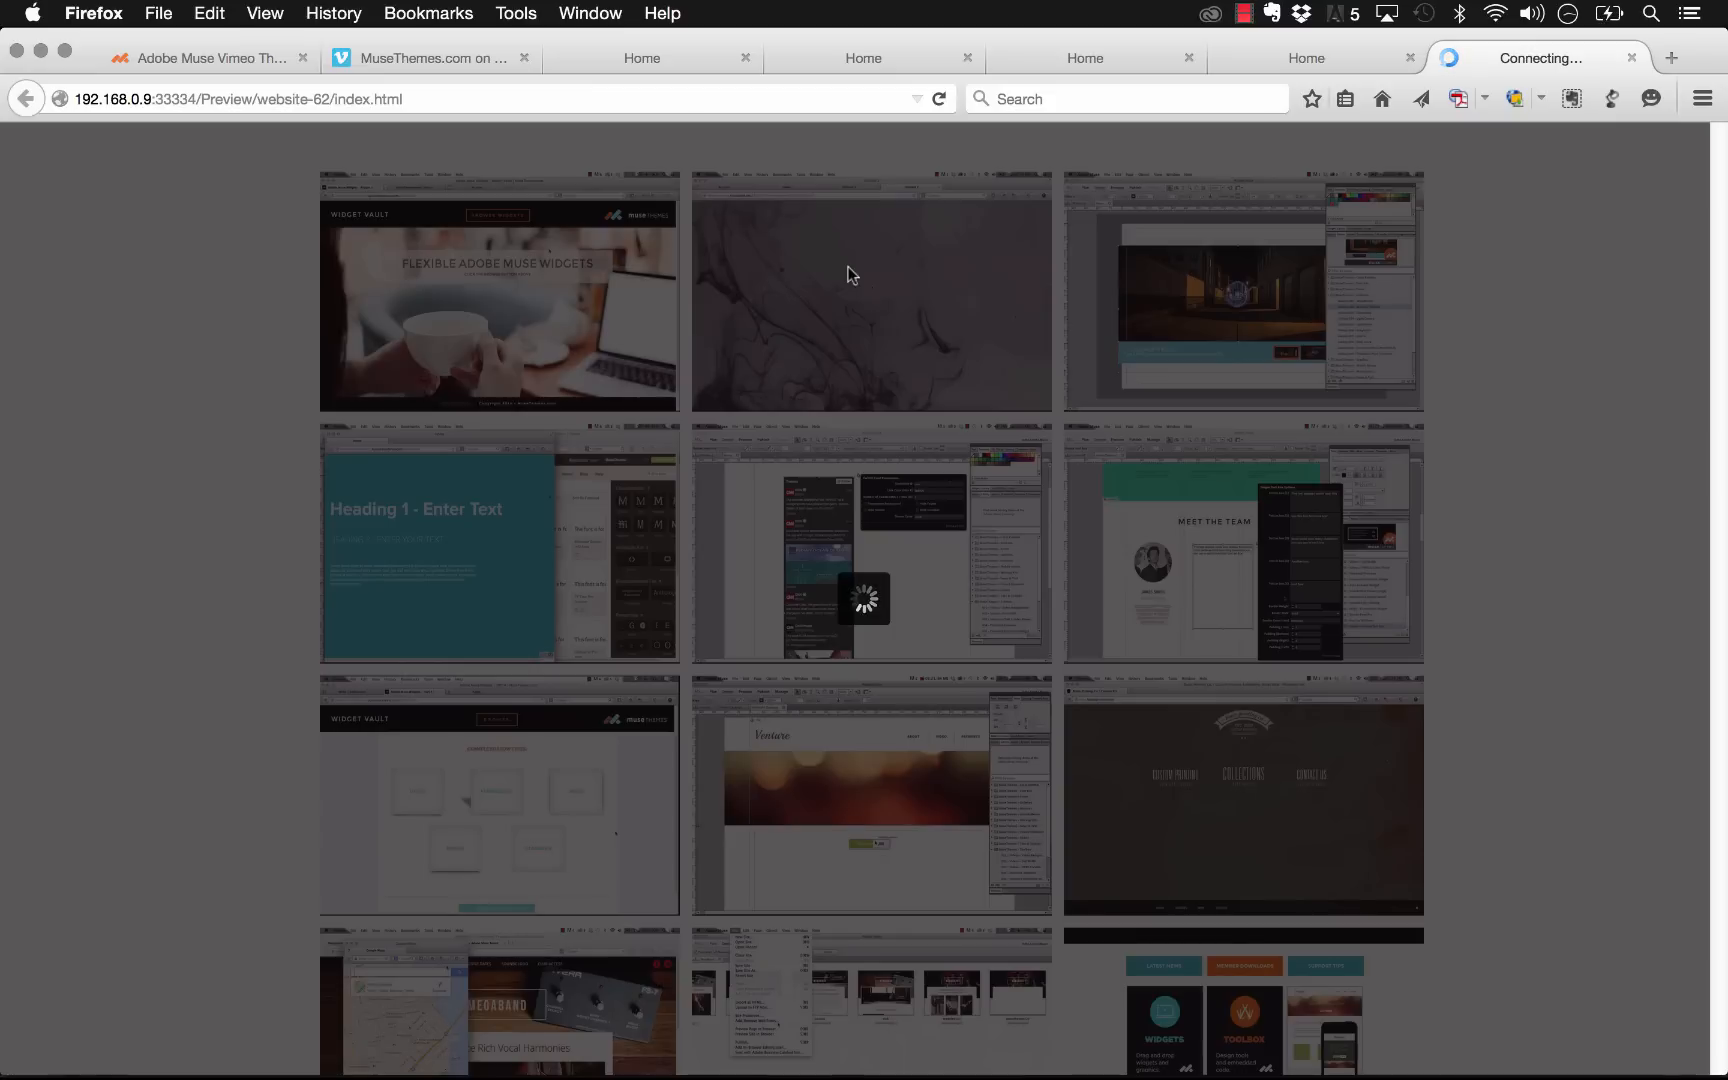
pyautogui.click(870, 292)
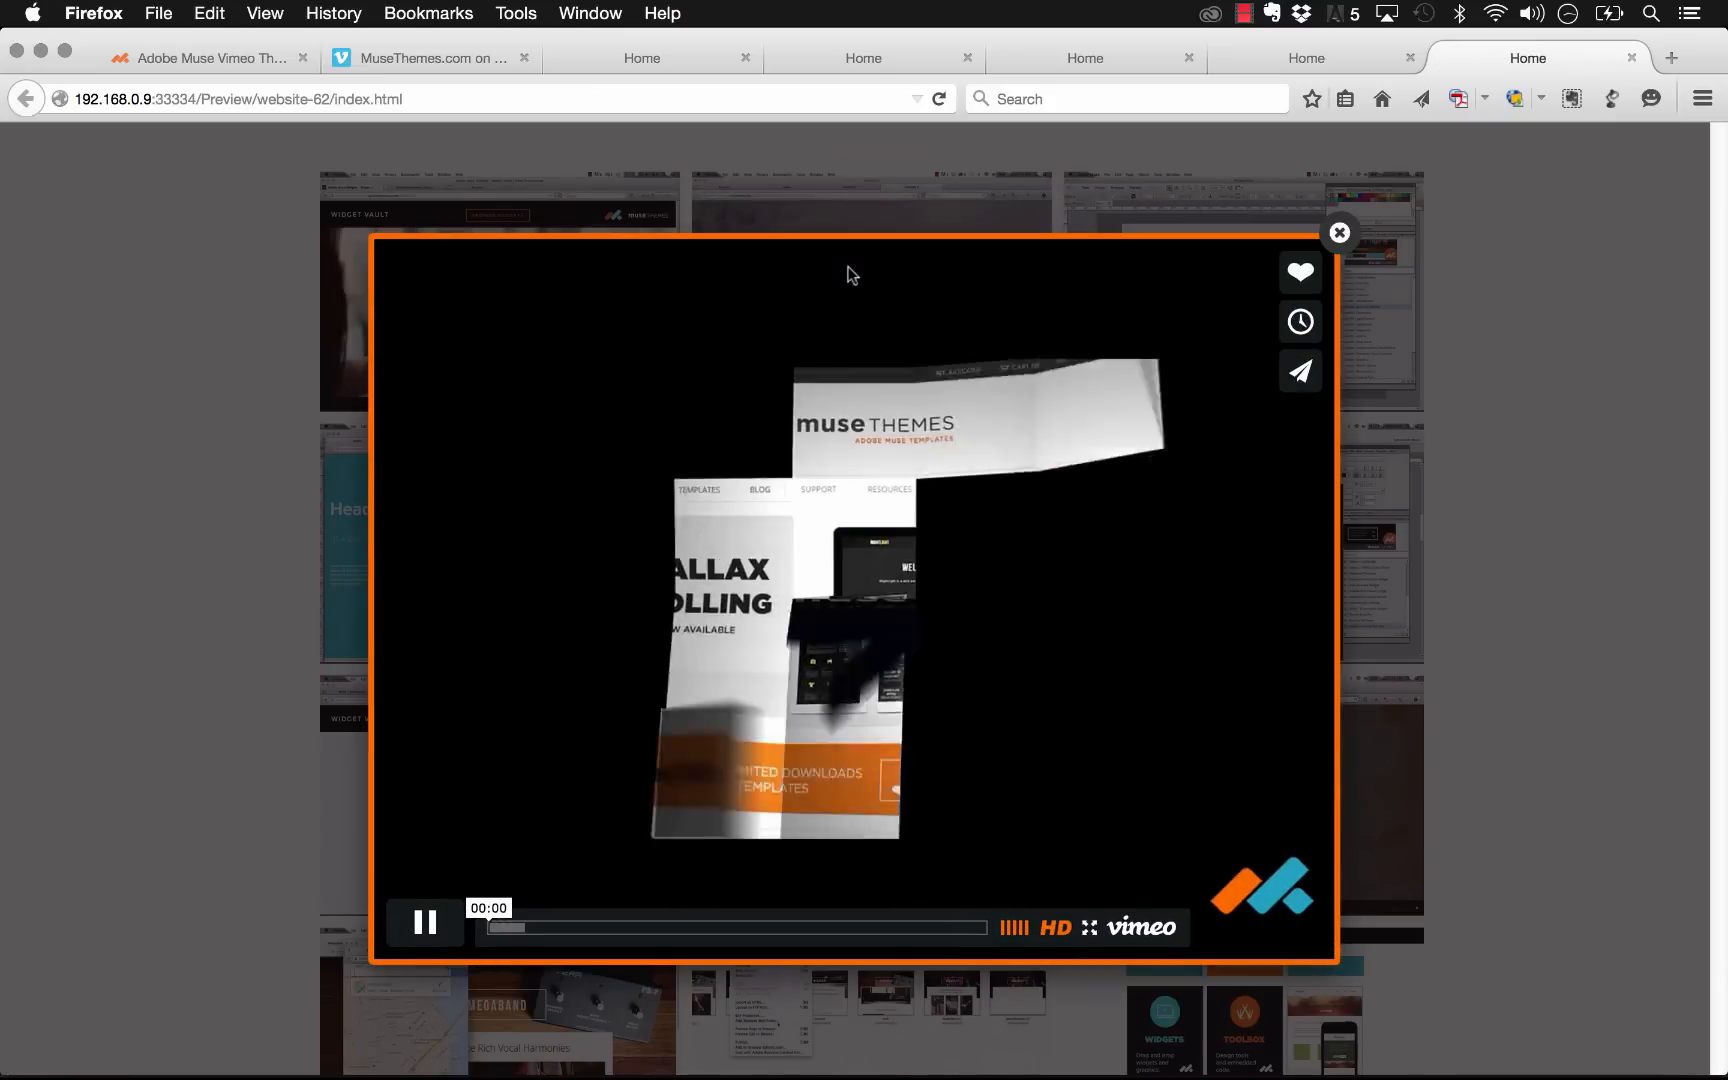
pyautogui.click(424, 922)
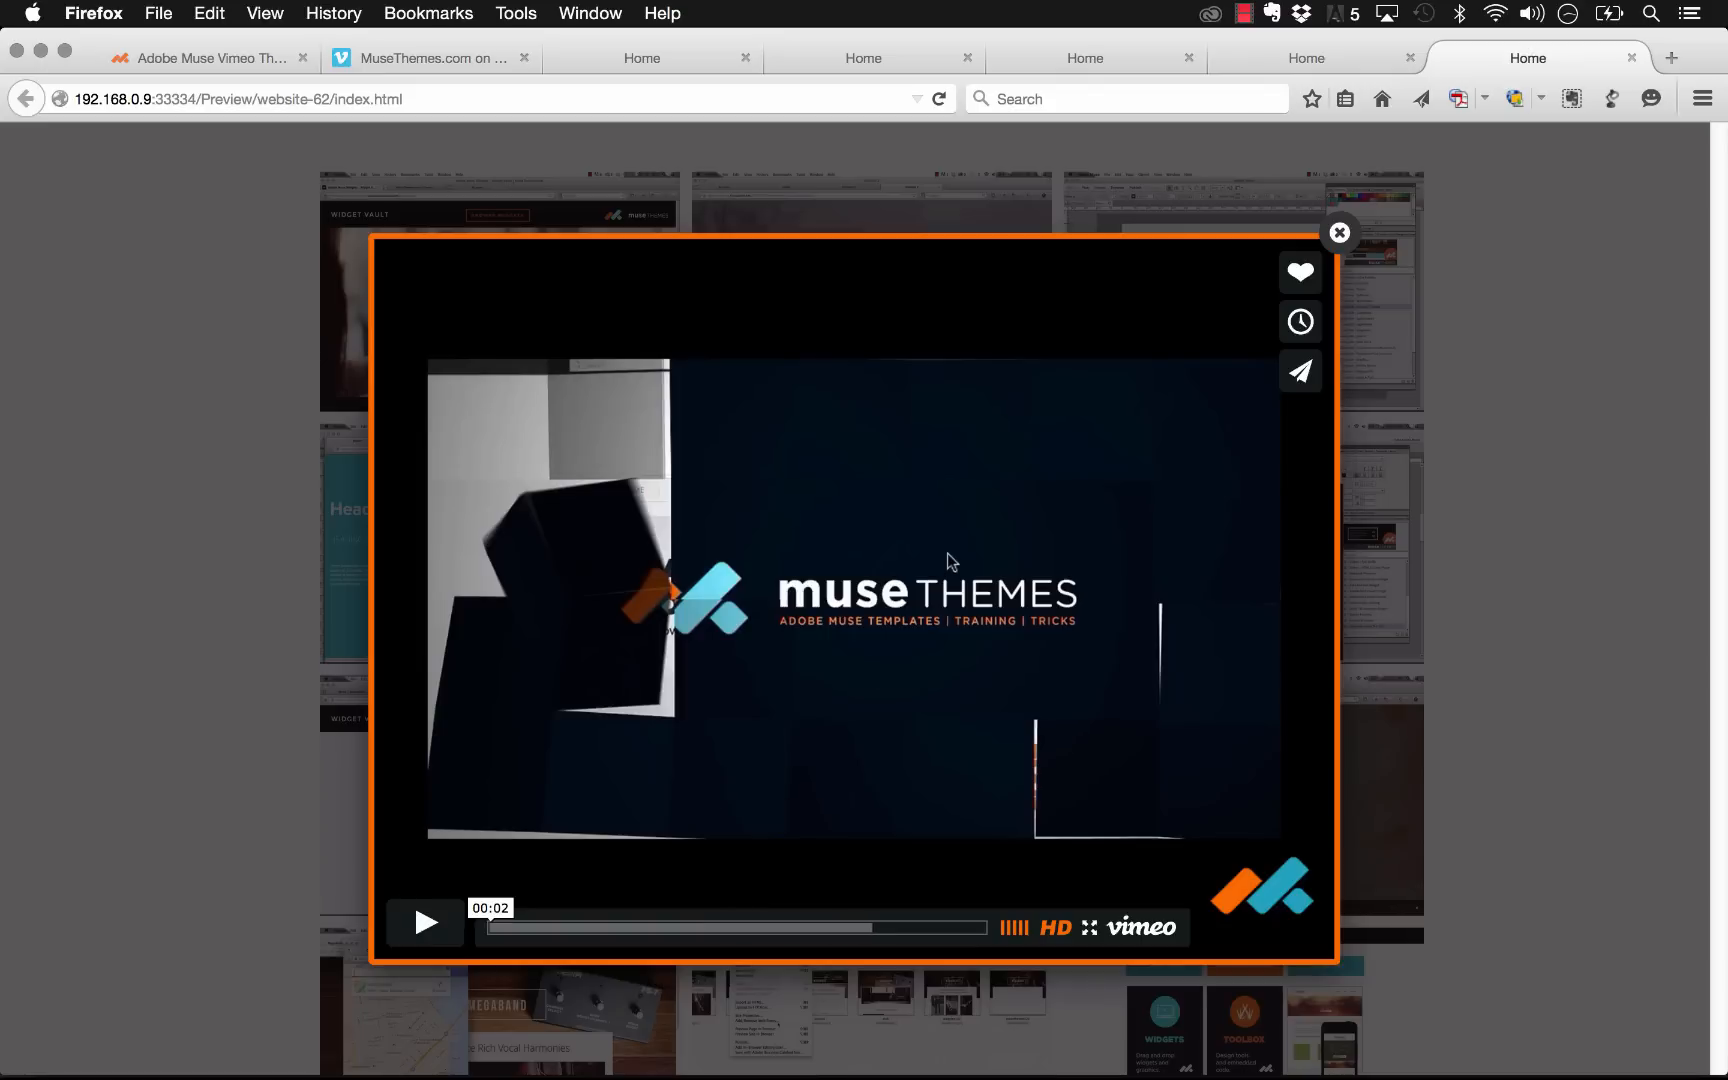
pyautogui.moveTo(1212, 478)
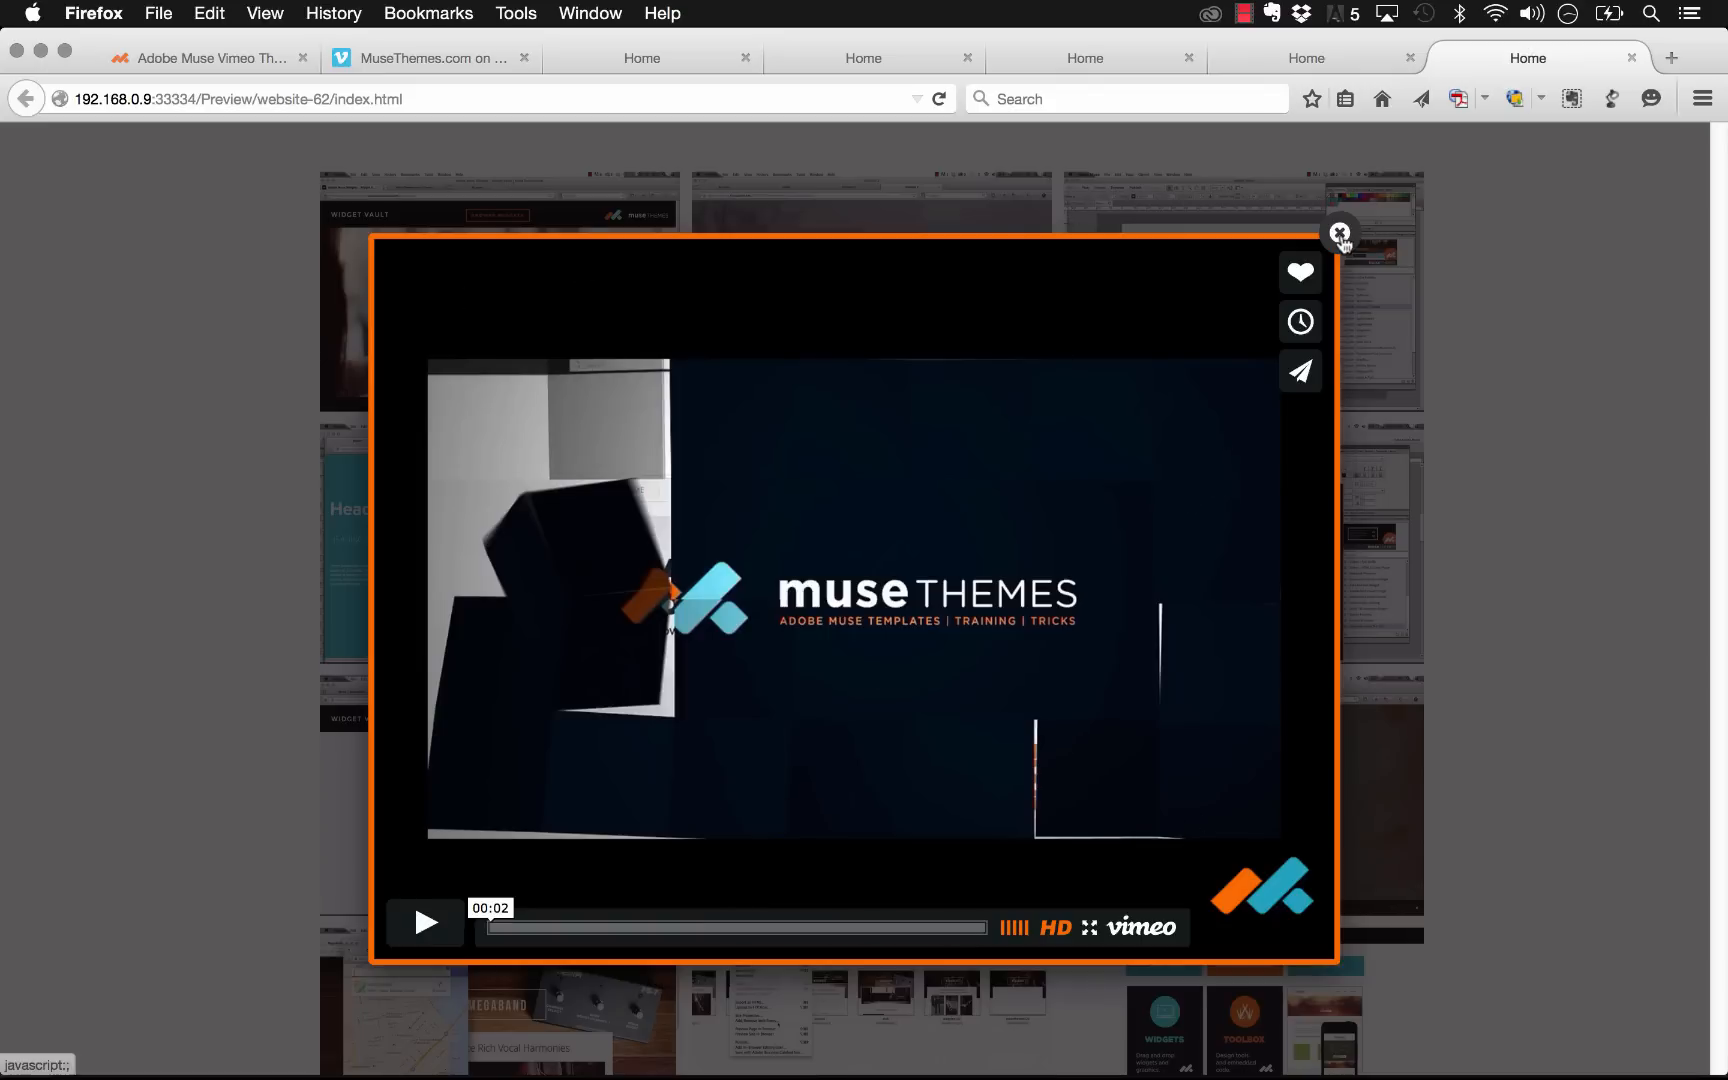
pyautogui.click(684, 1036)
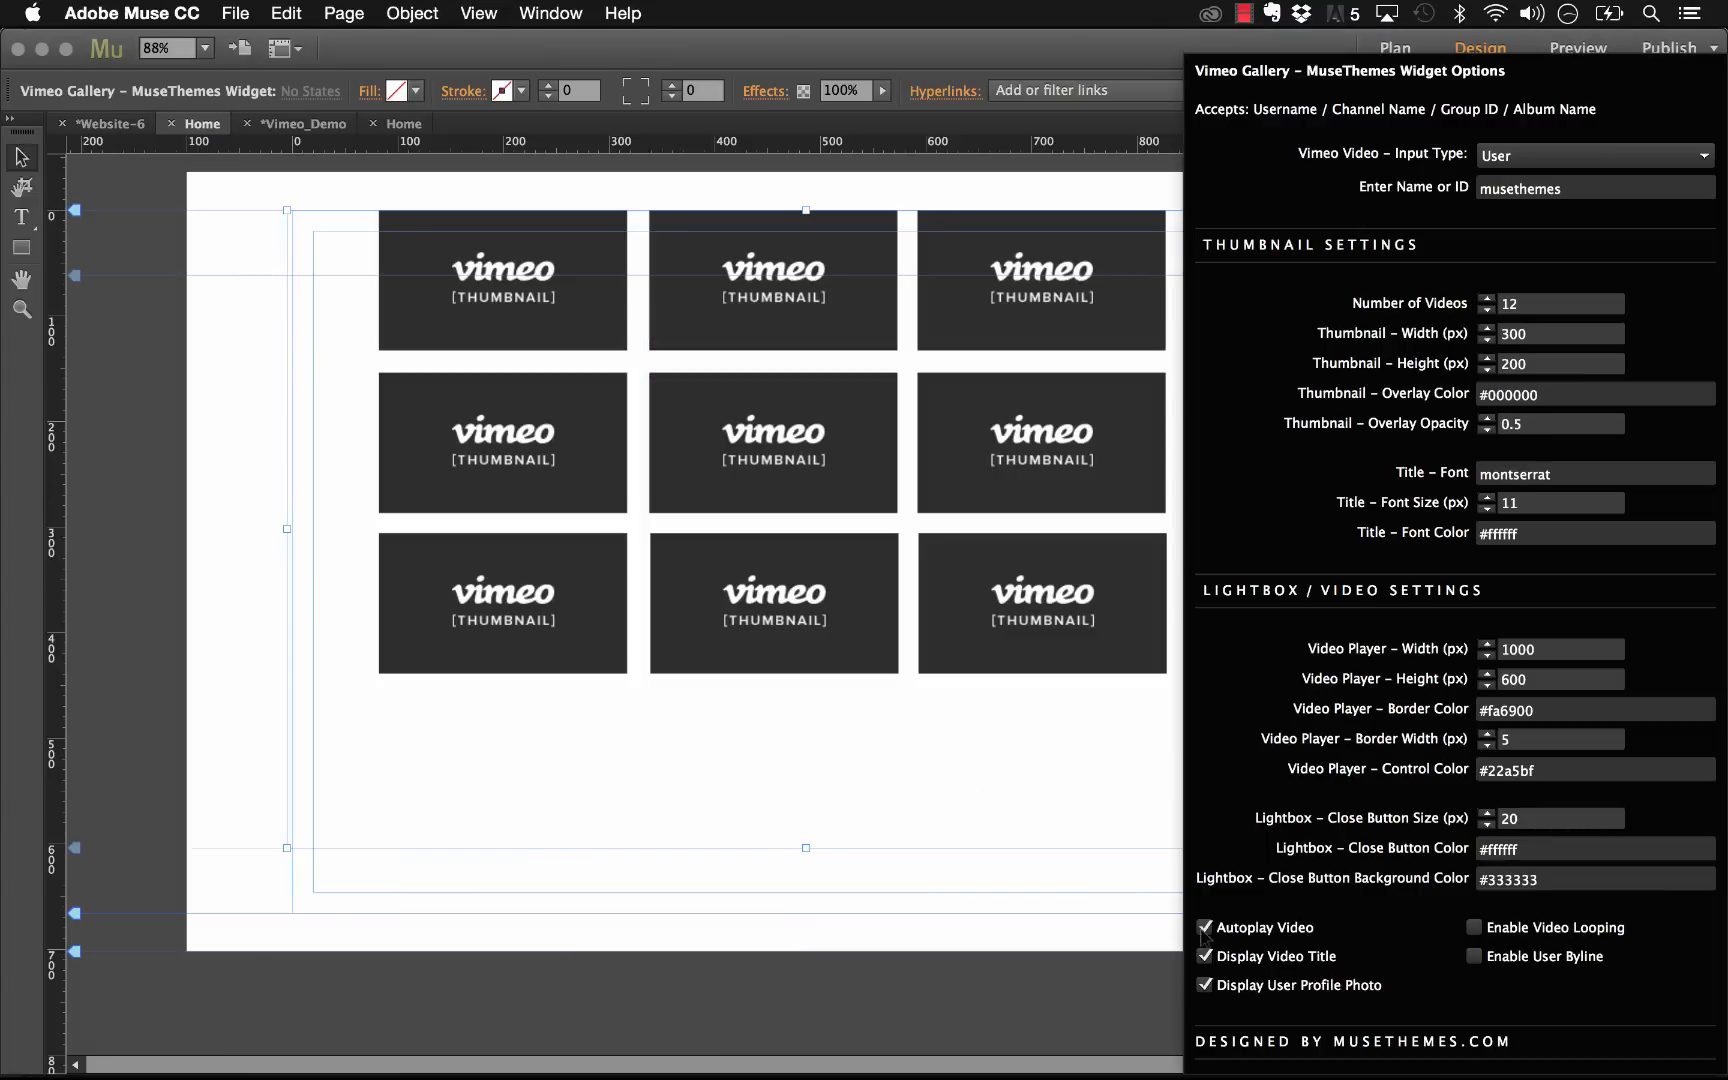
# Step: Turn off Autoplay Video and preview again so the lightbox shows the video's title and profile photo
pyautogui.click(1204, 926)
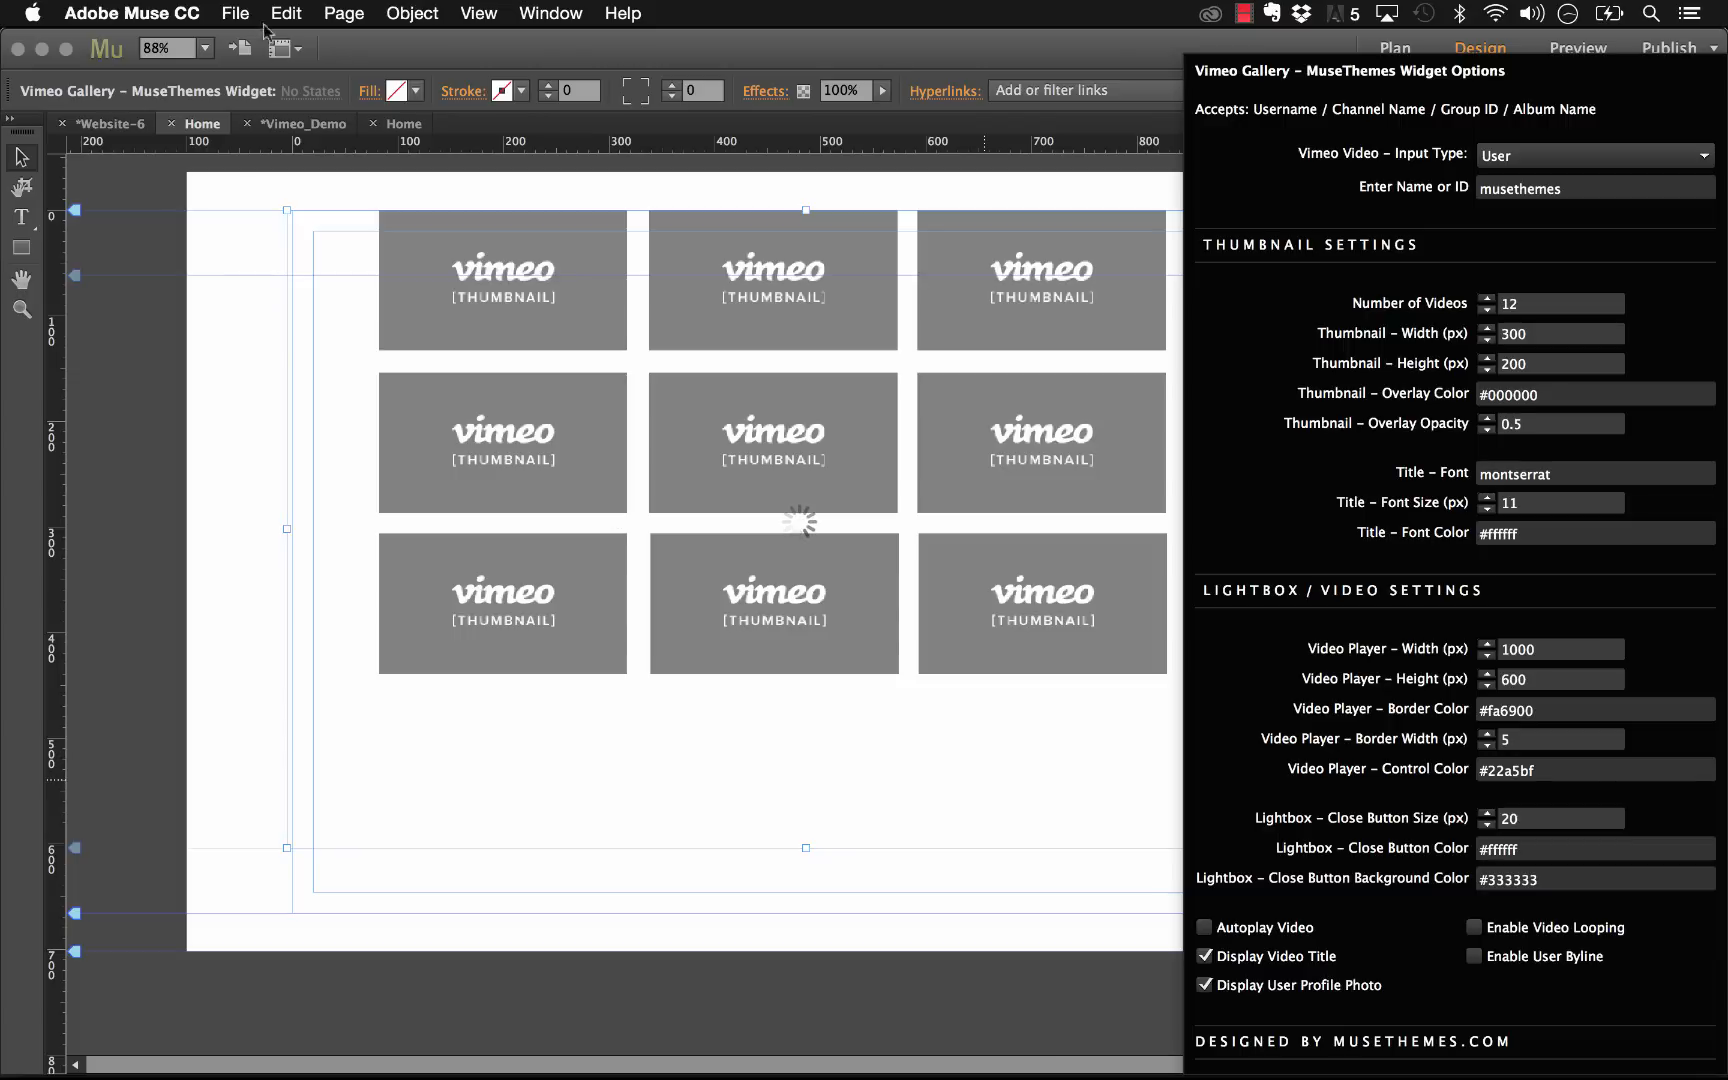
pyautogui.click(234, 14)
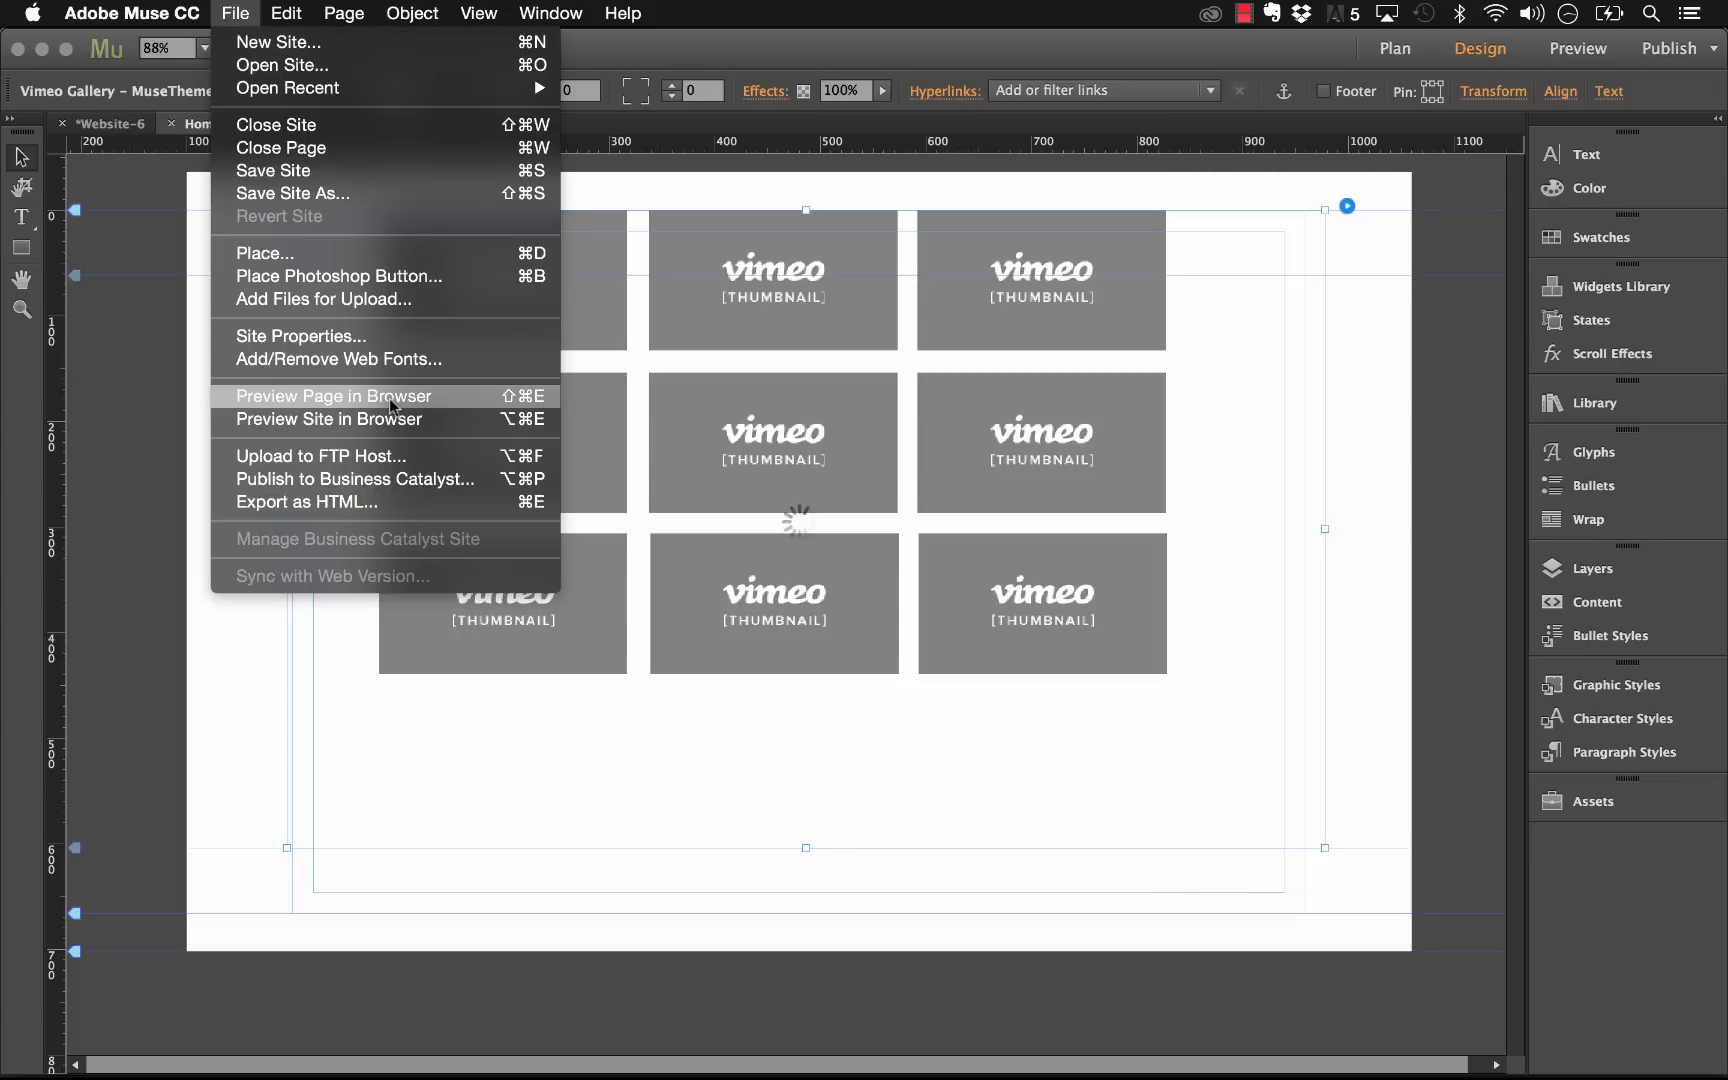
pyautogui.click(328, 418)
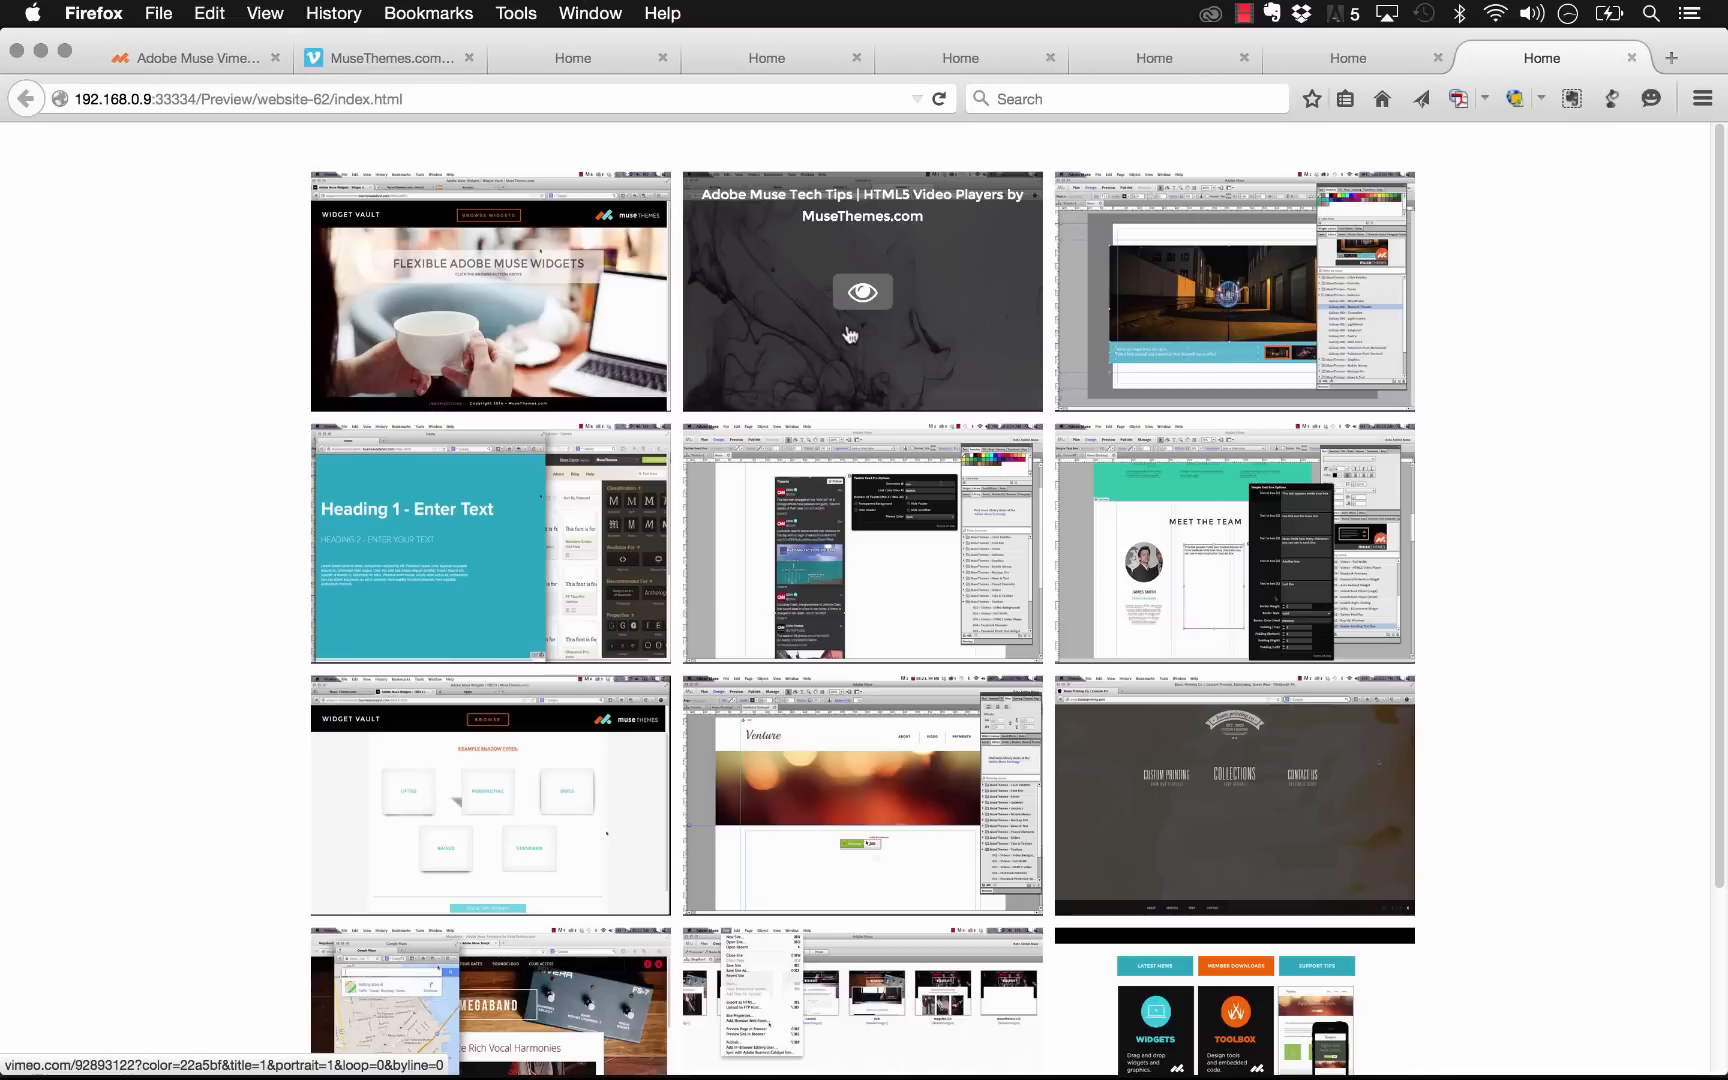
pyautogui.click(862, 292)
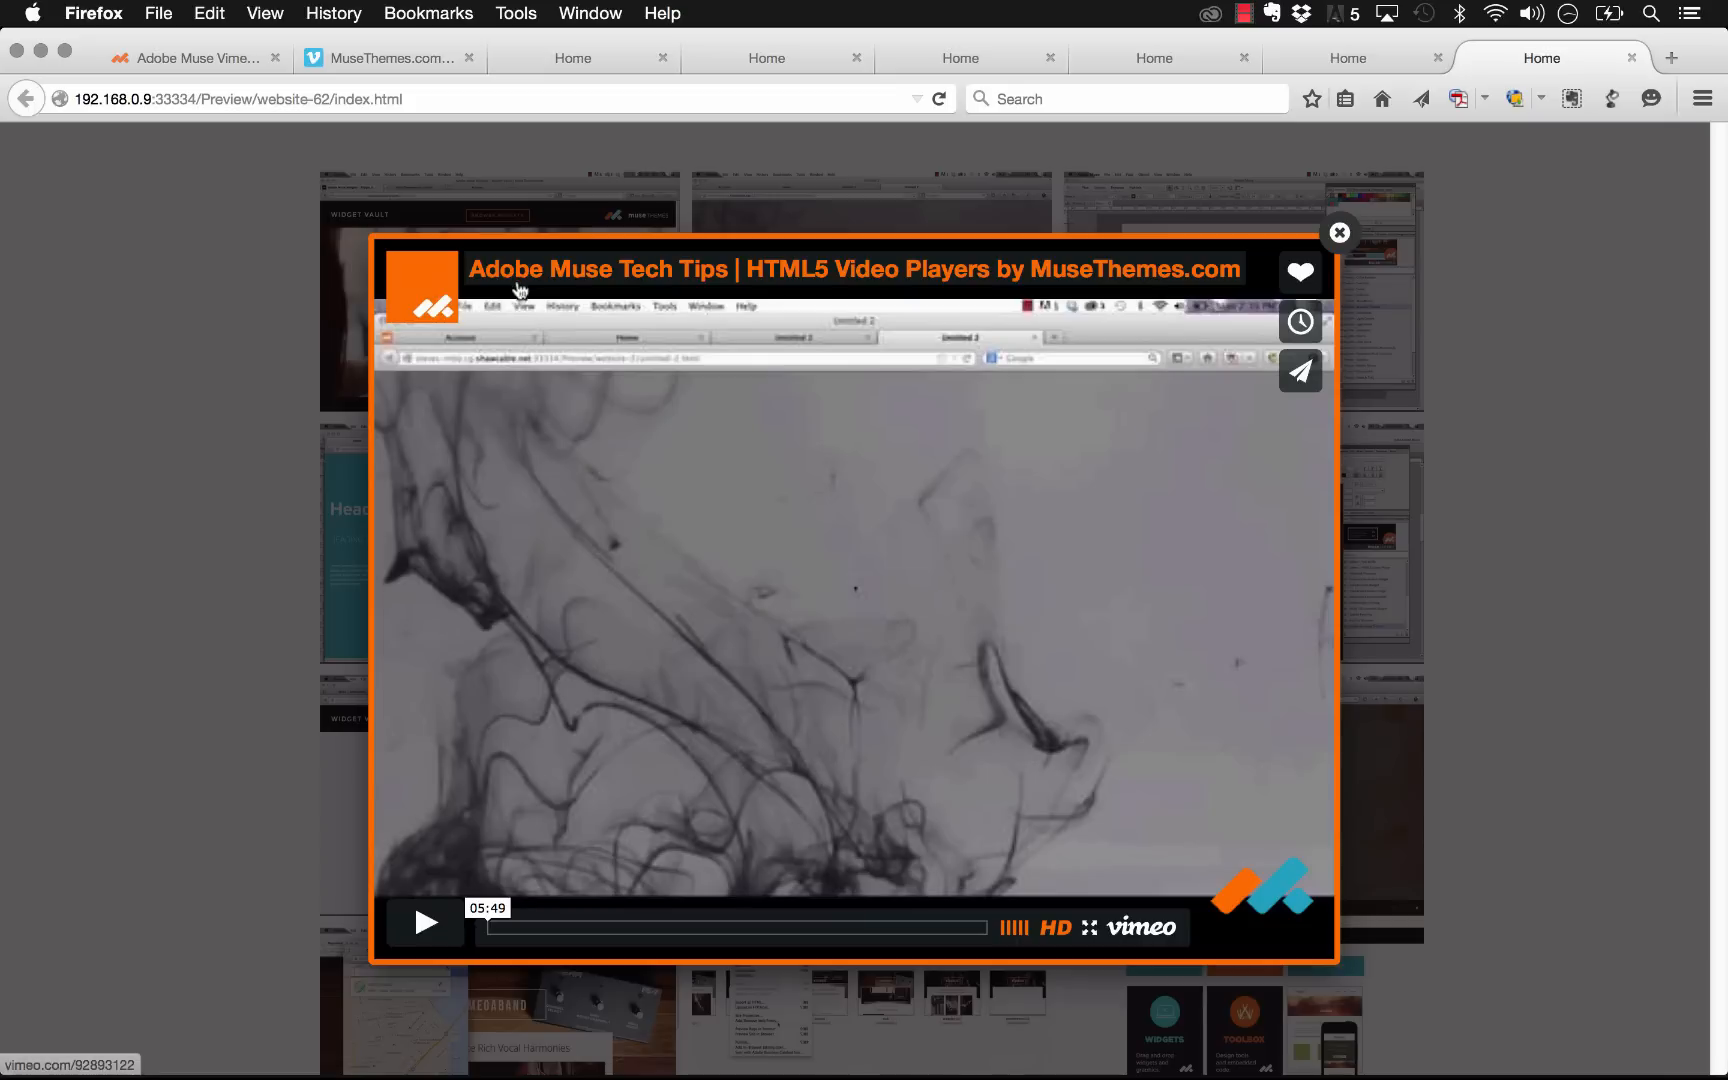
pyautogui.moveTo(1230, 328)
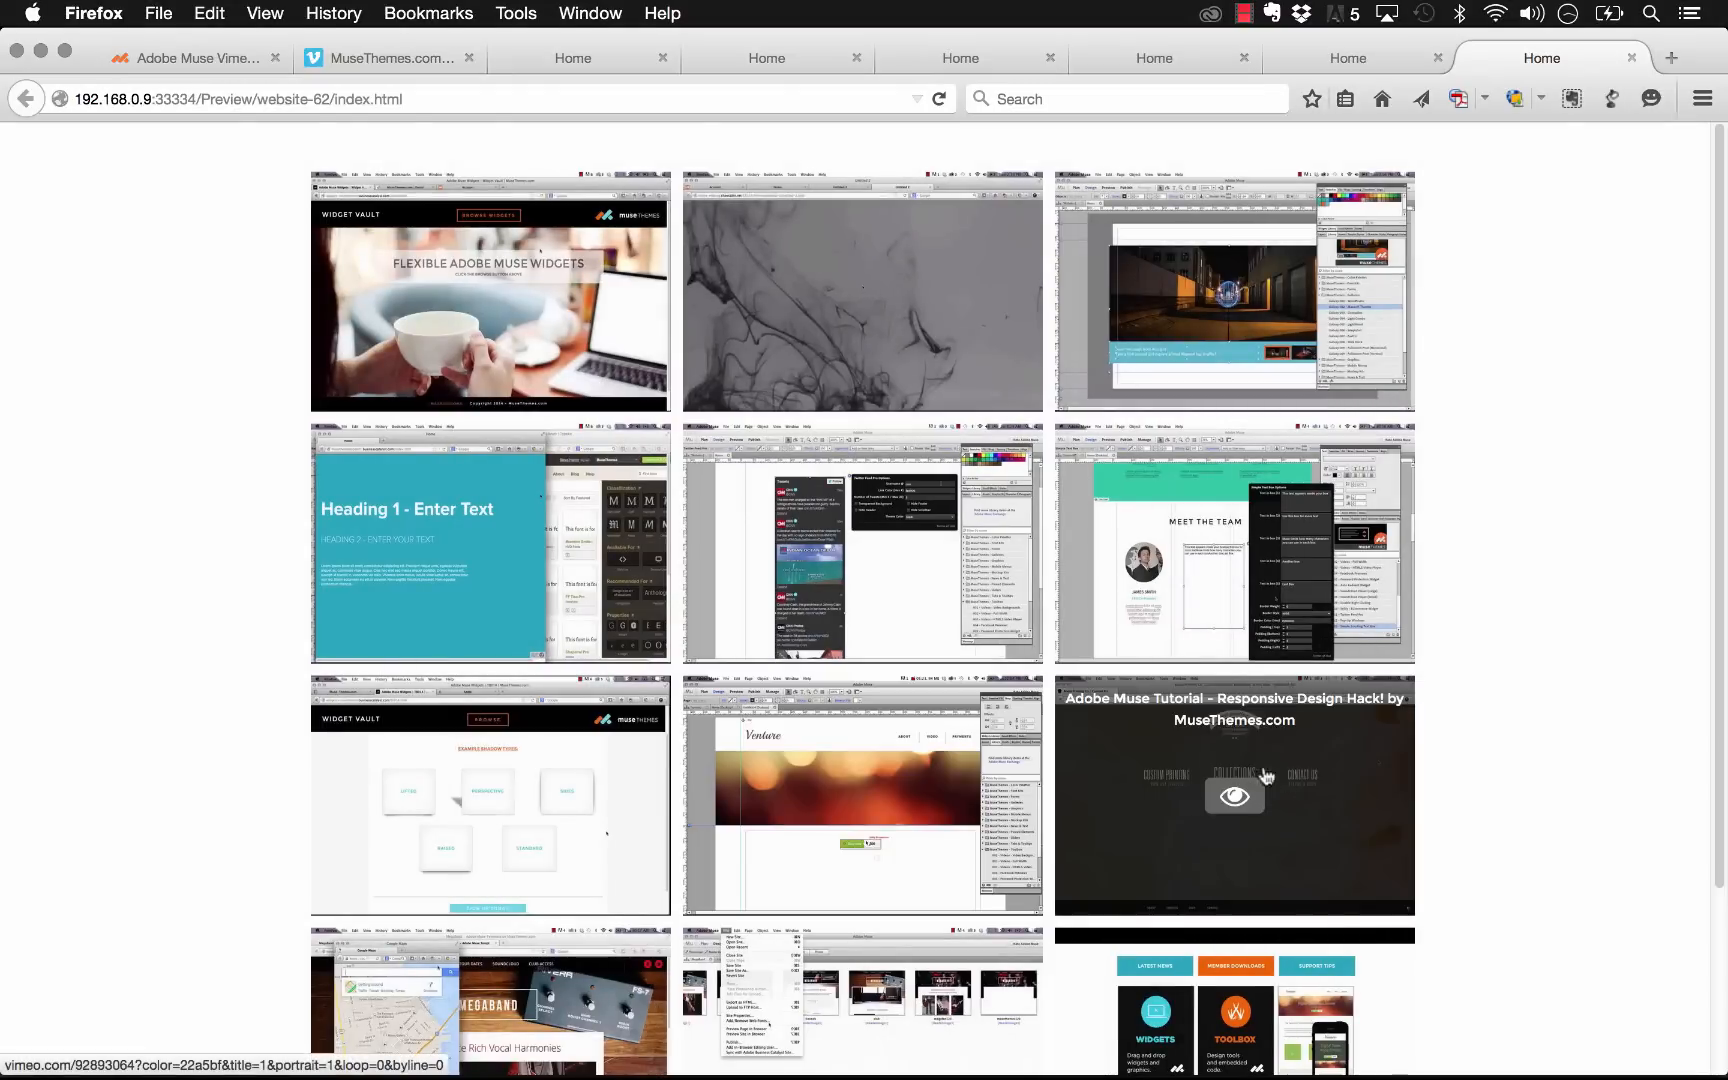
pyautogui.scroll(-3)
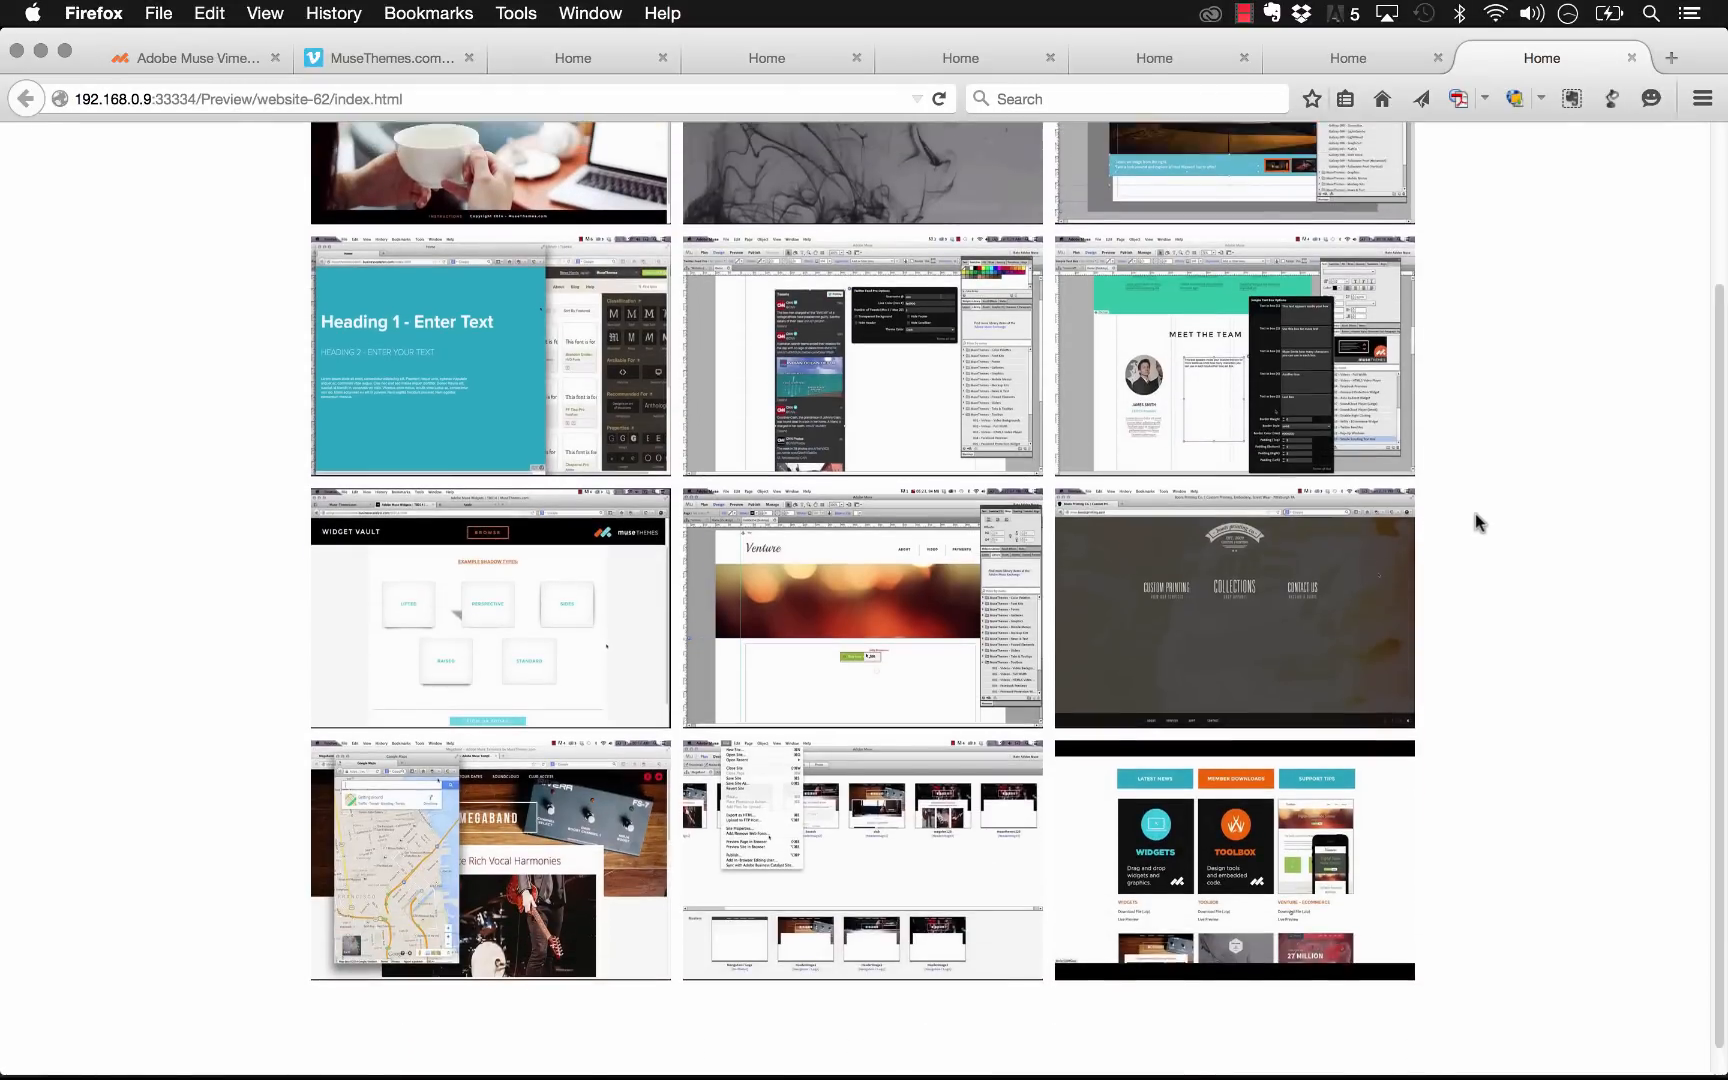
# Step: Return from Firefox to Adobe Muse and the gallery widget on the canvas
pyautogui.click(684, 1036)
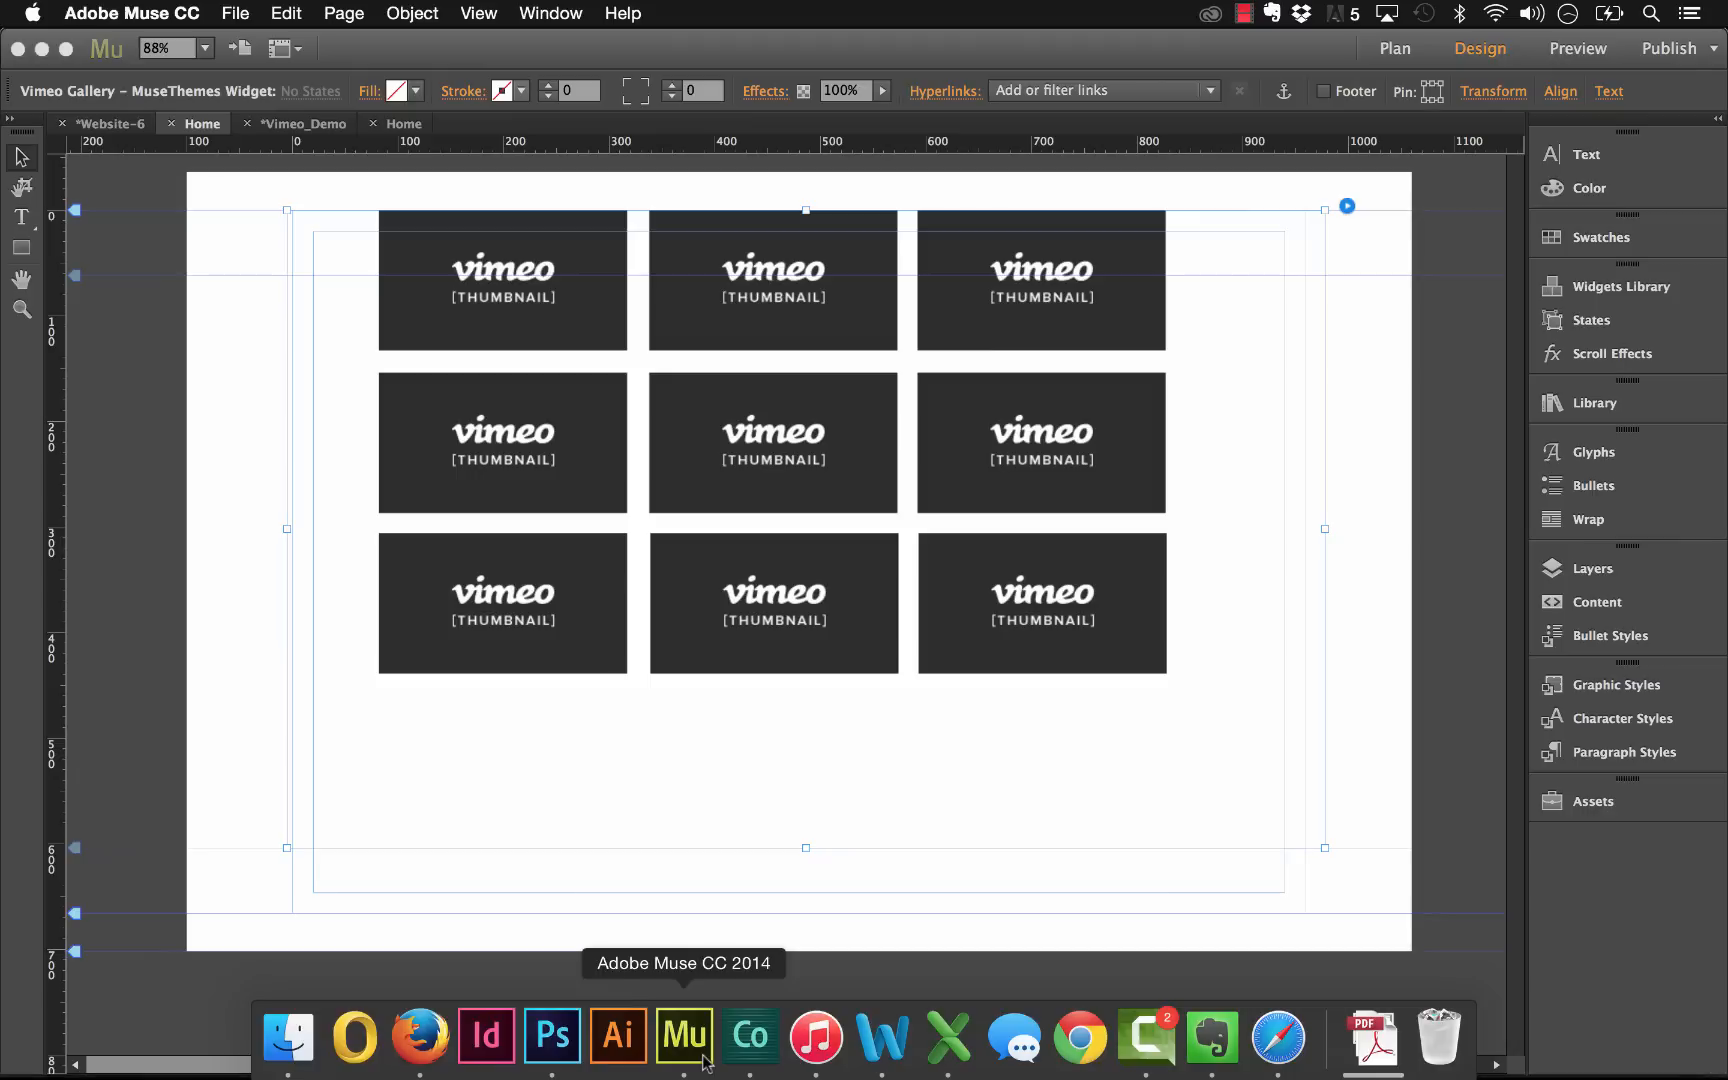
pyautogui.moveTo(1114, 318)
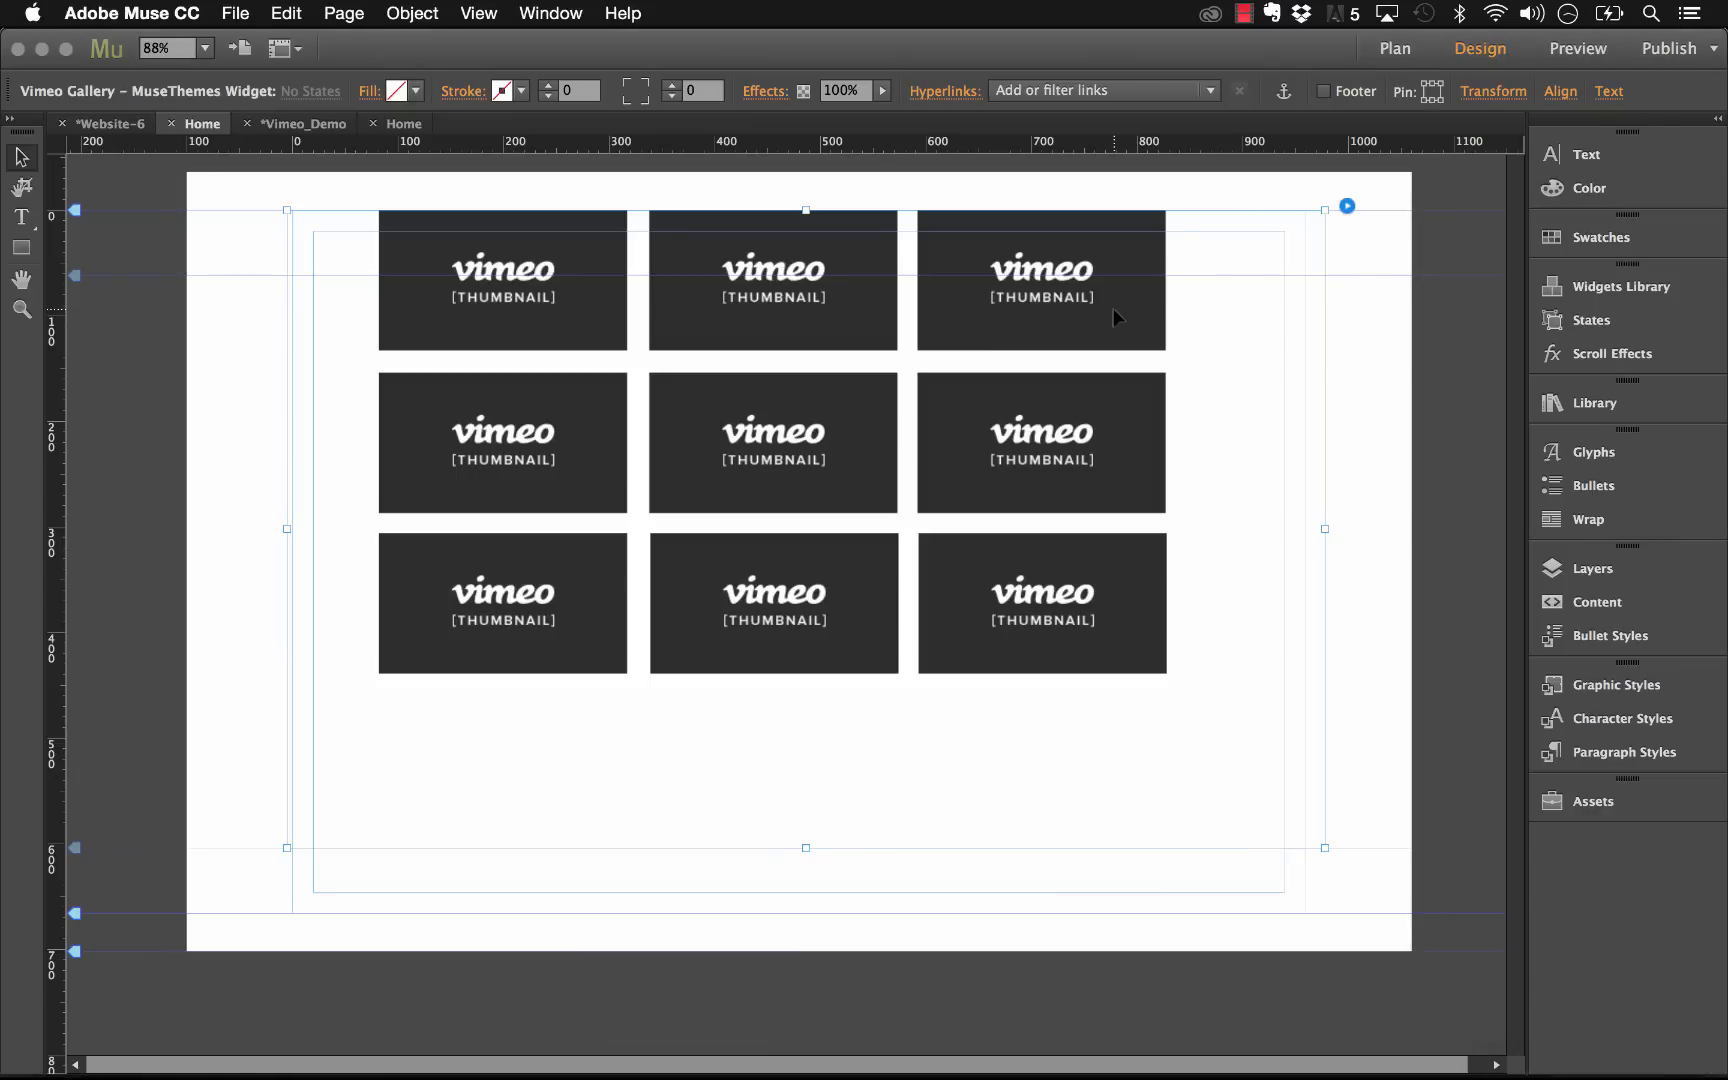
pyautogui.moveTo(1336, 322)
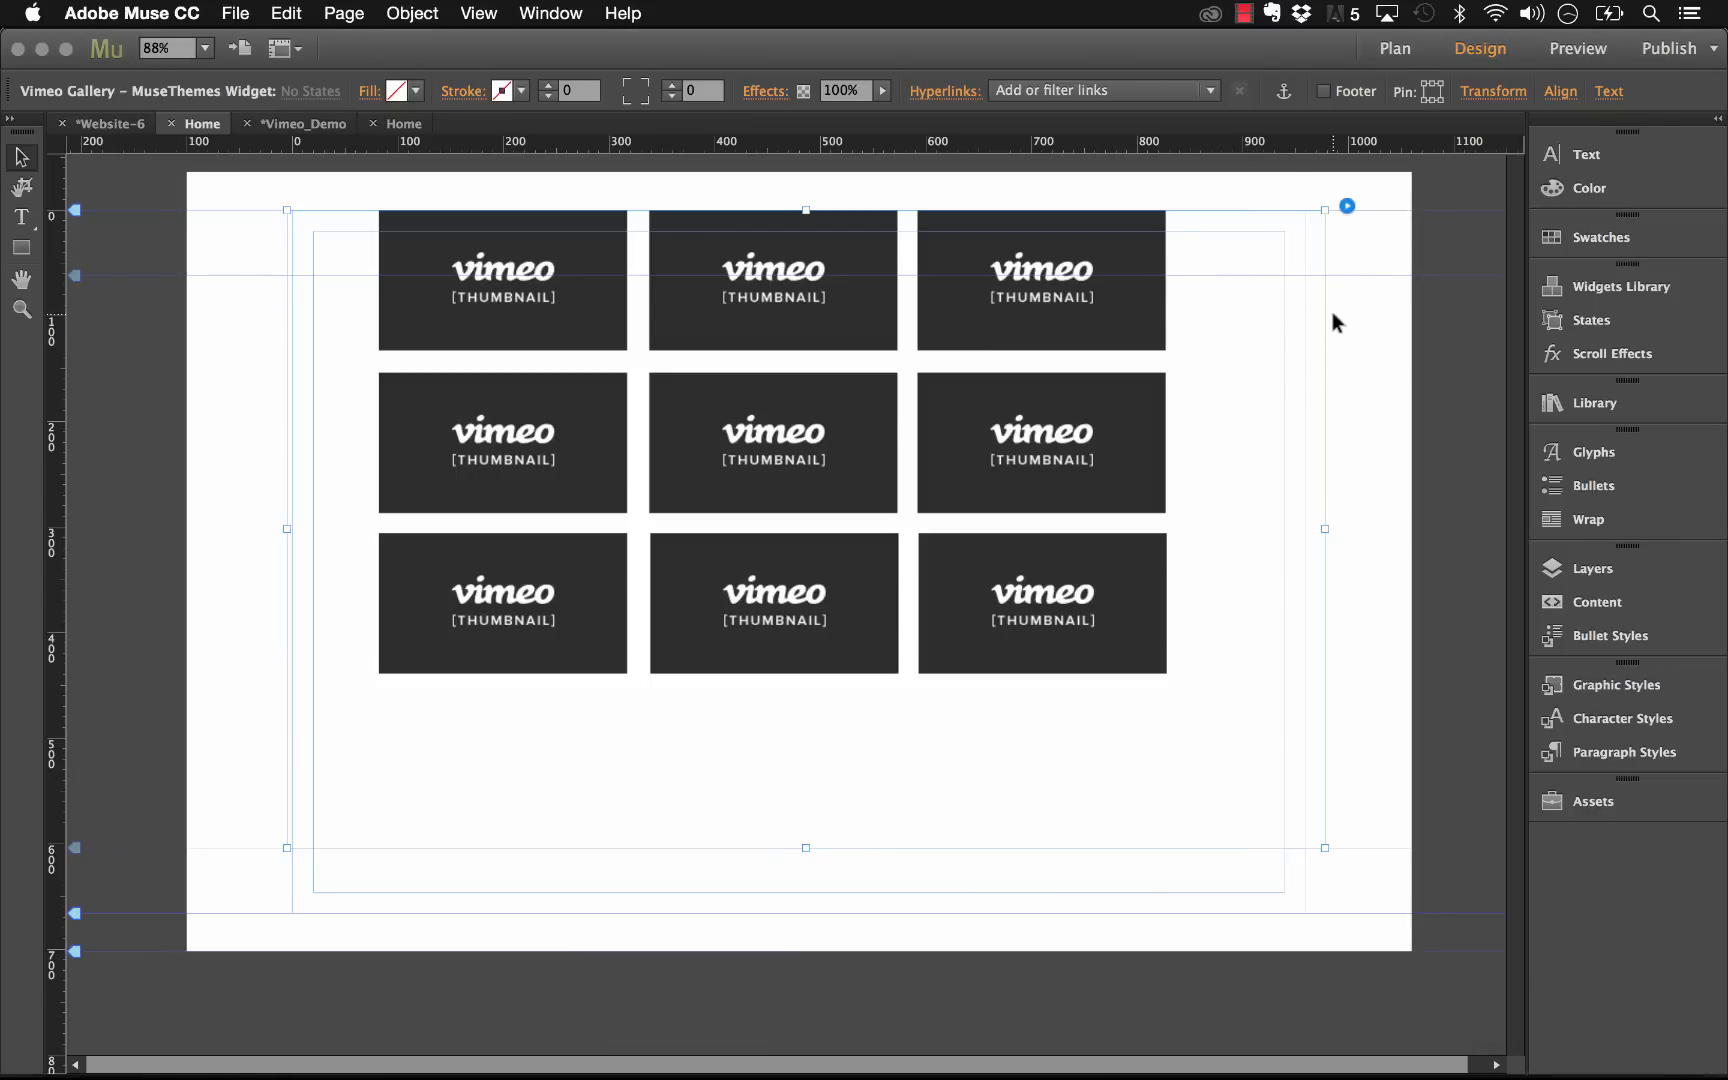
pyautogui.moveTo(1140, 282)
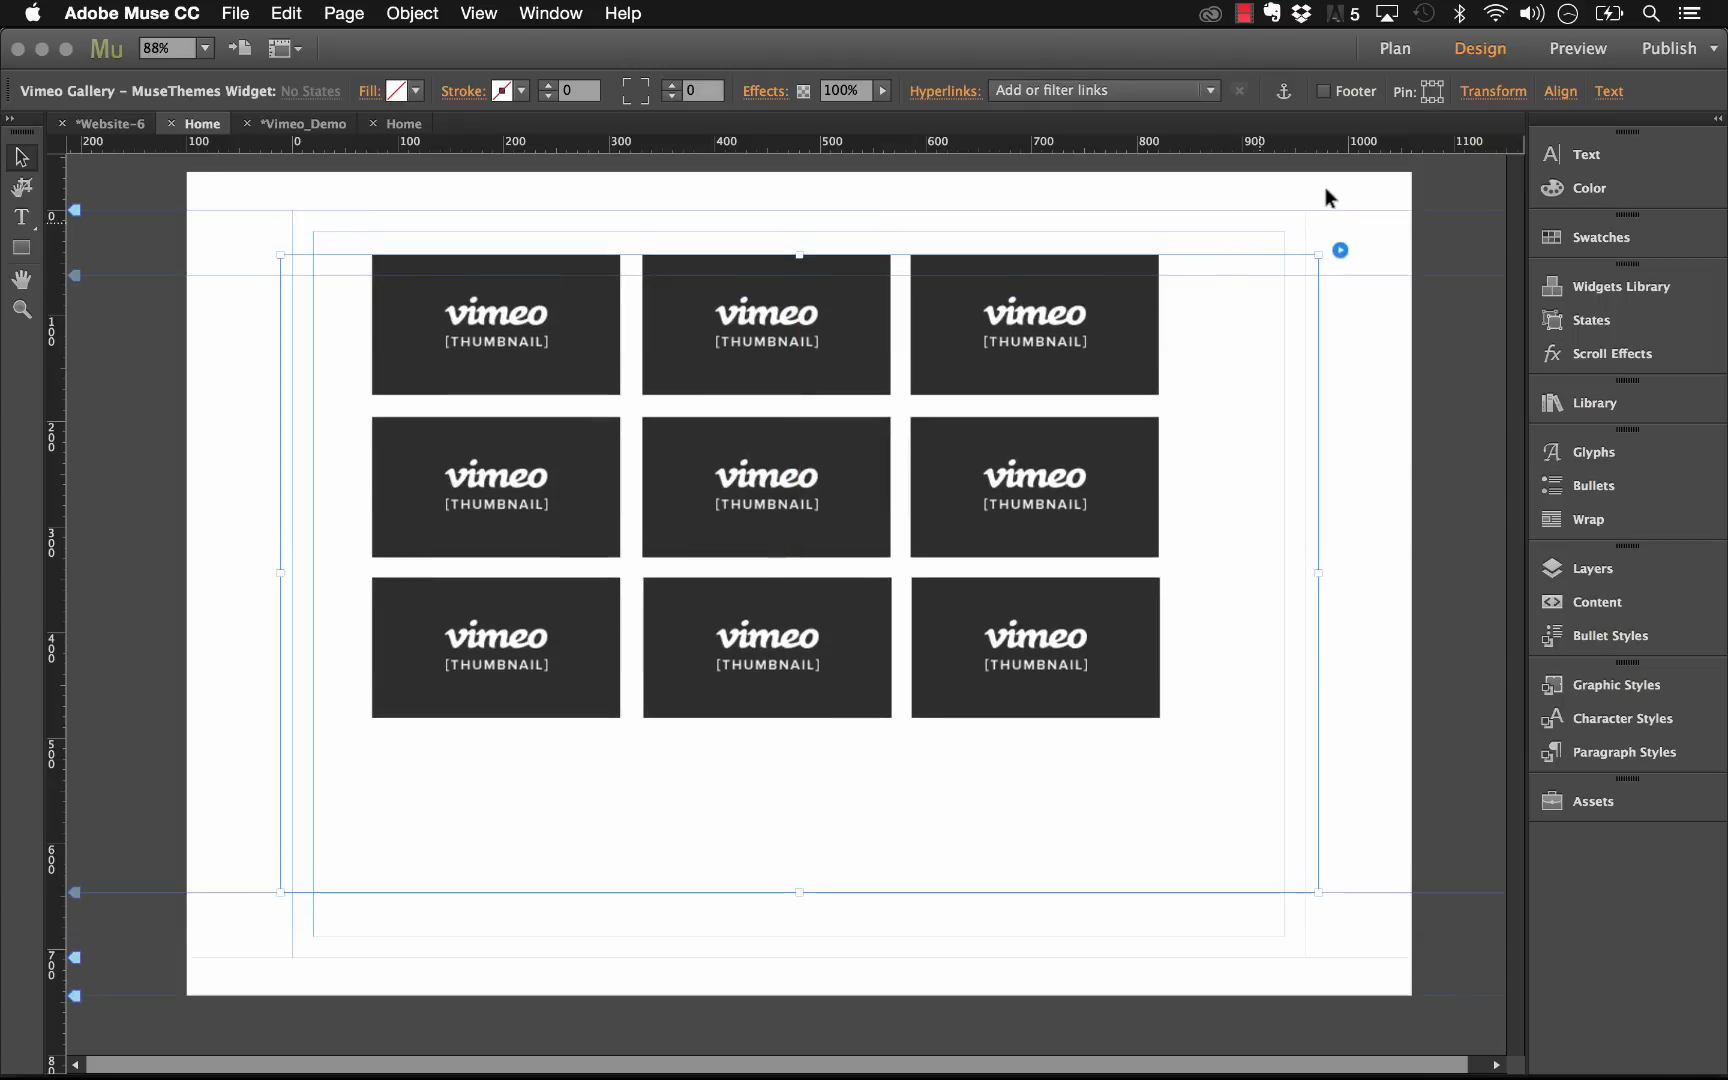
pyautogui.moveTo(1332, 552)
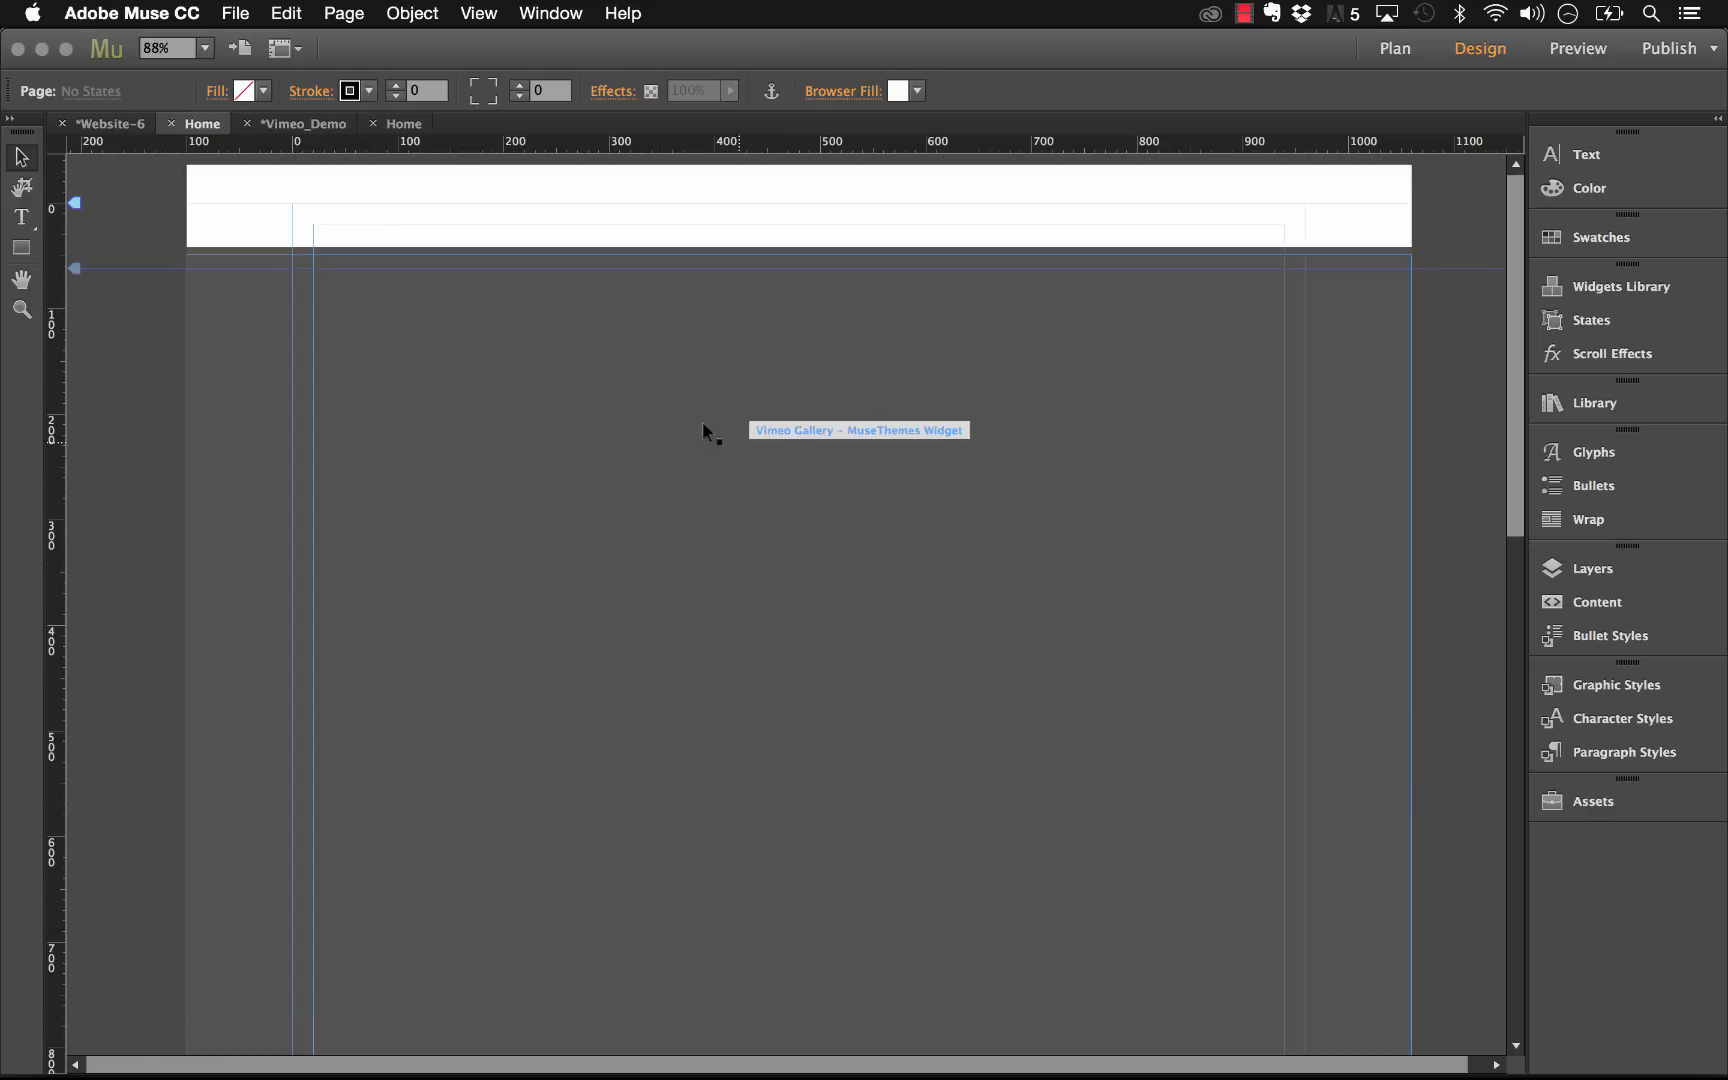
# Step: Preview the full-width gallery in Firefox and scroll through its four-per-row thumbnails
pyautogui.click(234, 14)
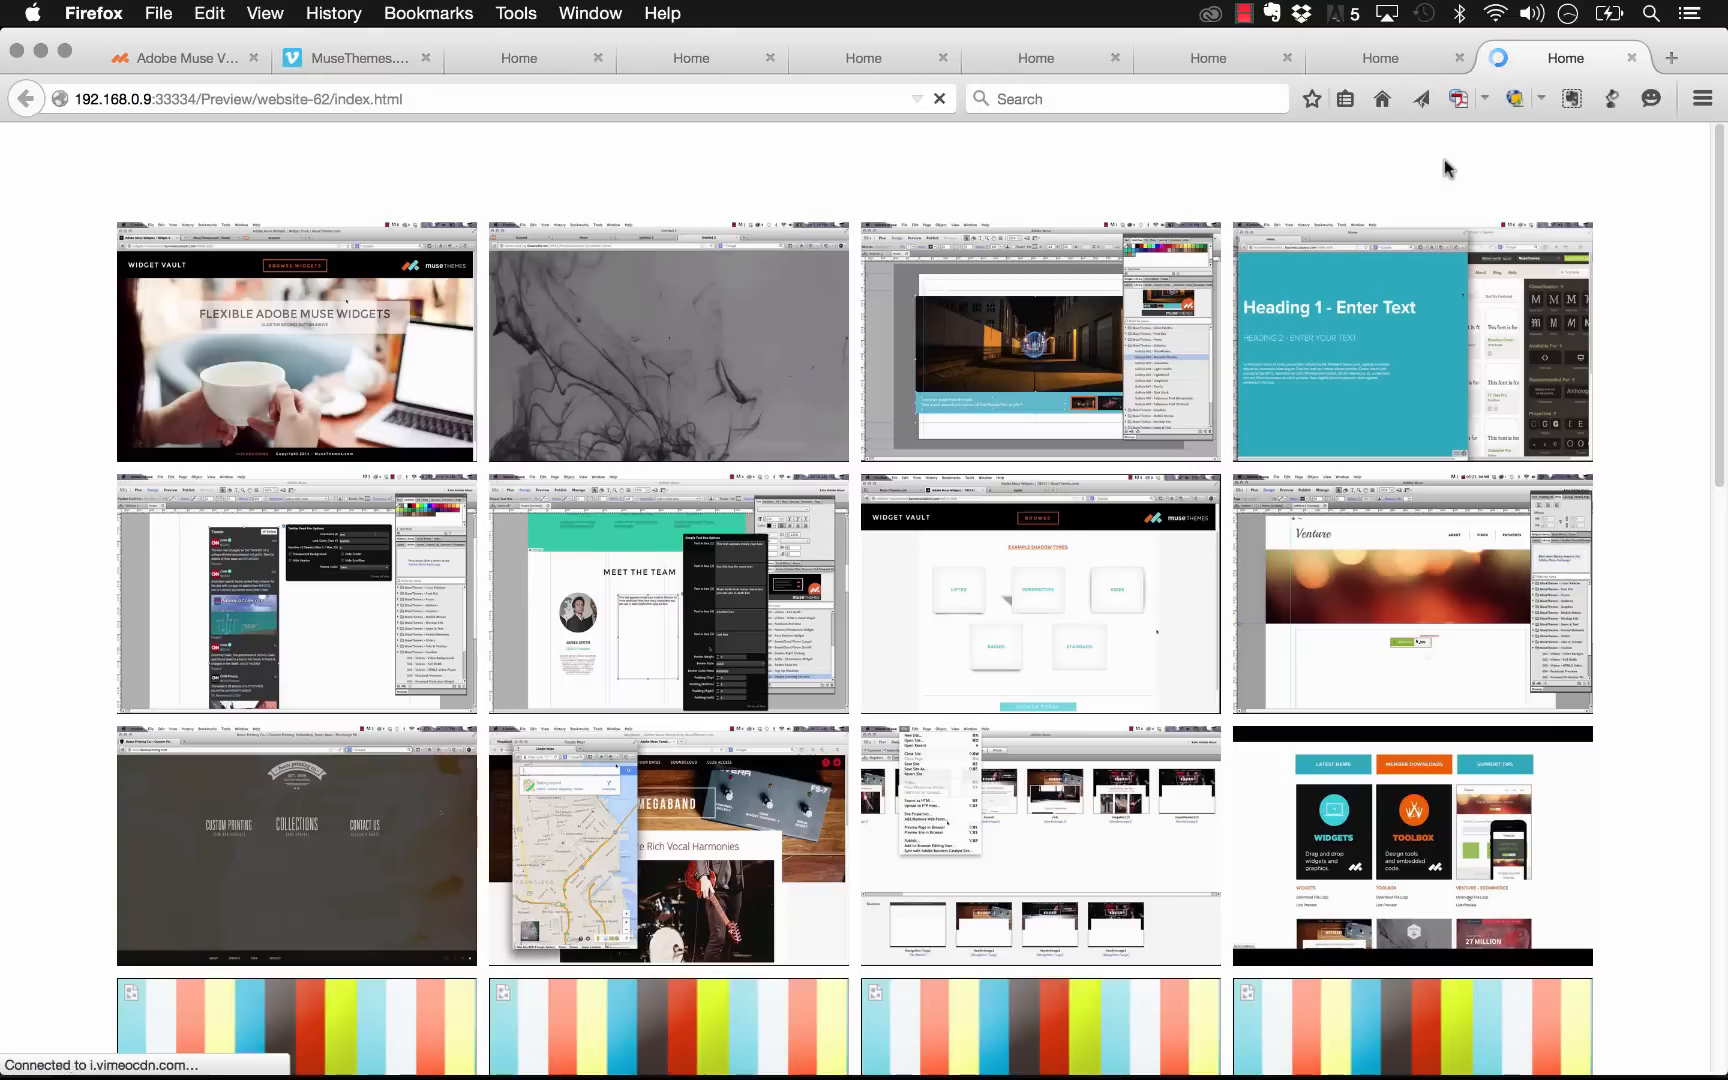
pyautogui.scroll(-3)
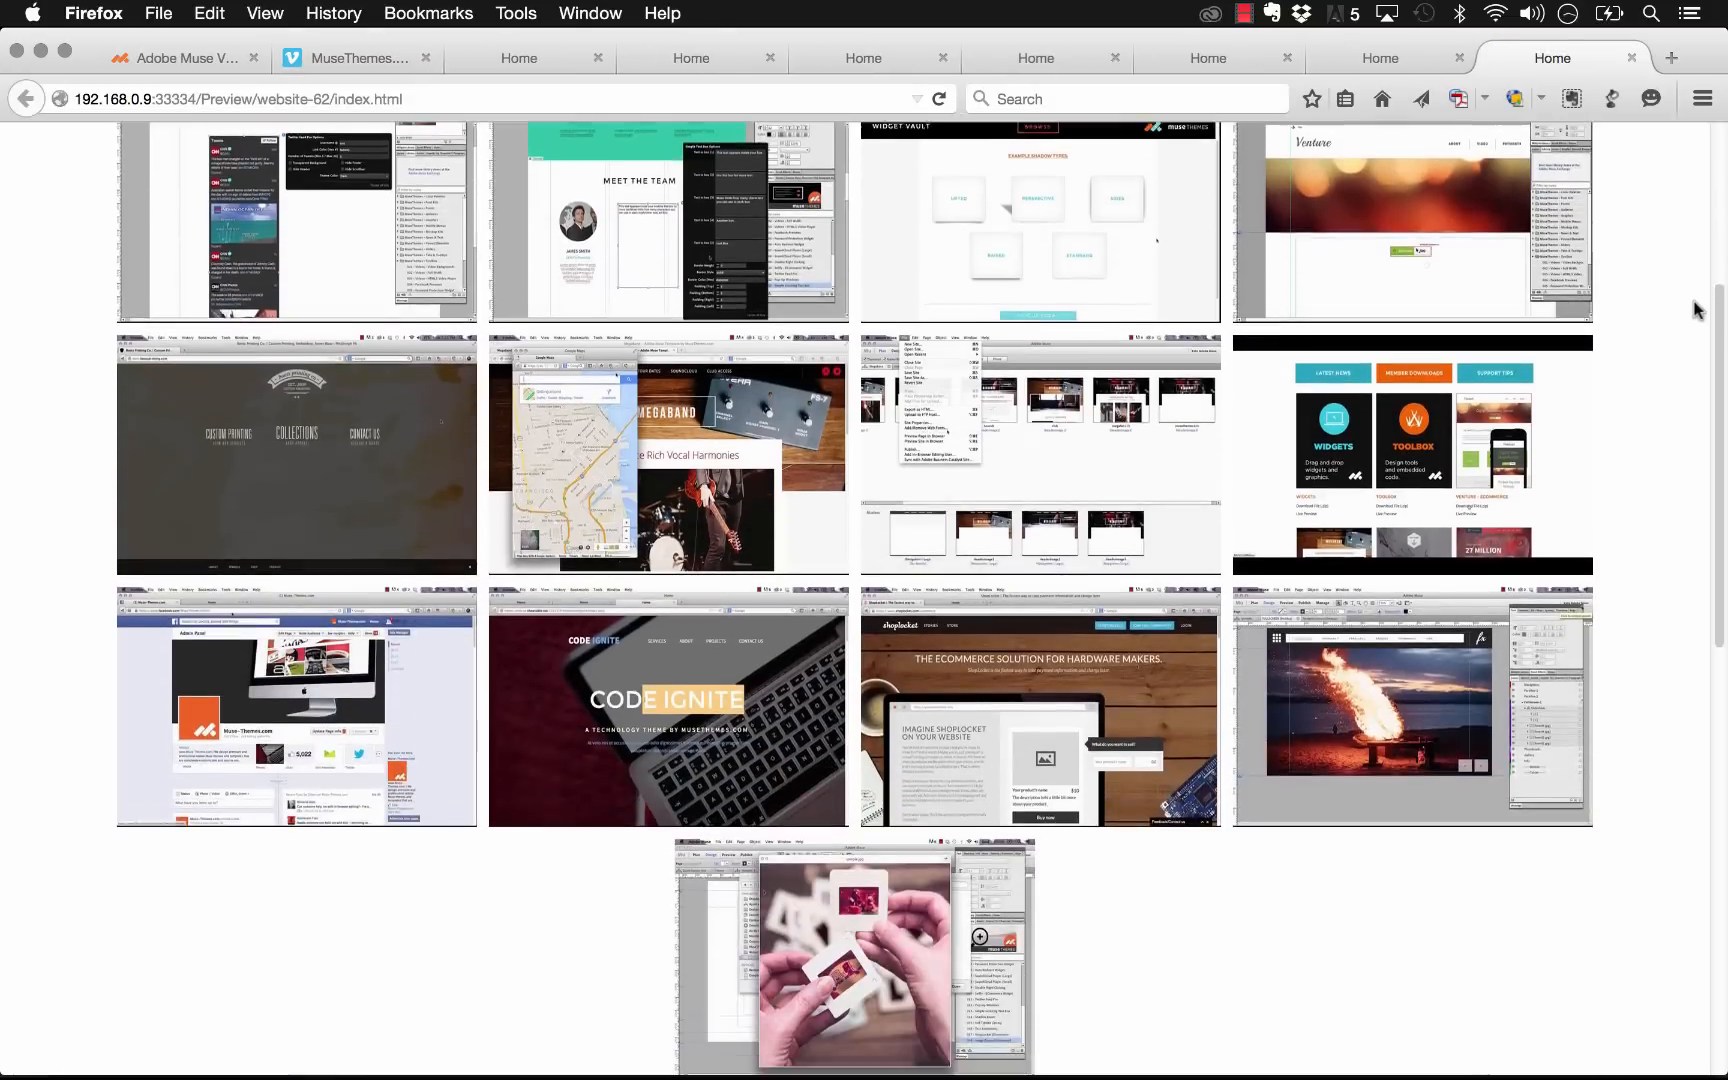
pyautogui.scroll(3)
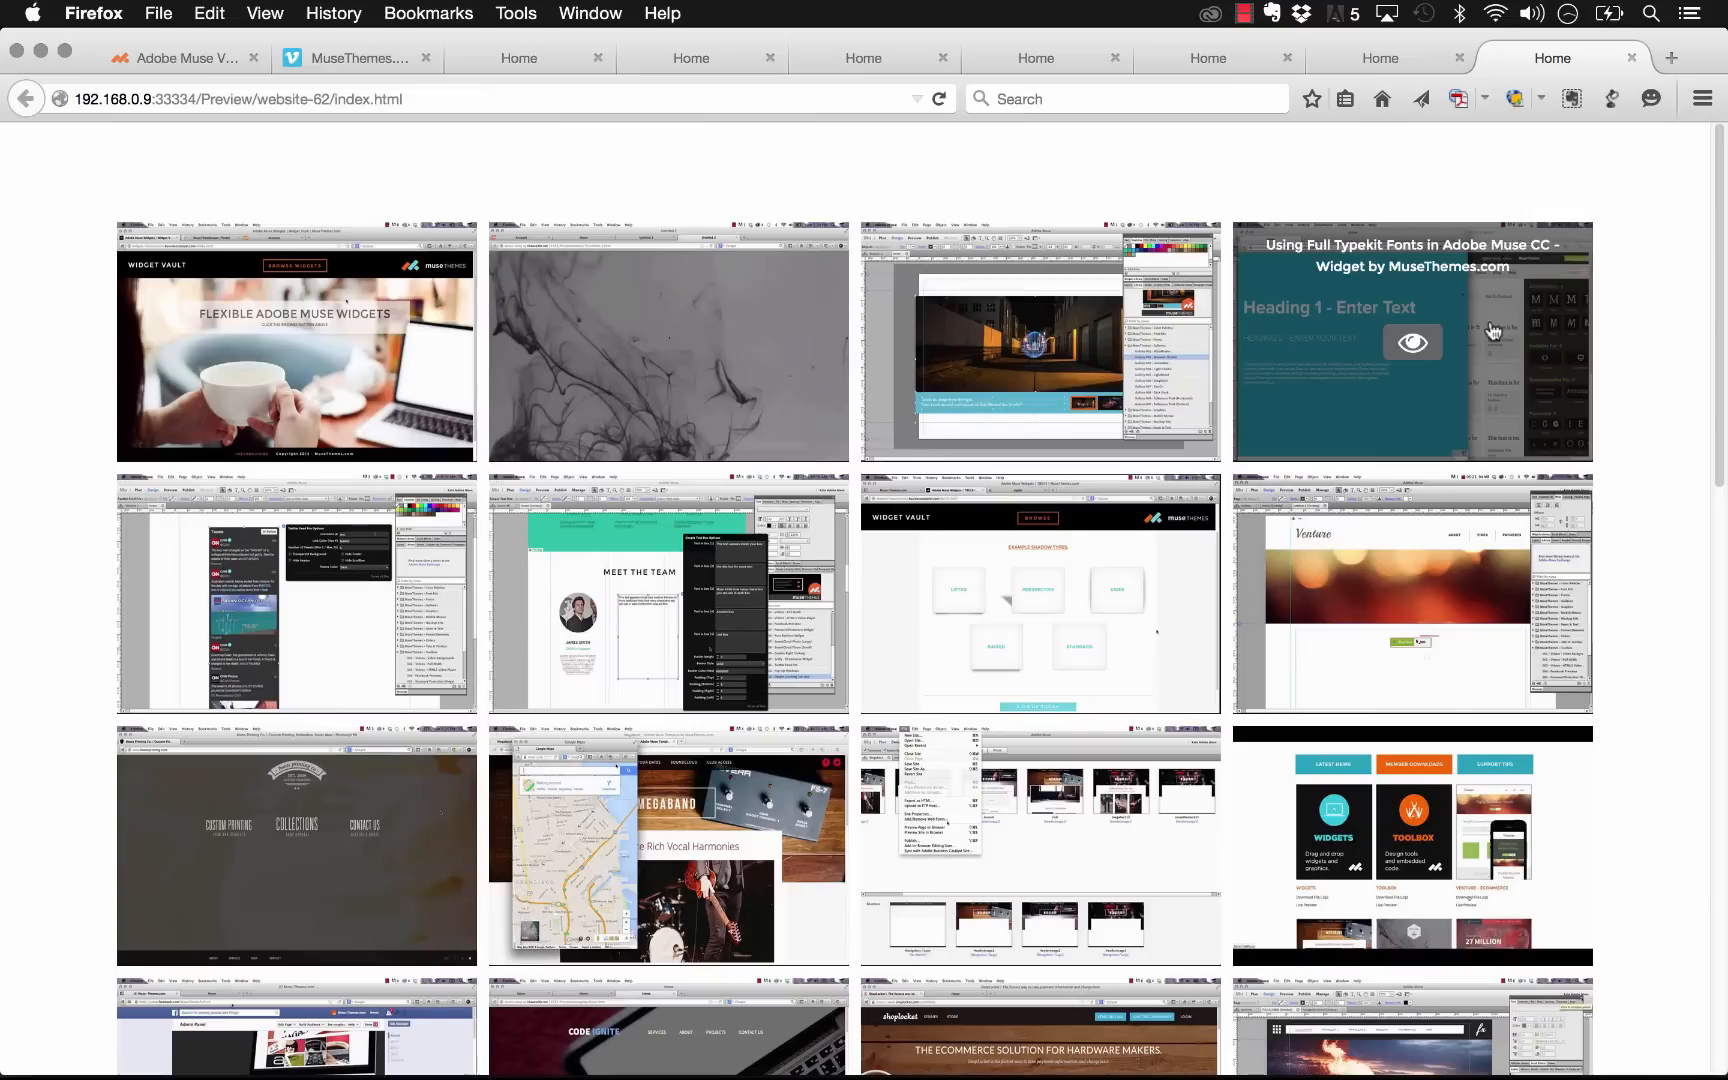
pyautogui.moveTo(740, 286)
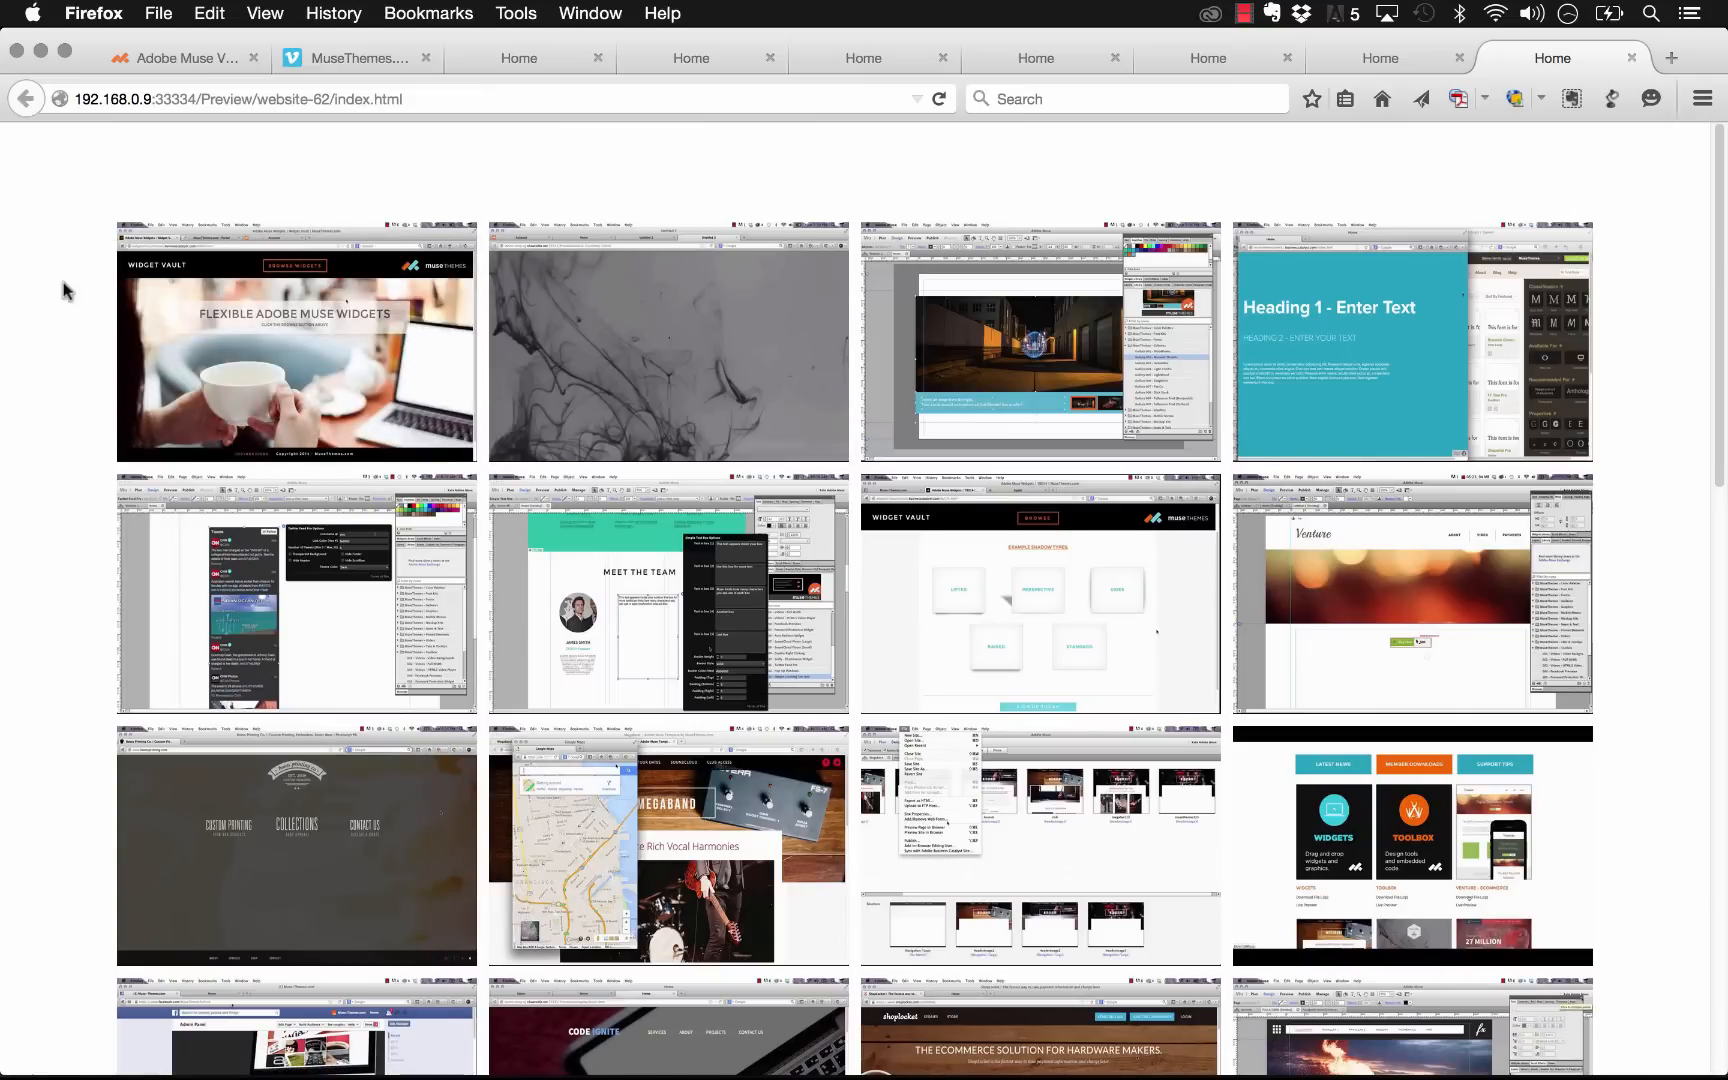
pyautogui.moveTo(1664, 372)
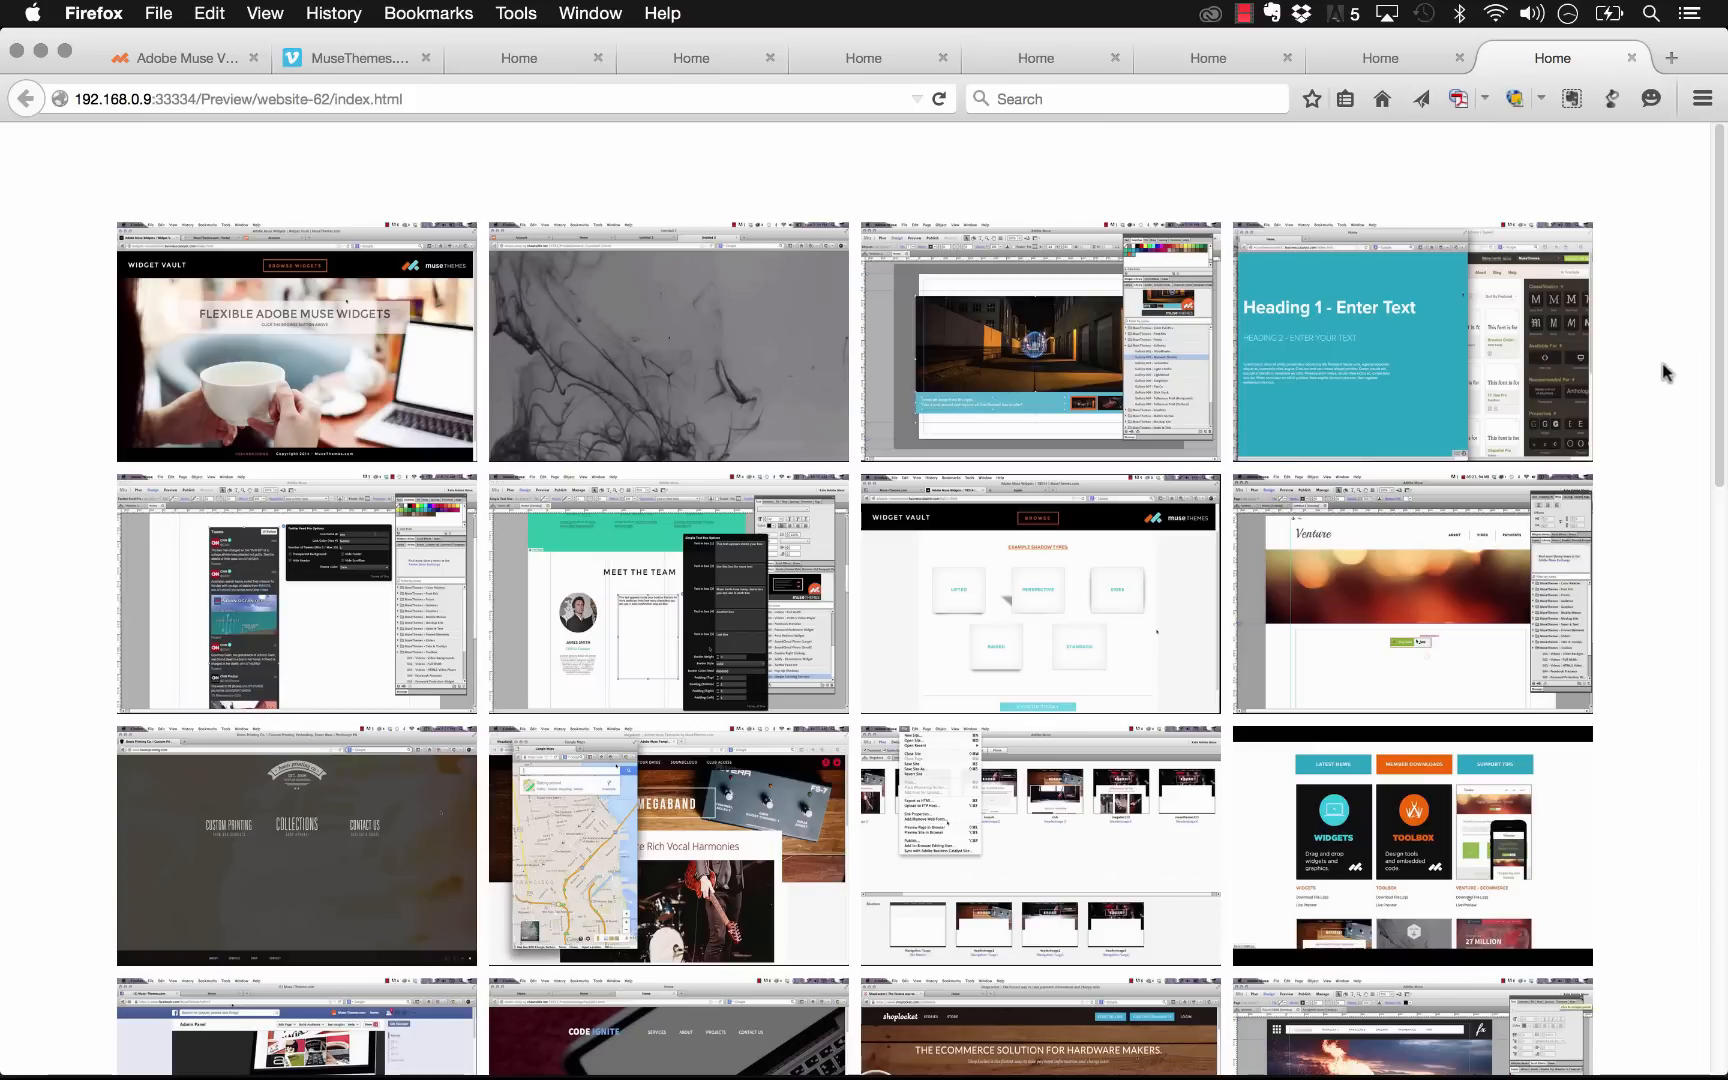
pyautogui.moveTo(1640, 278)
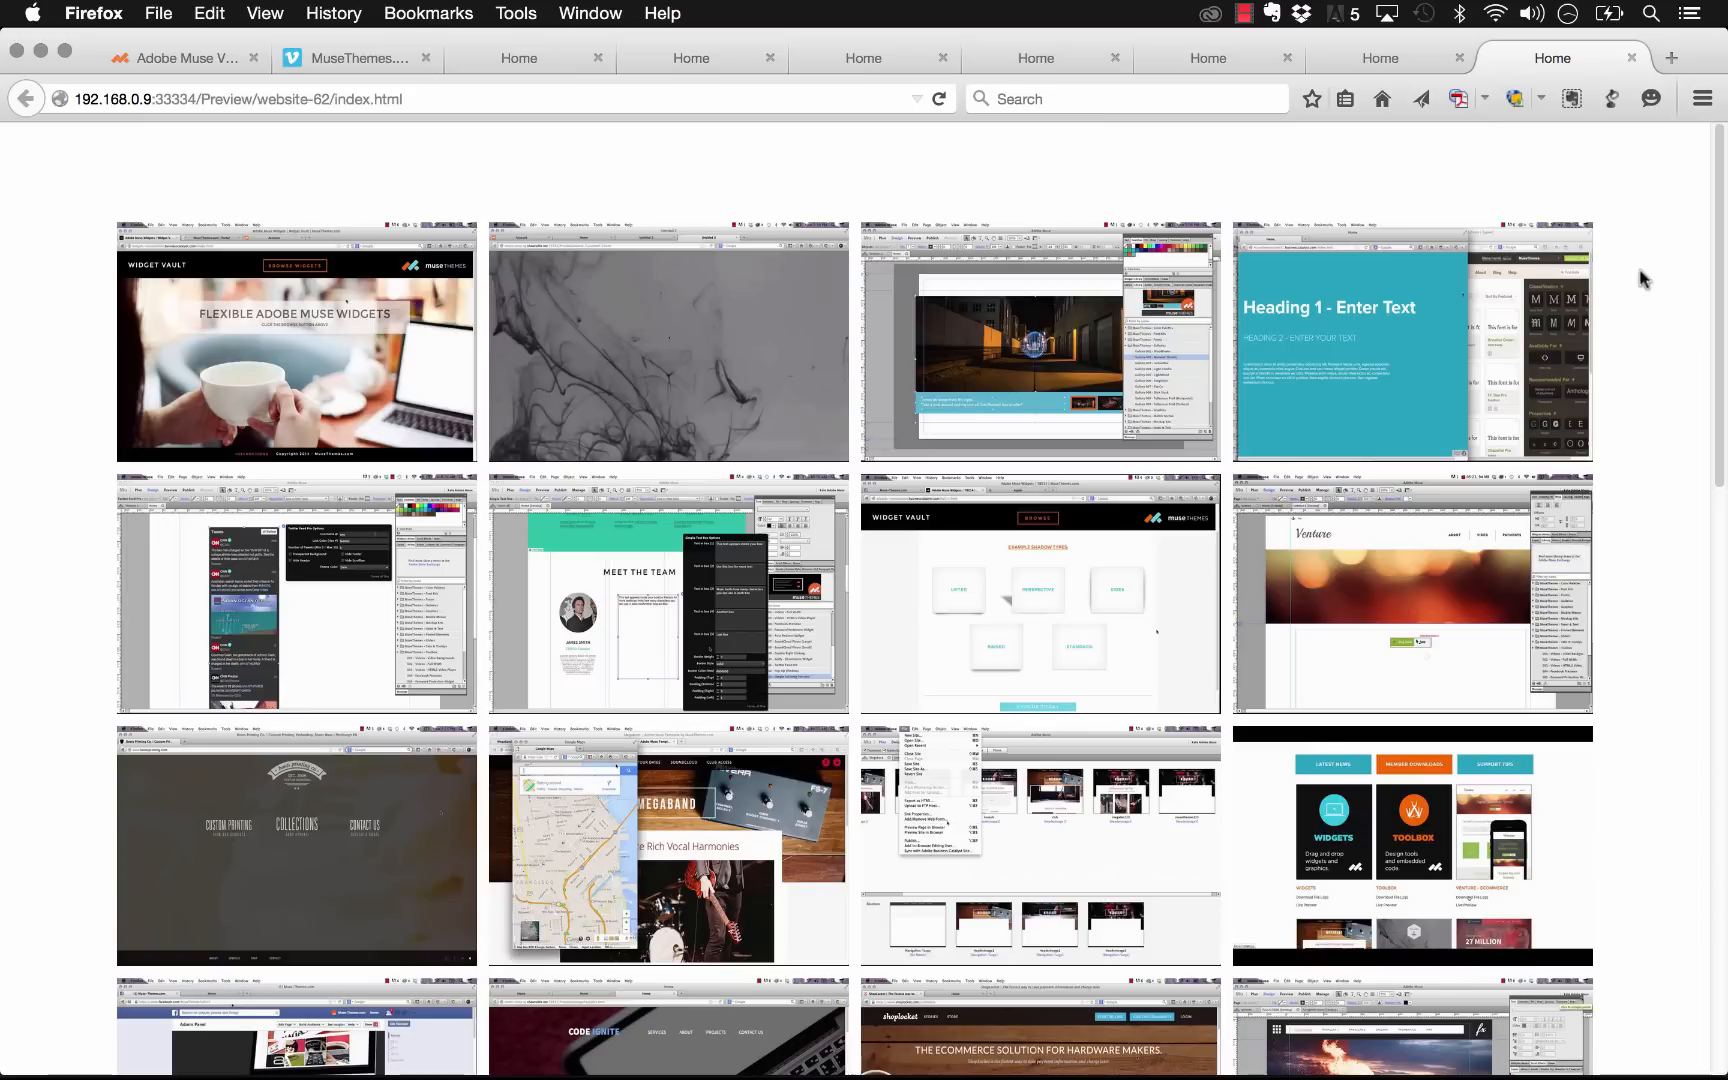
pyautogui.moveTo(1720, 264)
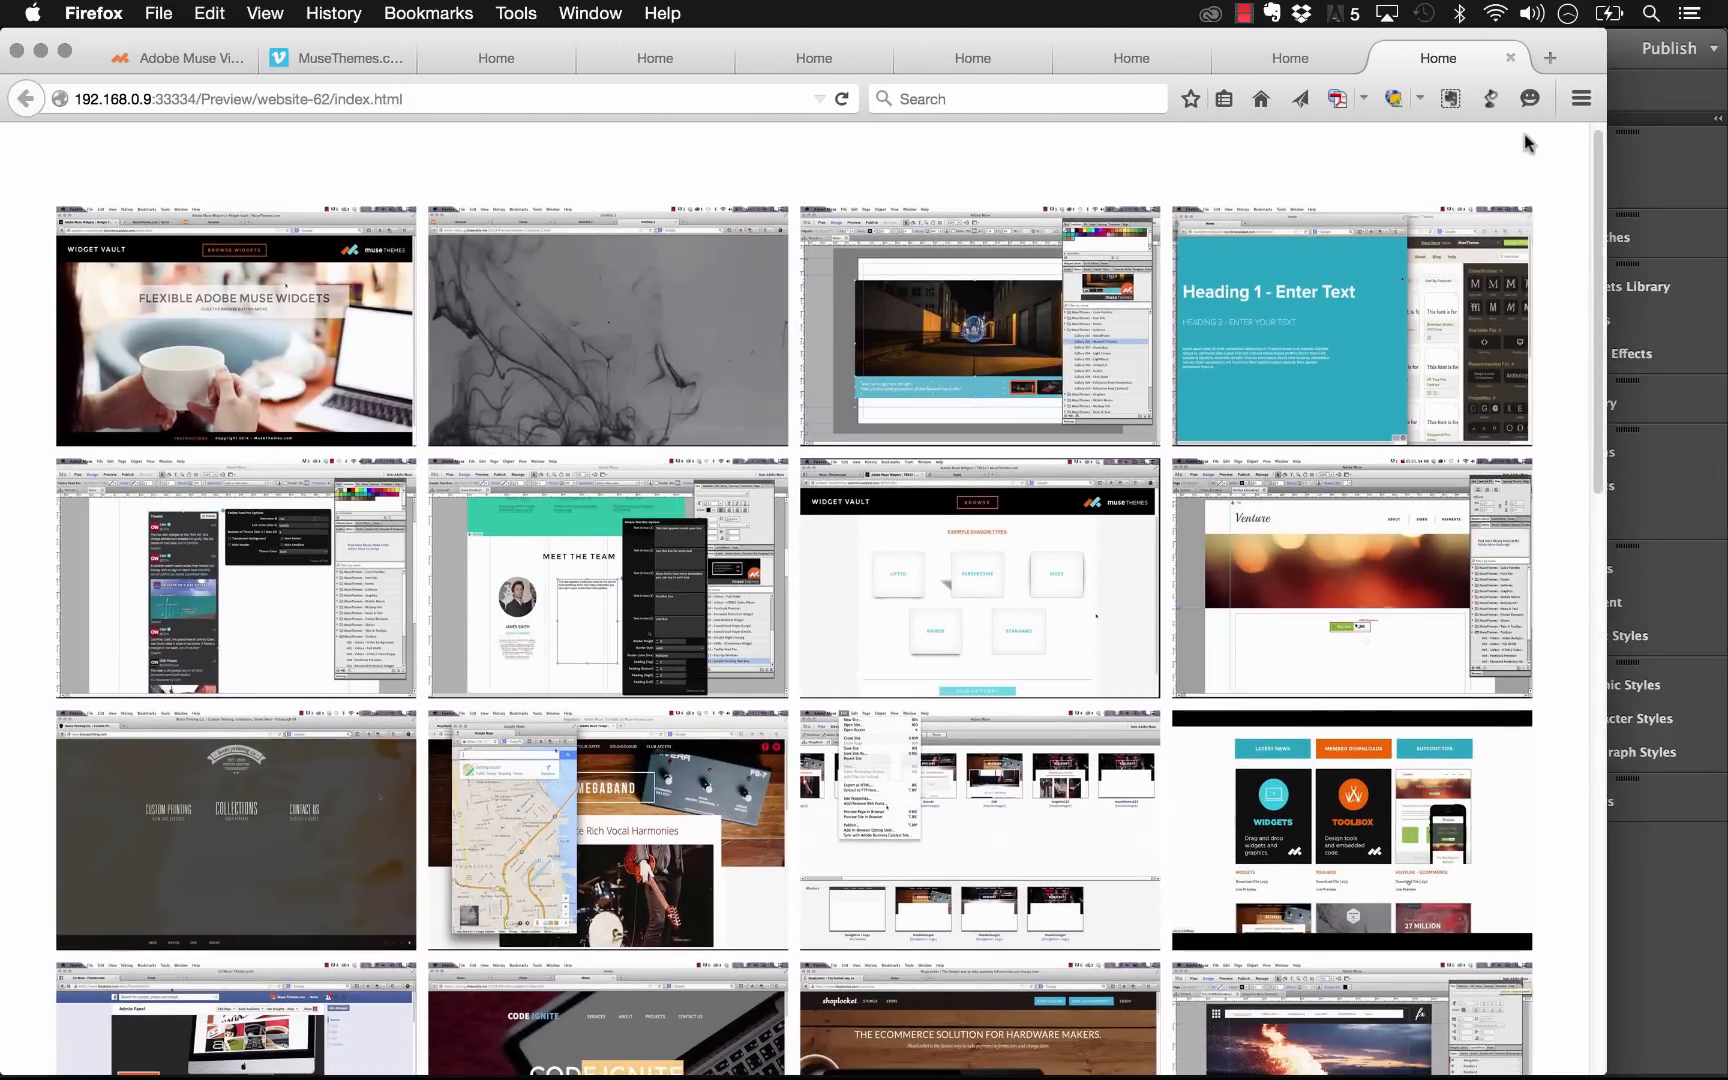
pyautogui.scroll(-3)
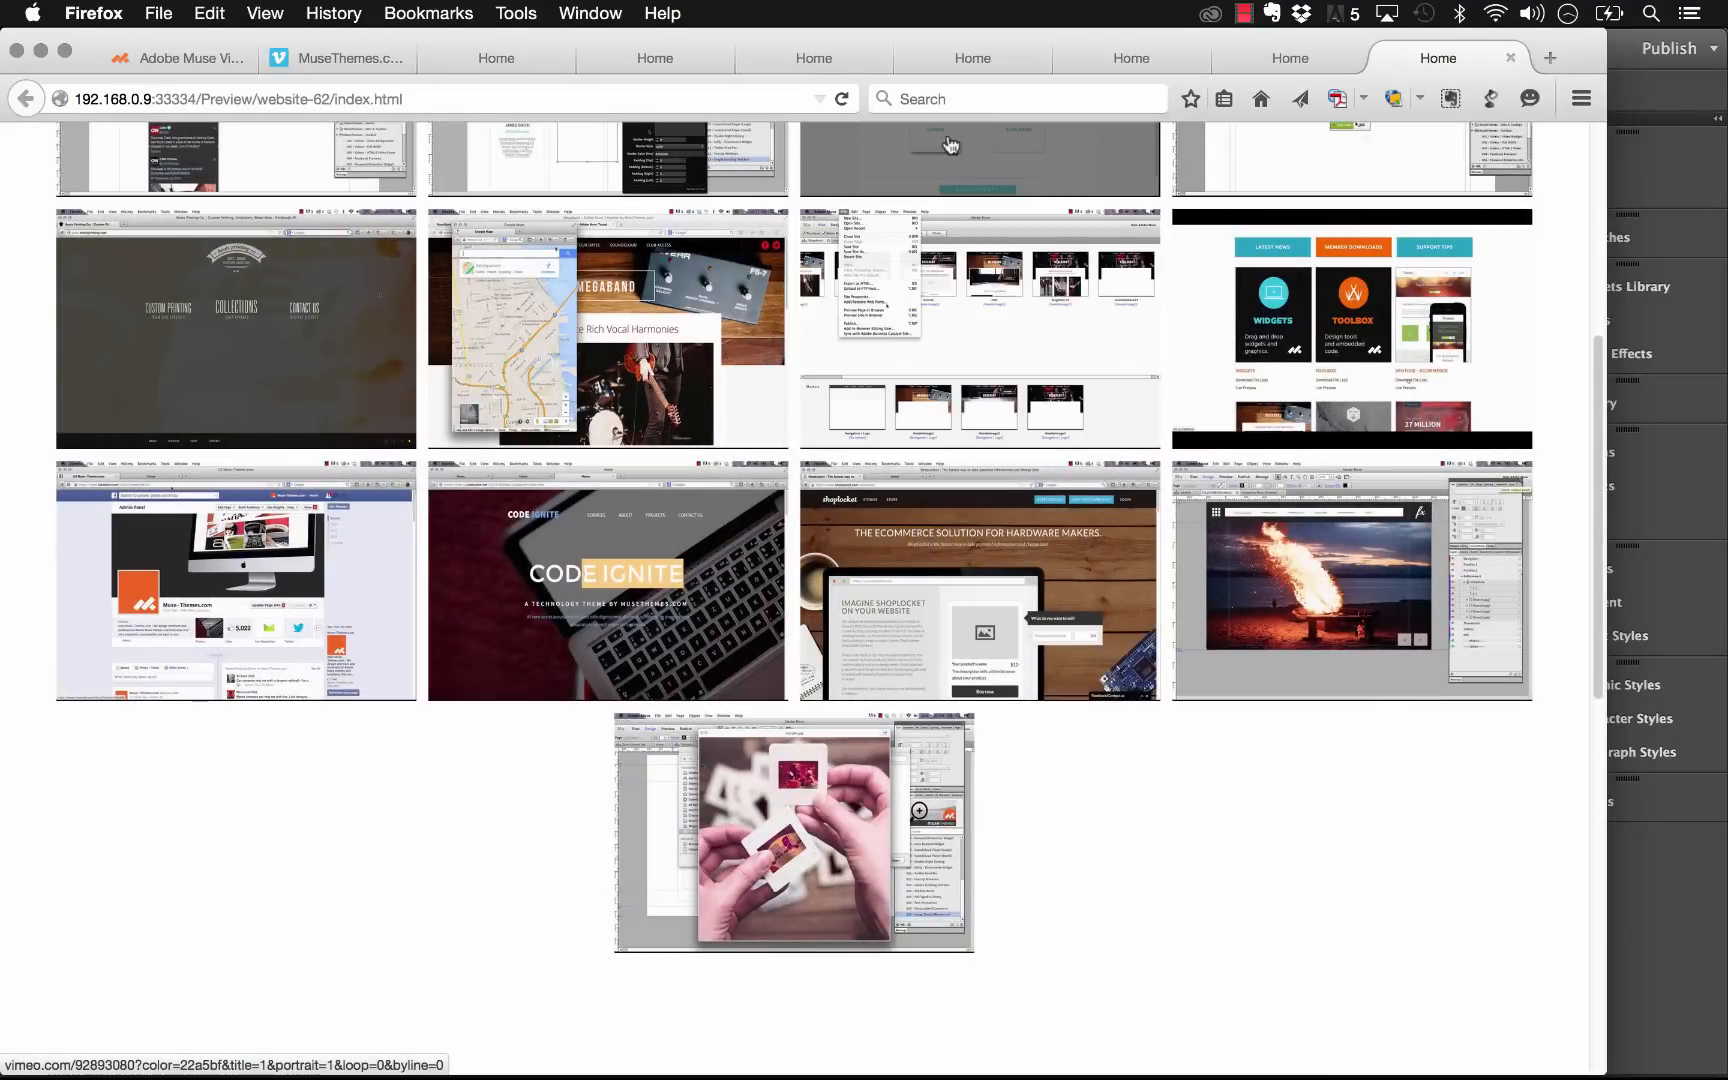
pyautogui.moveTo(906, 136)
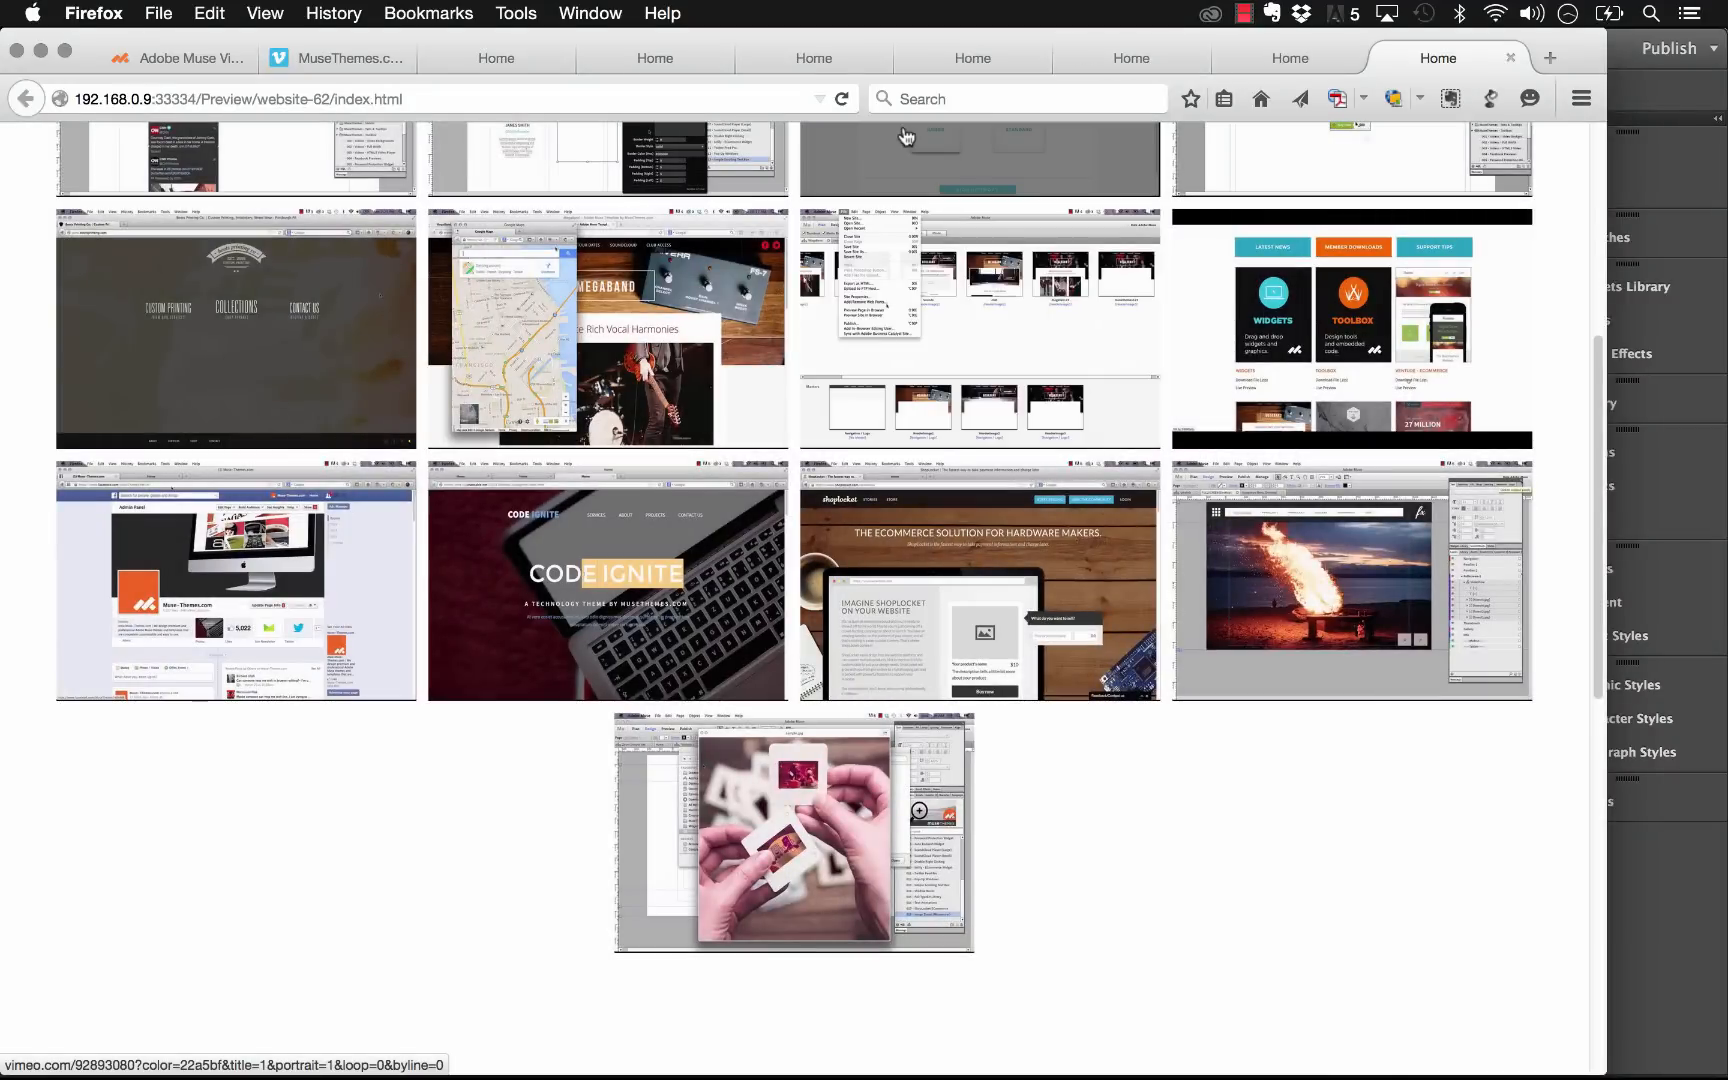